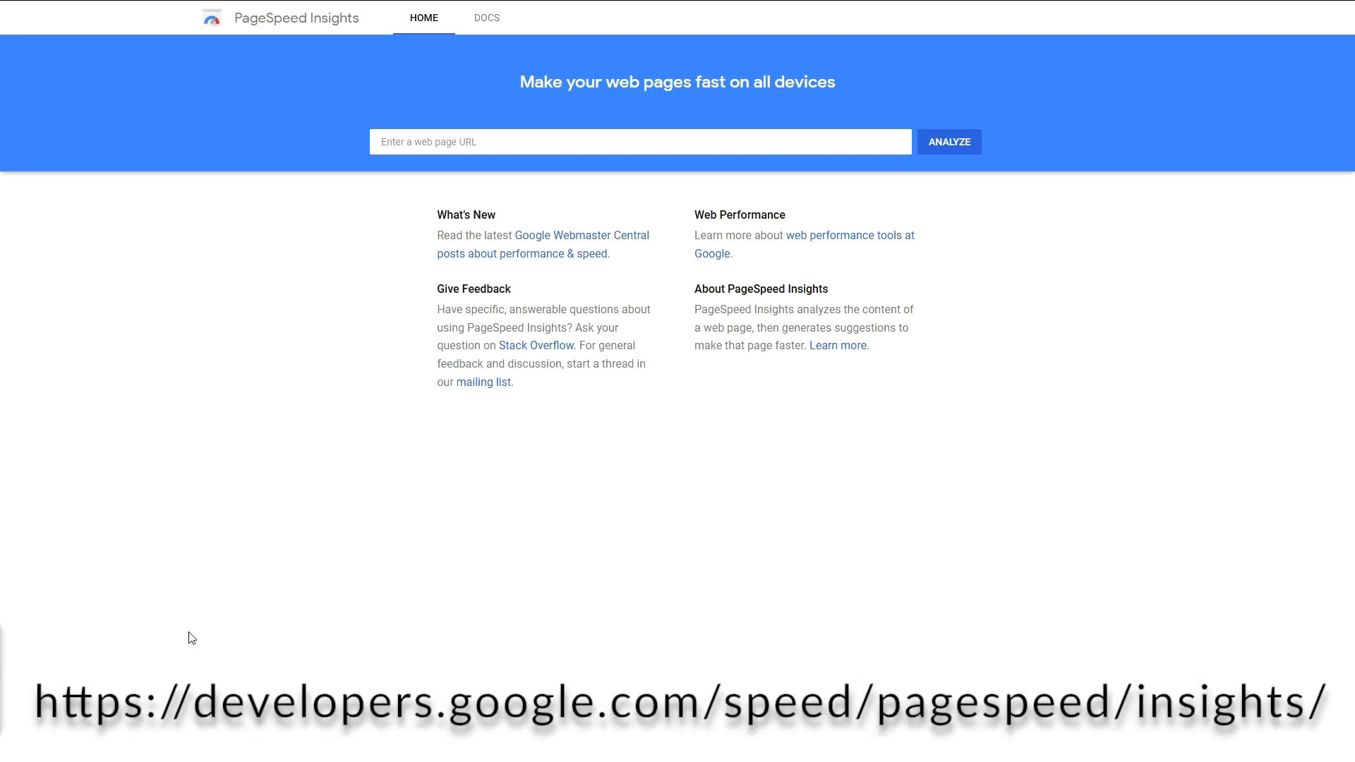
mouse_move(177, 636)
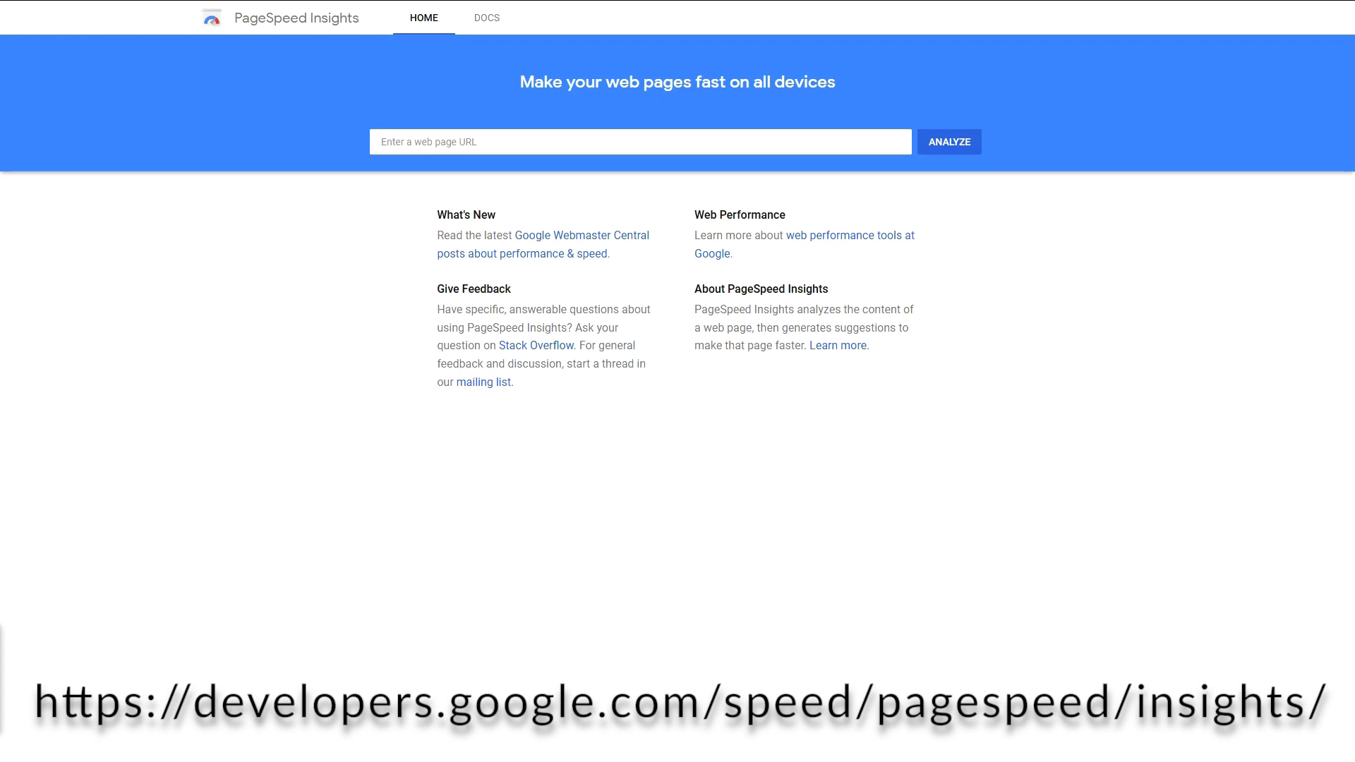
text(https://mexaustria.com)
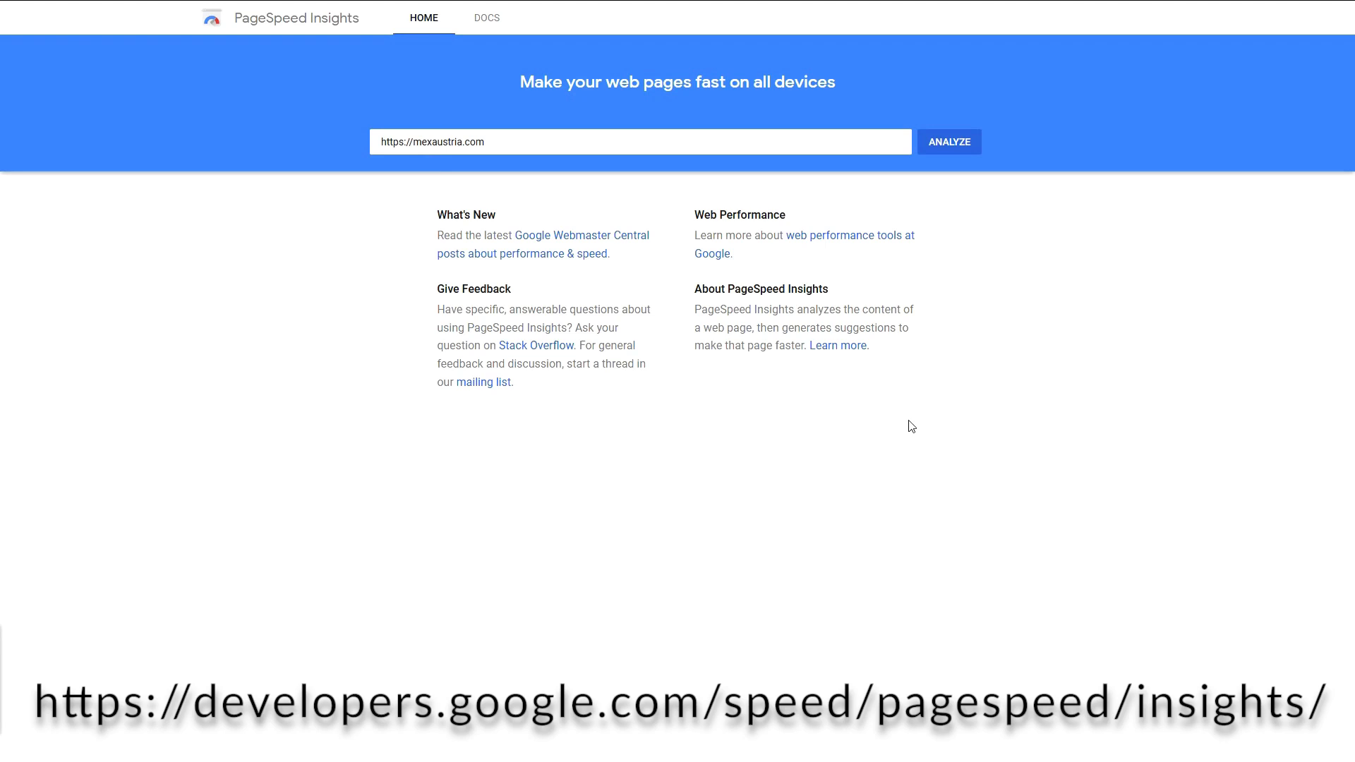
click(948, 141)
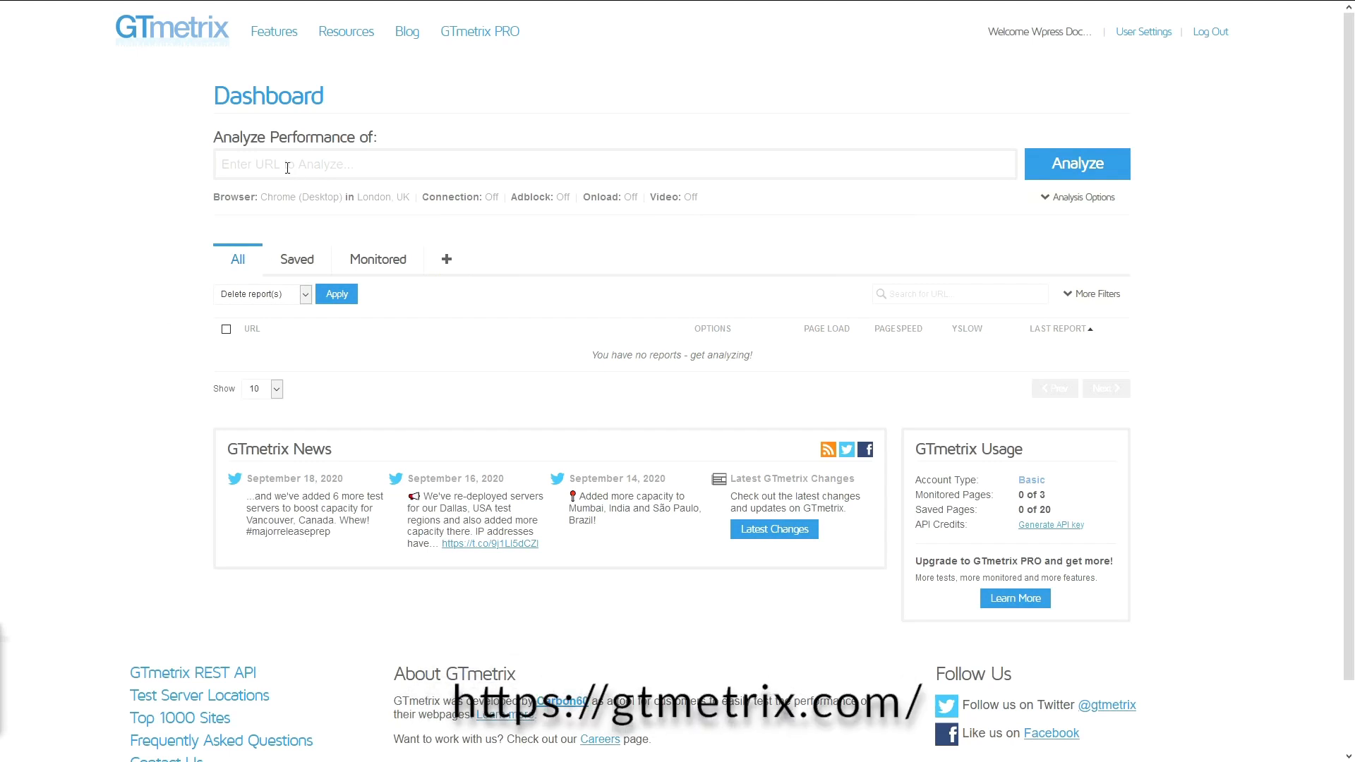
text(https://mexaustria.com)
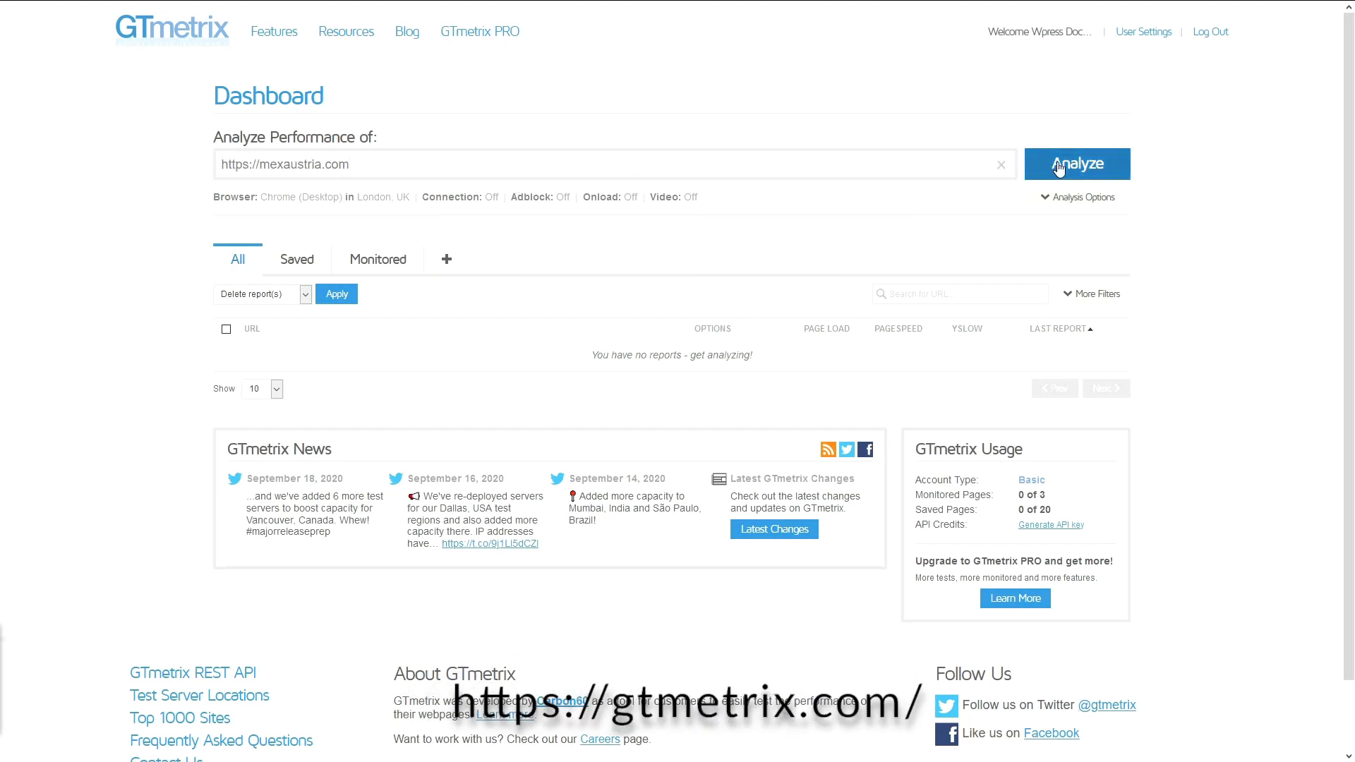
click(1075, 163)
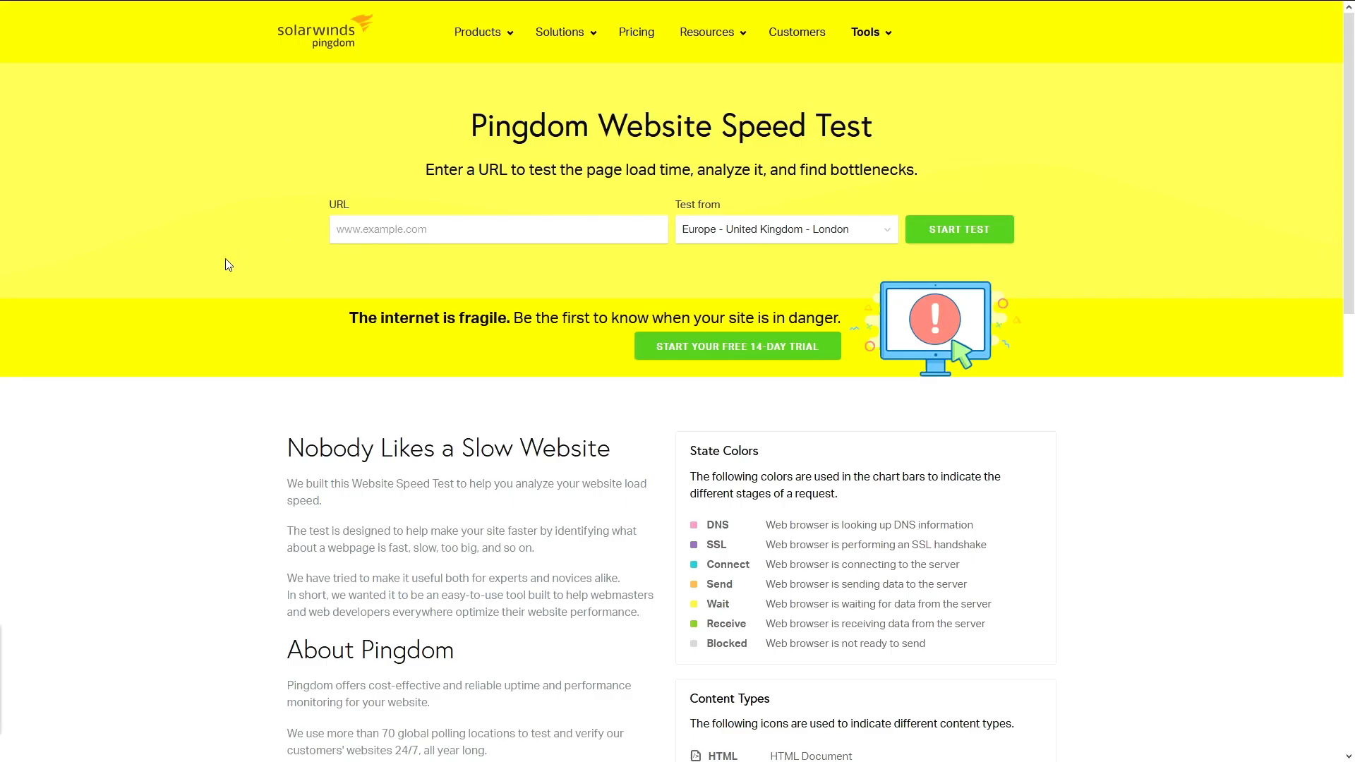
mouse_move(266, 359)
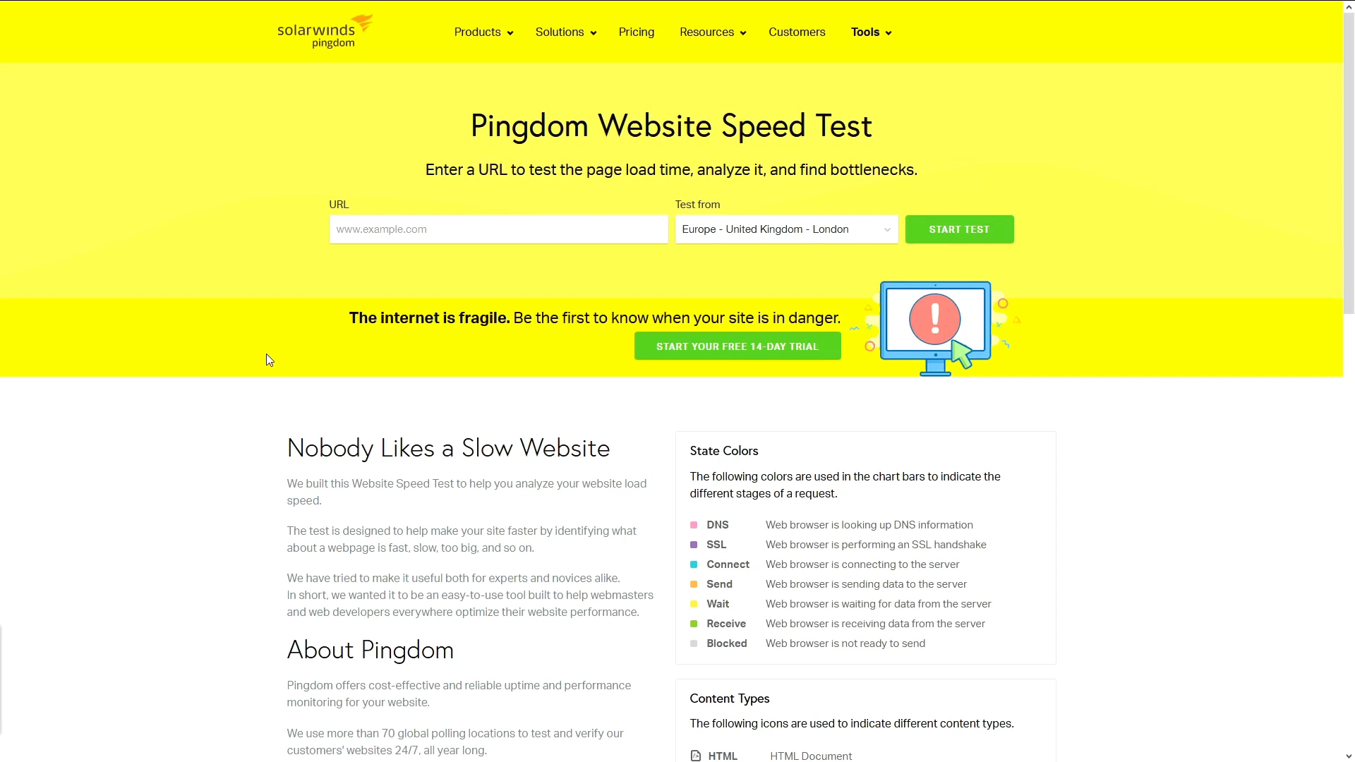
text(https://mexaustria.com)
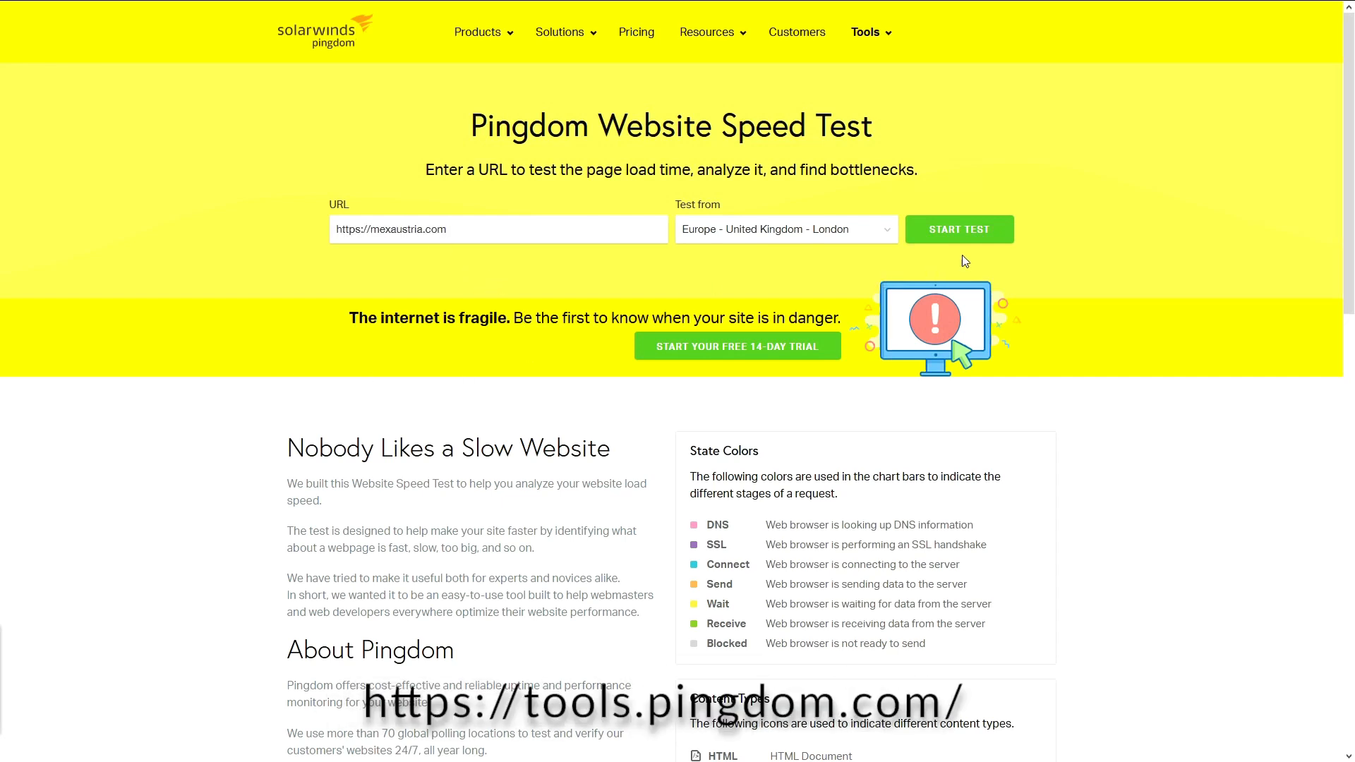
click(958, 228)
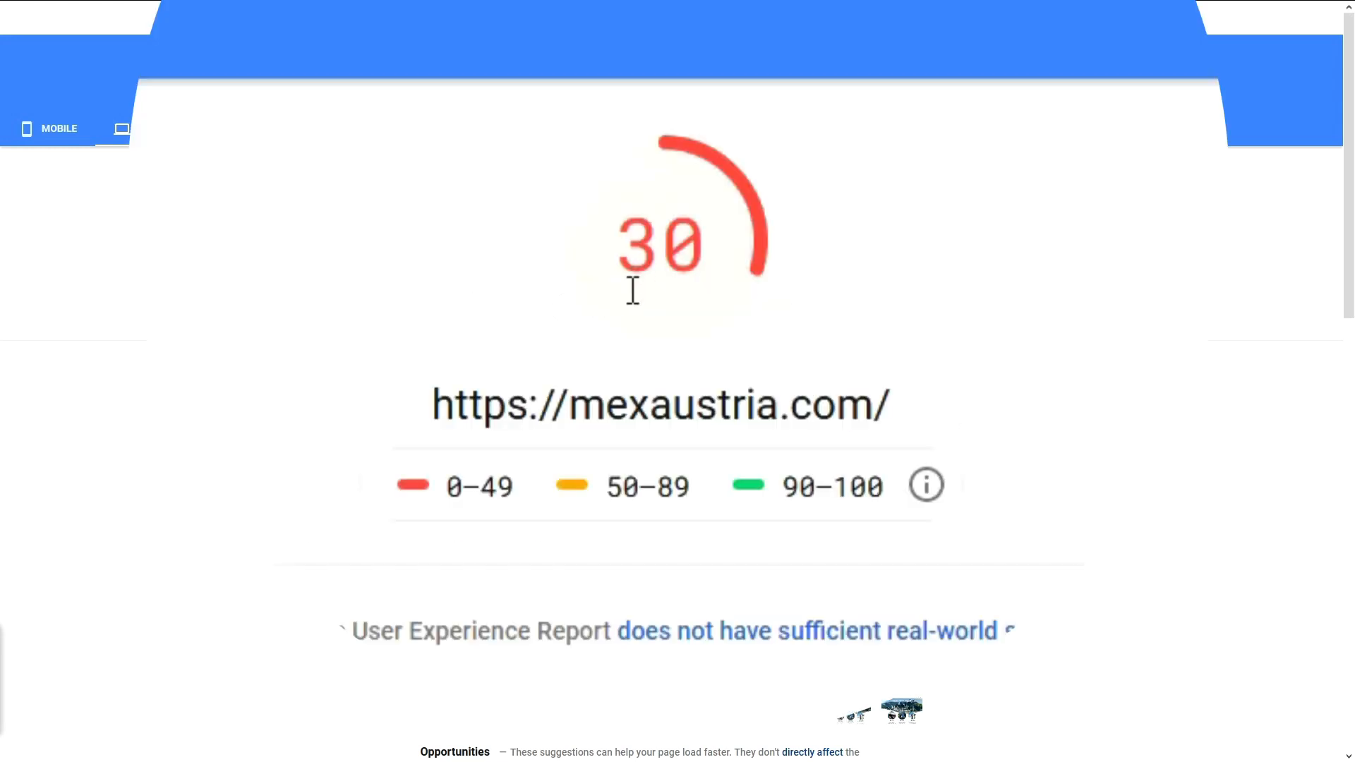
mouse_move(584, 305)
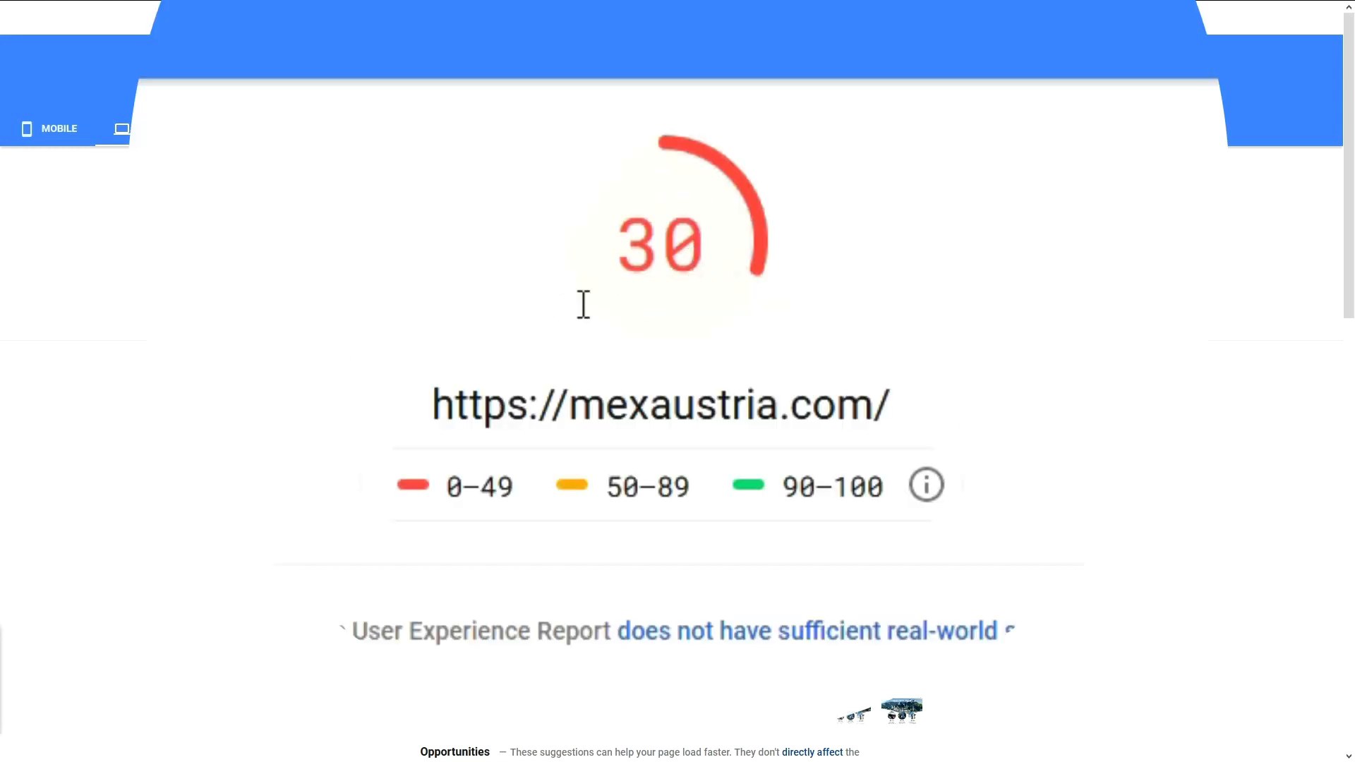
mouse_move(272, 449)
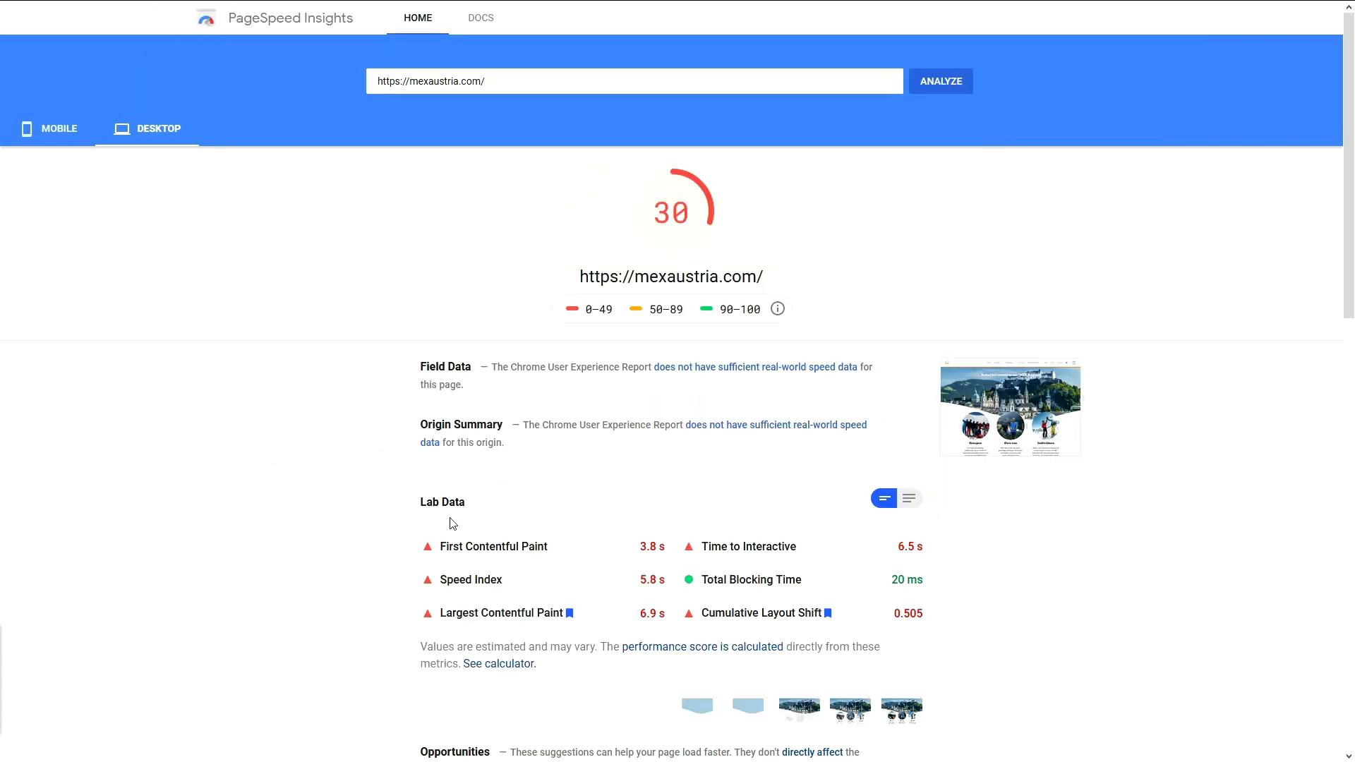
mouse_move(559, 458)
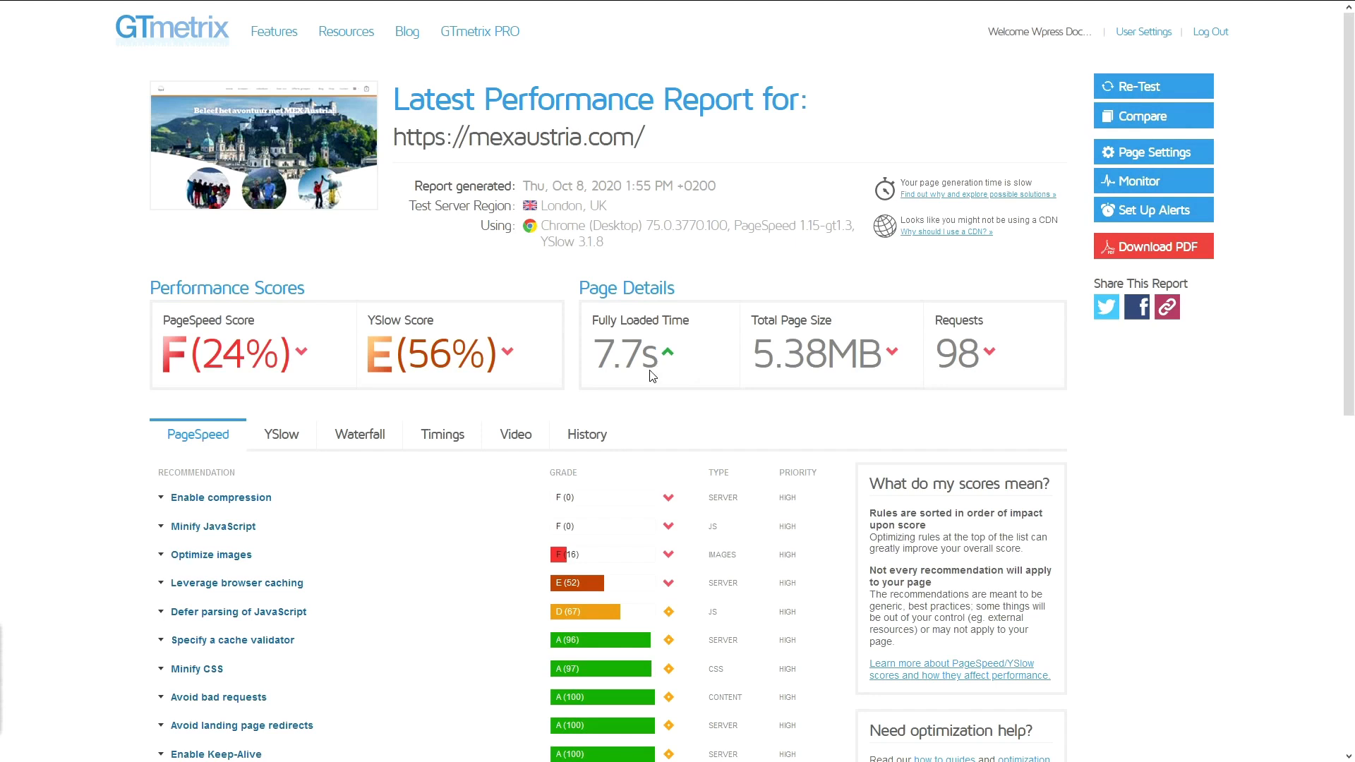
mouse_move(389, 365)
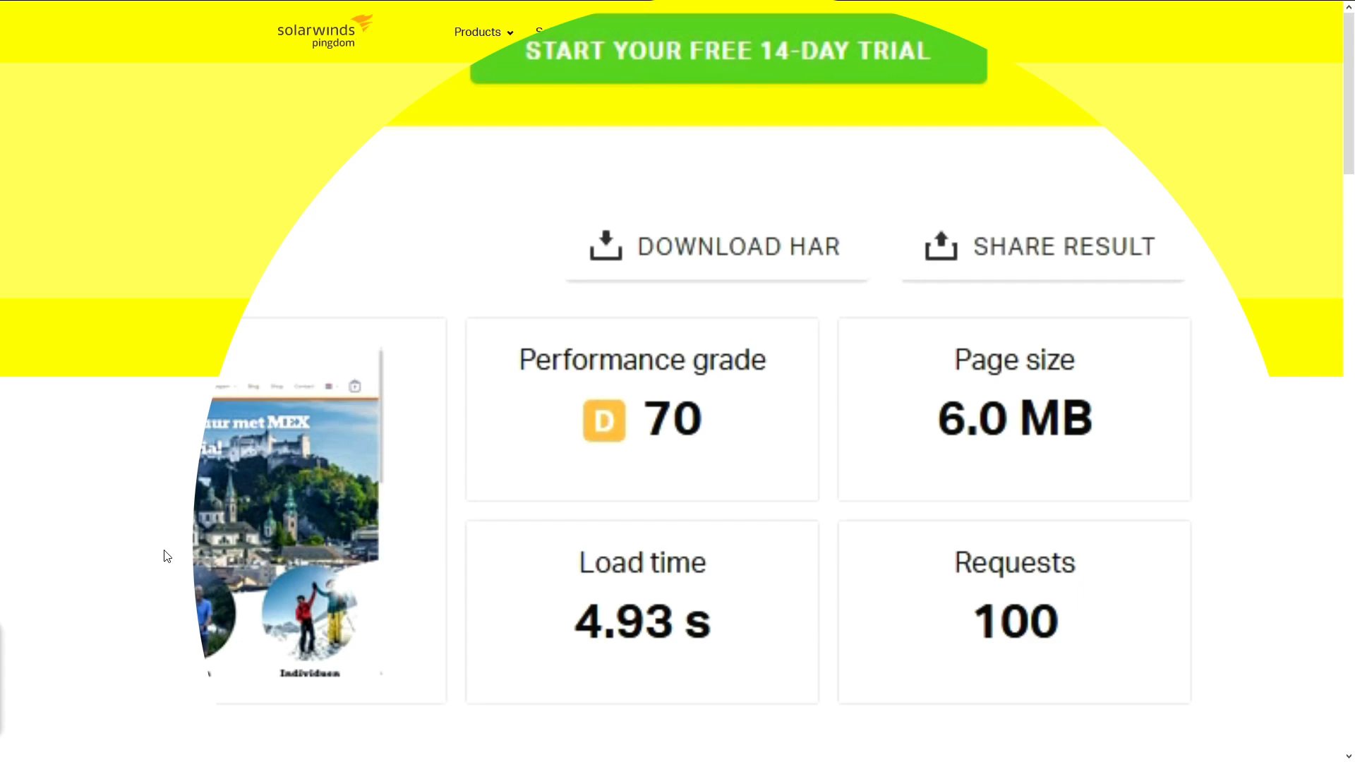
Highlight Pingdom's 4.93 s load time, then clear the highlight.
double_click(642, 623)
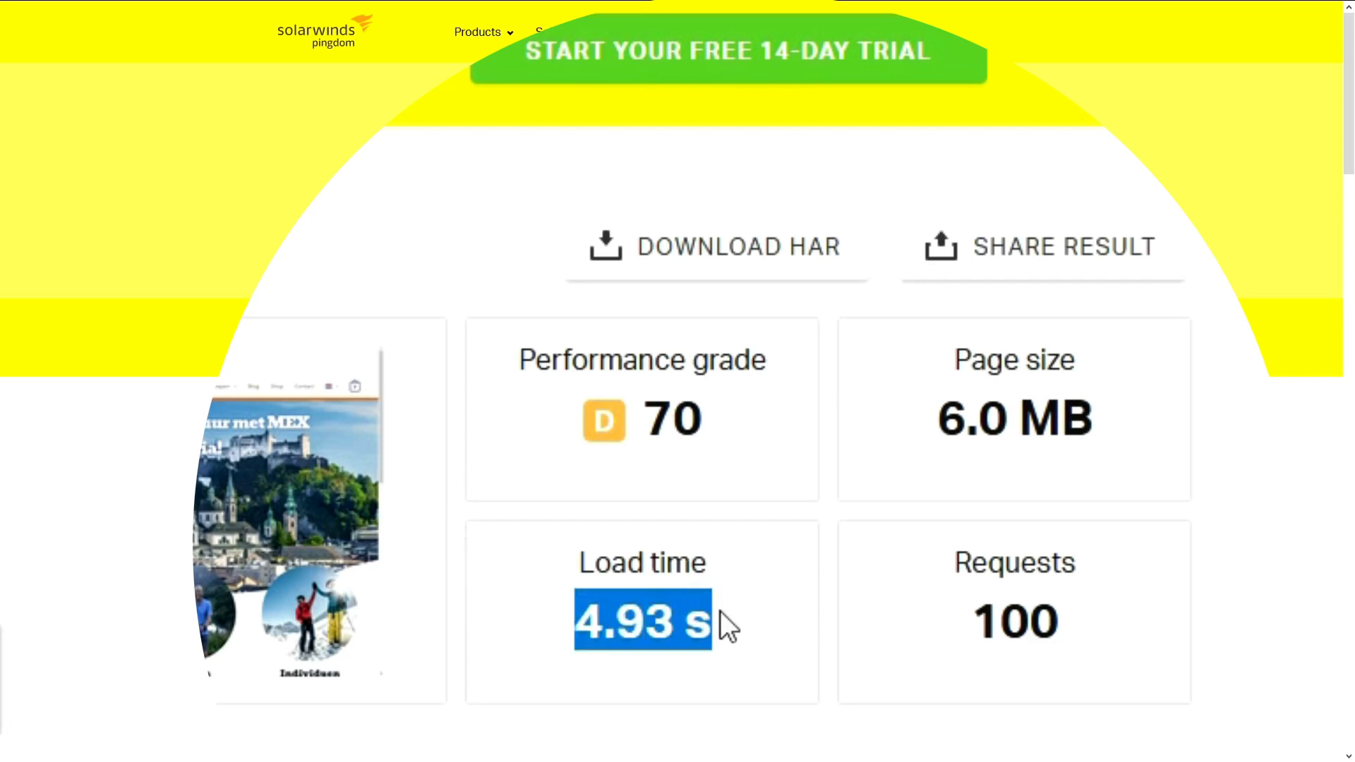
click(578, 631)
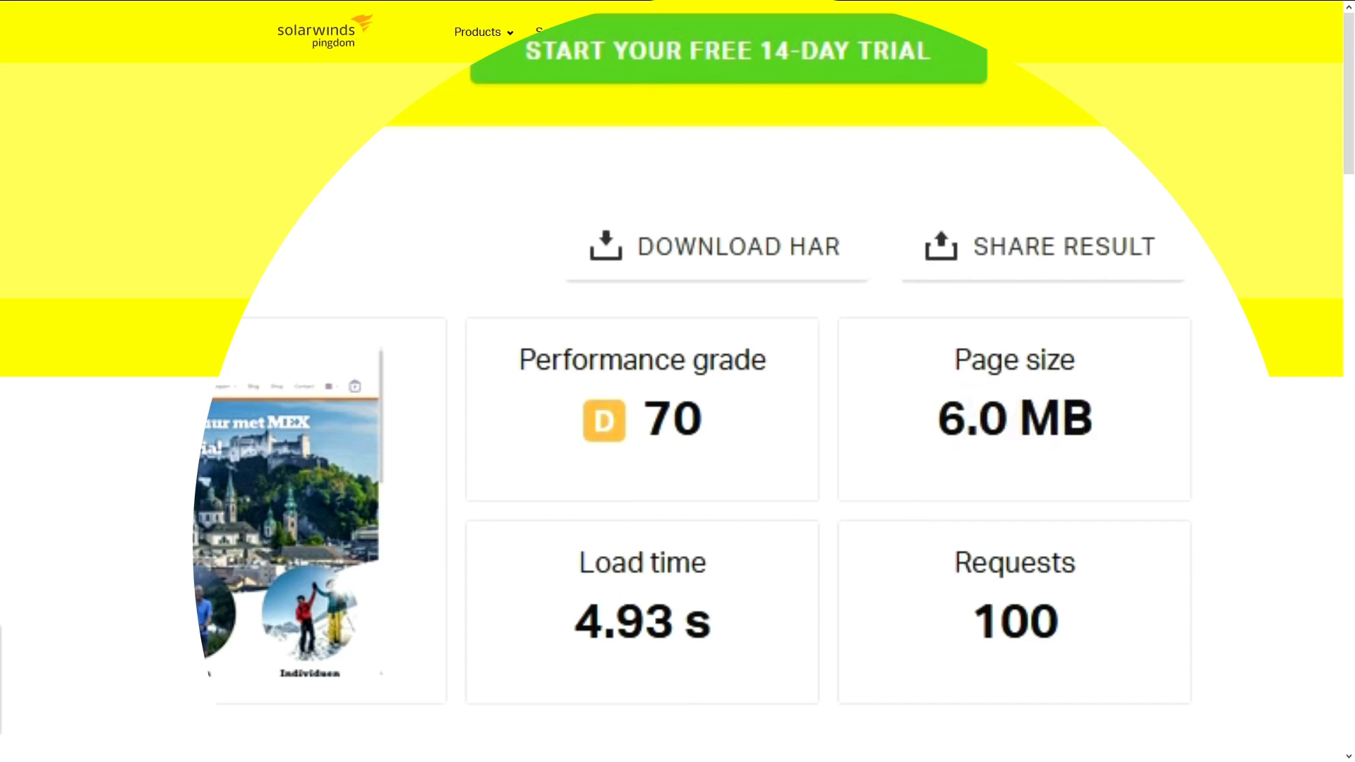
mouse_move(975, 631)
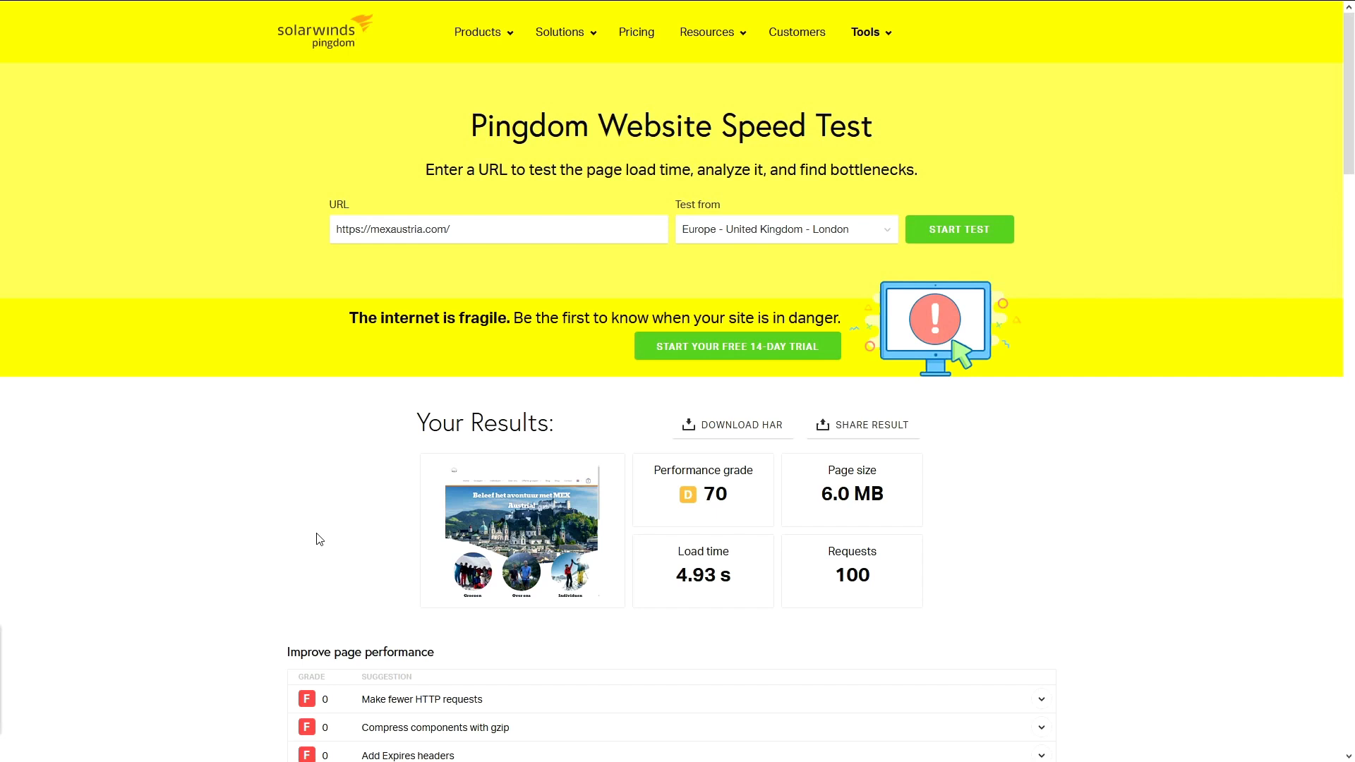
mouse_move(158, 570)
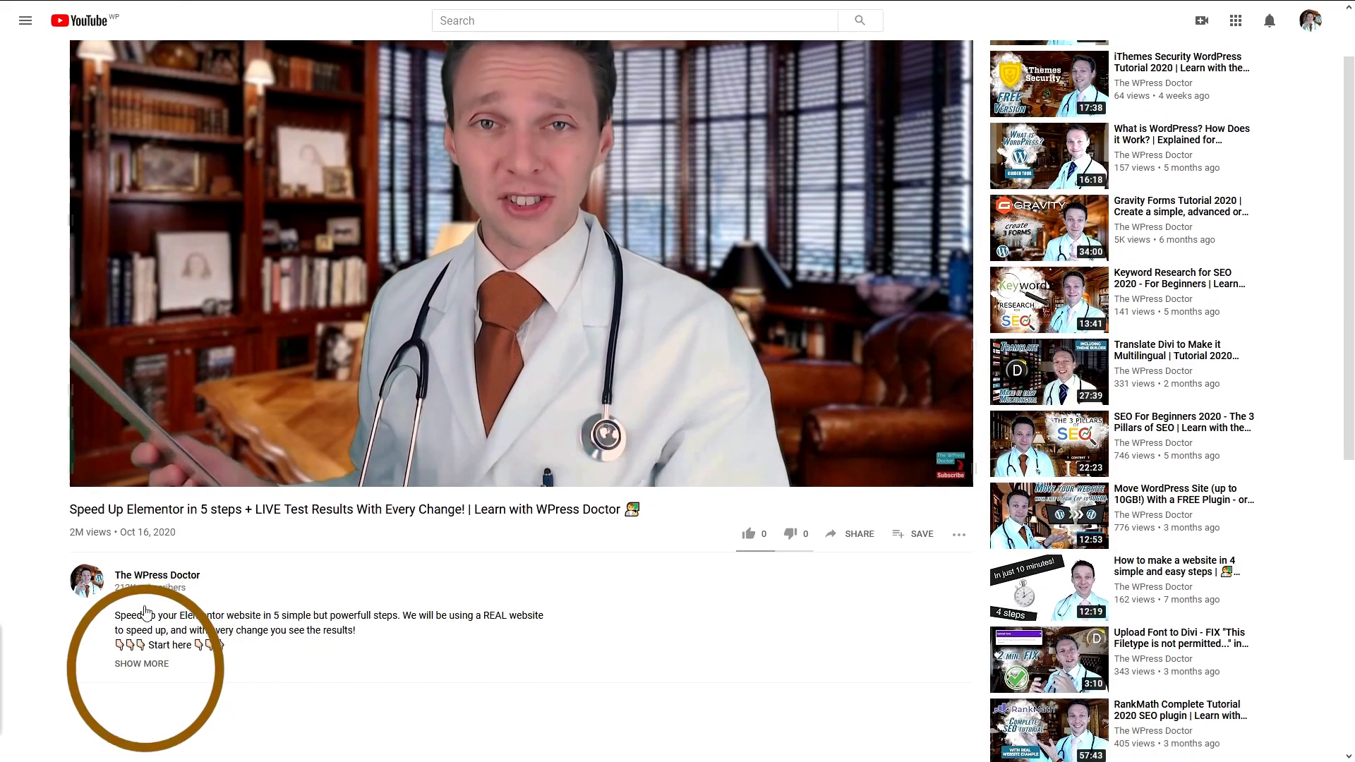
Expand the video description and open the wpressdoctor.com caching plugin link.
click(141, 663)
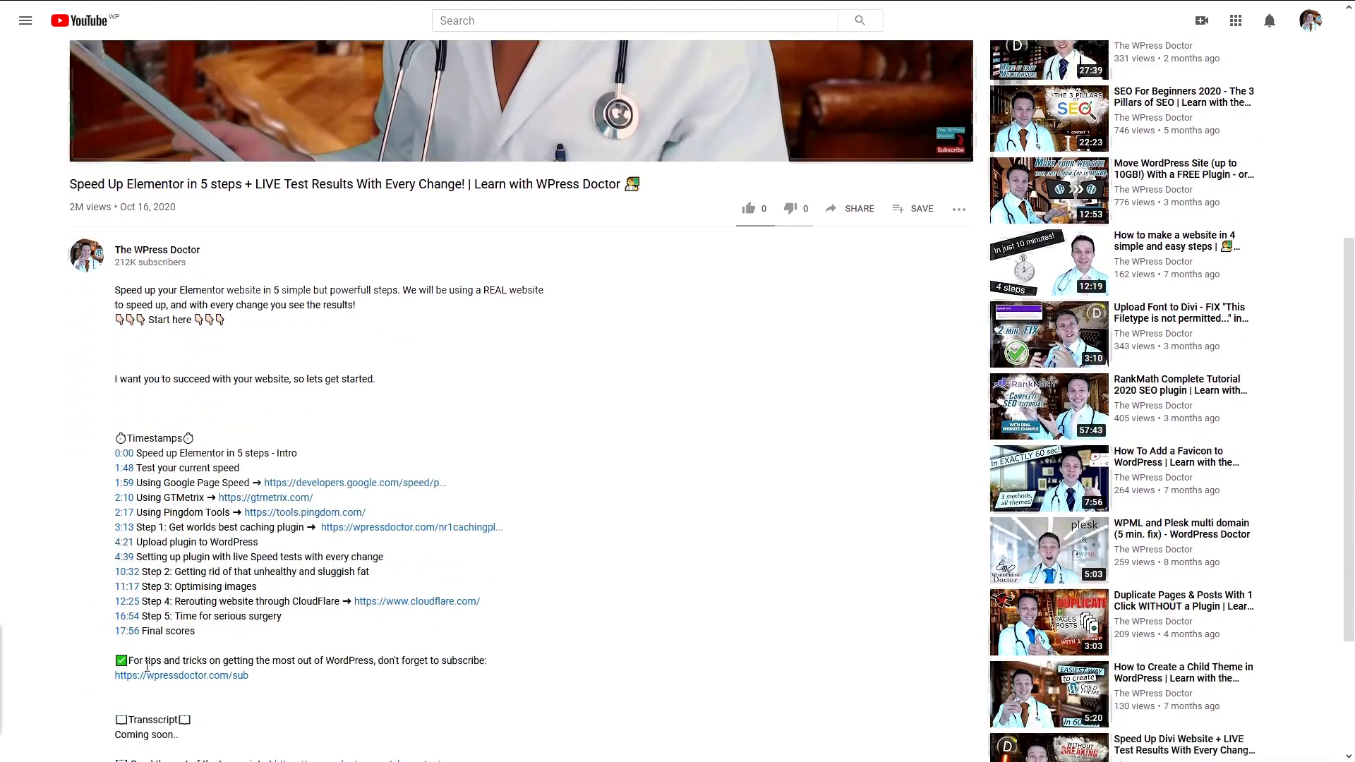
scroll(down, 3)
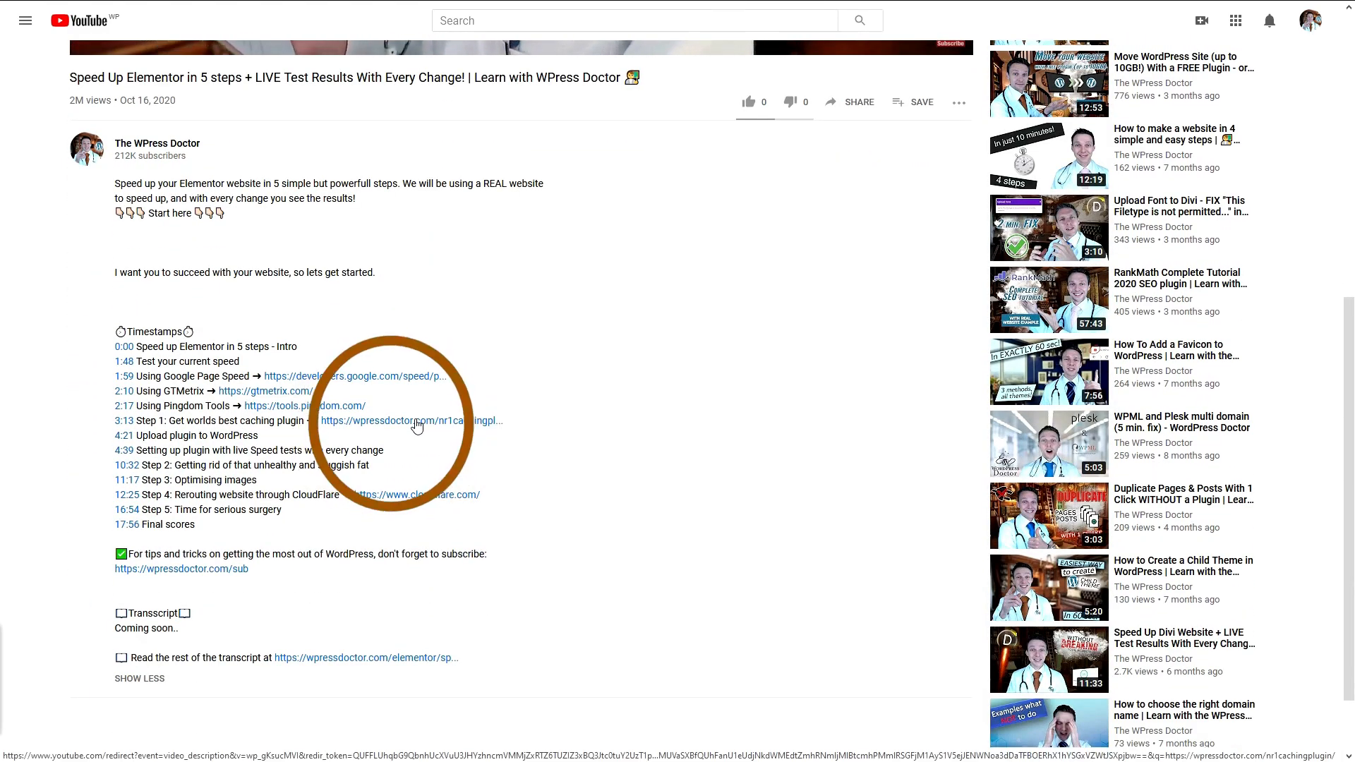
right_click(411, 421)
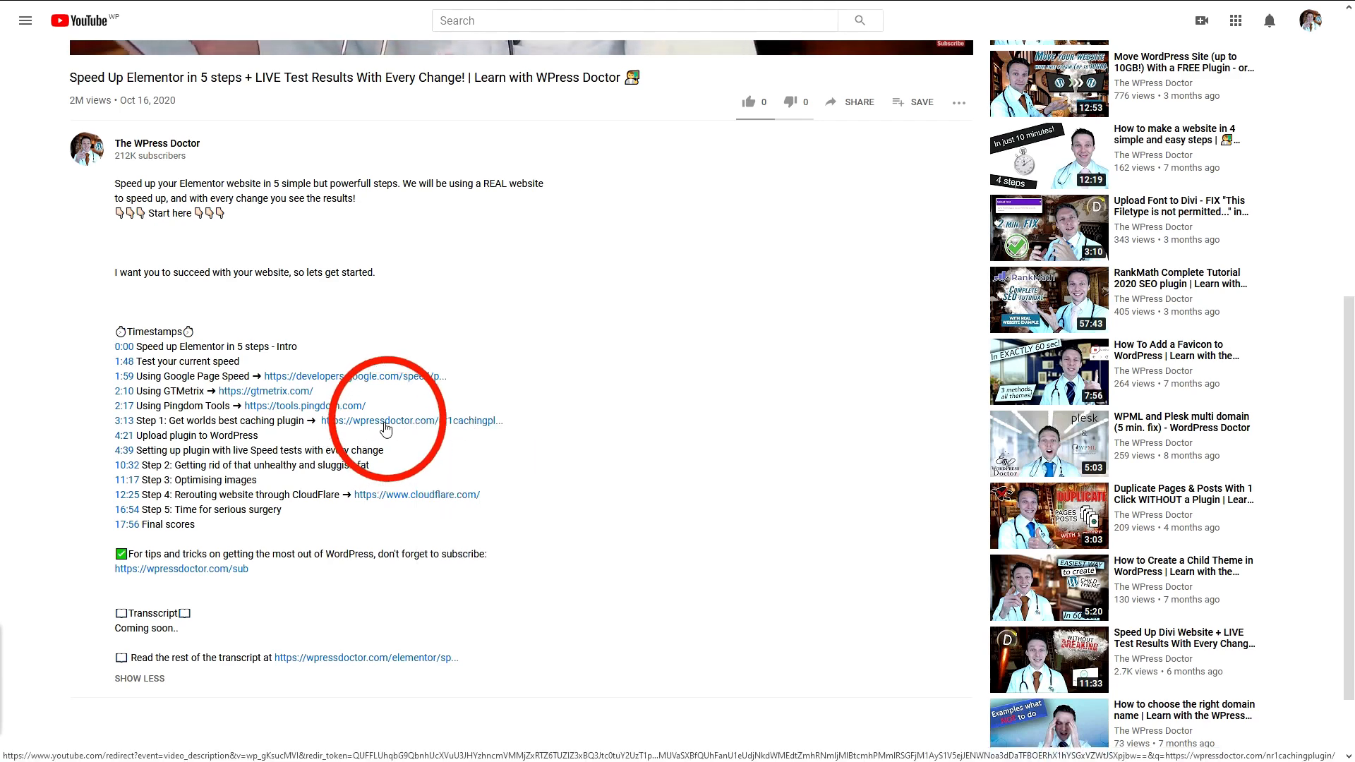
mouse_move(441, 531)
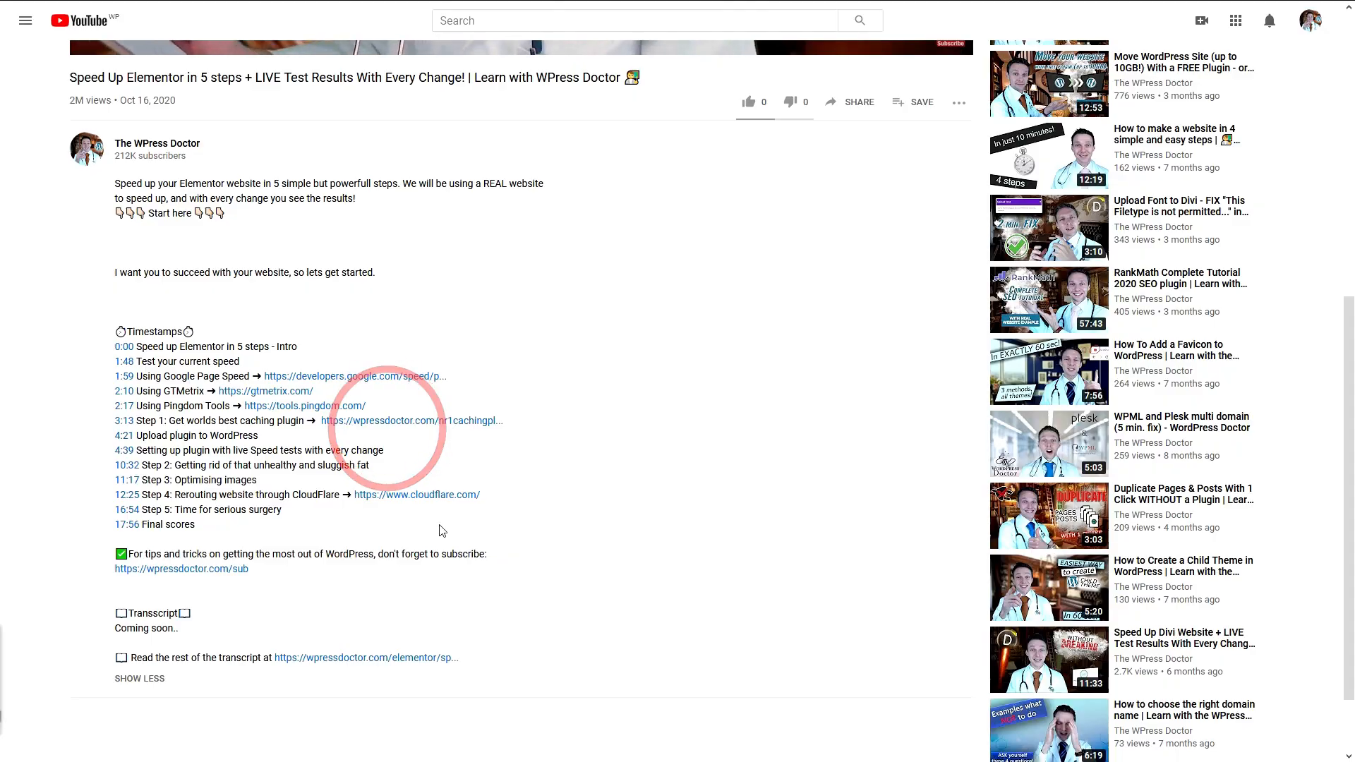
click(415, 420)
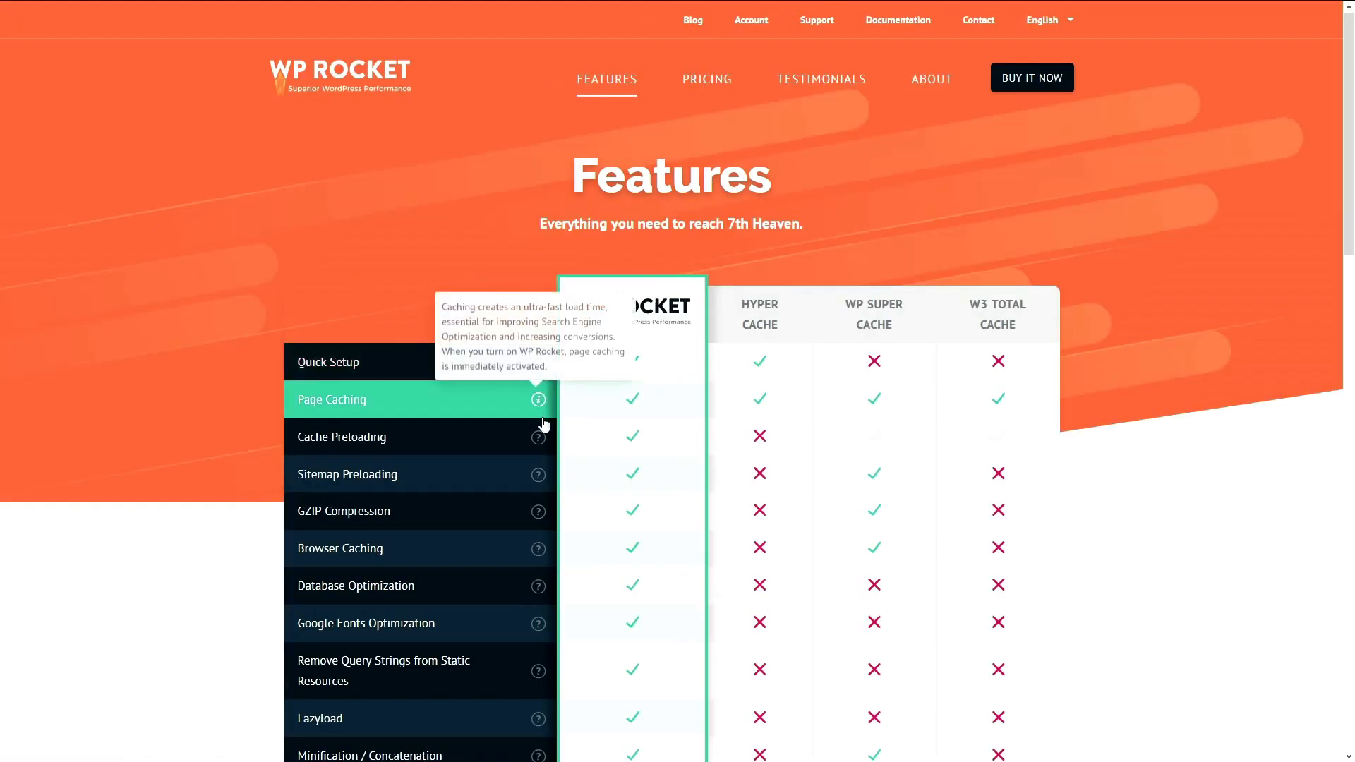
Review WP Rocket's feature comparison and open checkout for the $49 Single licence.
scroll(down, 3)
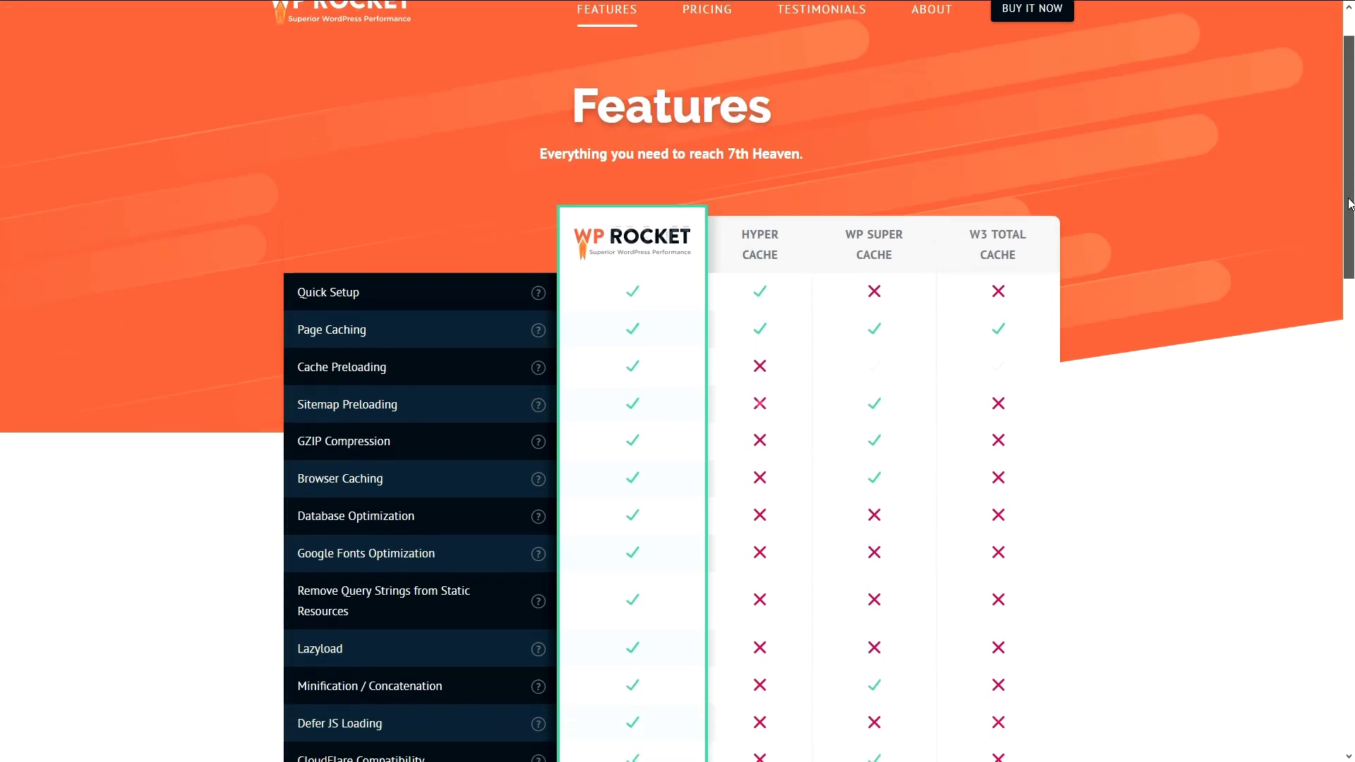
scroll(down, 3)
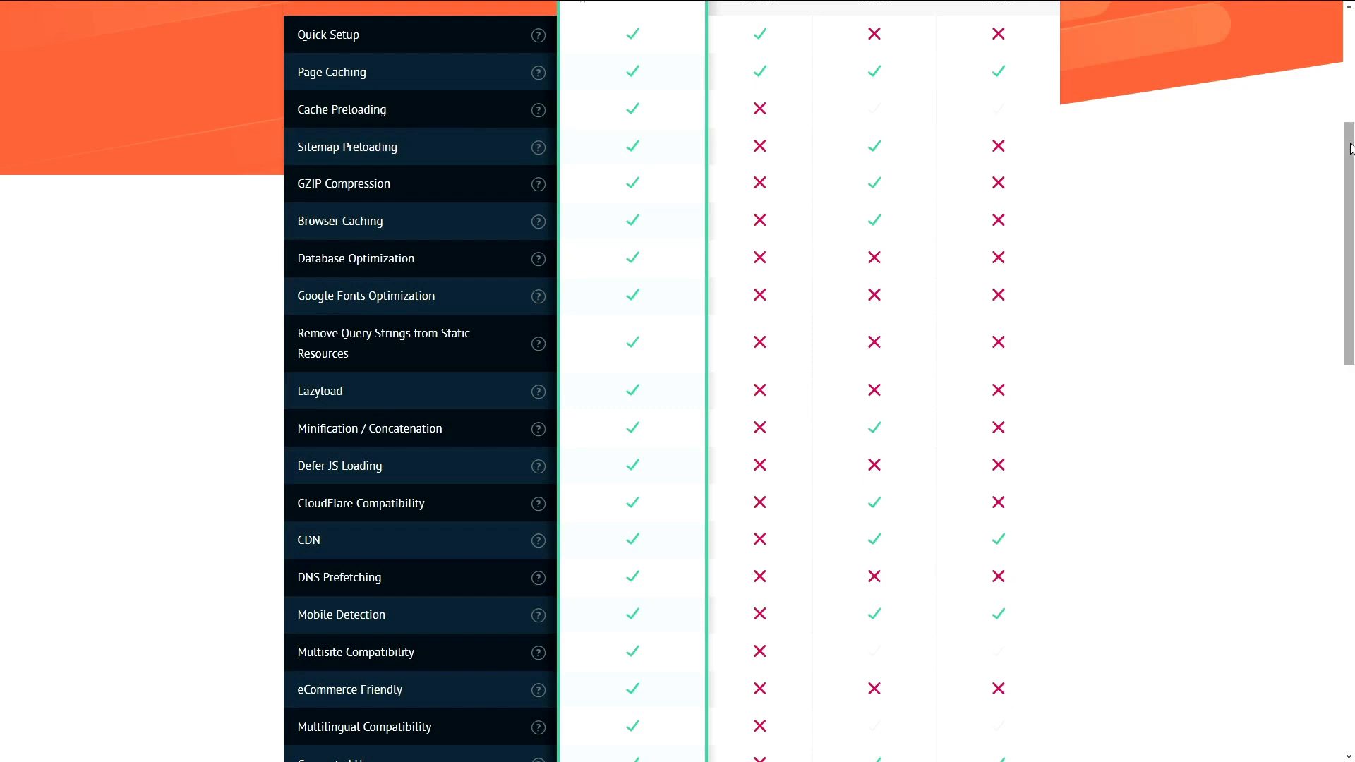
scroll(down, 3)
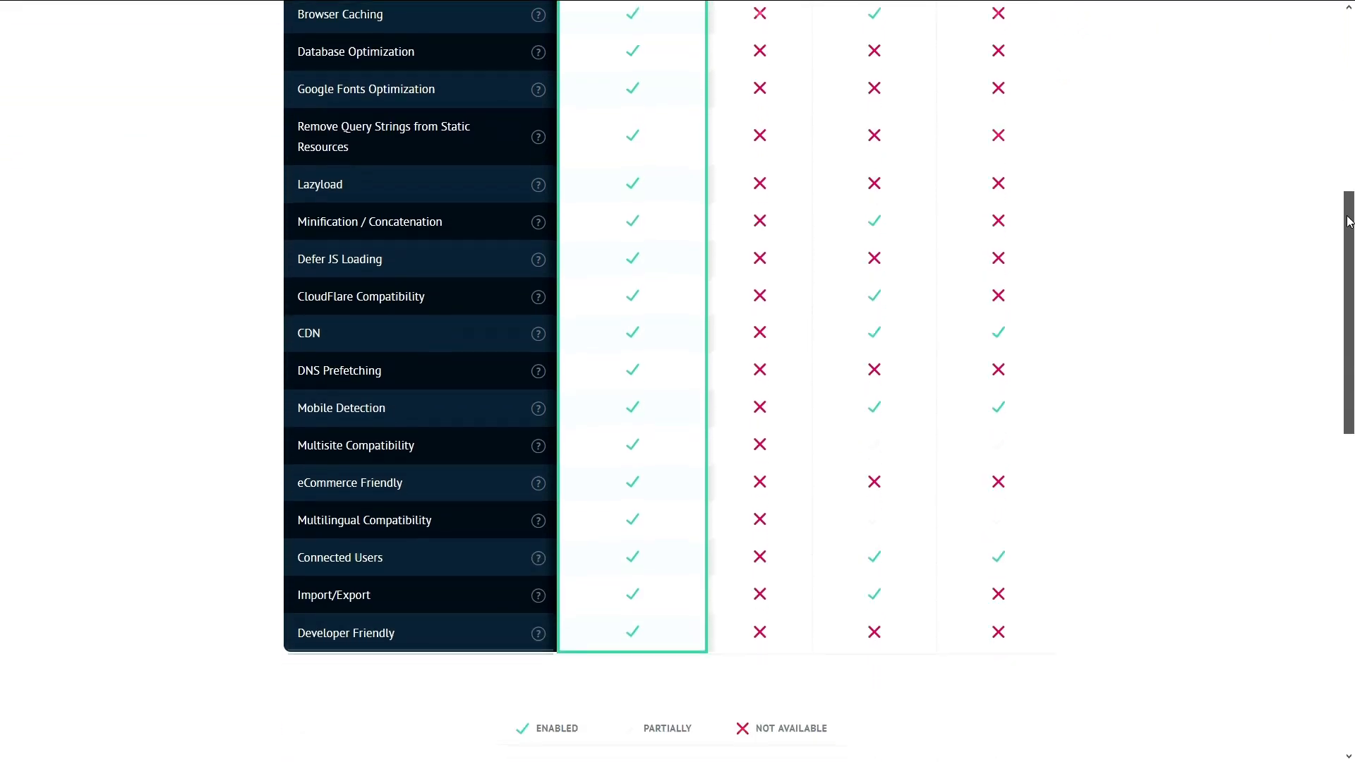
scroll(down, 3)
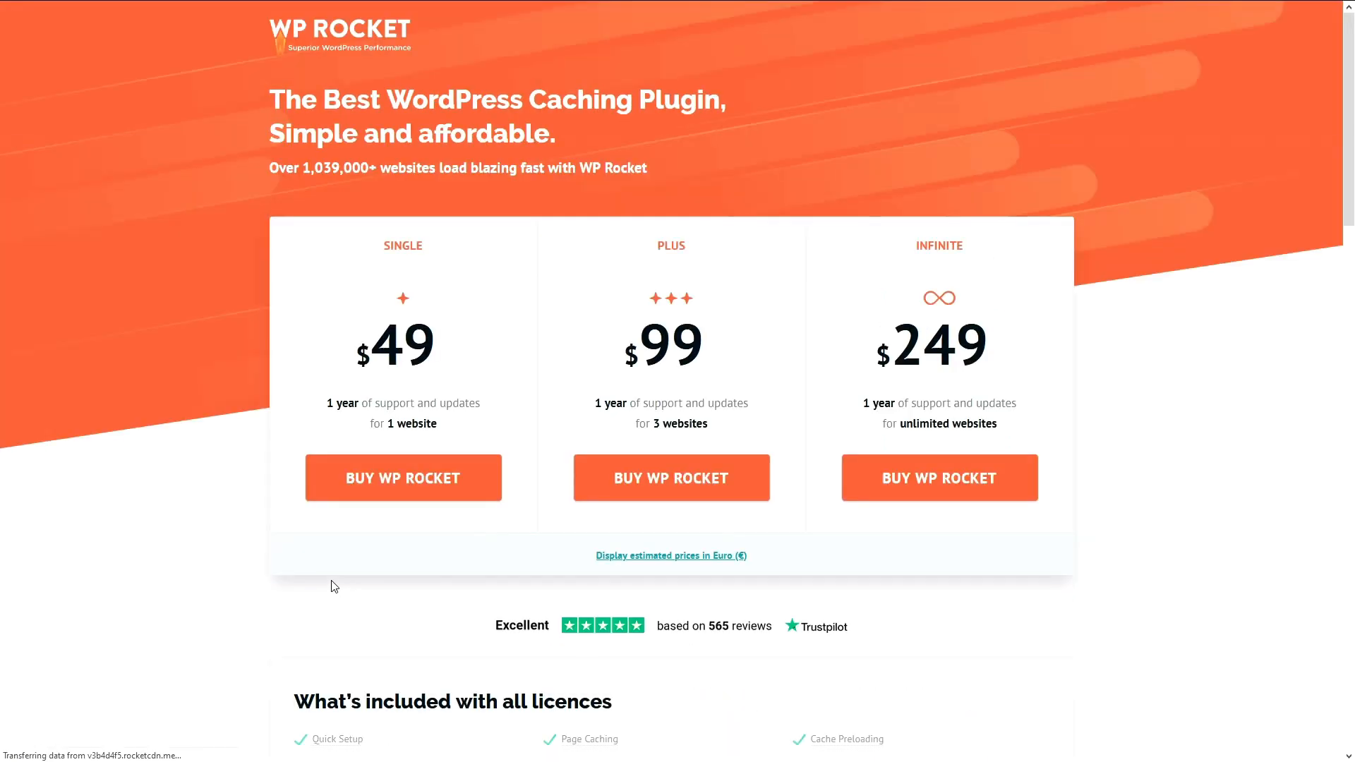
mouse_move(409, 297)
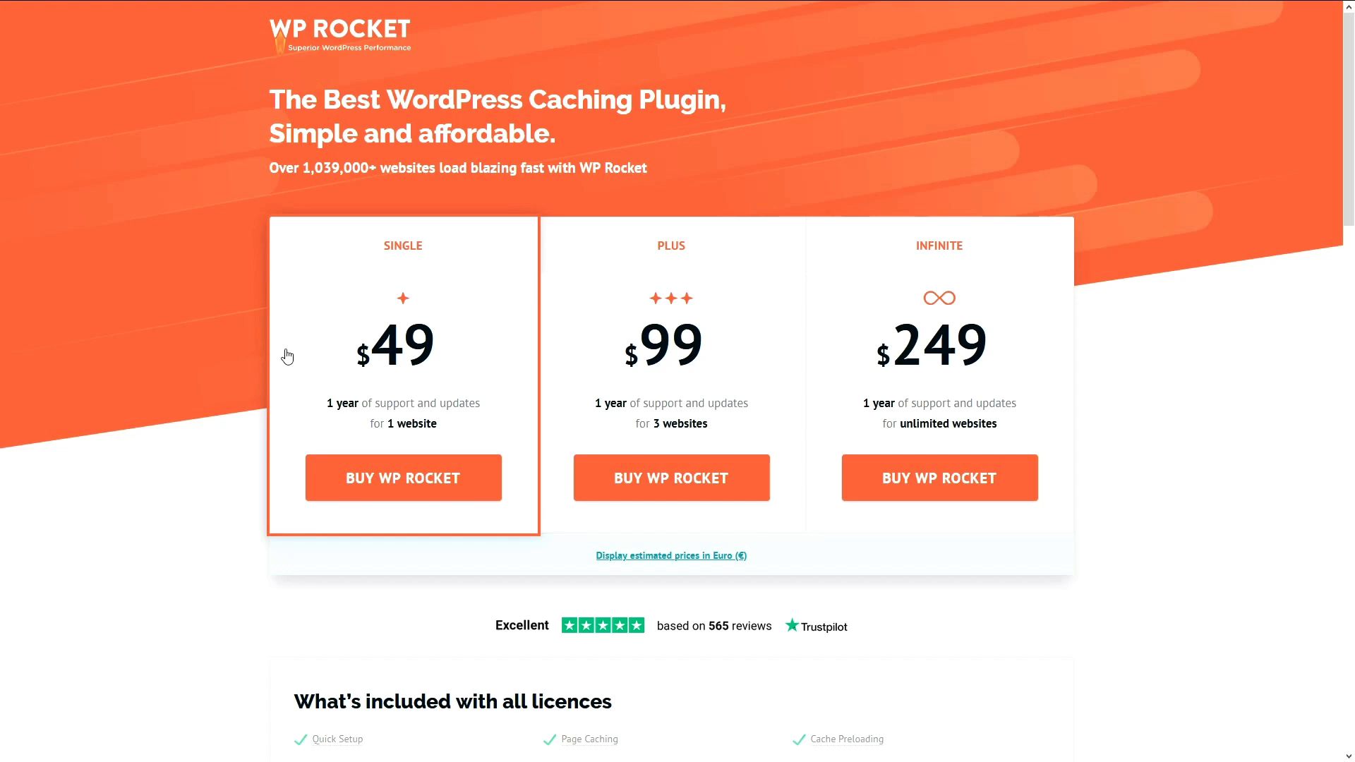
click(403, 477)
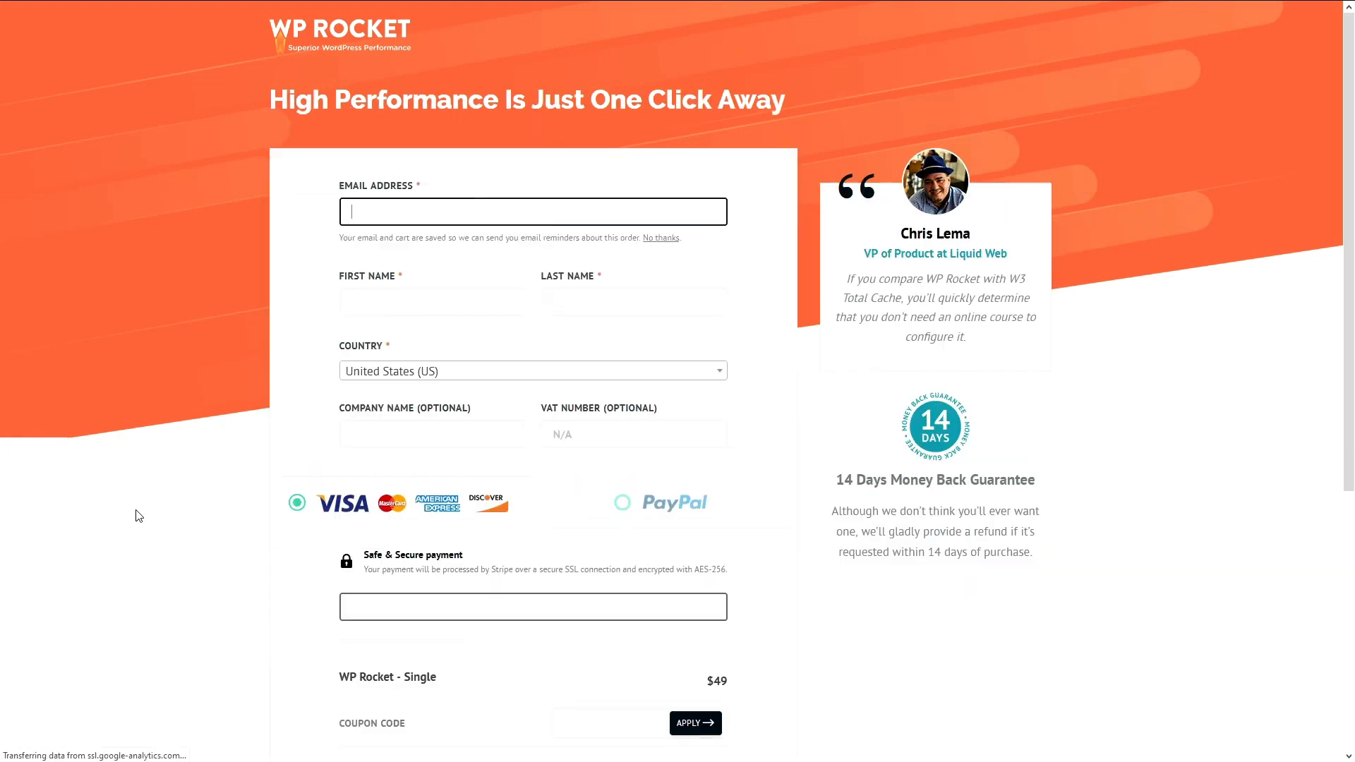
scroll(down, 3)
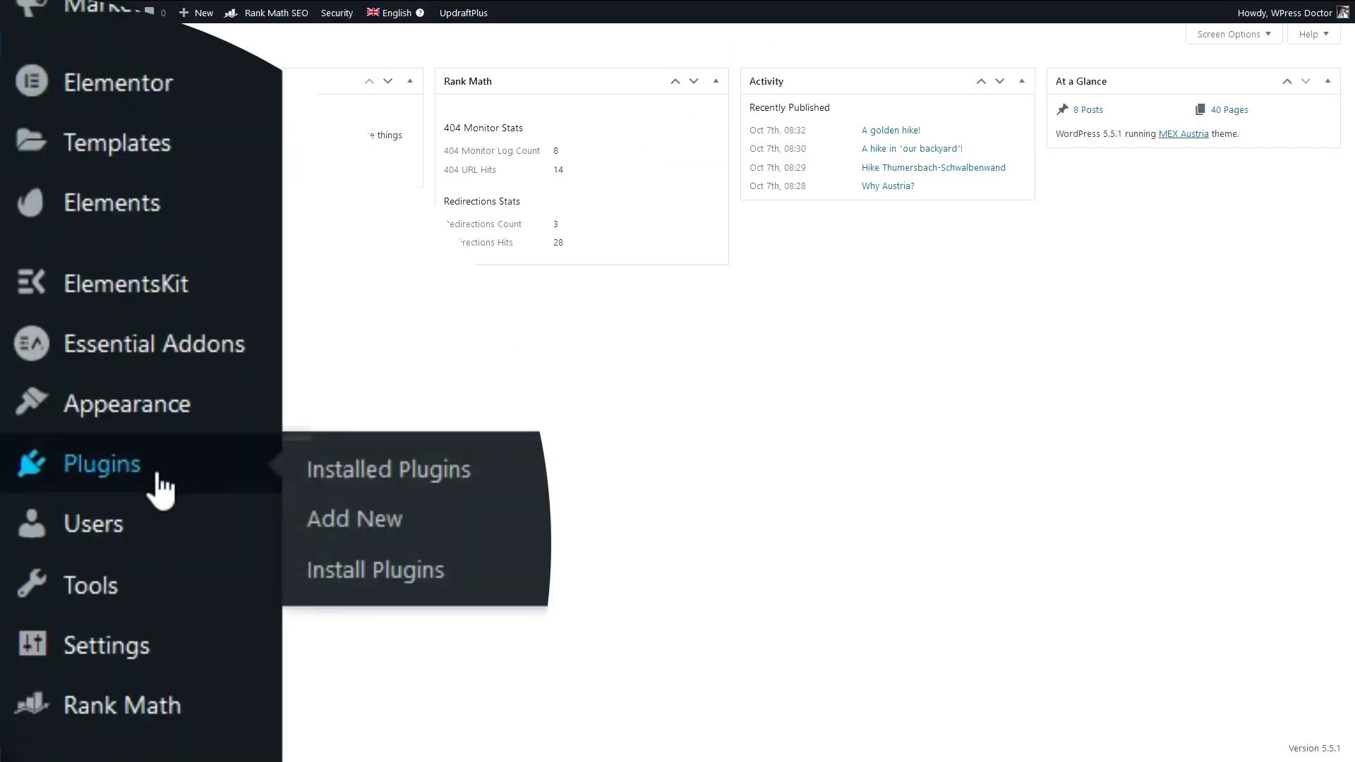
mouse_move(372, 531)
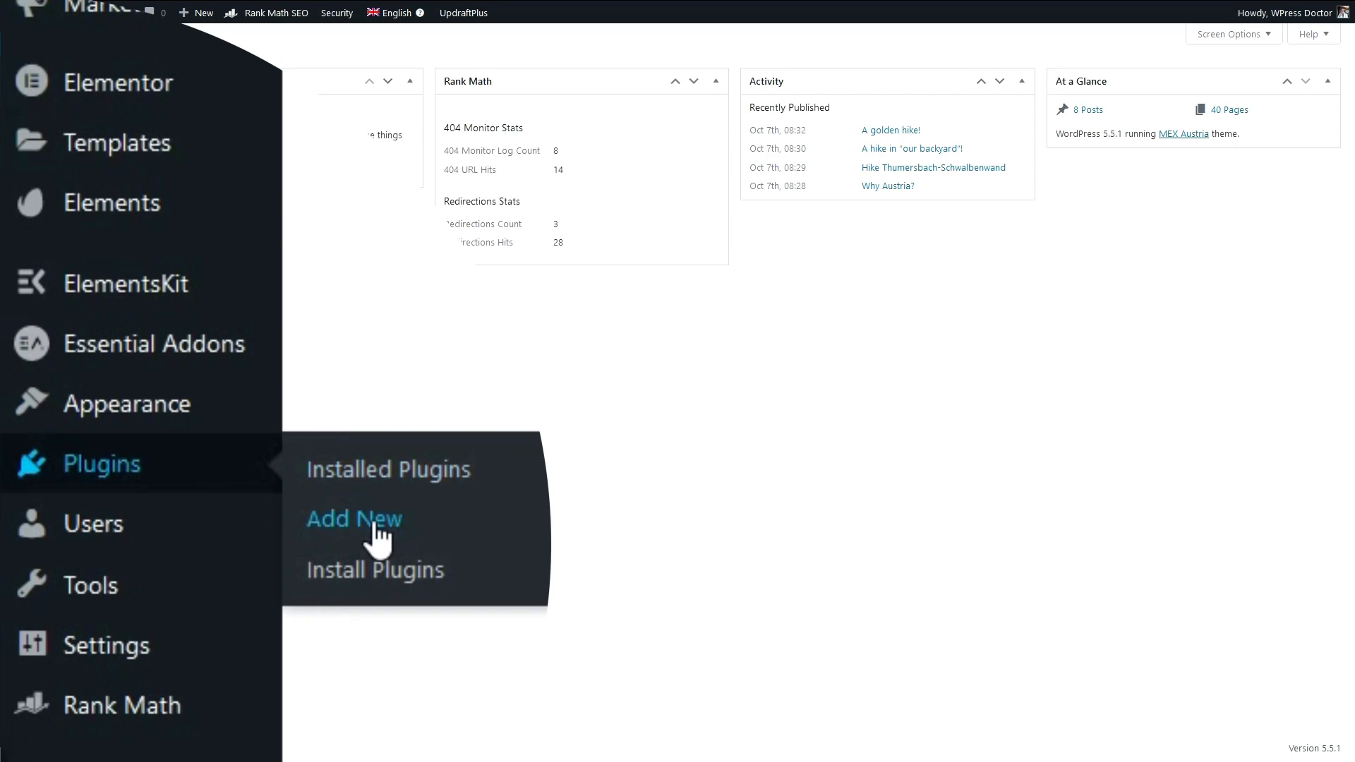
Upload, install and activate wp-rocket_3.7.2.zip, then open WP Rocket Settings.
click(353, 519)
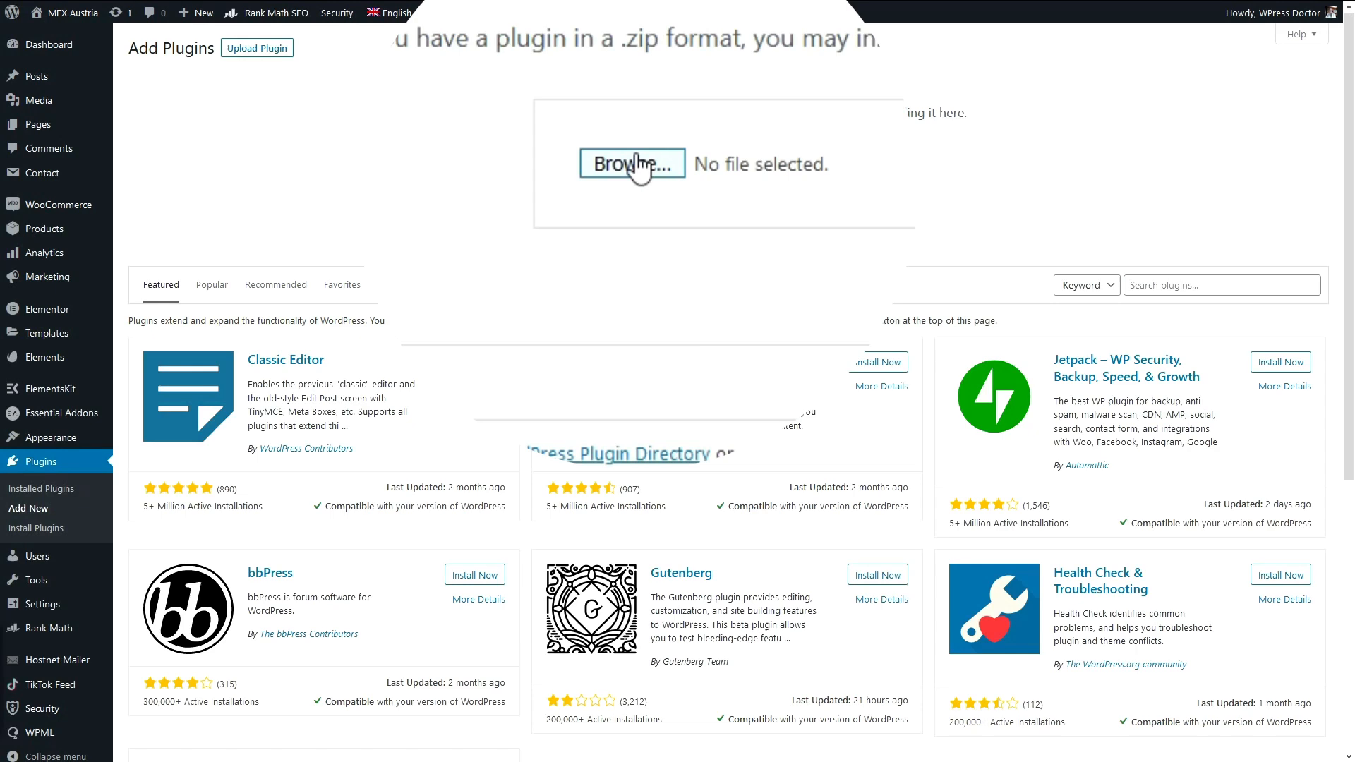
click(632, 163)
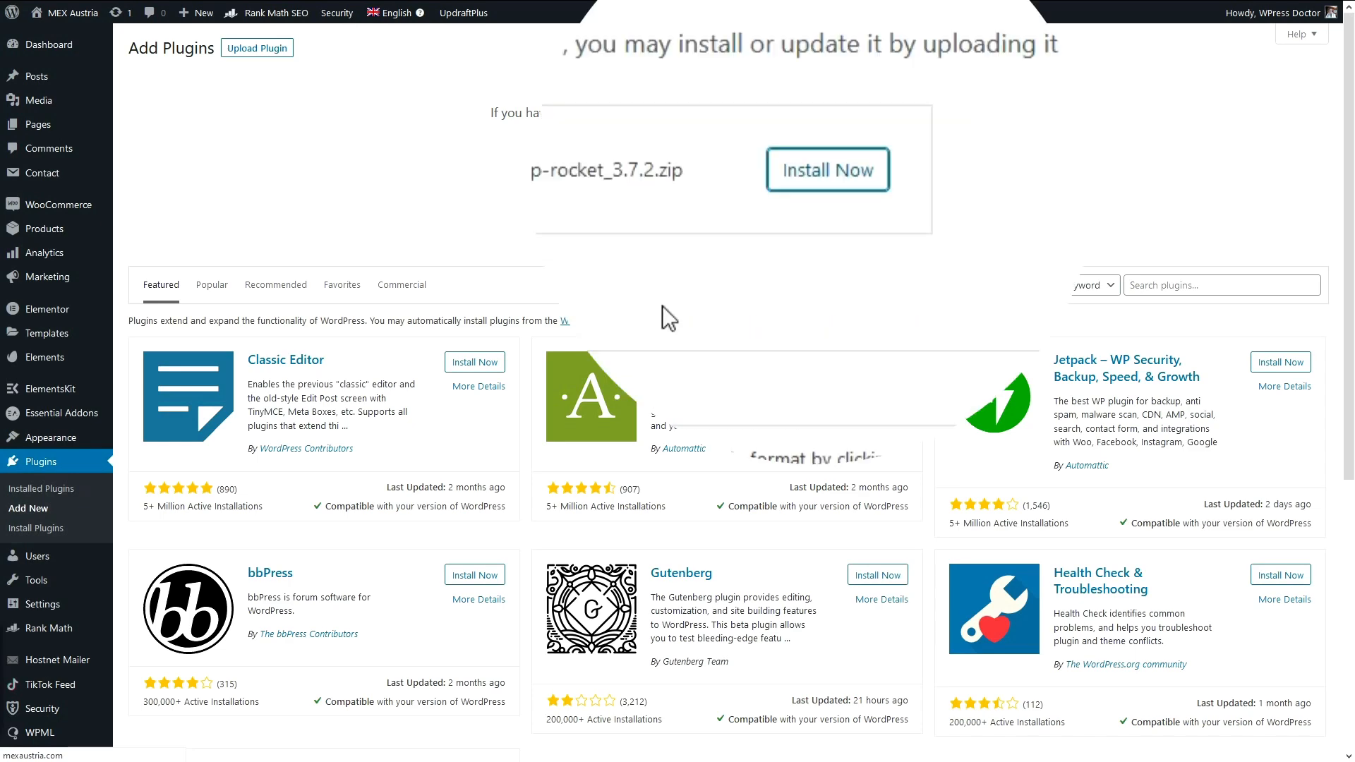
click(826, 169)
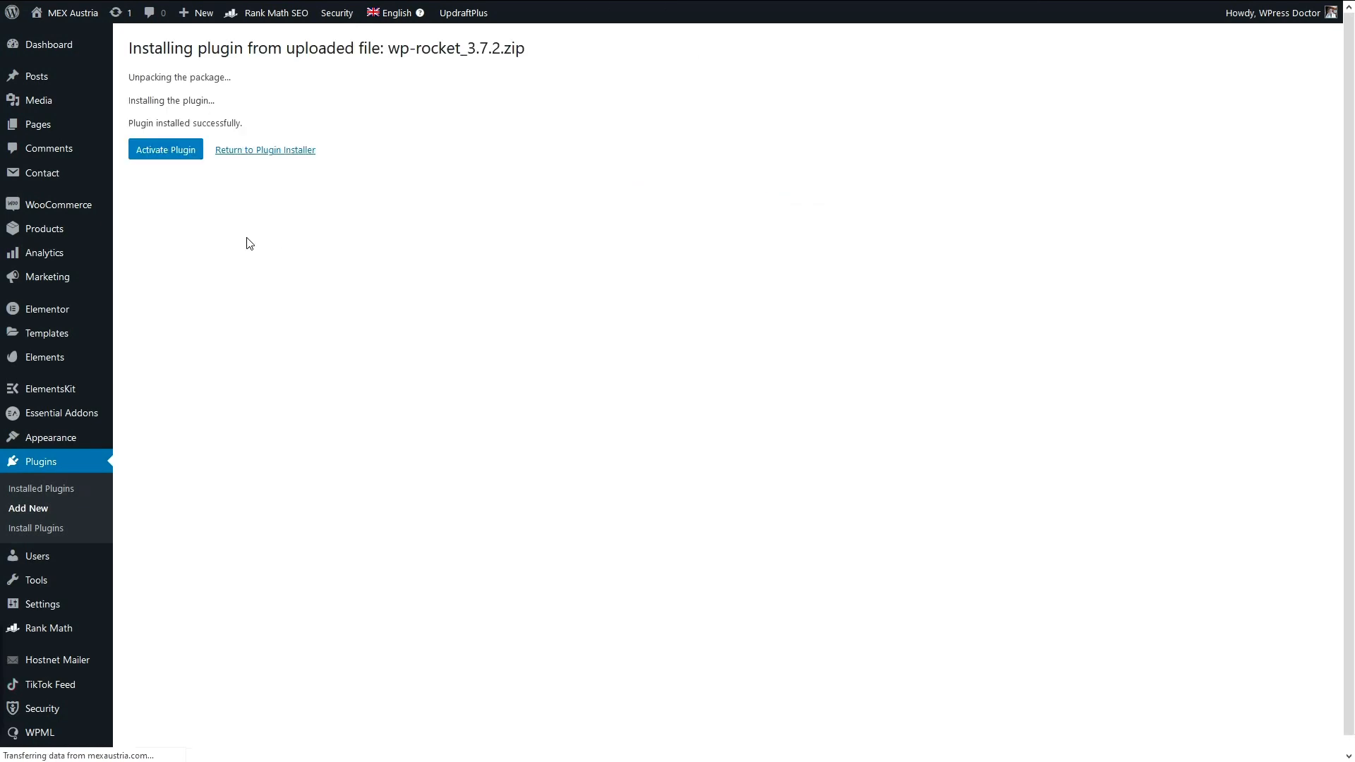
click(165, 149)
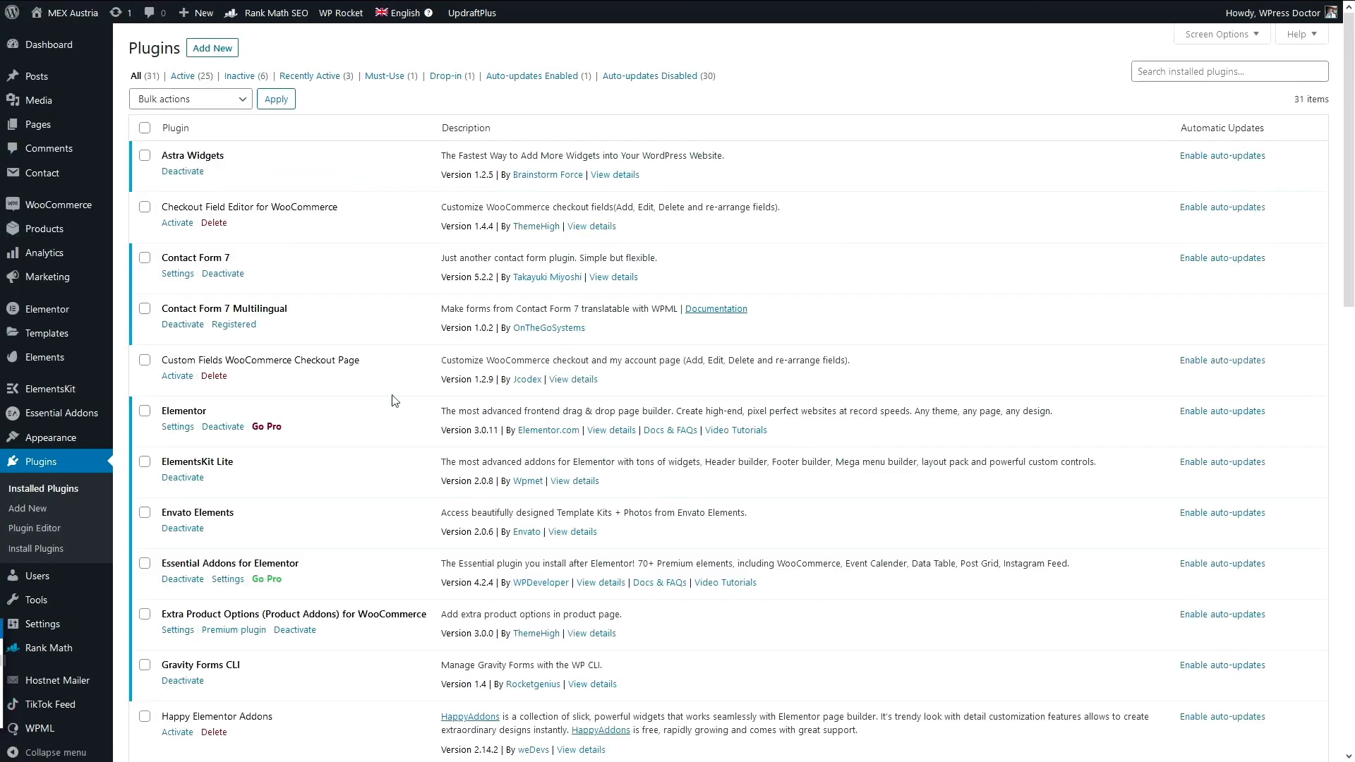
click(301, 12)
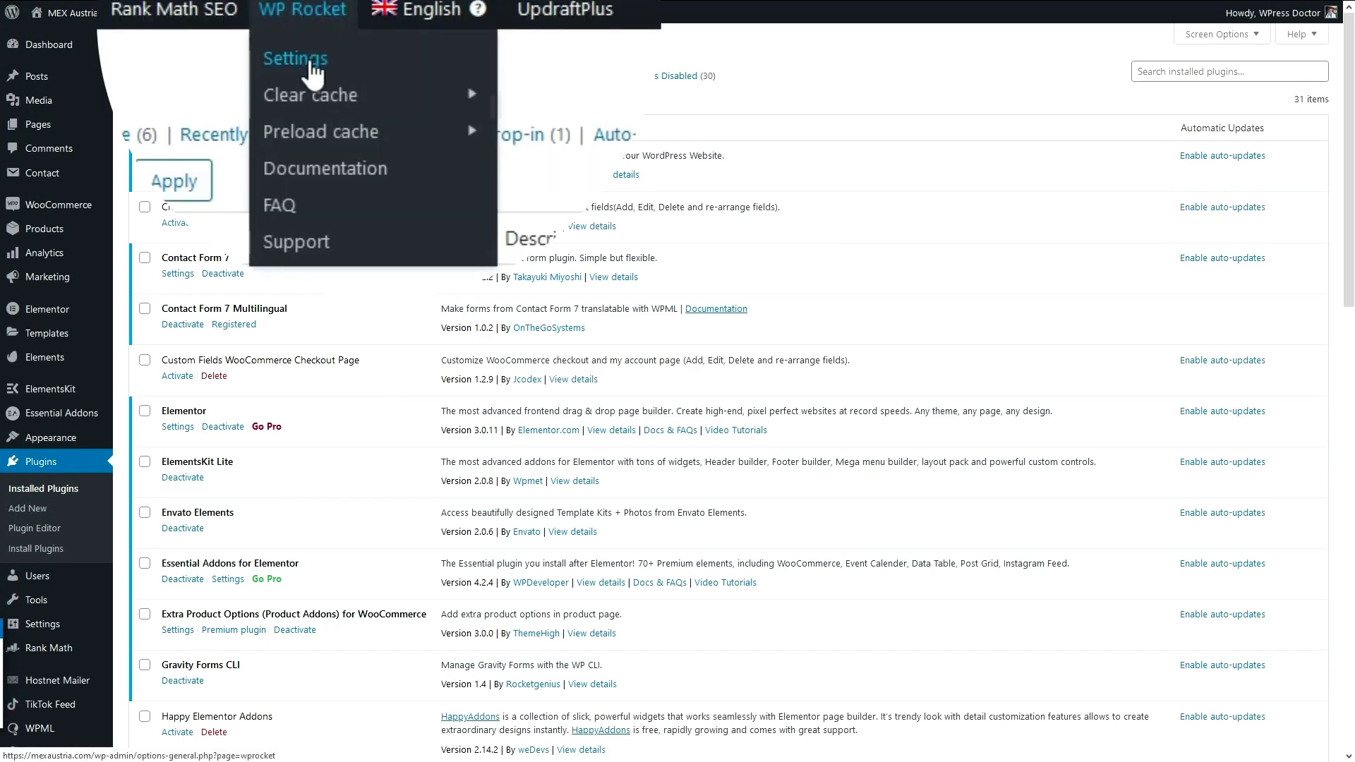
click(295, 58)
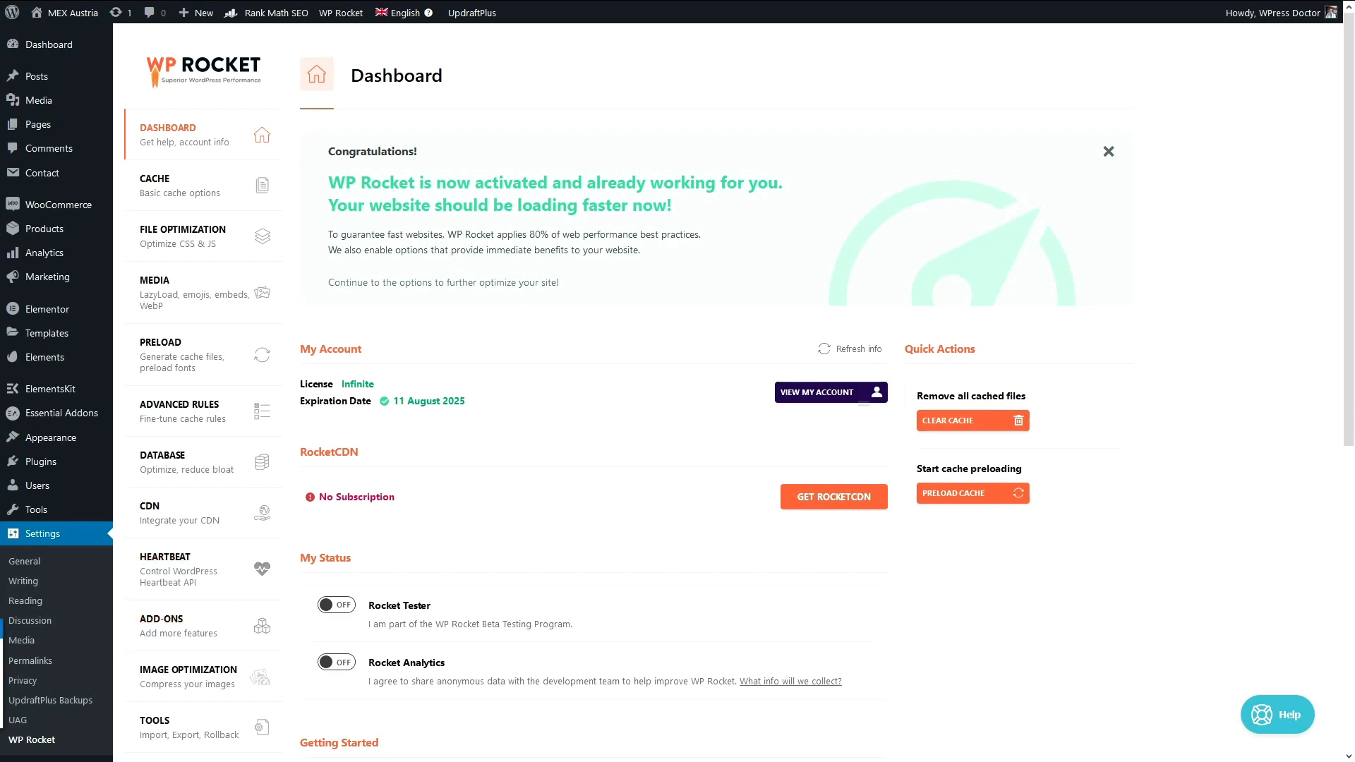
Dismiss the Congratulations notice and rerun PageSpeed Insights and Pingdom tests for mexaustria.com.
click(939, 82)
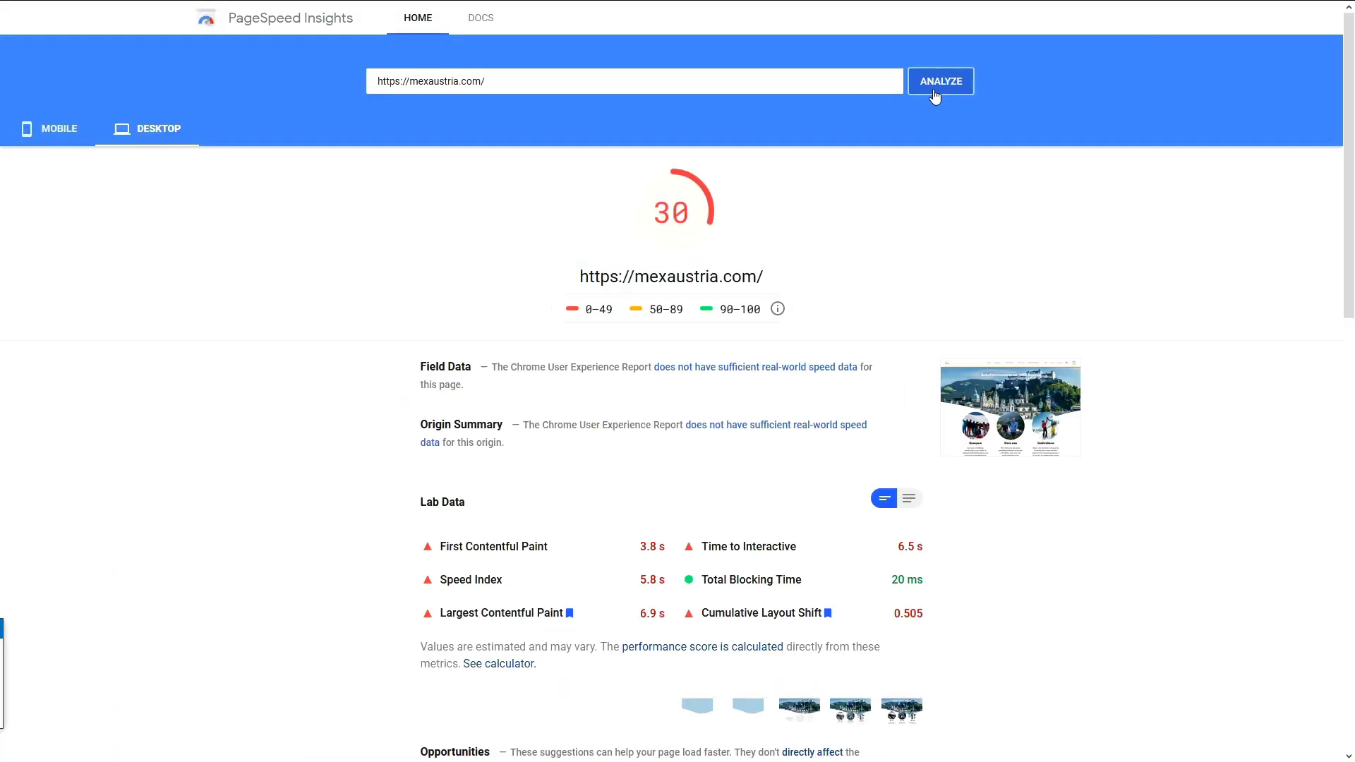
click(940, 80)
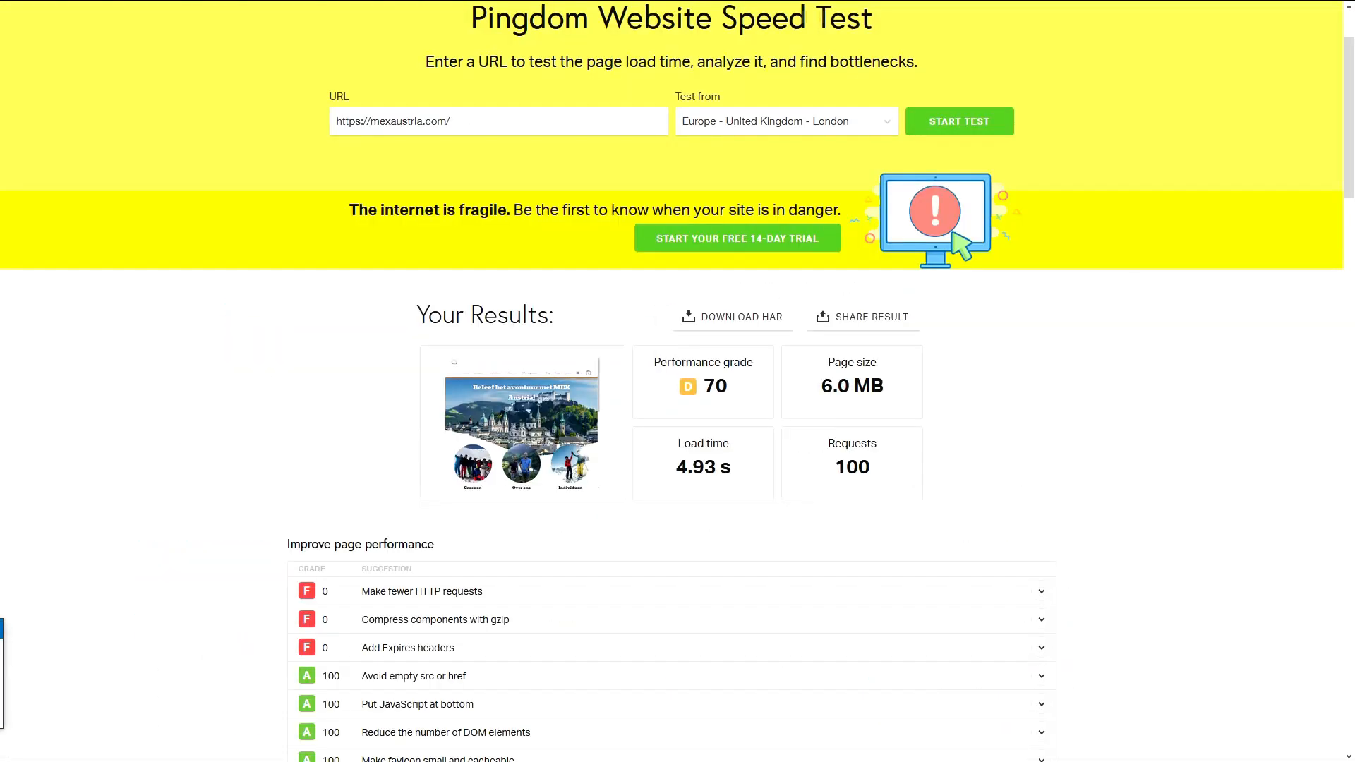
click(958, 120)
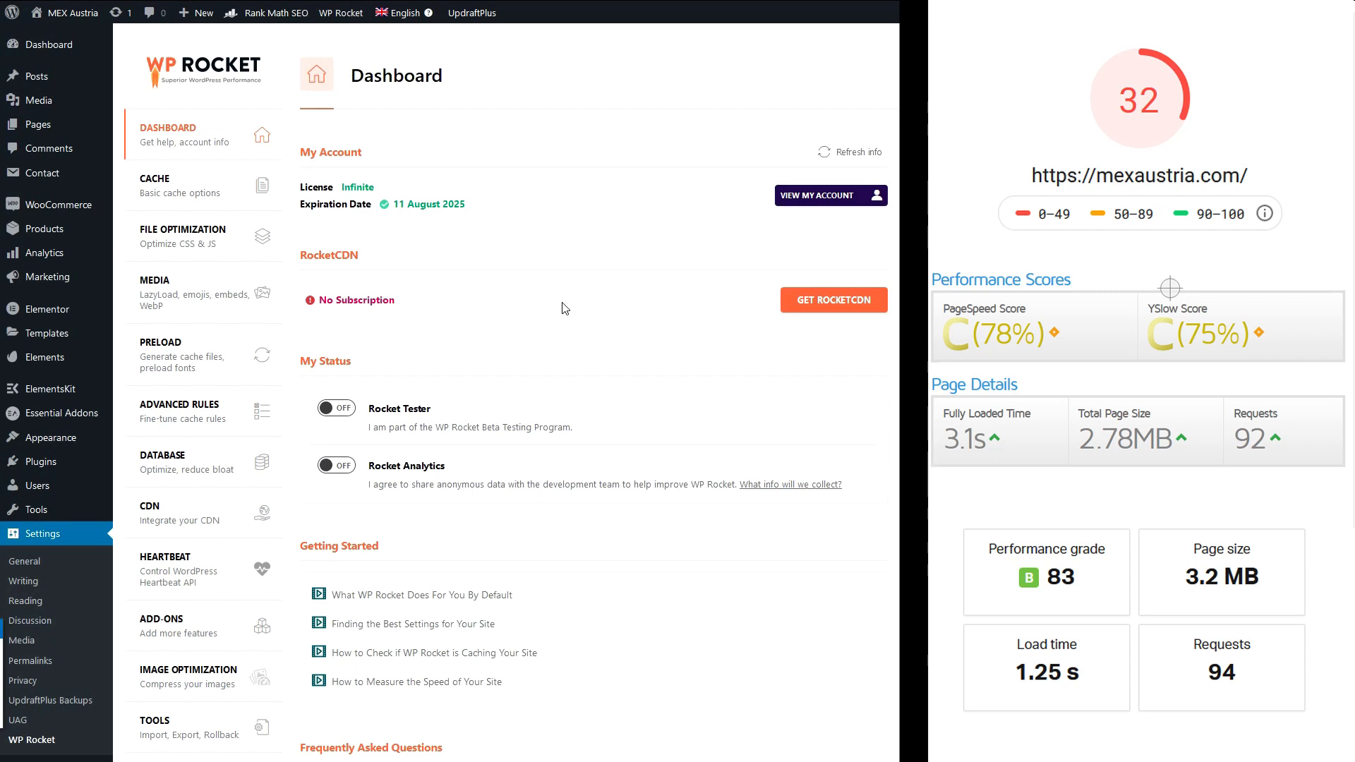
mouse_move(536, 355)
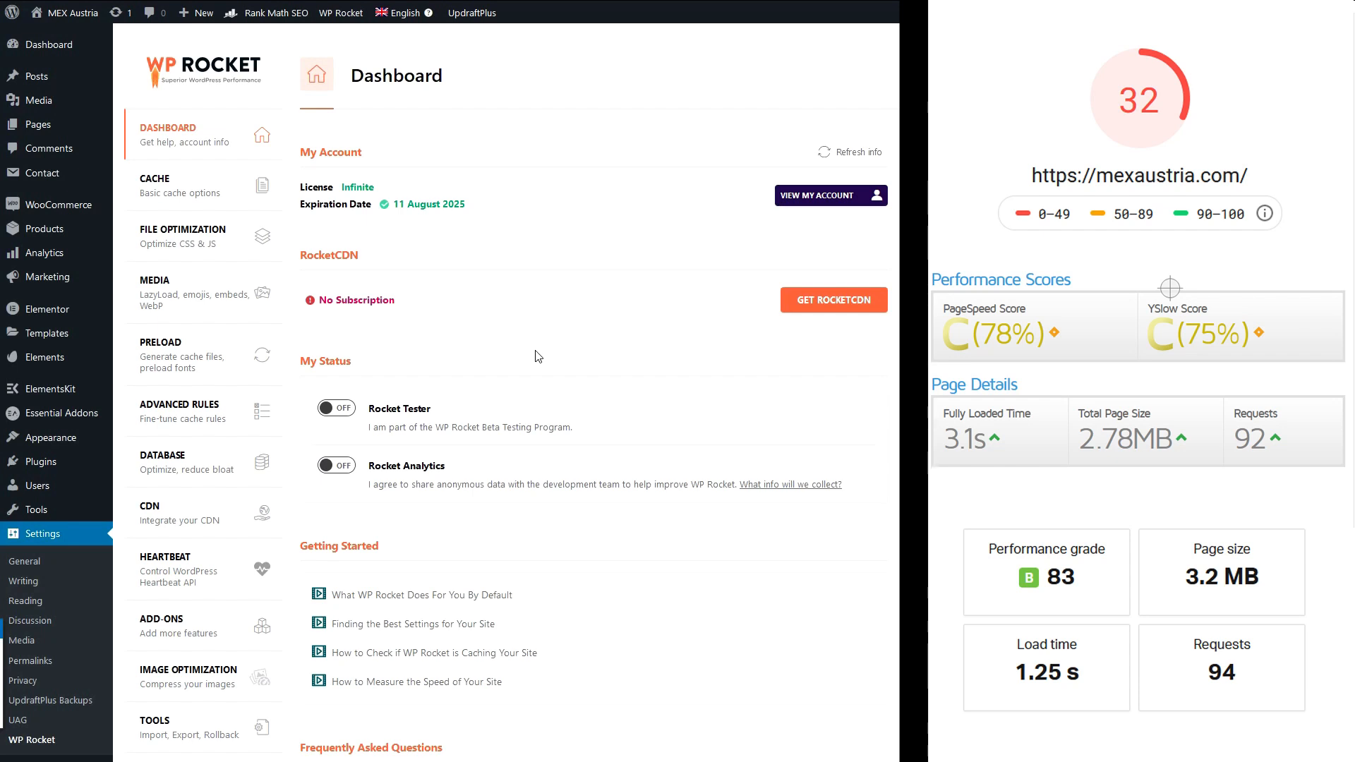
mouse_move(409, 151)
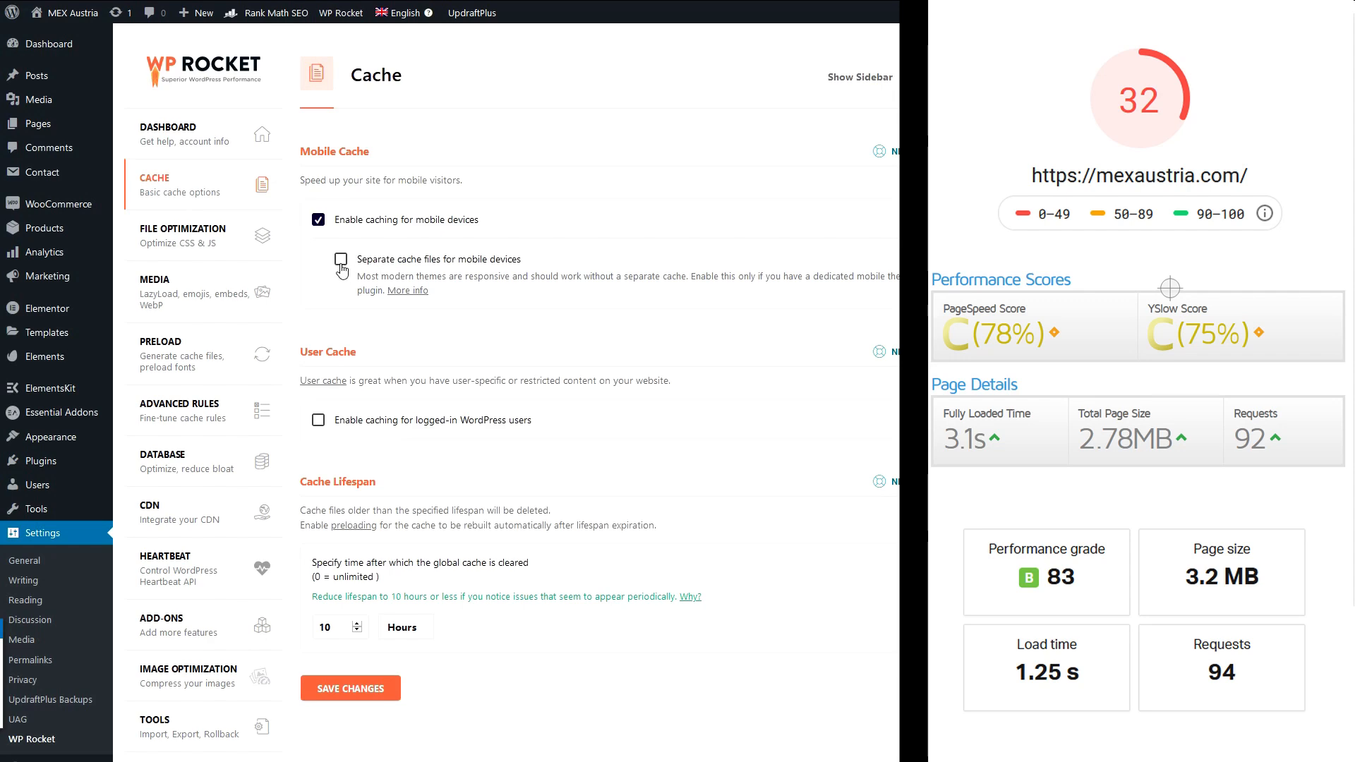
Enable separate mobile cache files and logged-in user caching, and save the Cache settings.
click(318, 259)
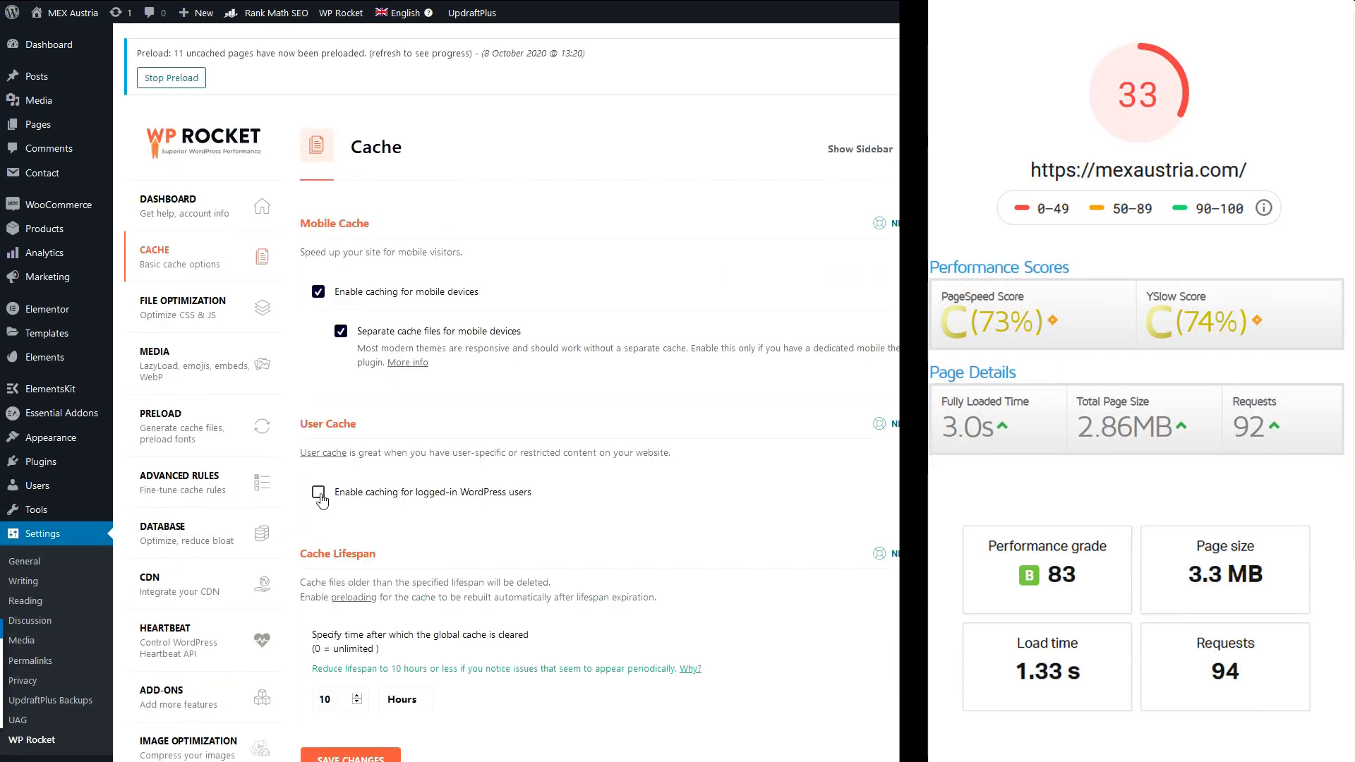
click(320, 492)
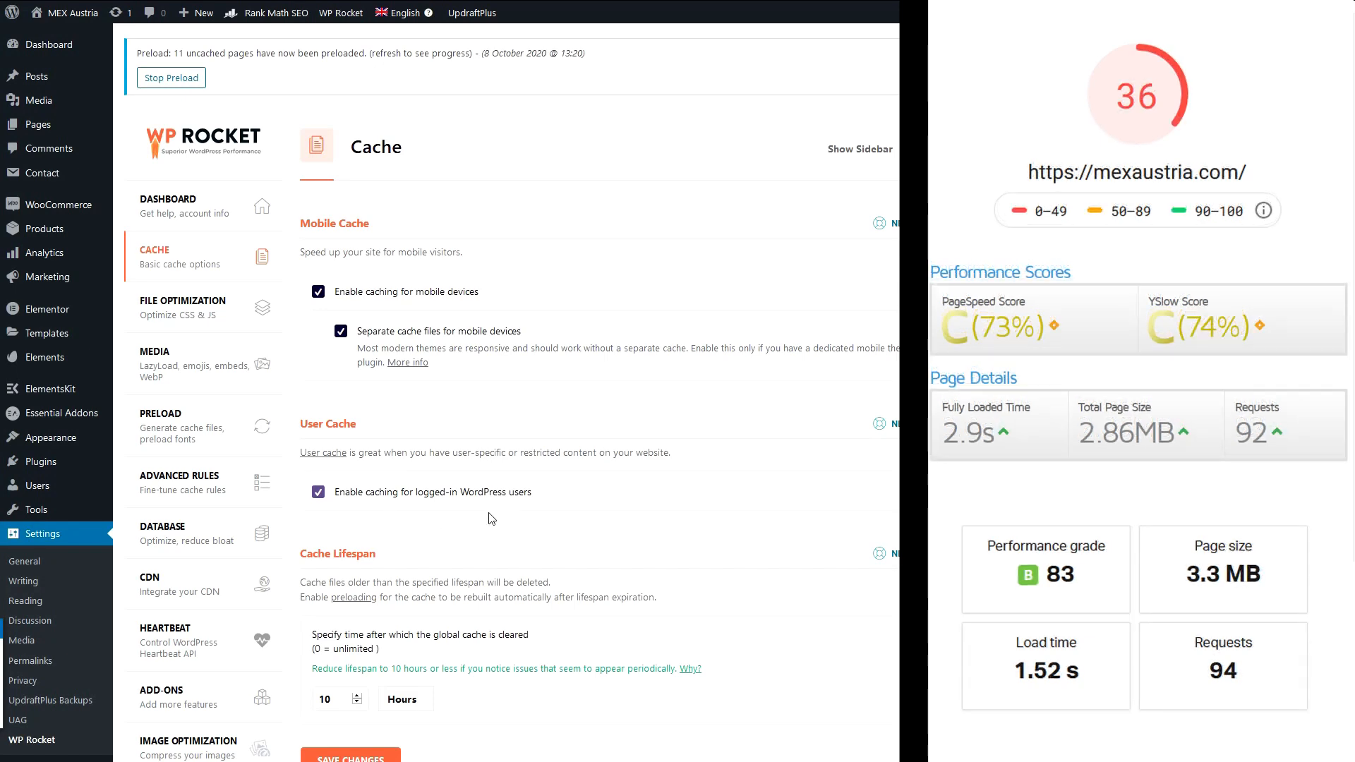
scroll(down, 3)
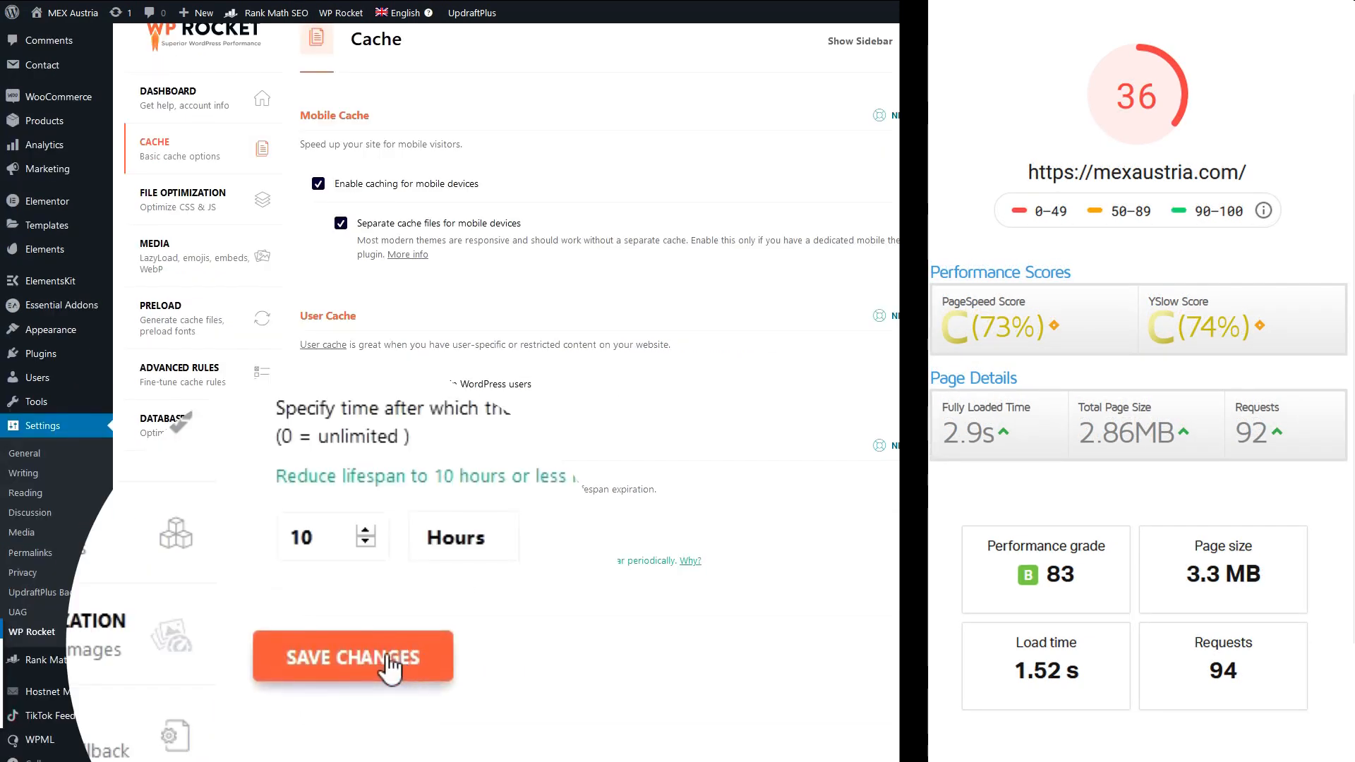
click(351, 658)
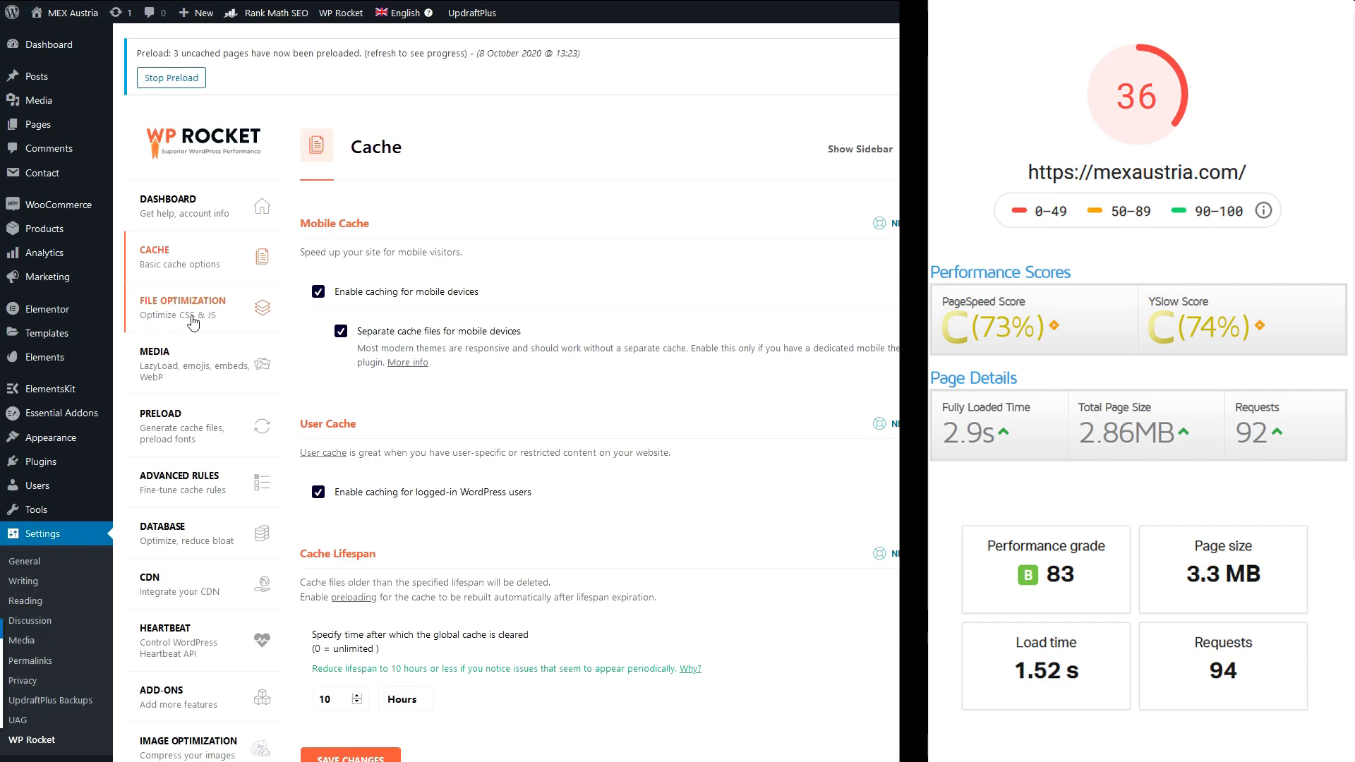
Enable Minify CSS and Combine CSS, confirming both warnings, plus Optimize CSS delivery.
click(182, 307)
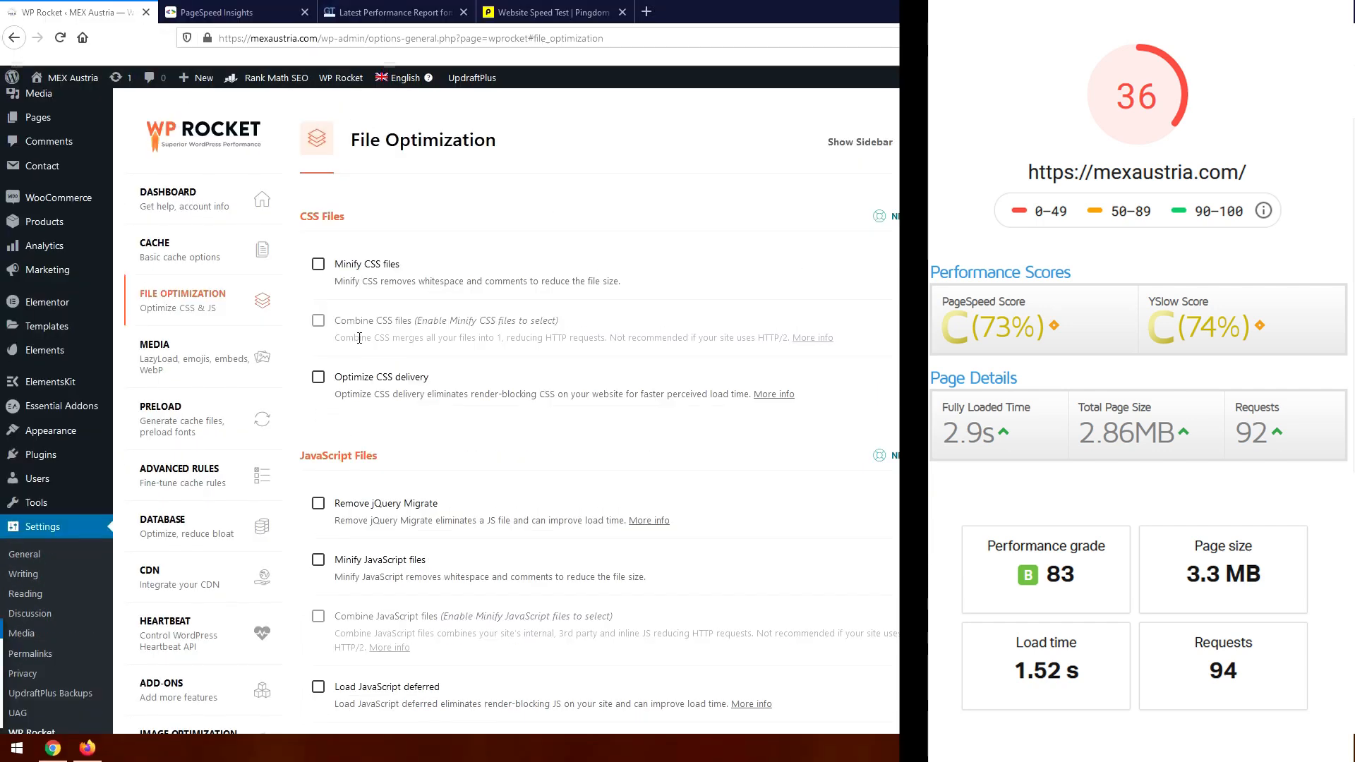
mouse_move(318, 265)
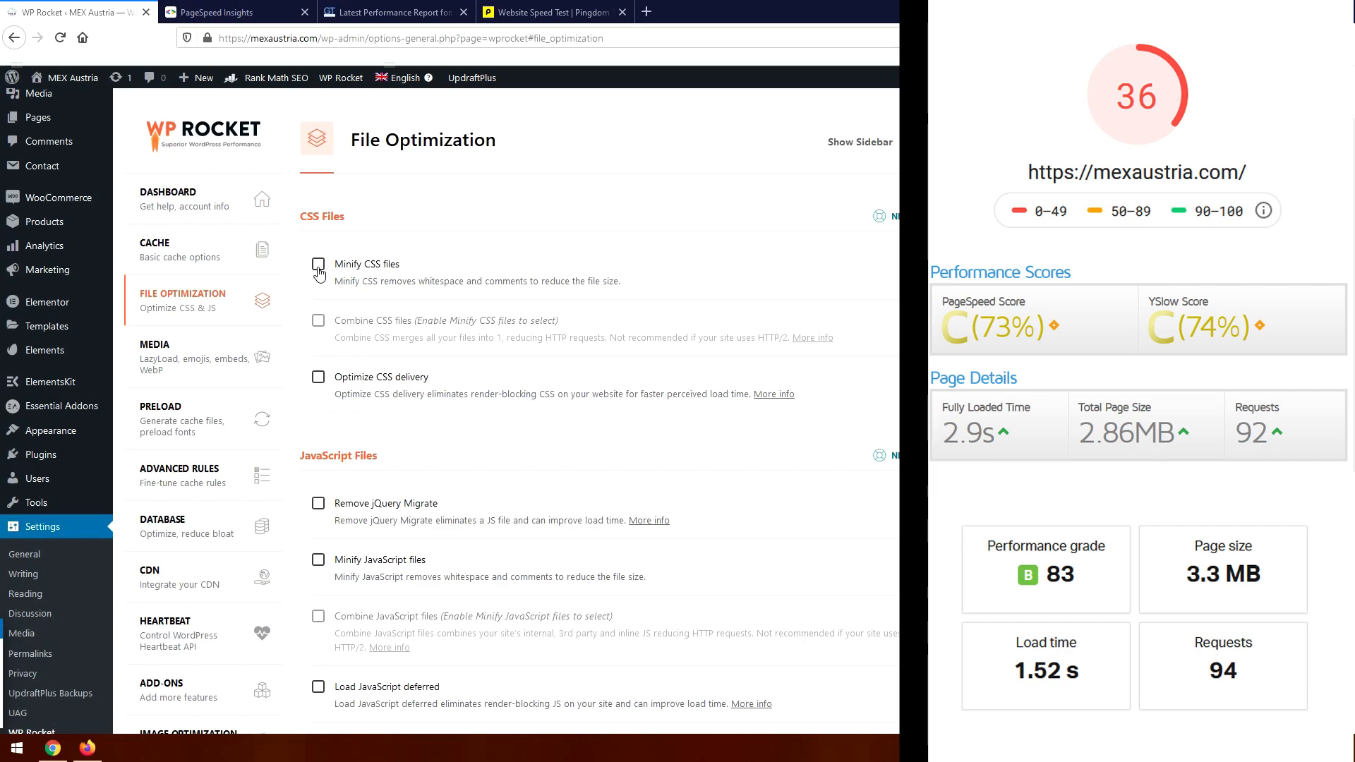
click(318, 265)
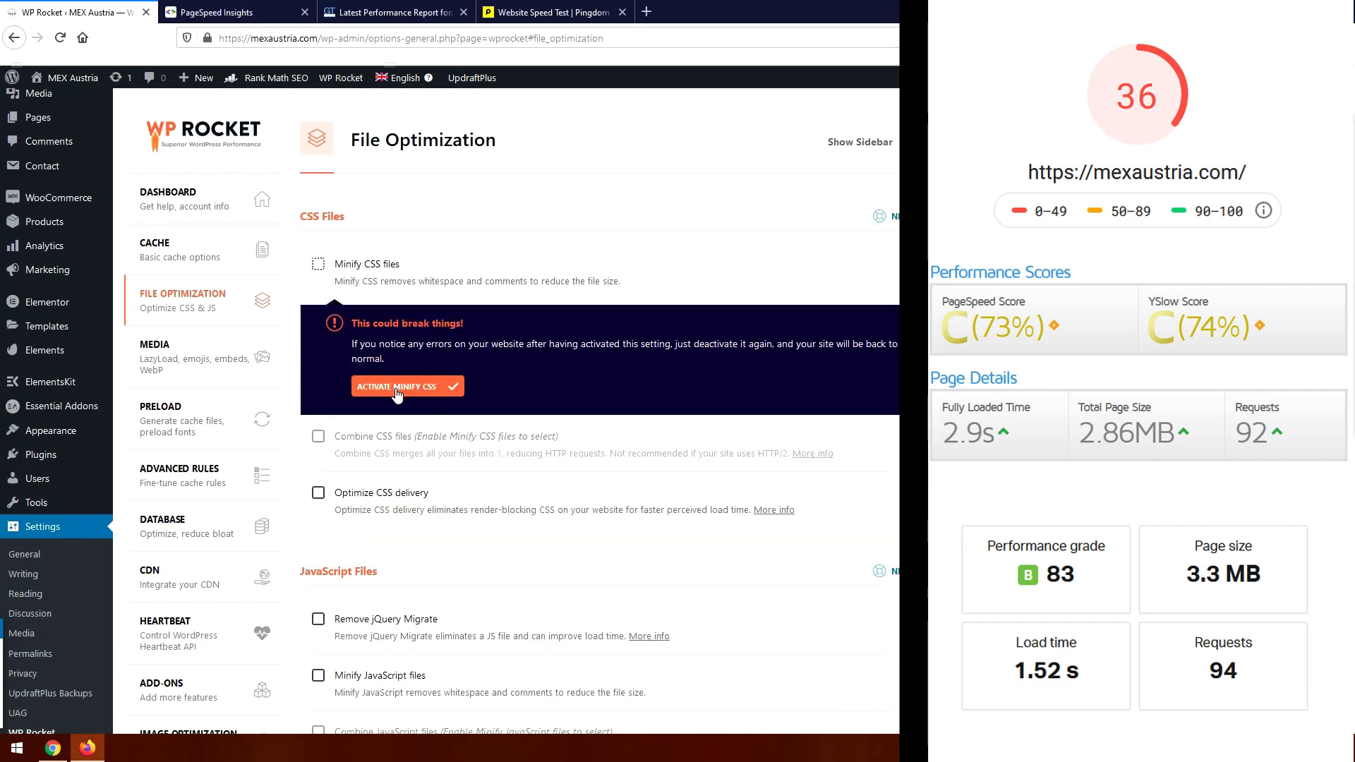
click(407, 386)
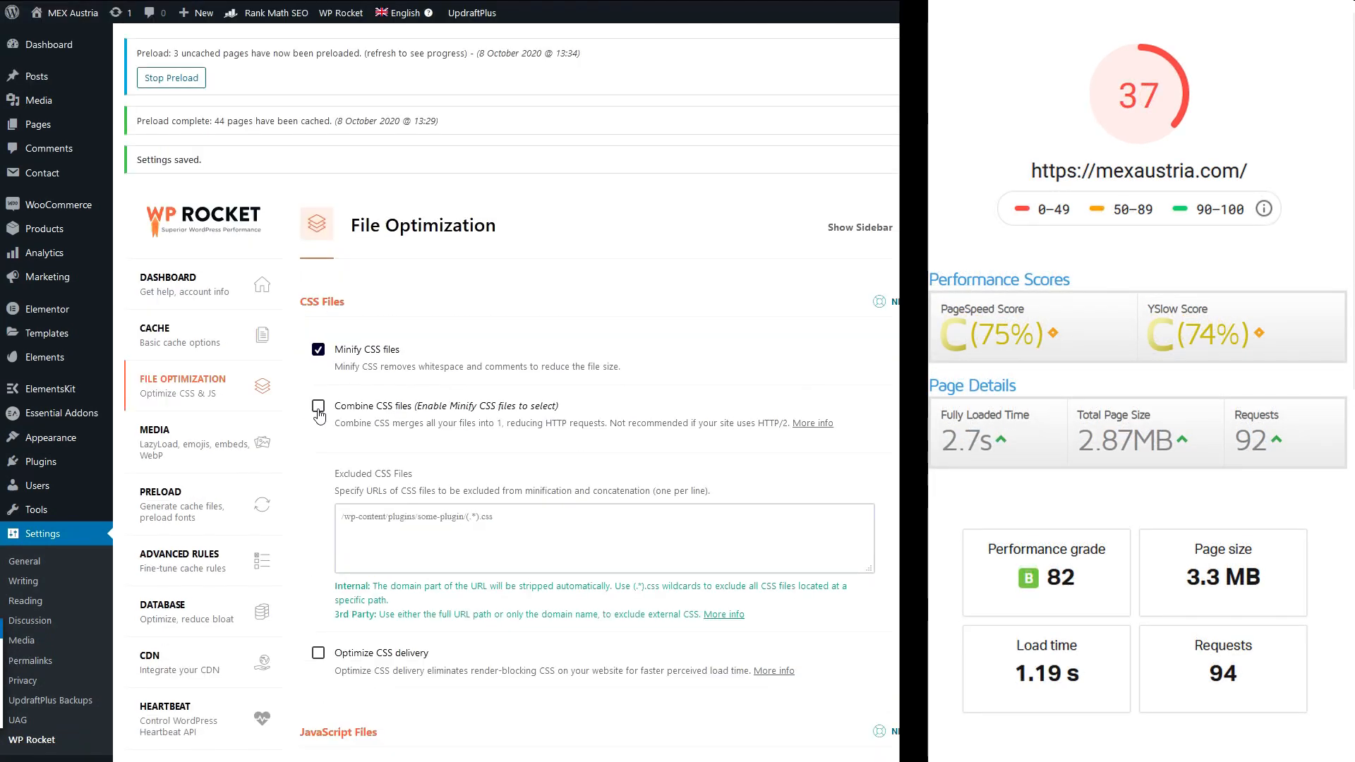
click(319, 406)
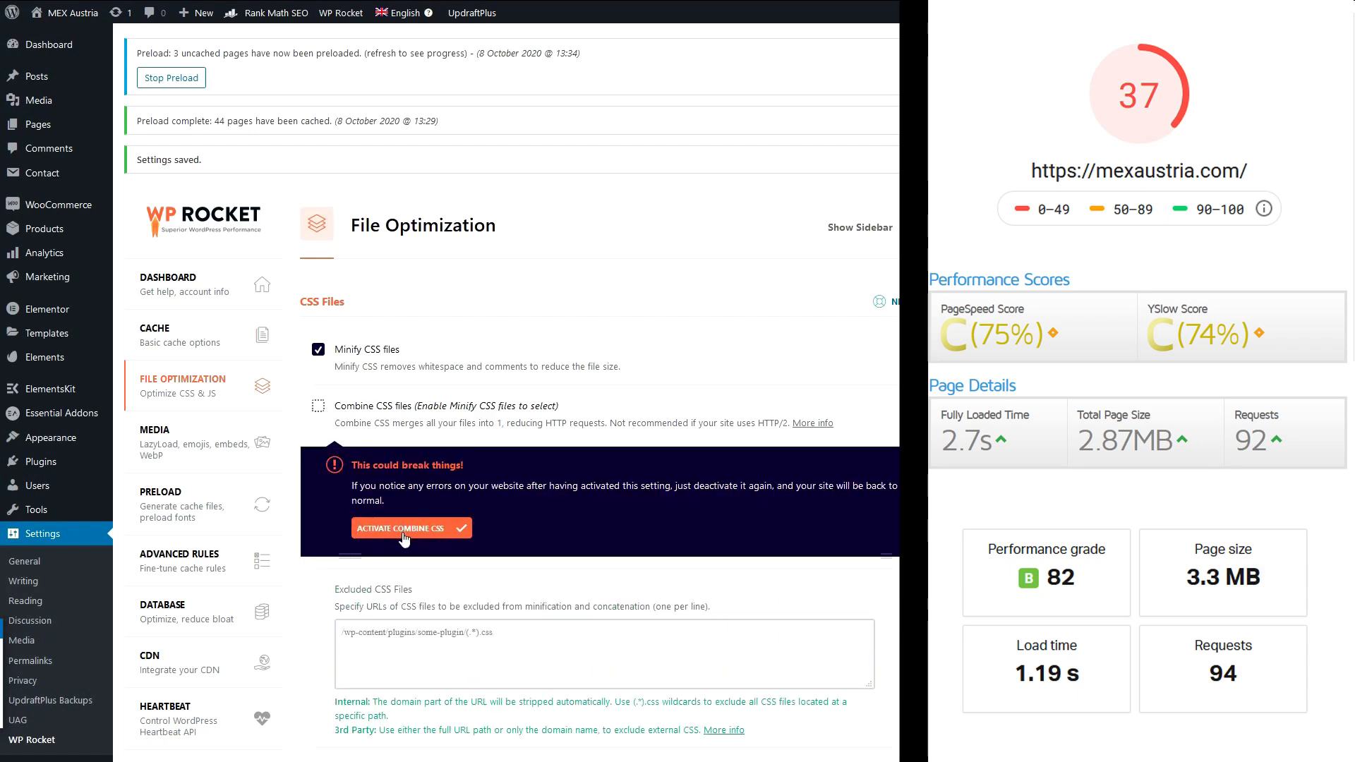
click(412, 528)
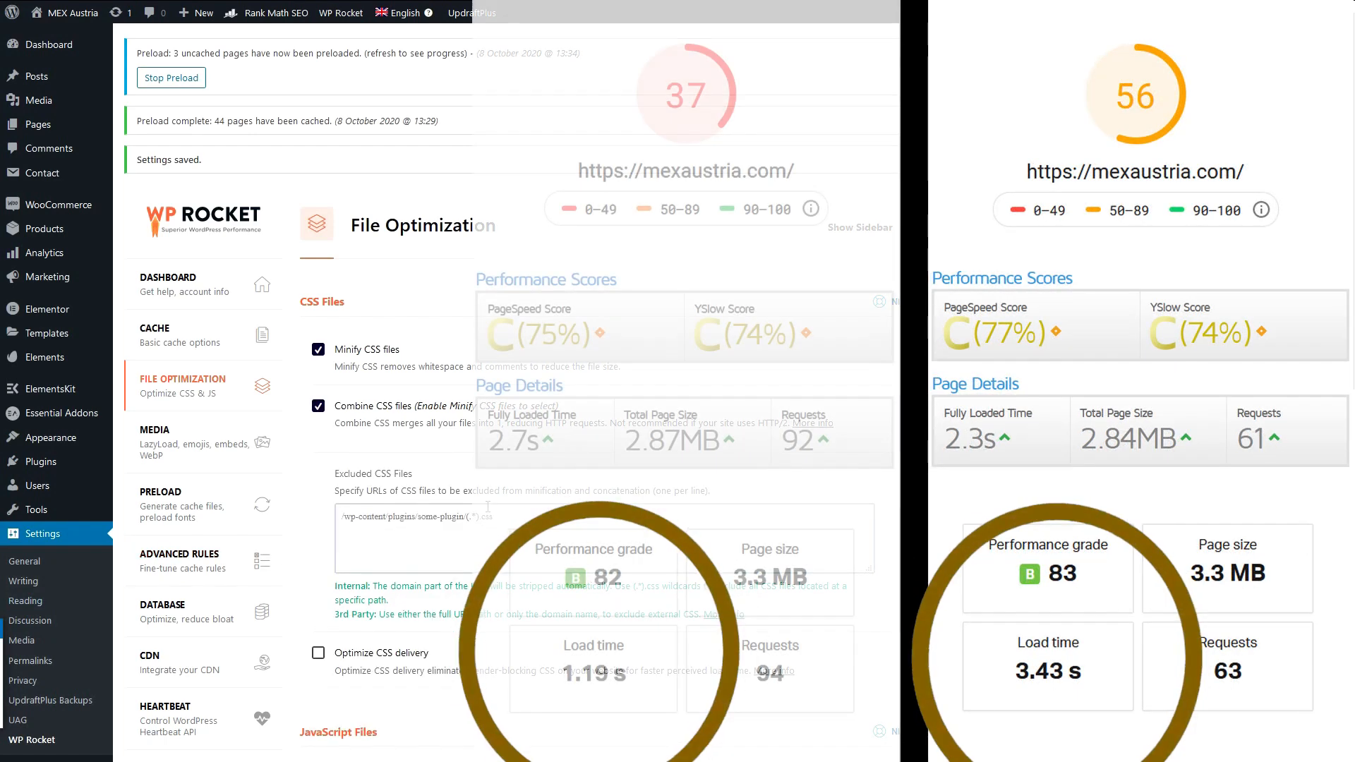
scroll(down, 3)
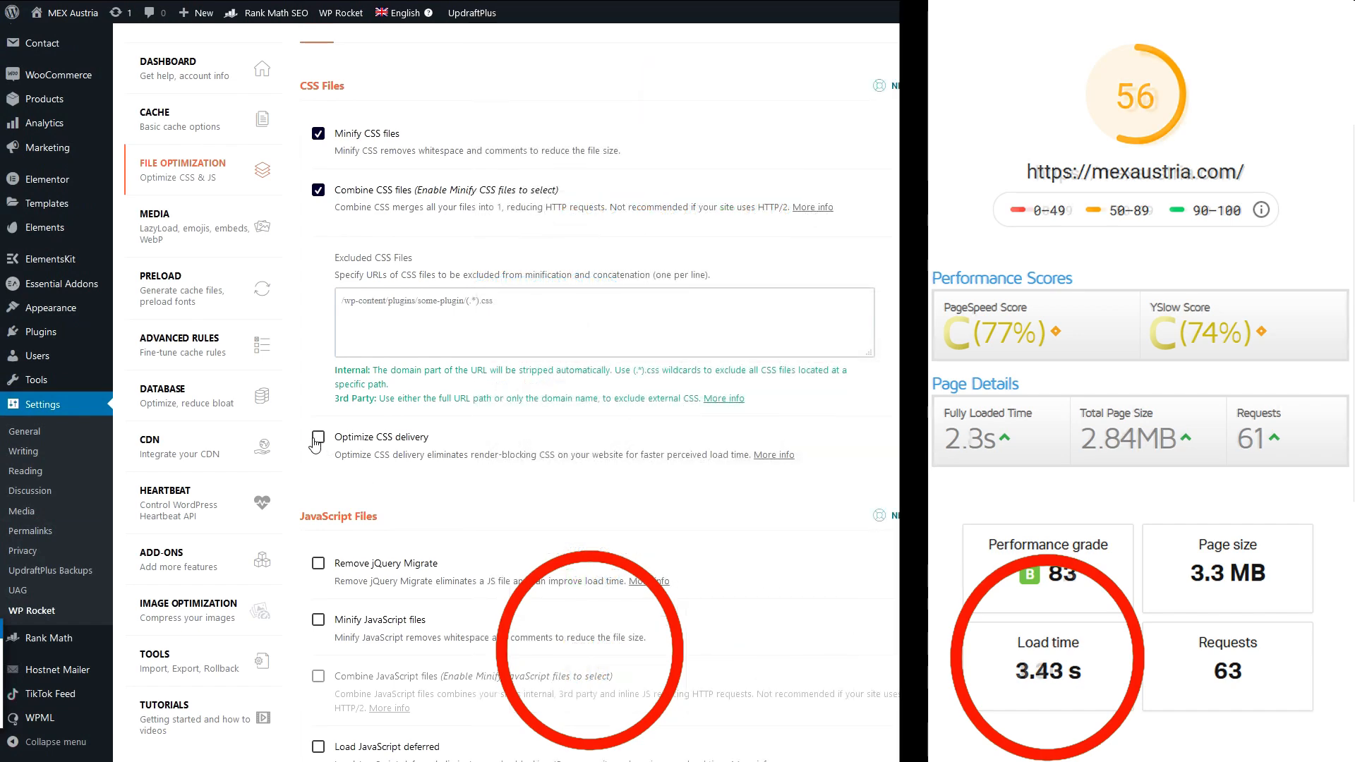
click(319, 439)
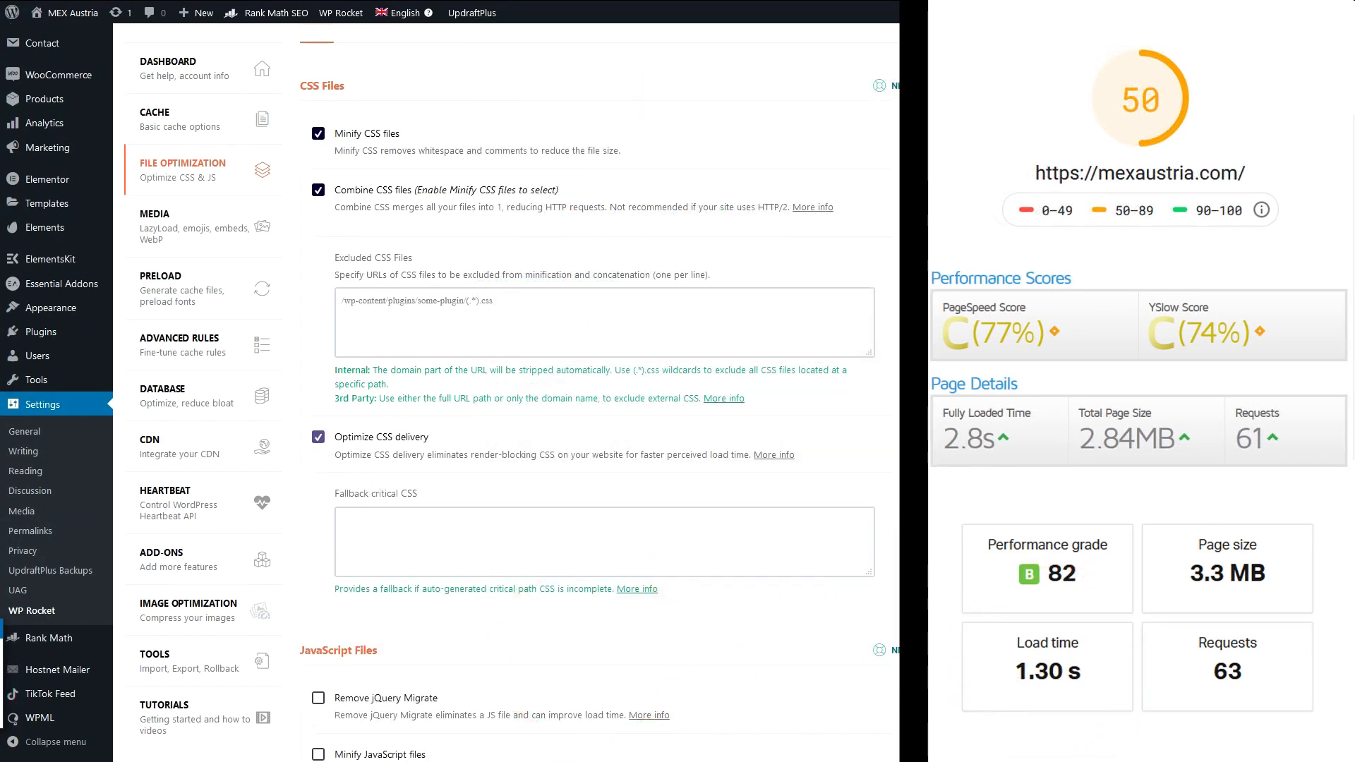
Remove jQuery Migrate, enable JavaScript minification with confirmation, and load JavaScript deferred.
scroll(down, 3)
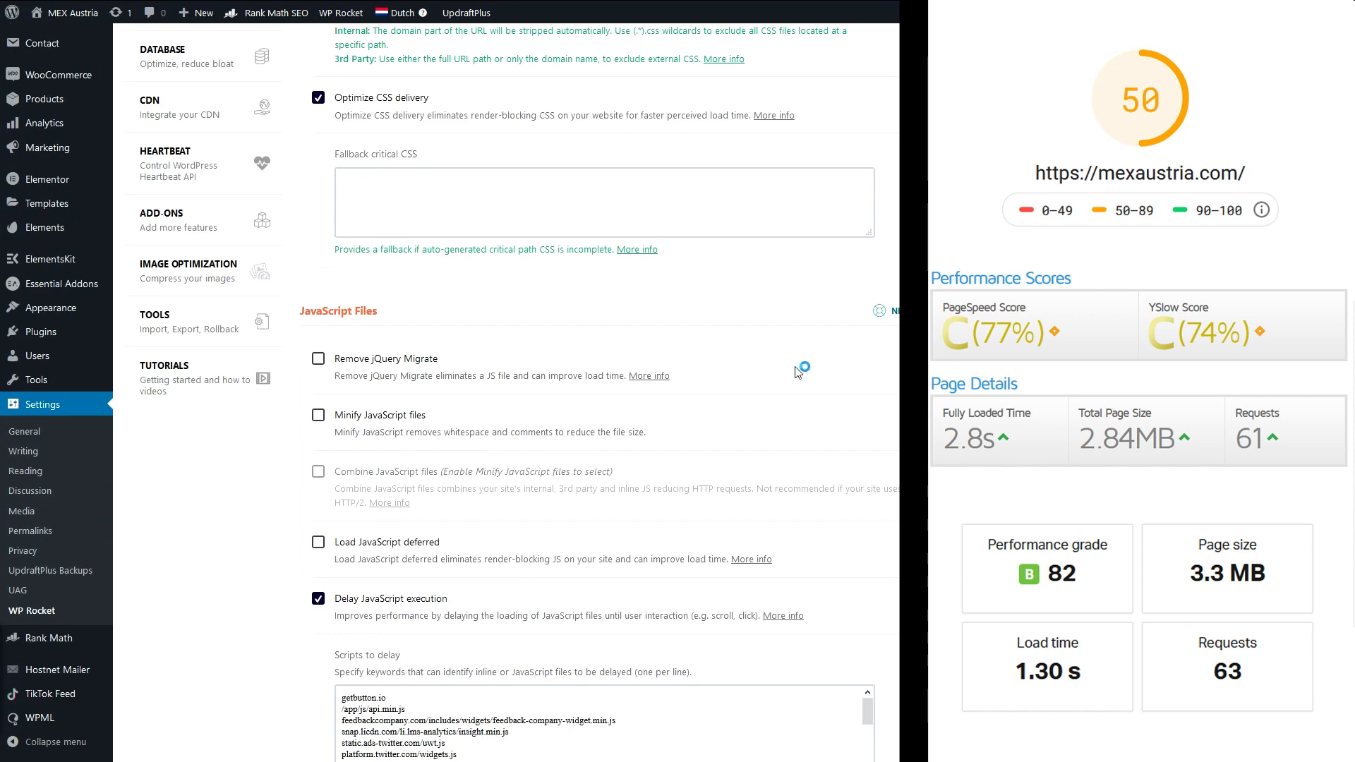
click(319, 360)
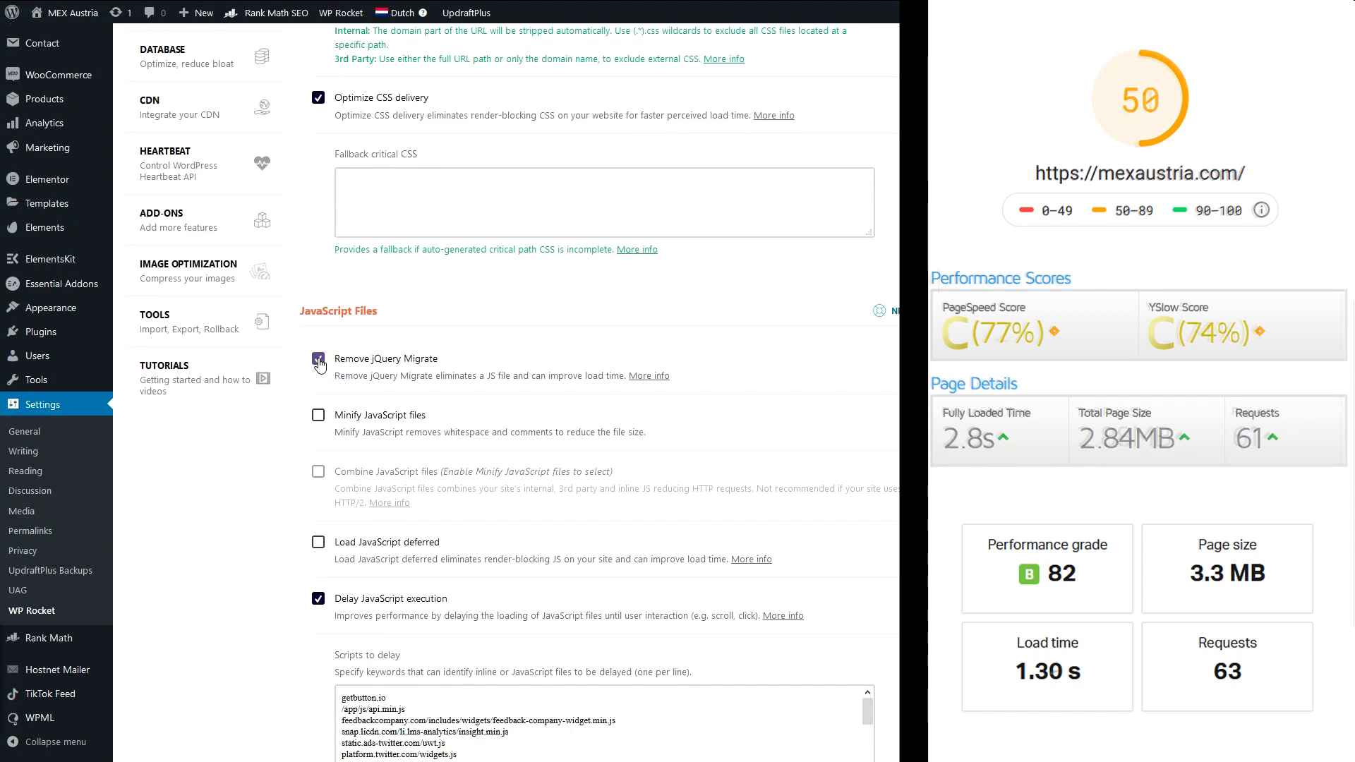
scroll(down, 3)
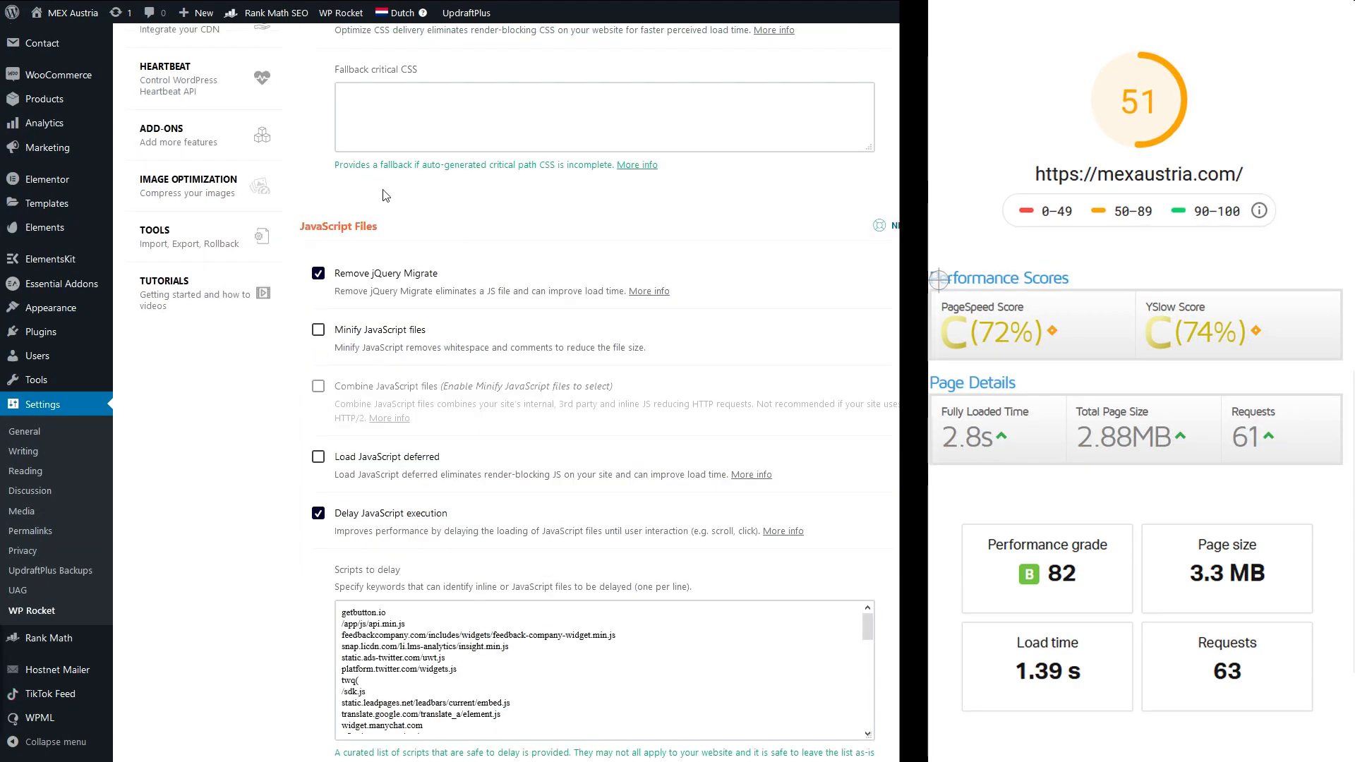
click(318, 329)
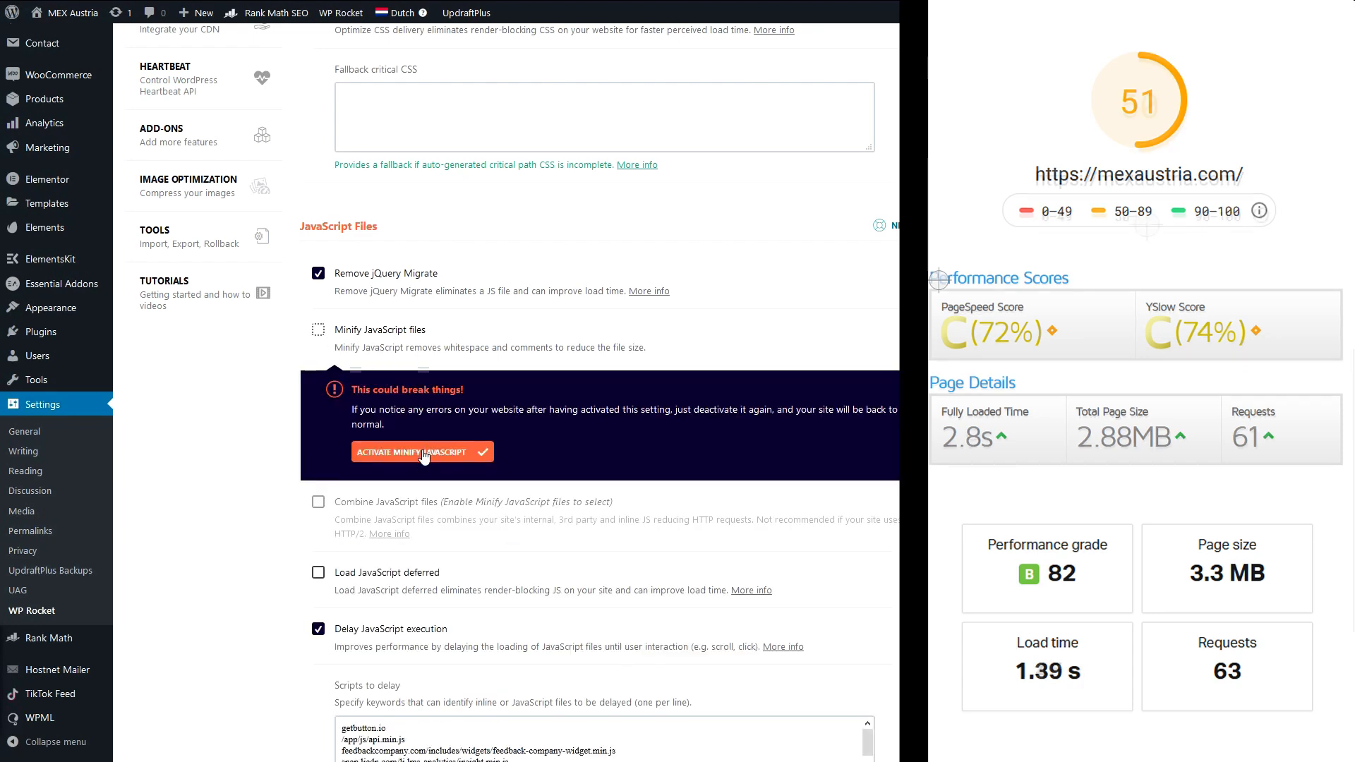
click(421, 452)
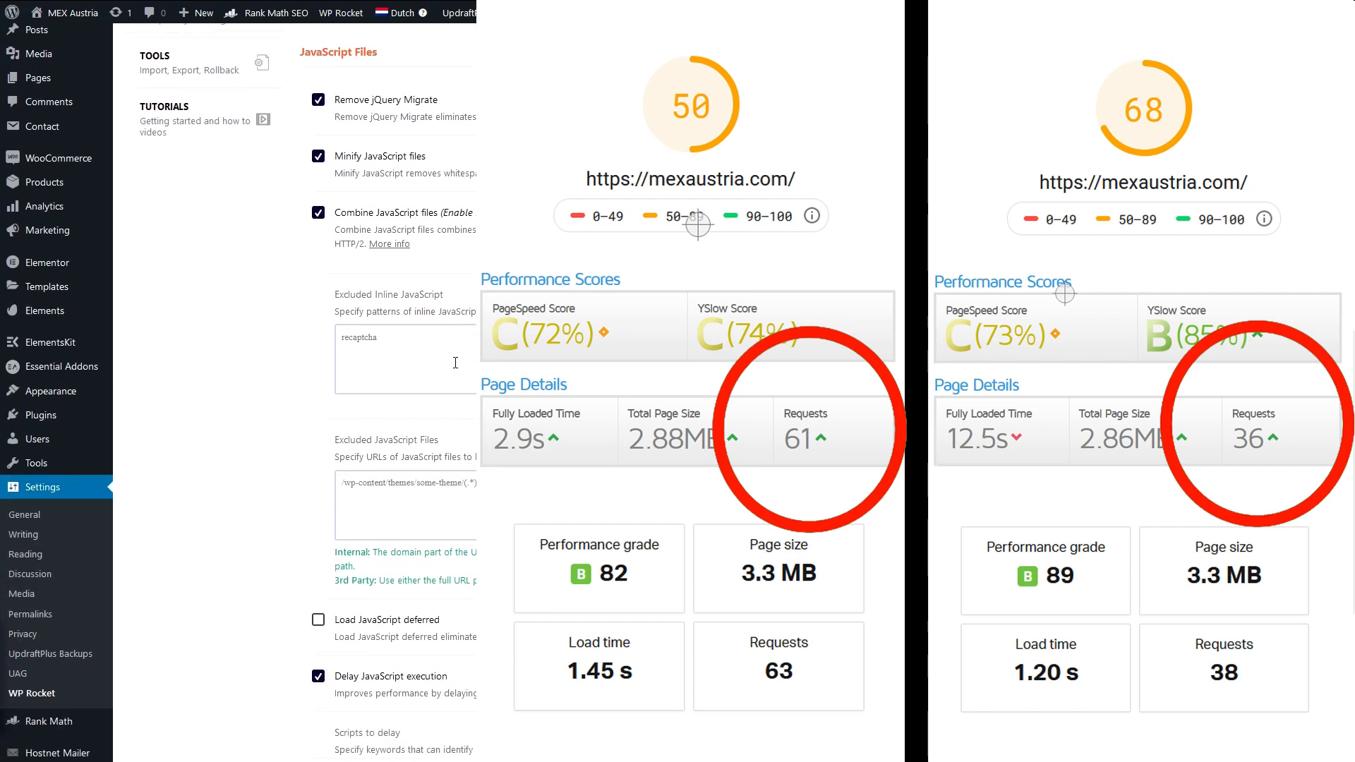
scroll(down, 3)
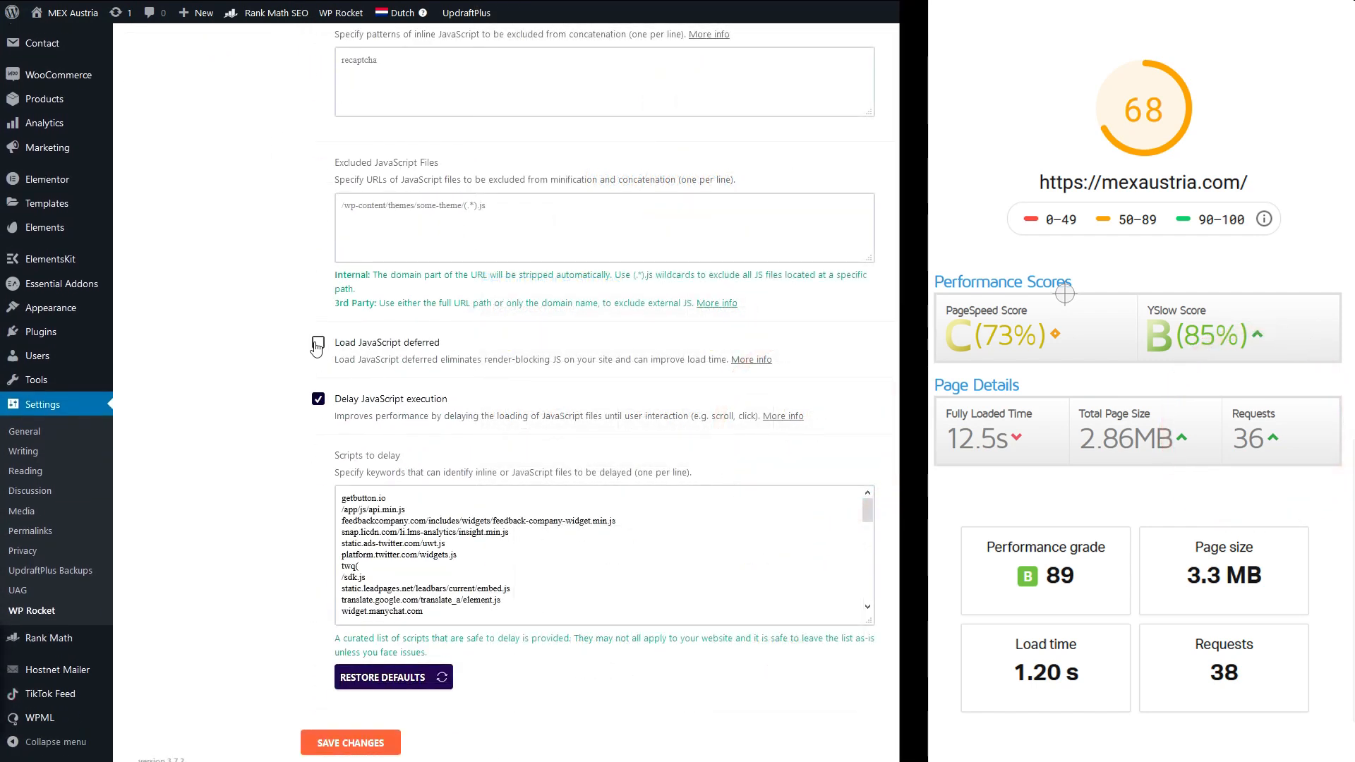
click(319, 343)
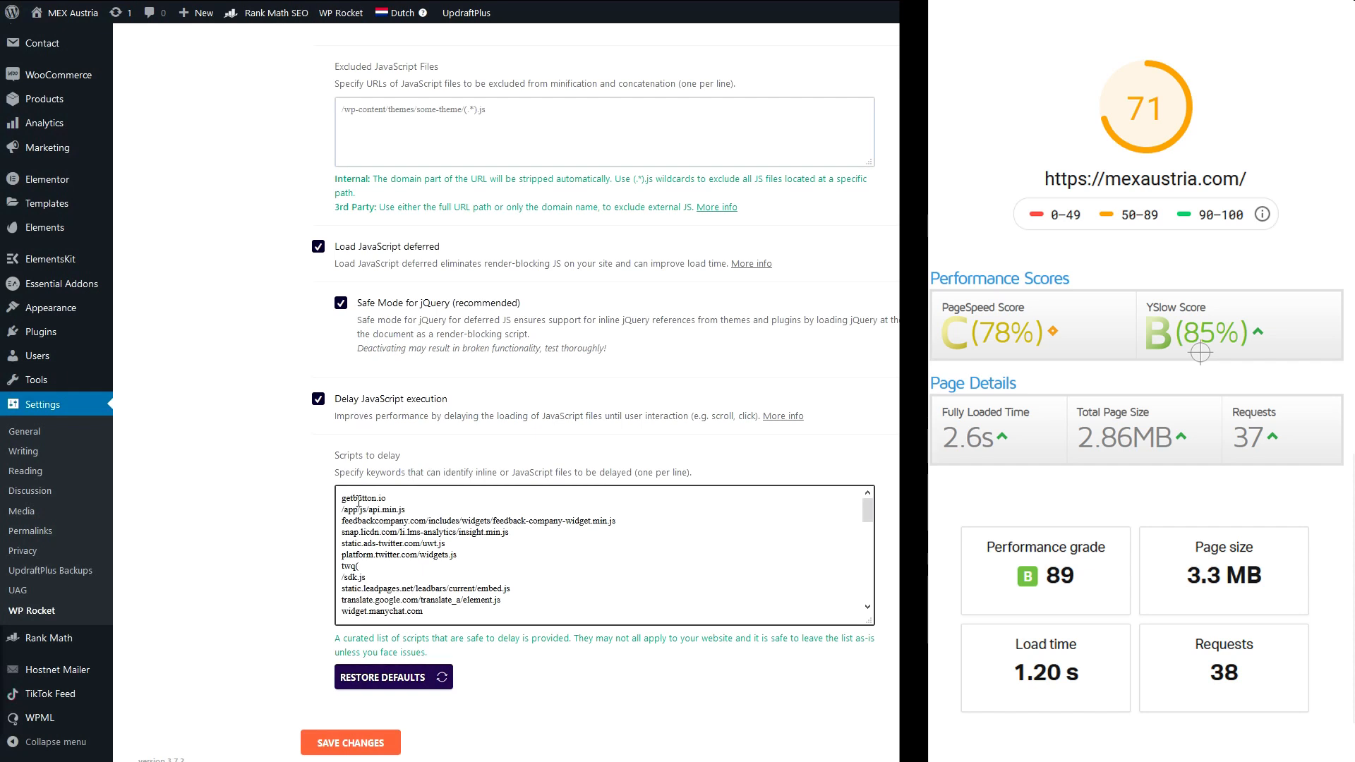
scroll(down, 3)
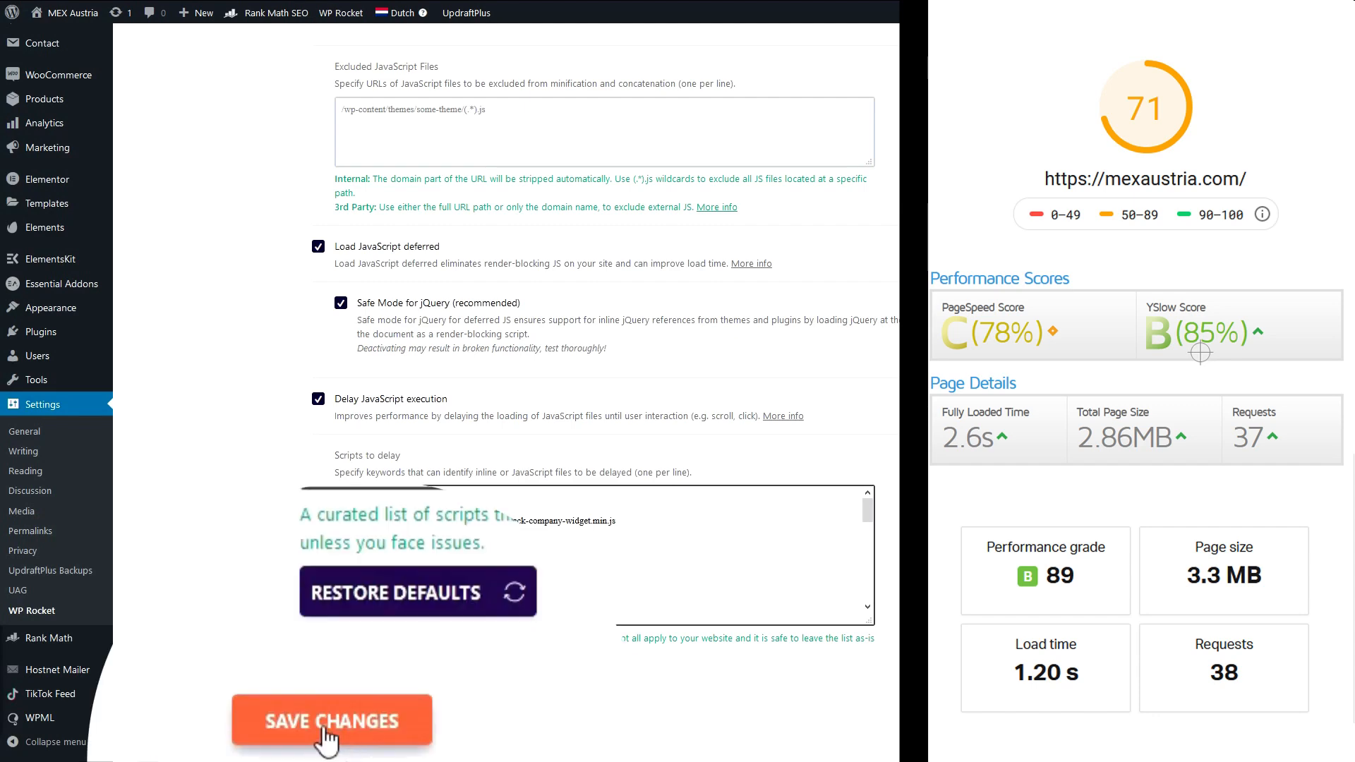
mouse_move(489, 410)
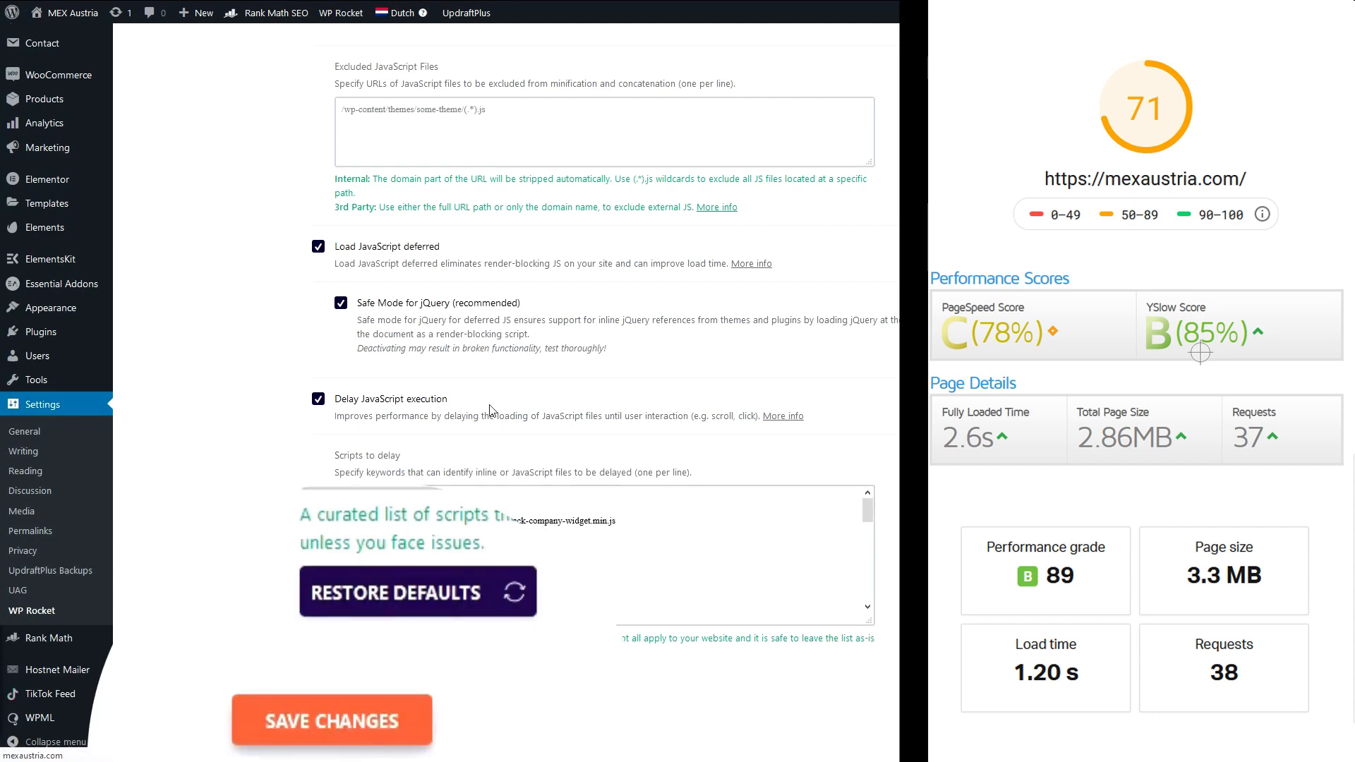
scroll(up, 3)
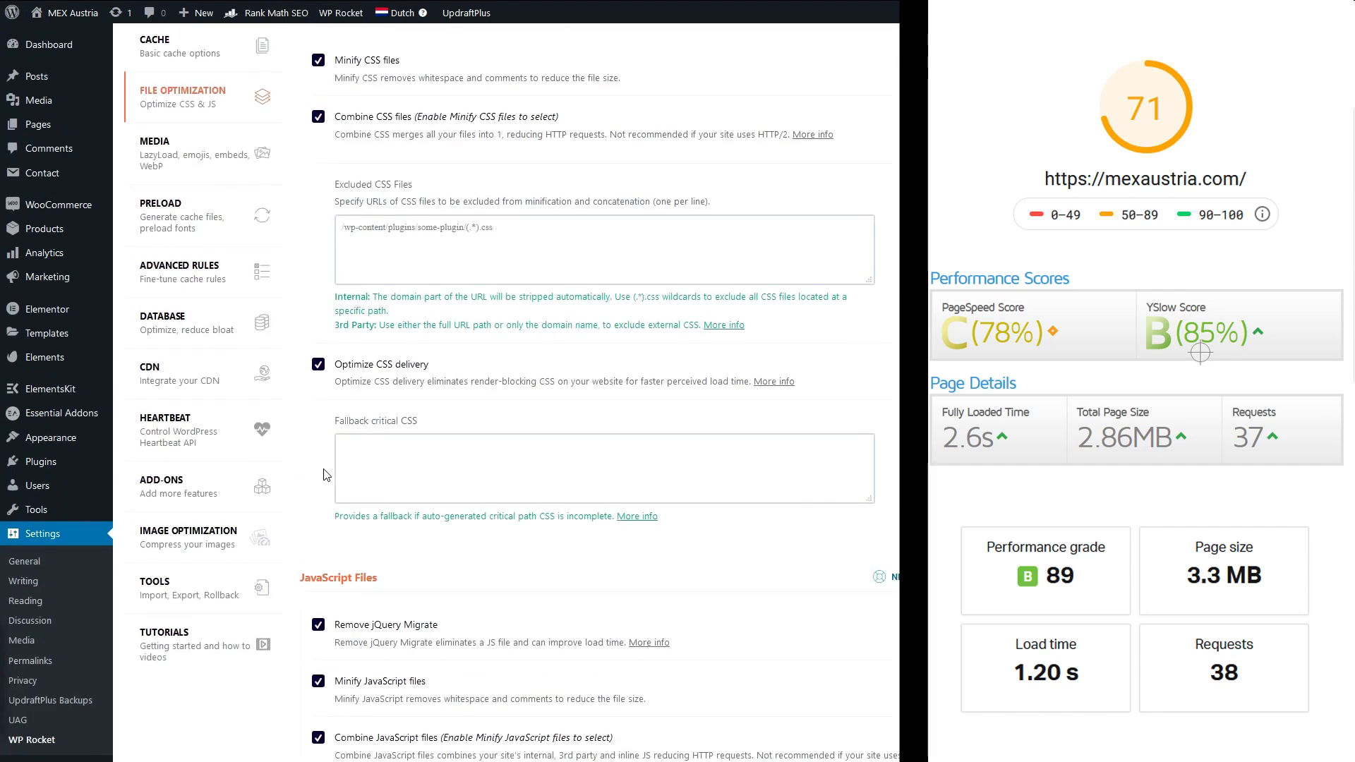
In Media, enable LazyLoad for images and iframes/videos, YouTube preview images, and disable embeds.
click(154, 154)
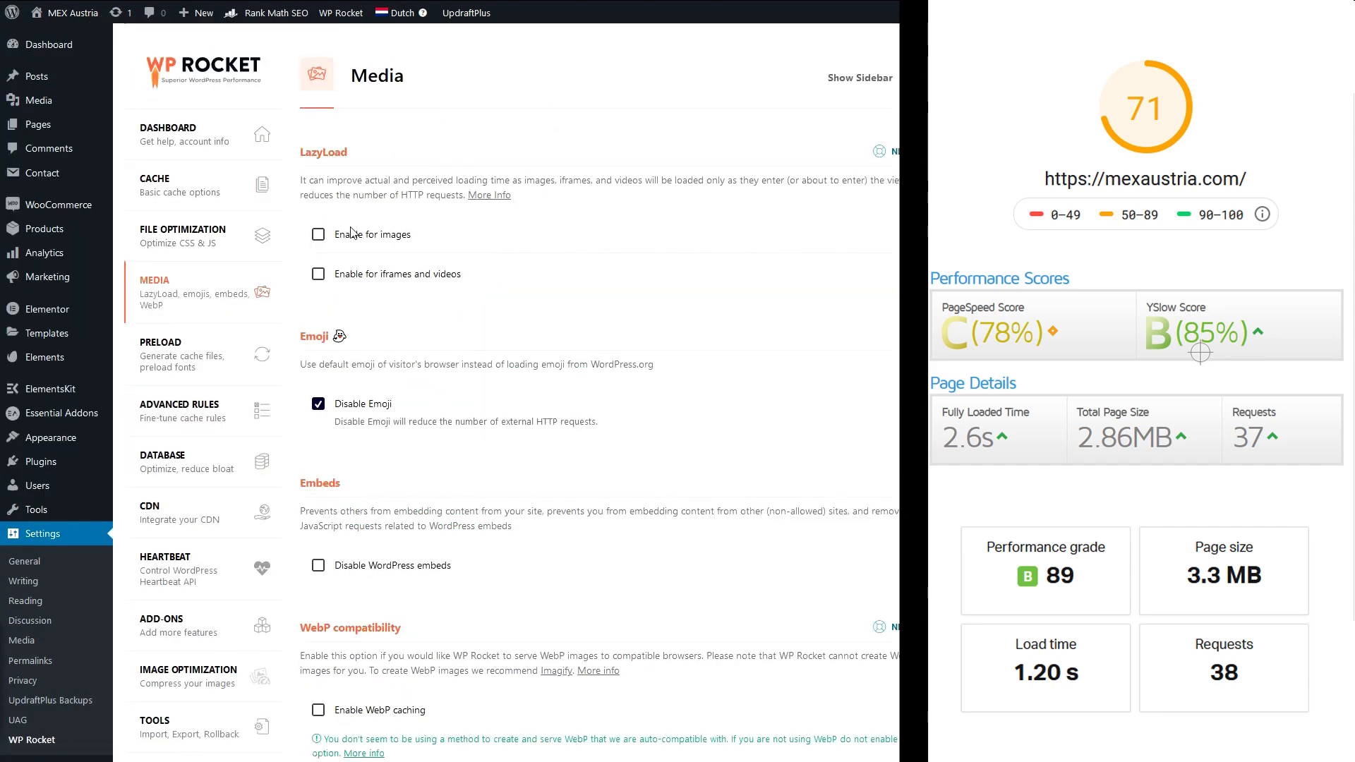
click(318, 235)
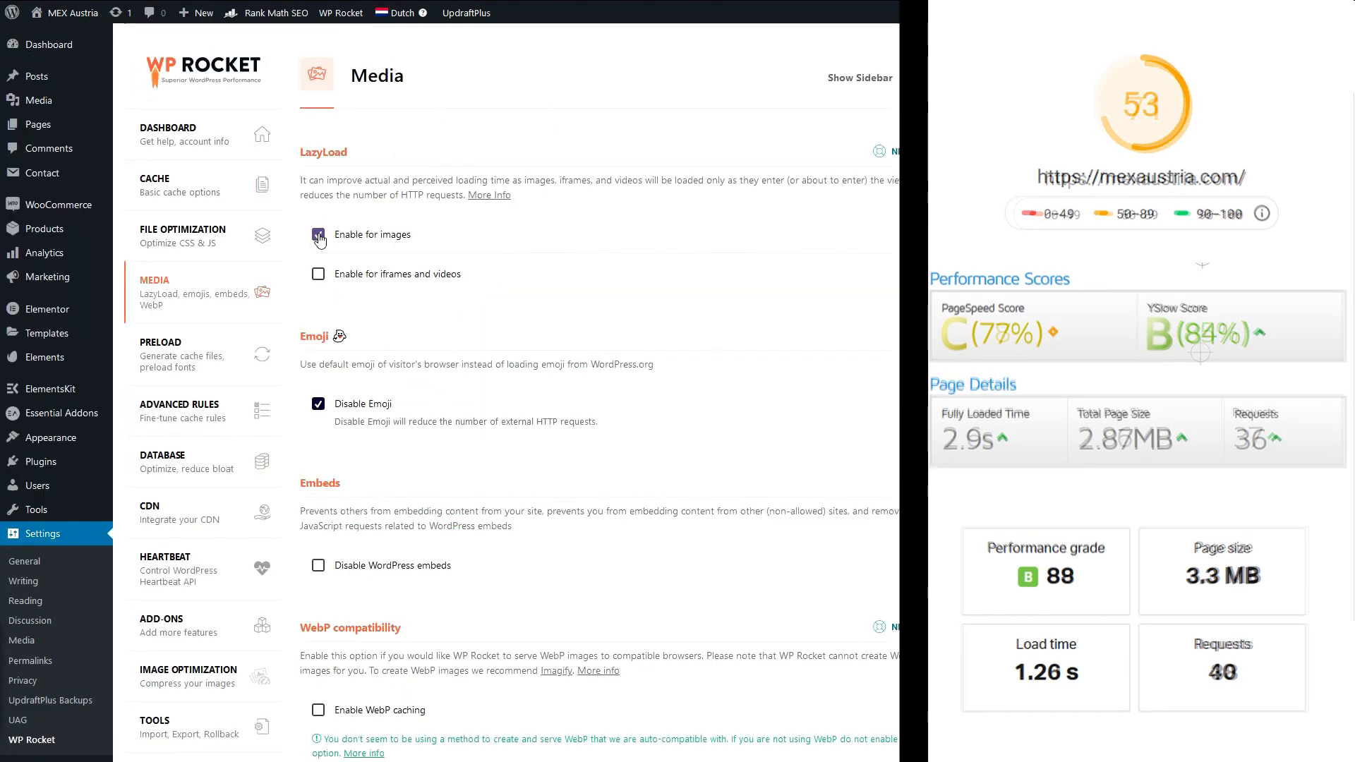
click(319, 234)
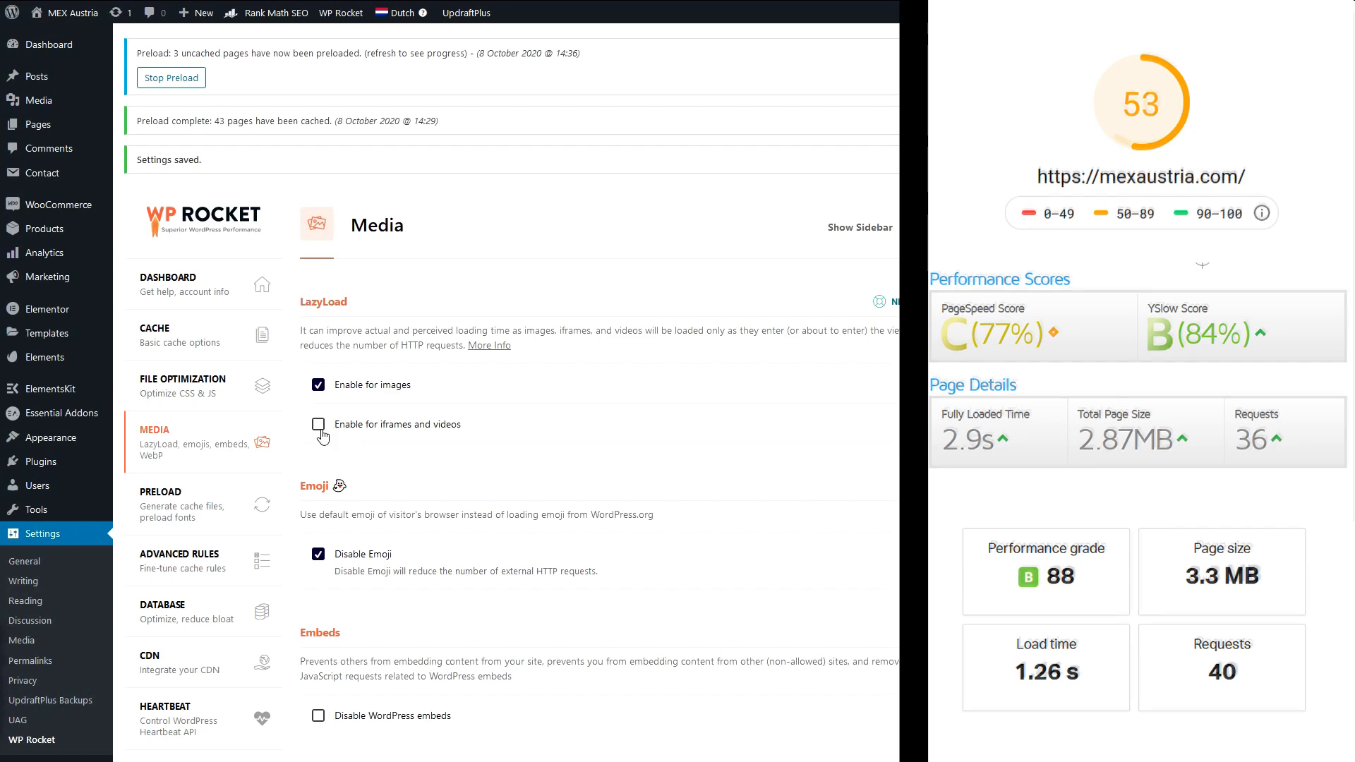
click(319, 424)
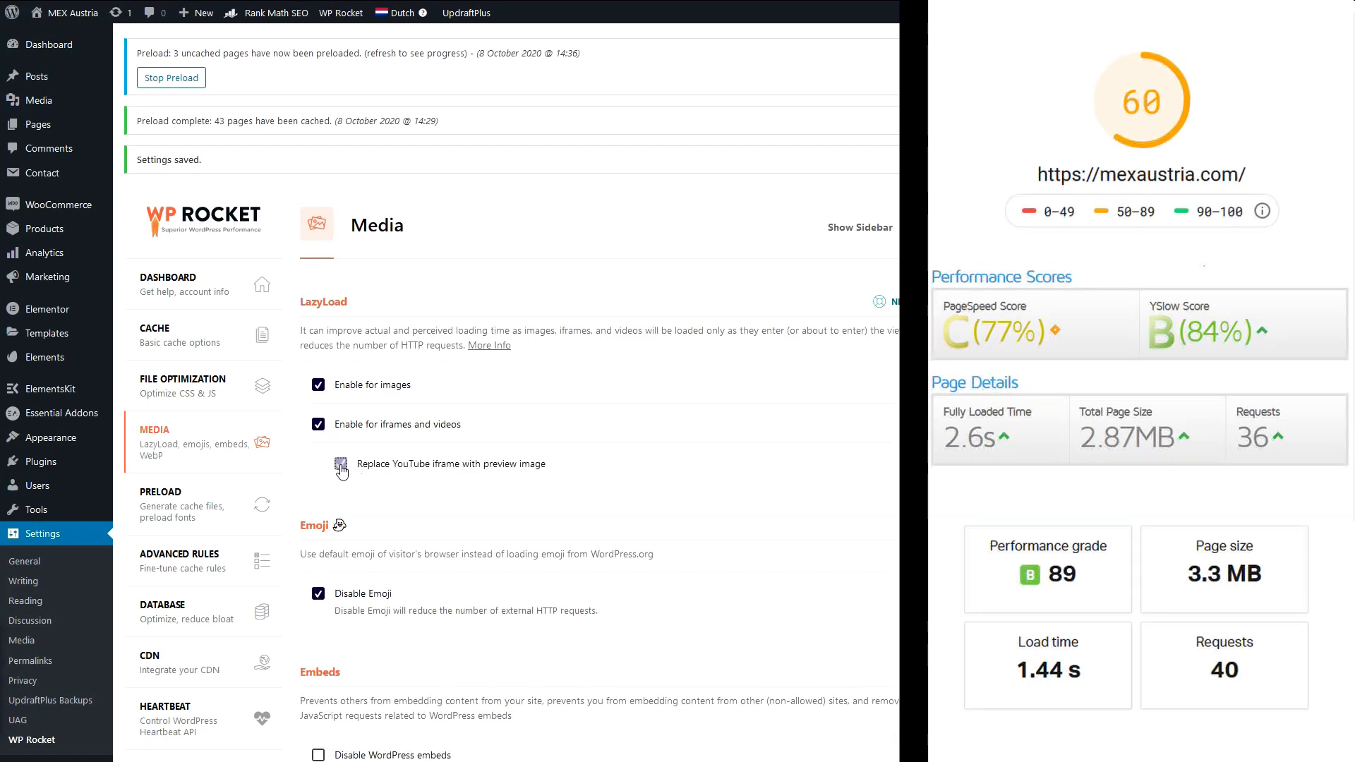
click(343, 463)
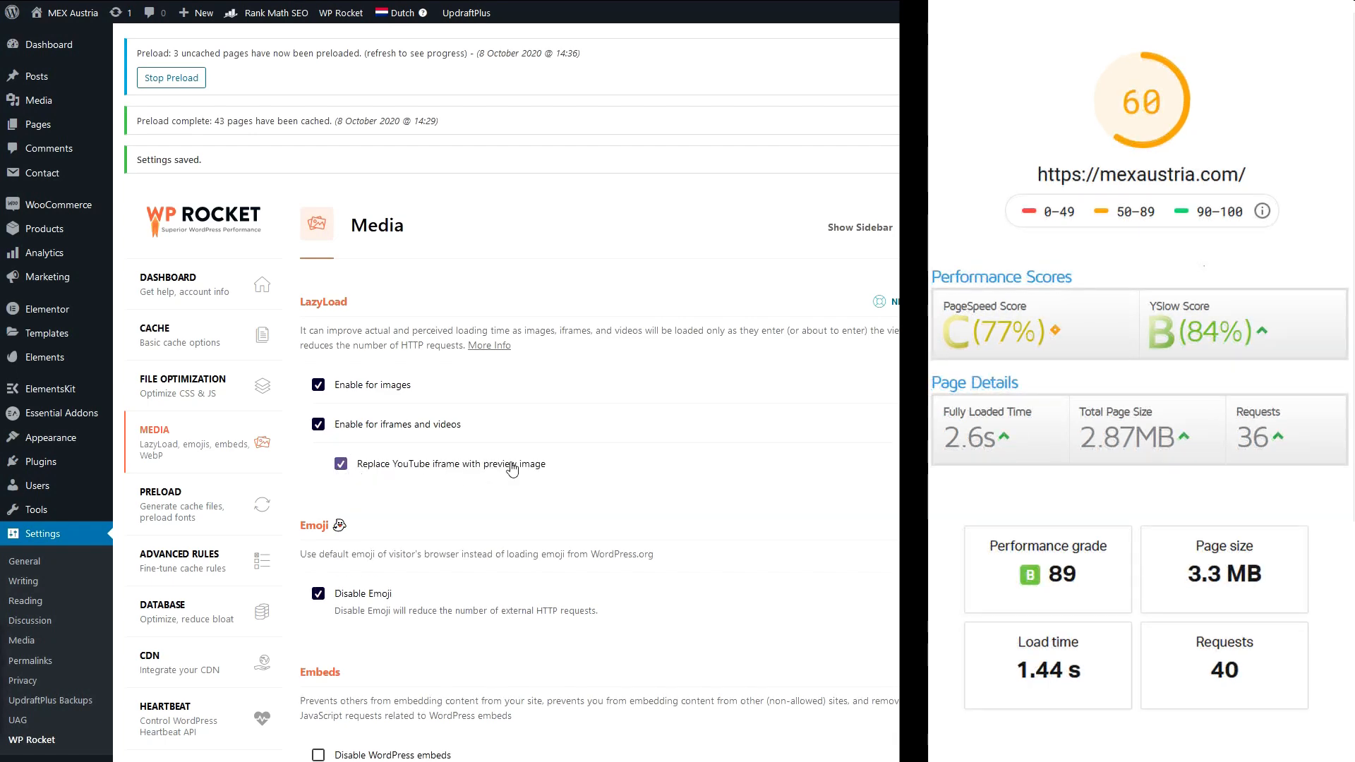
scroll(down, 3)
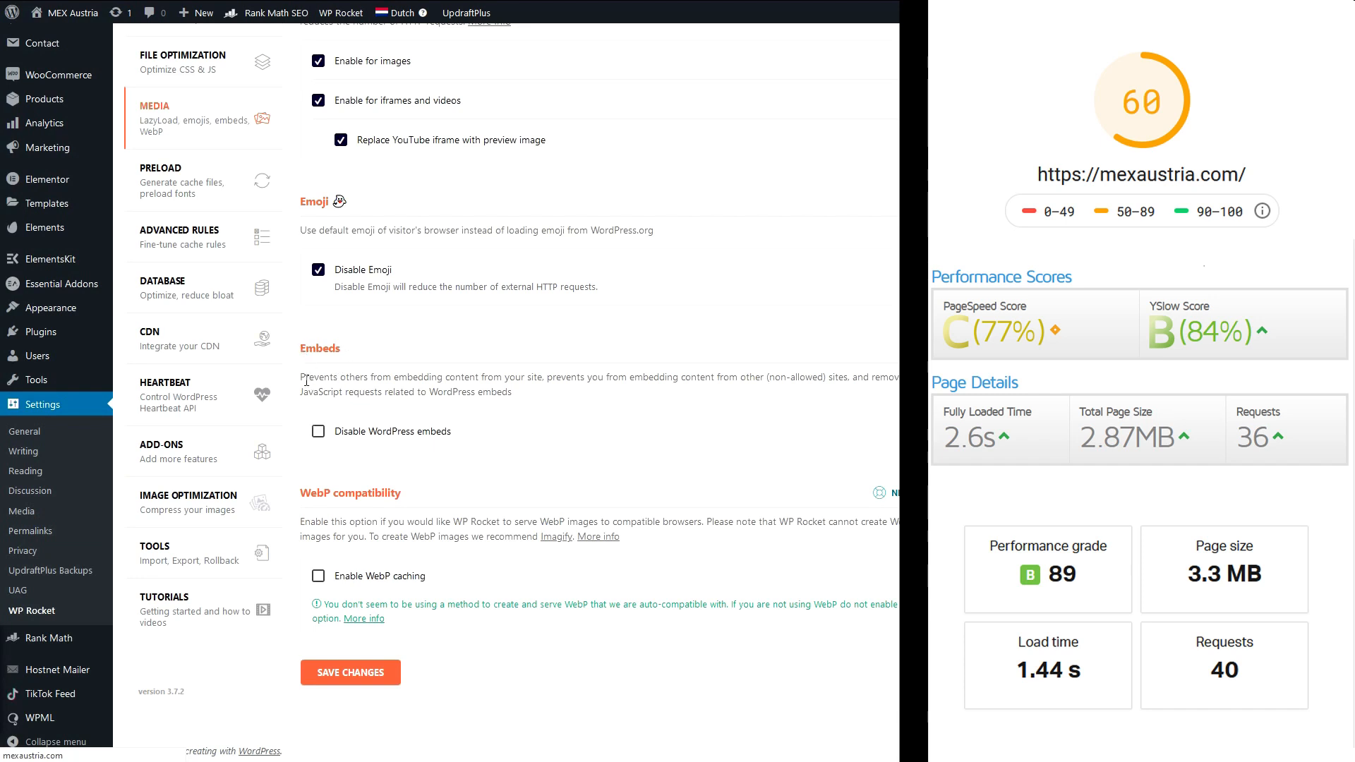
click(318, 431)
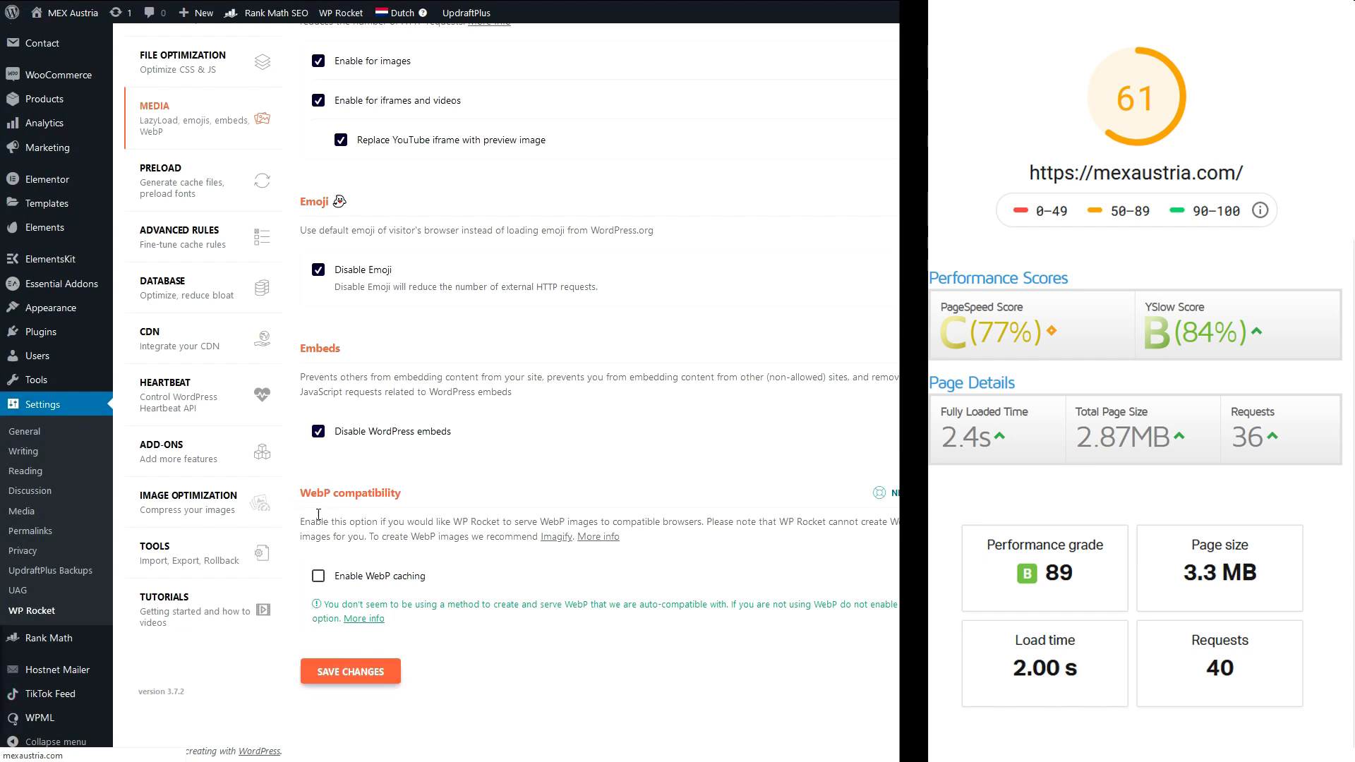
mouse_move(348, 542)
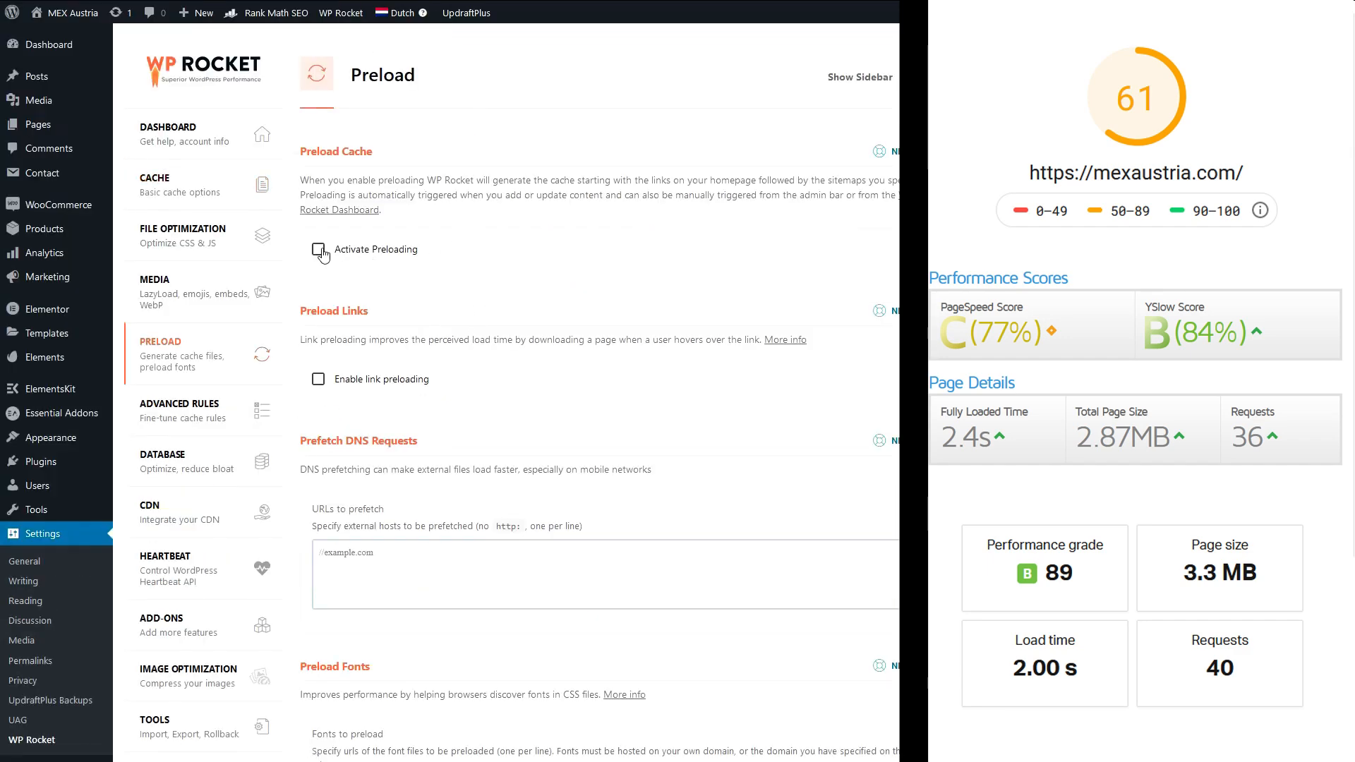
Enable preloading, sitemap-based preloading, Rank Math XML sitemap and link preloading, then save.
click(319, 250)
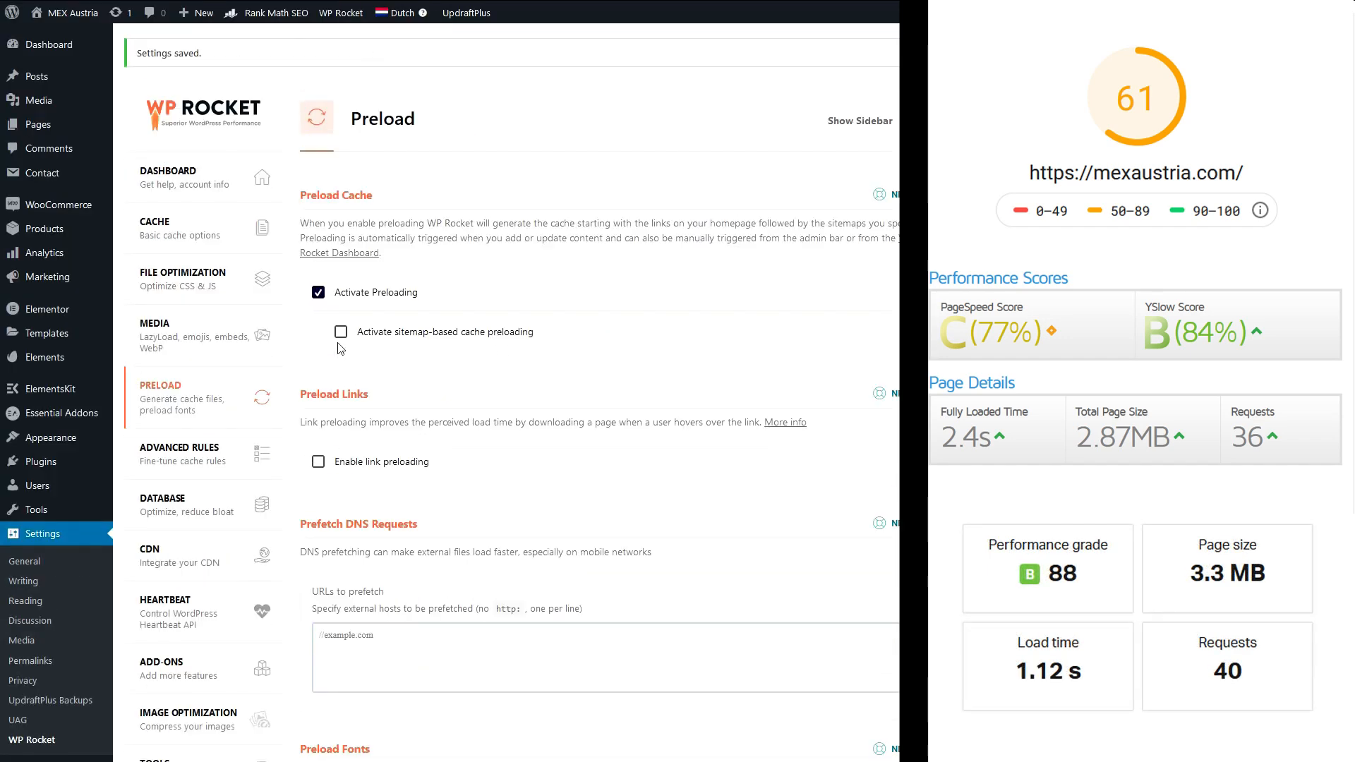
click(340, 332)
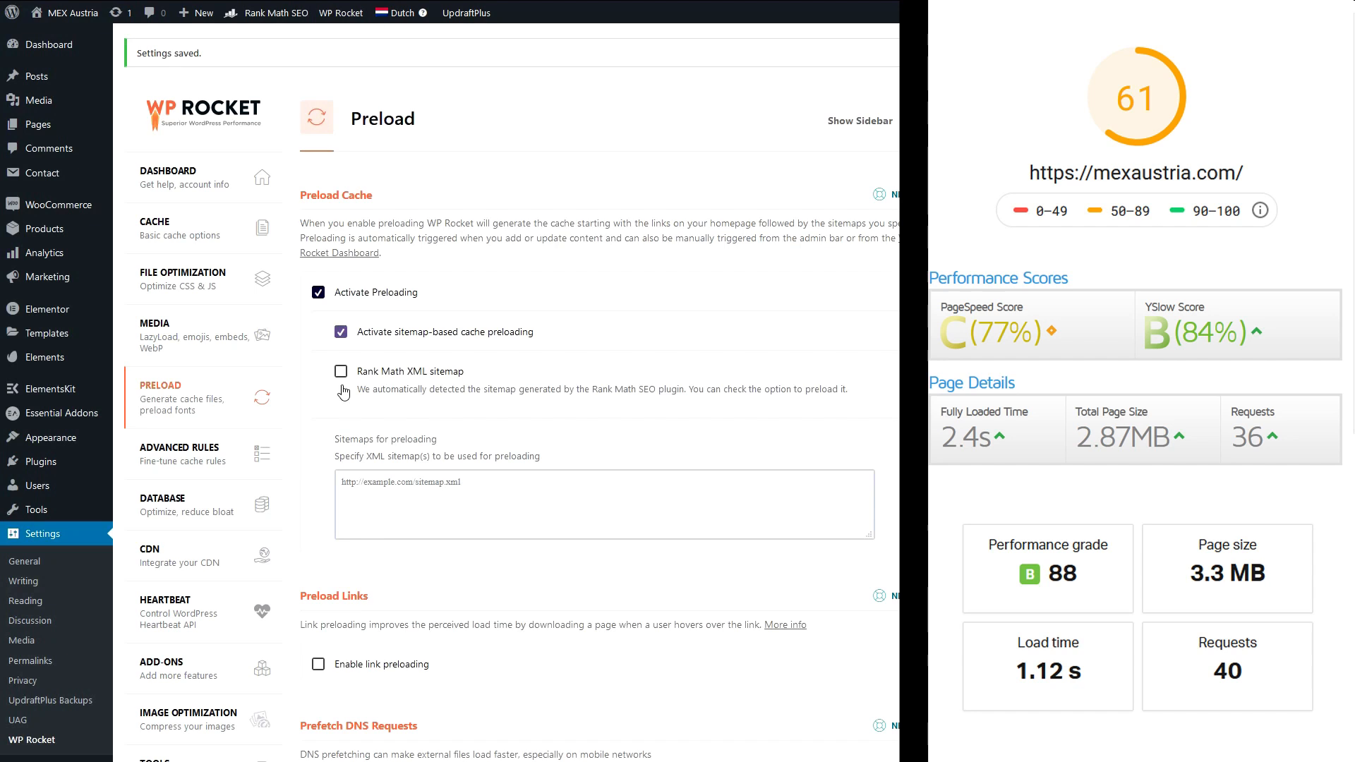
click(340, 371)
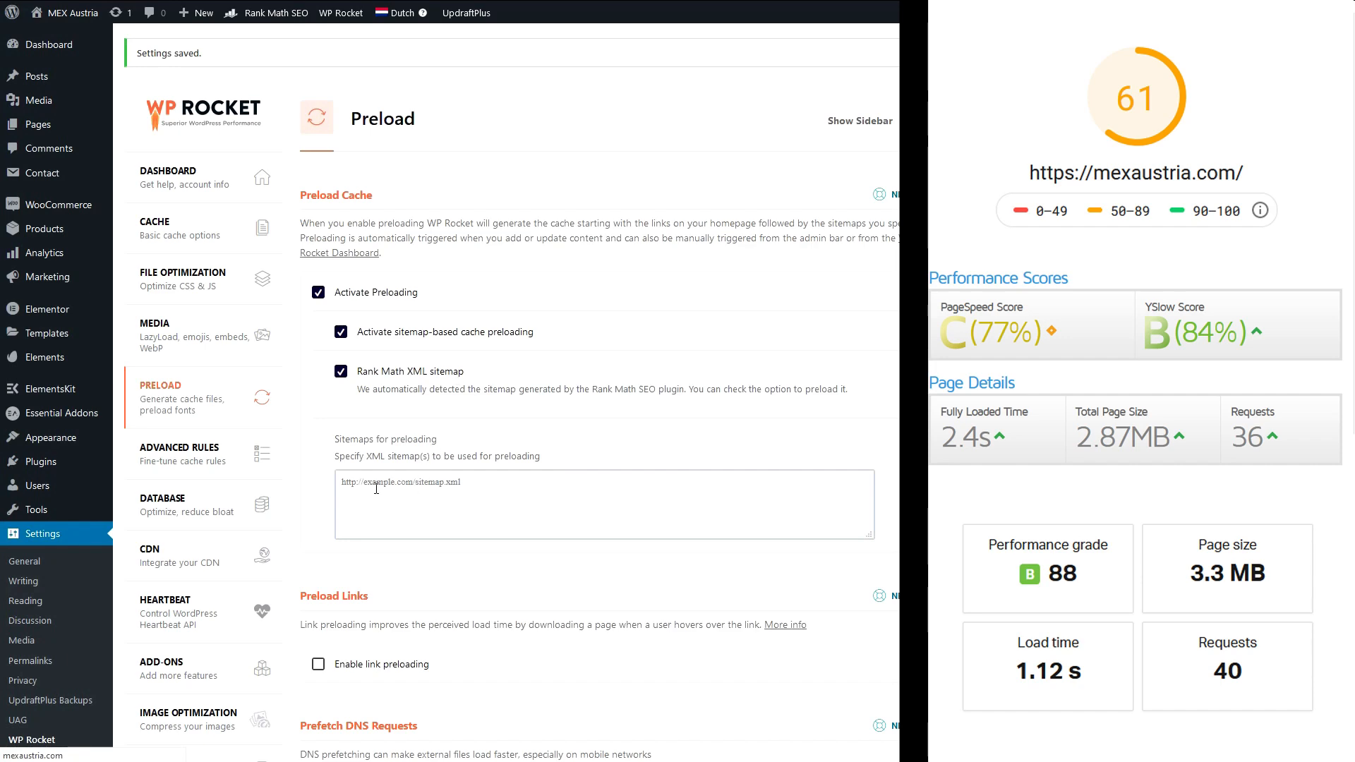
scroll(down, 3)
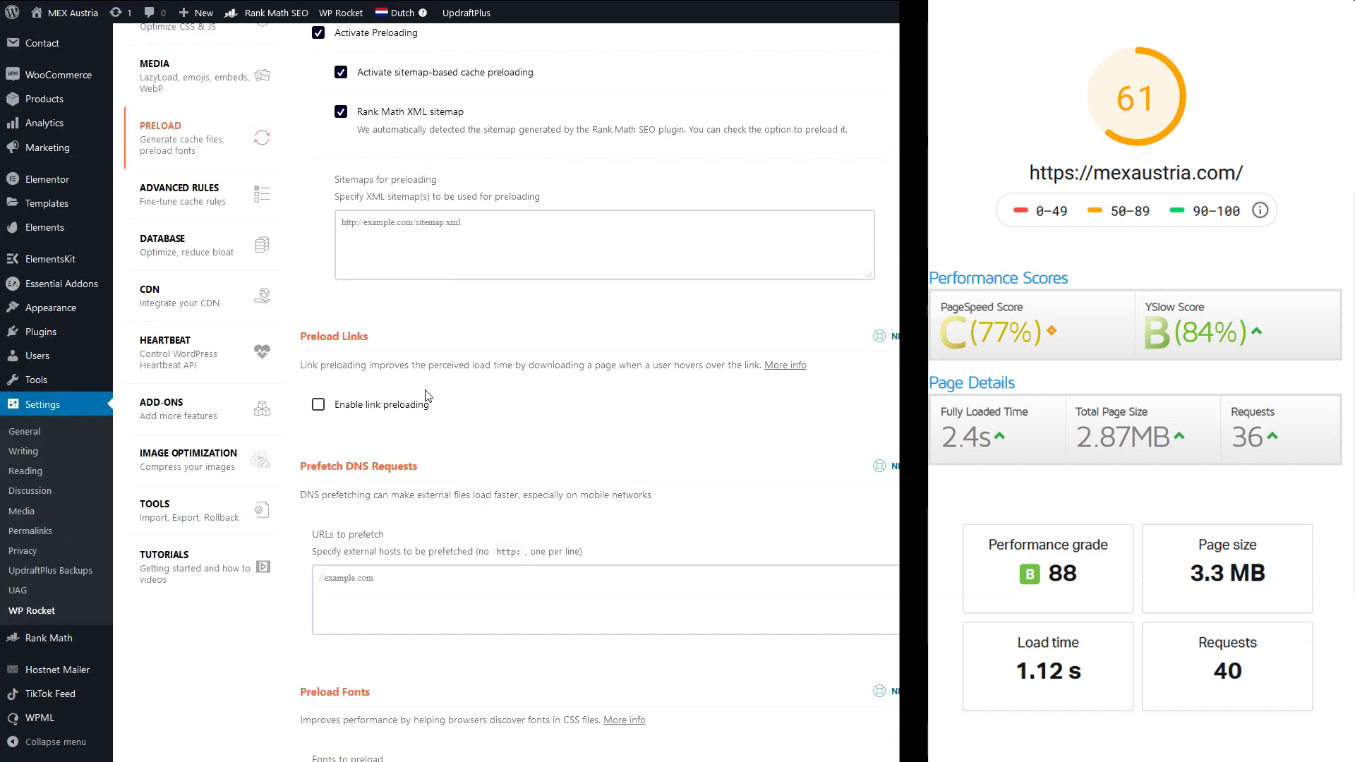
click(319, 404)
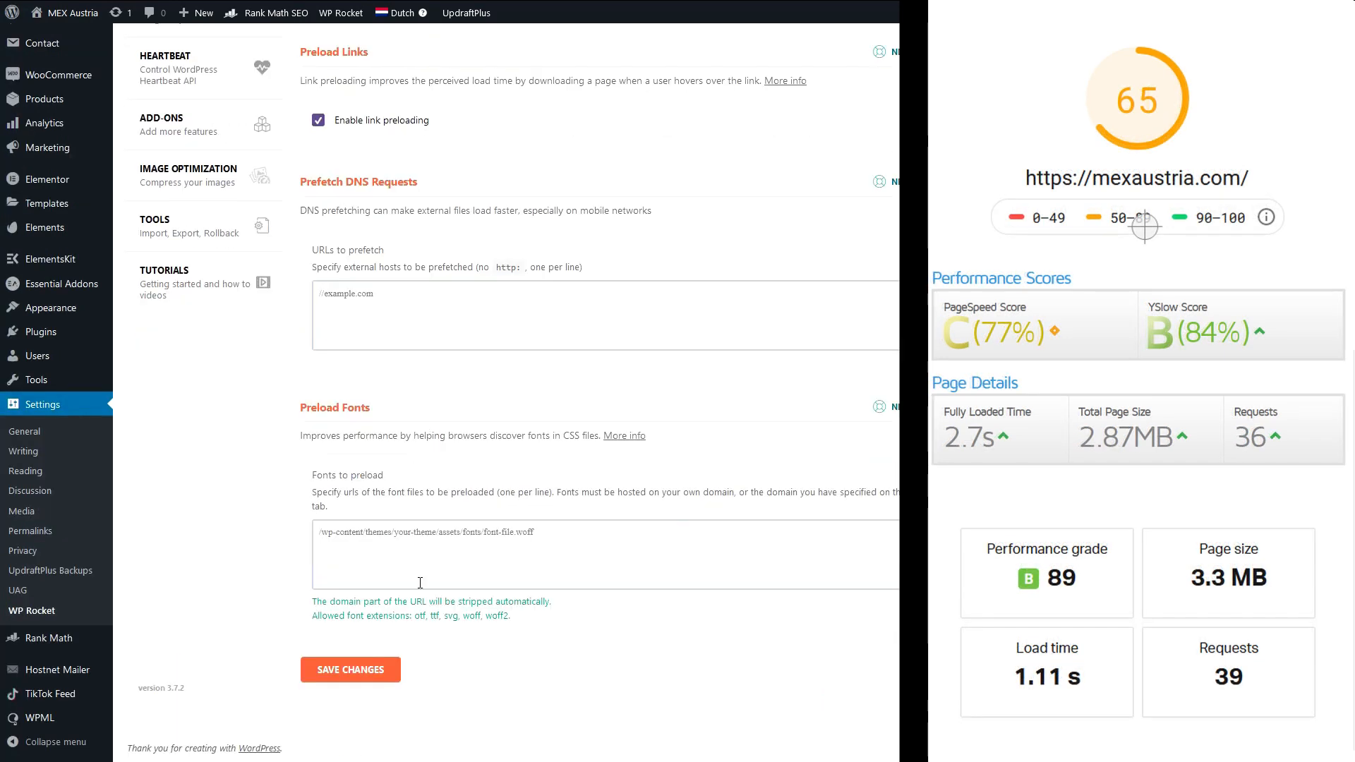
click(350, 669)
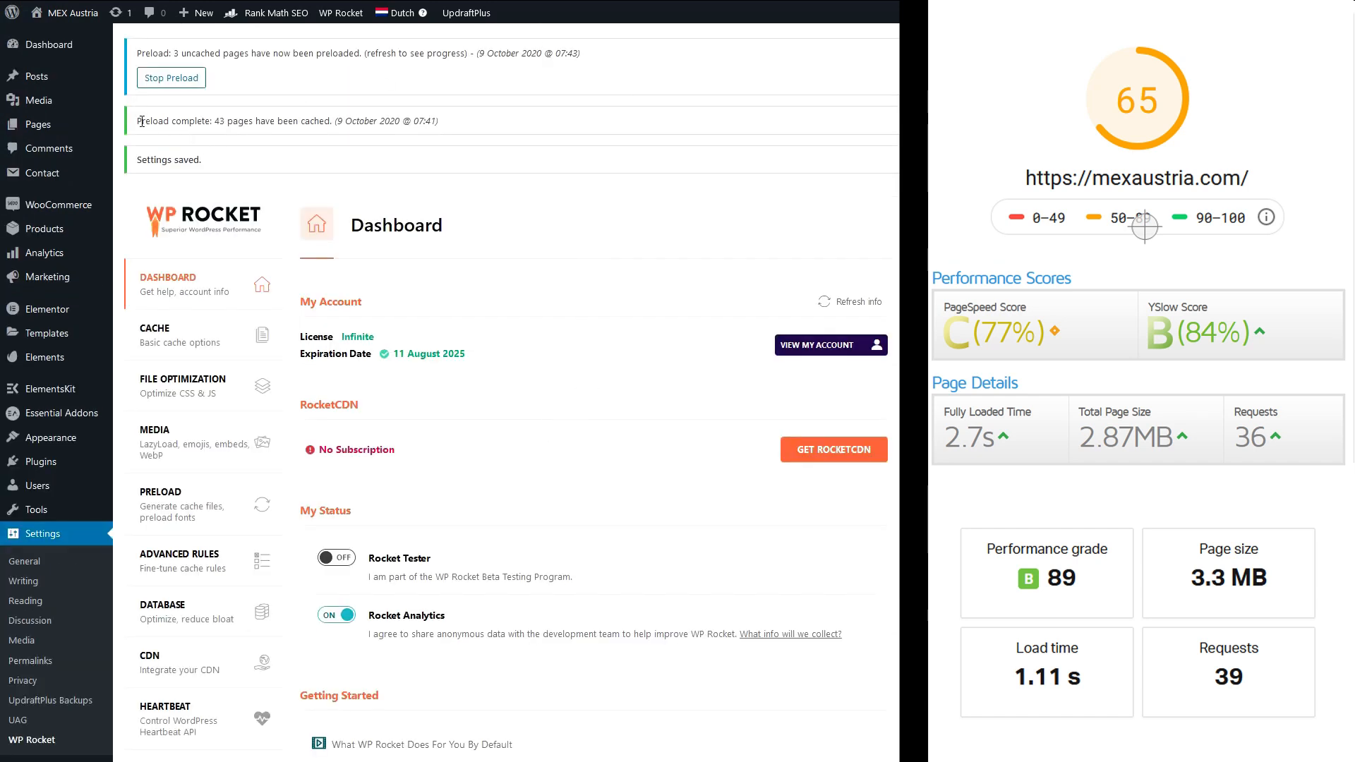
mouse_move(232, 80)
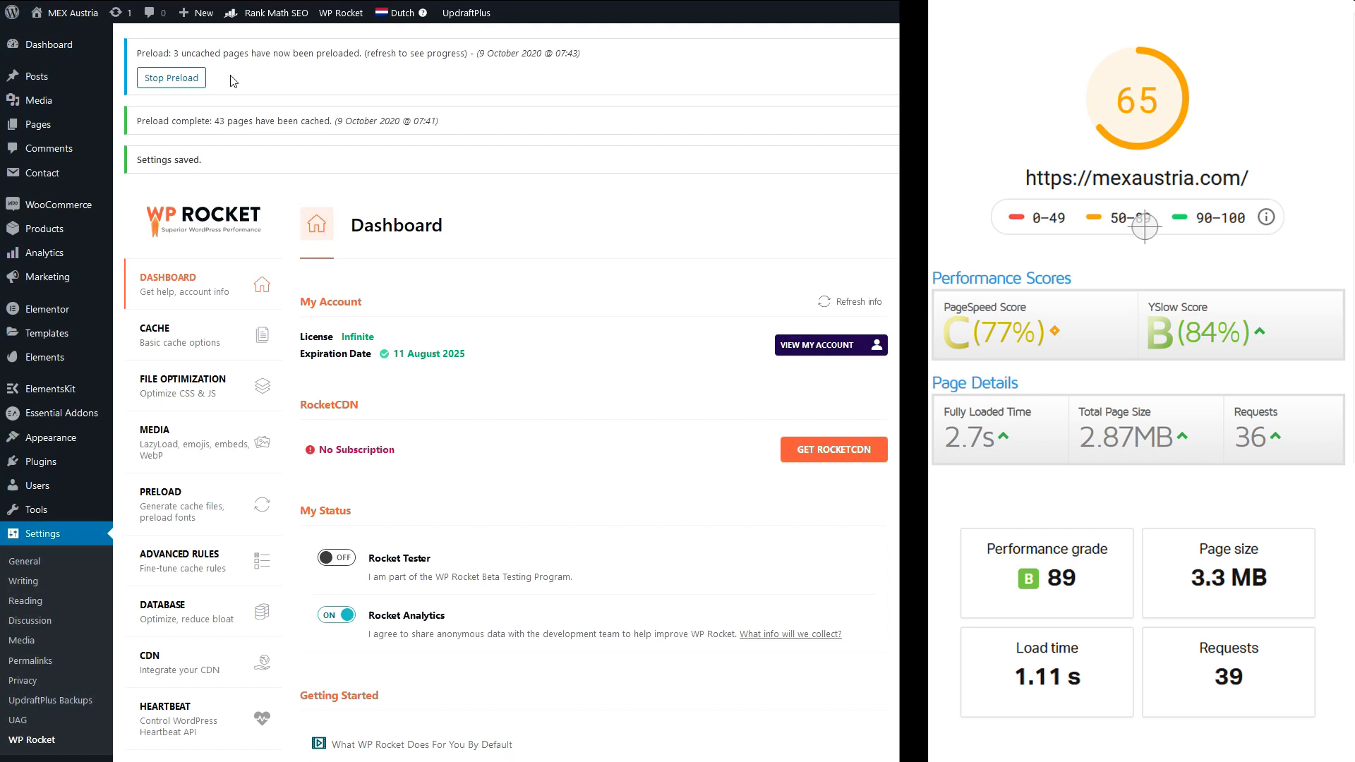
triple_click(355, 53)
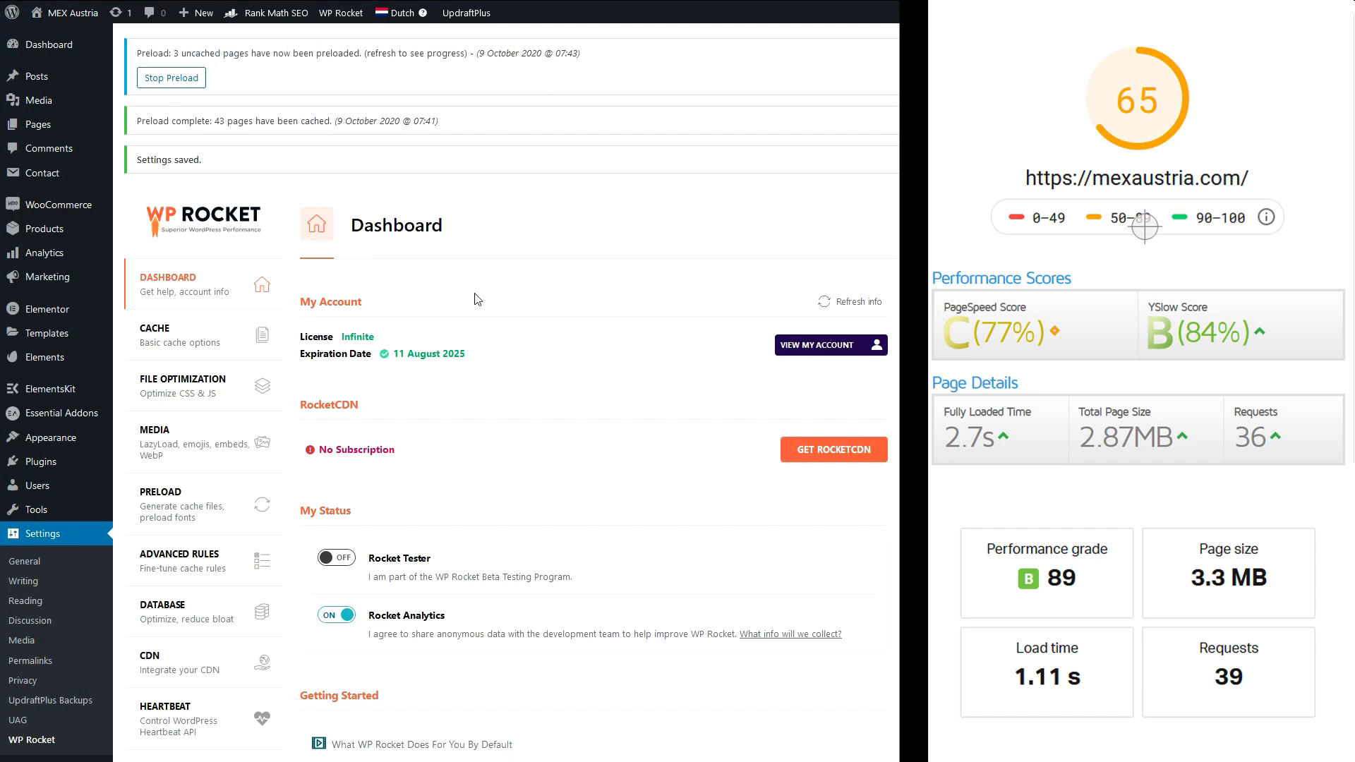
Review Advanced Rules fields for never-cached URLs, cookies, user agents and always-purged URLs.
click(179, 559)
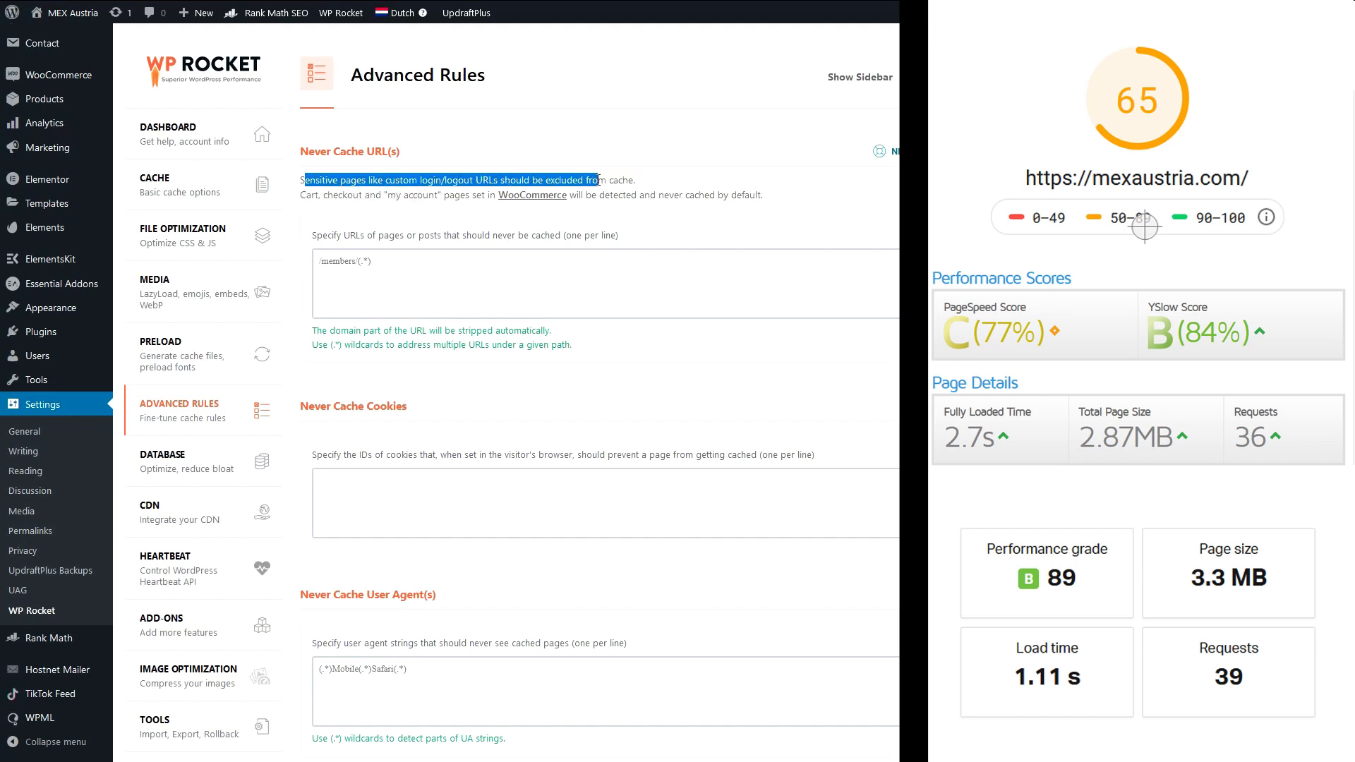
click(389, 270)
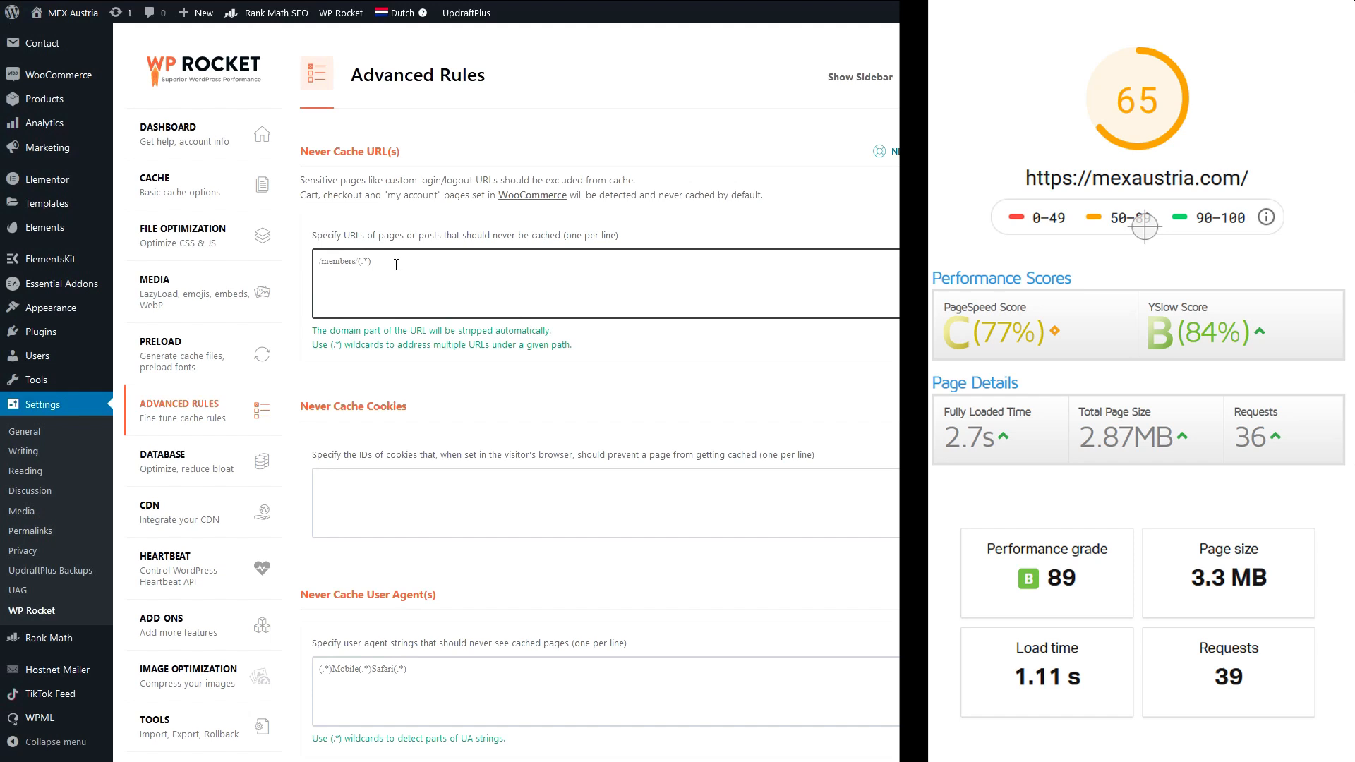
mouse_move(324, 201)
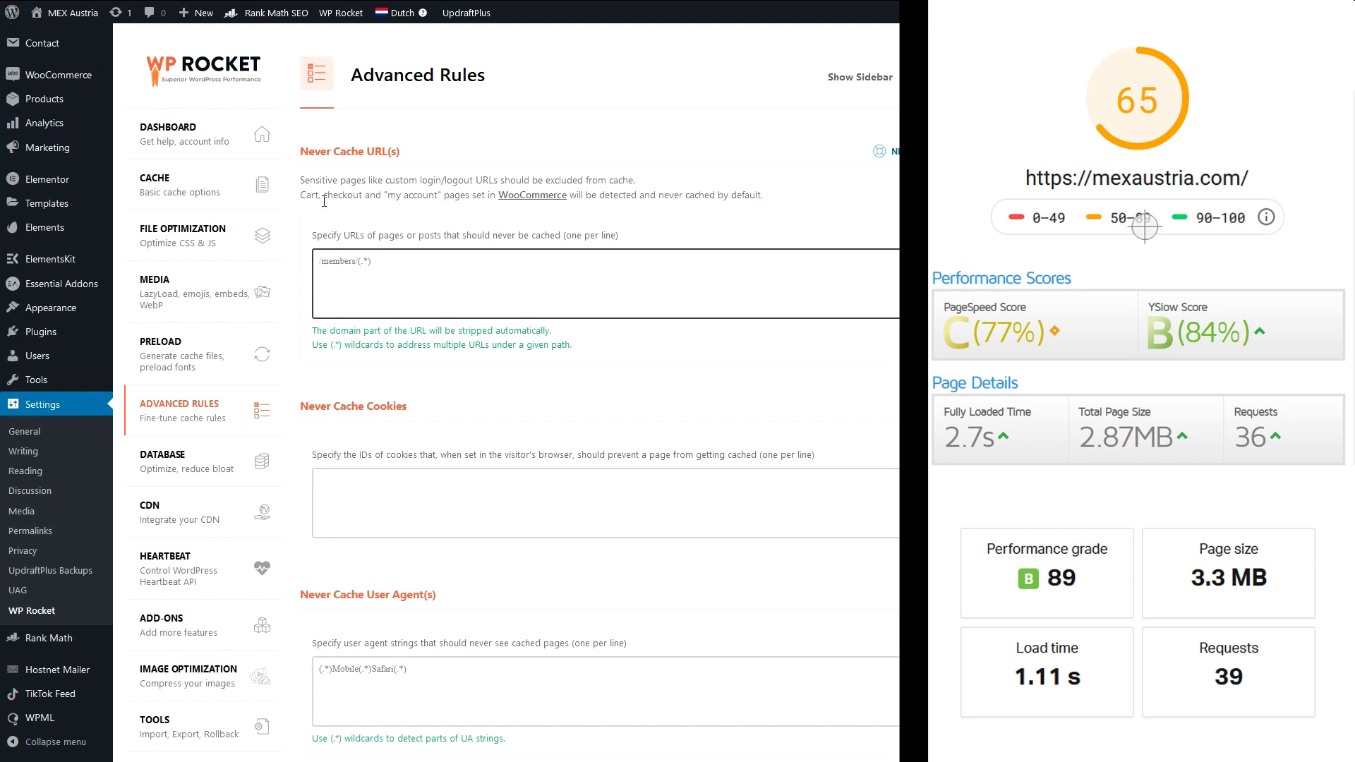
mouse_move(636, 201)
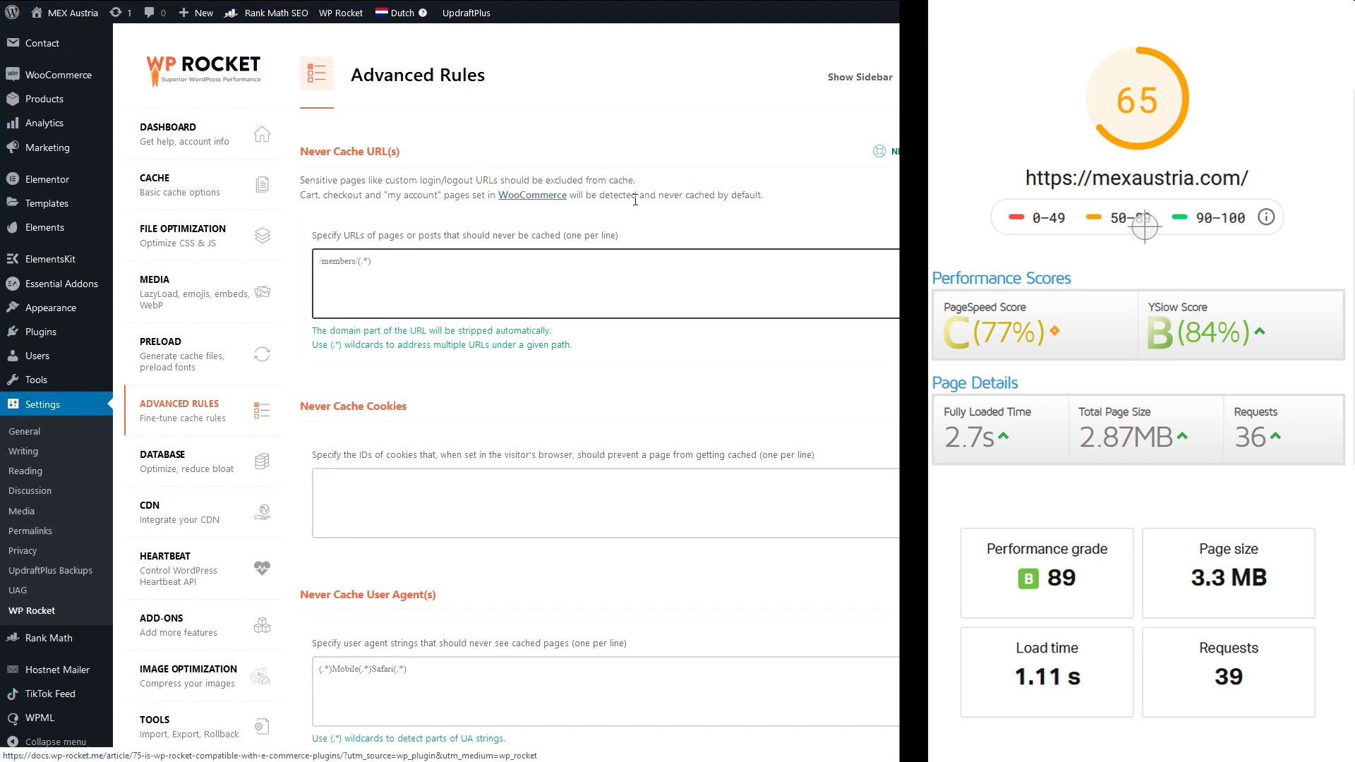
double_click(707, 195)
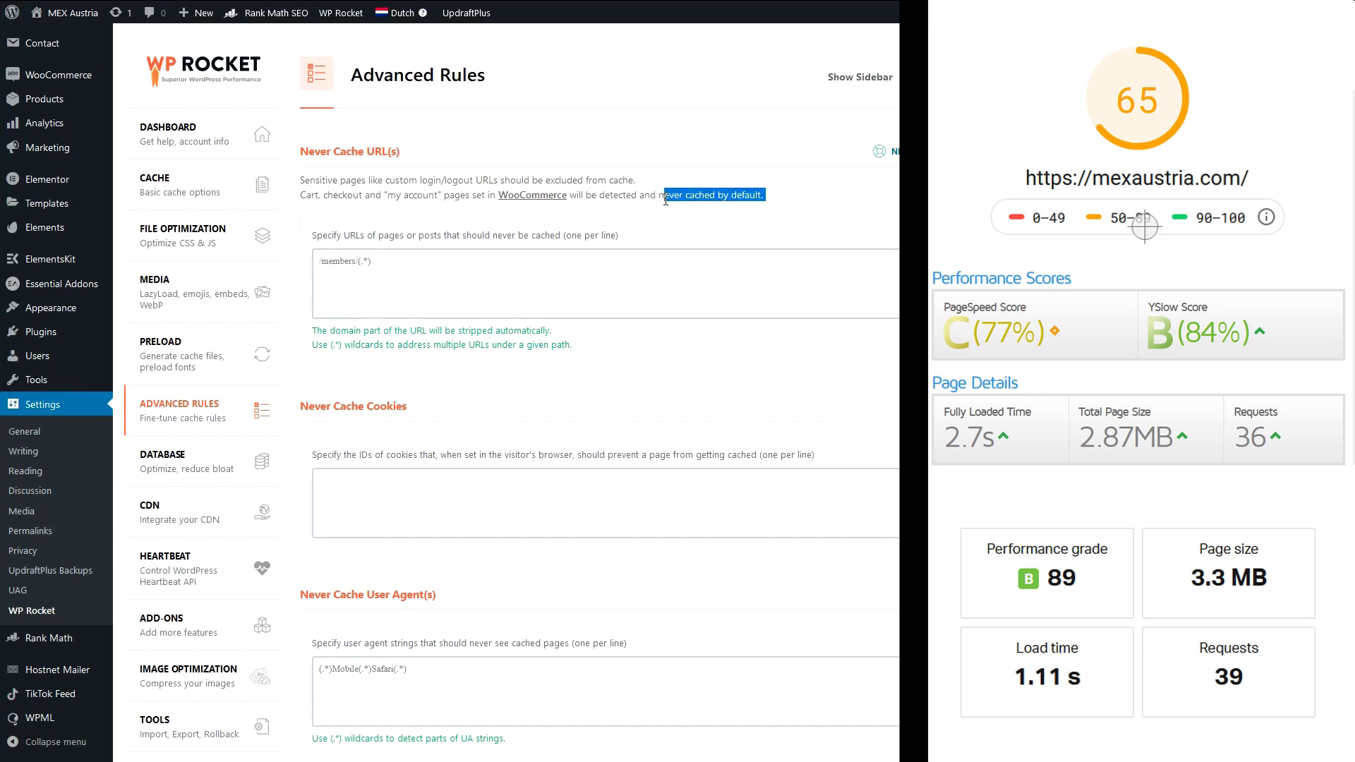
scroll(down, 3)
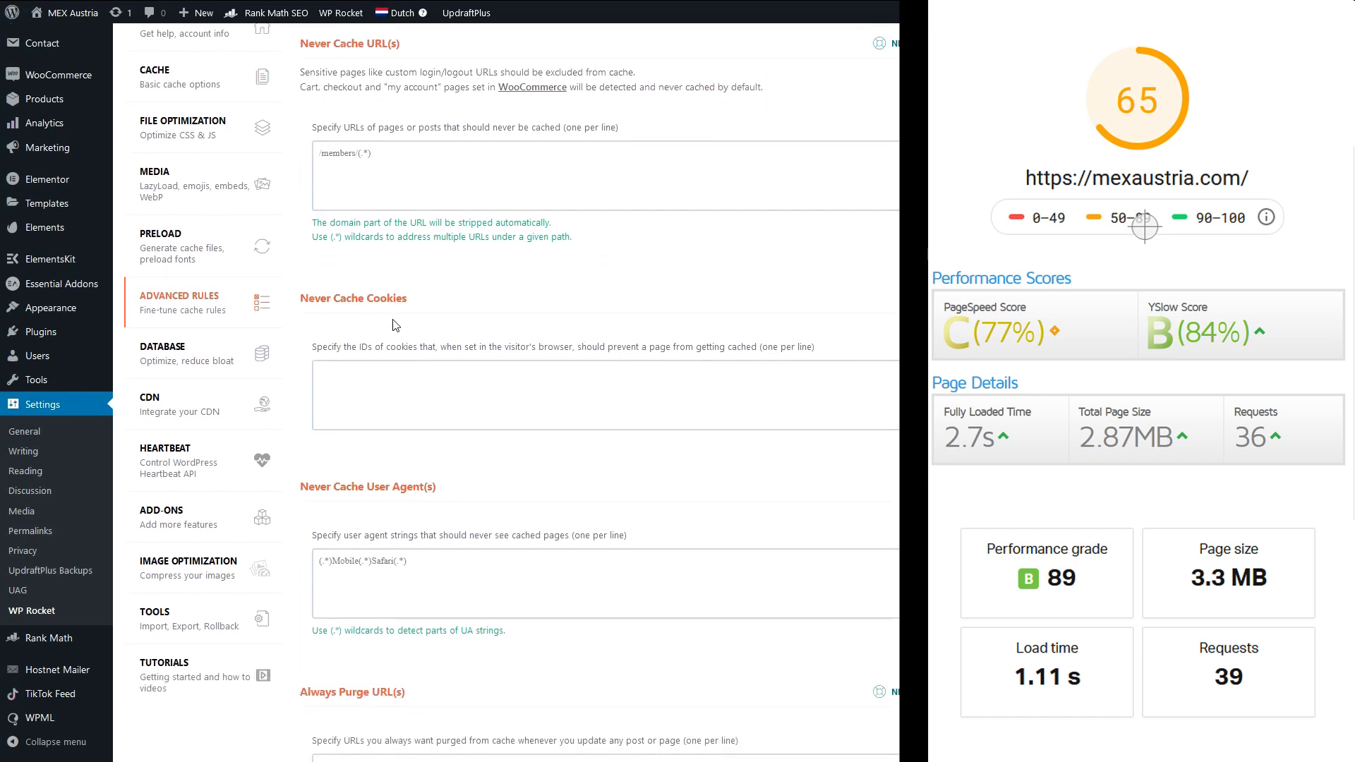
scroll(down, 3)
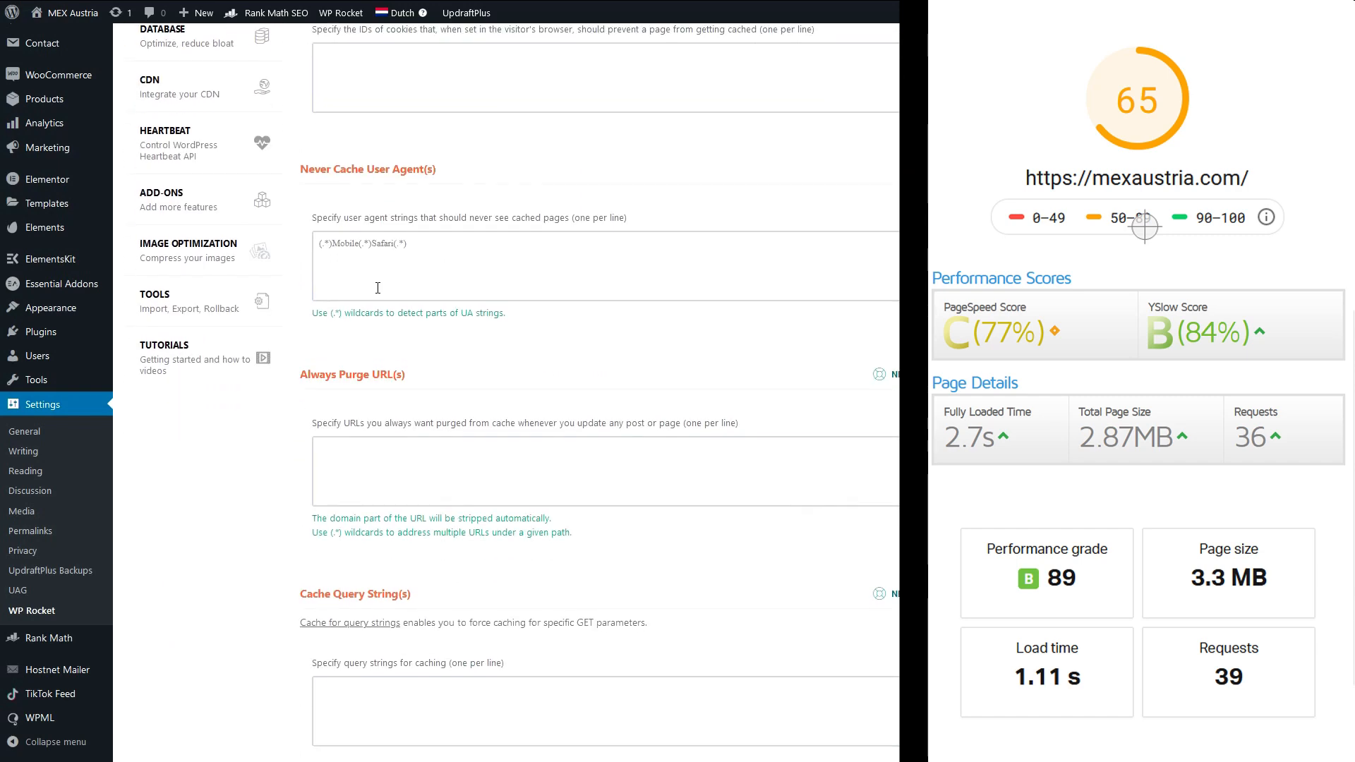
scroll(down, 3)
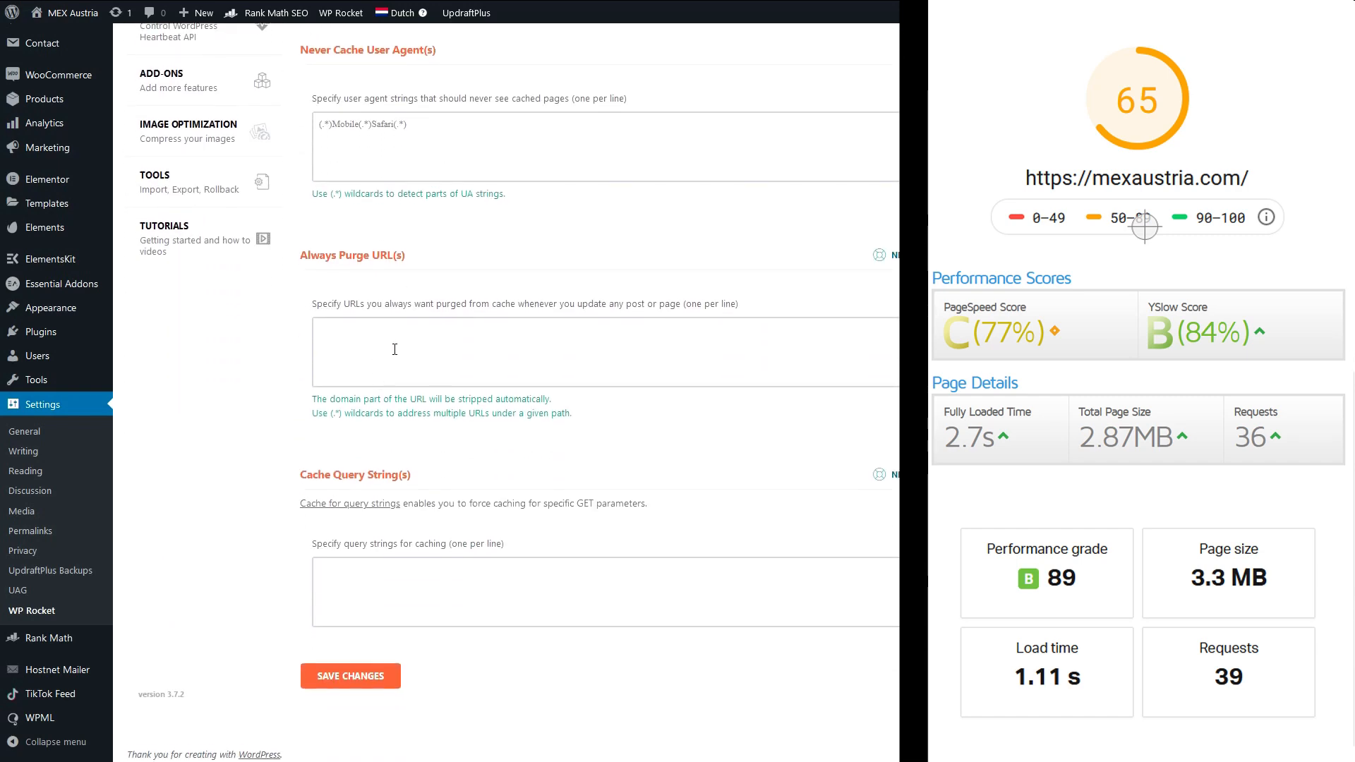
scroll(down, 3)
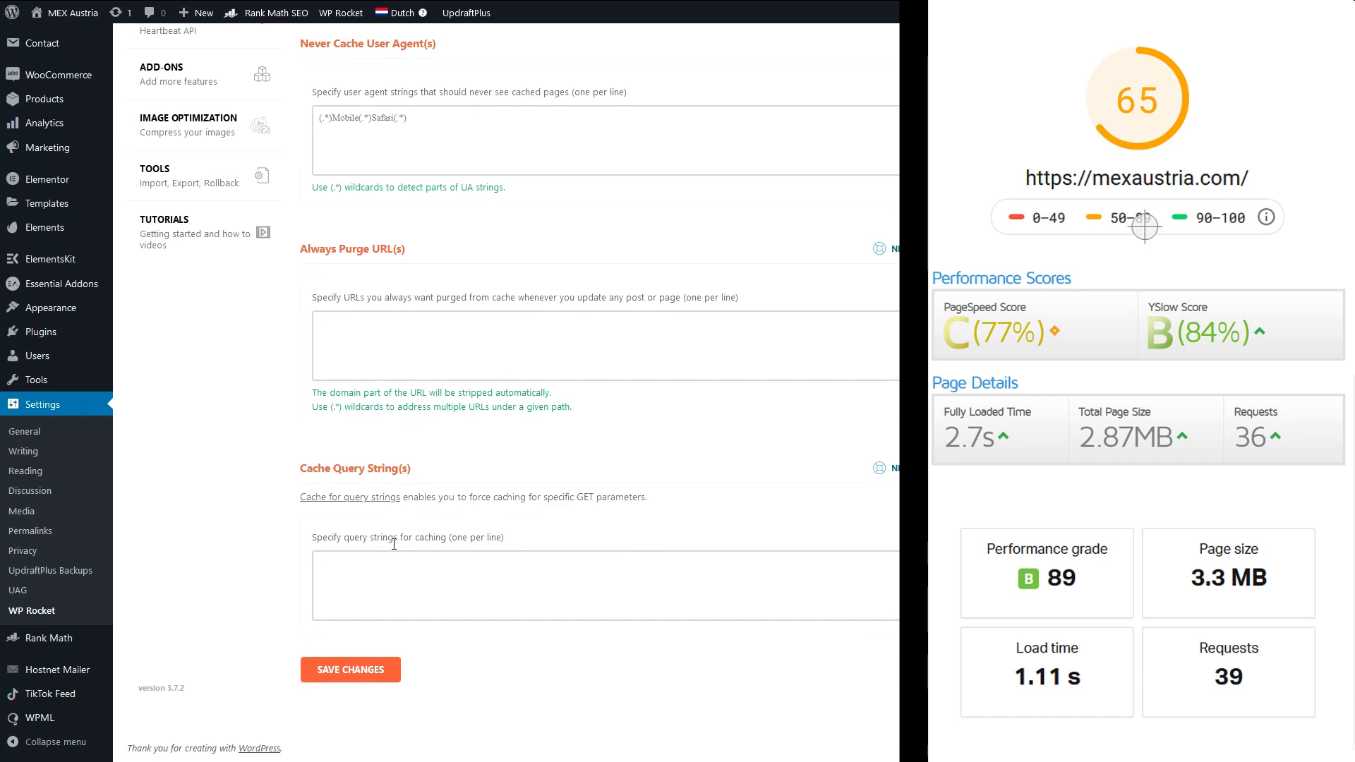
scroll(up, 3)
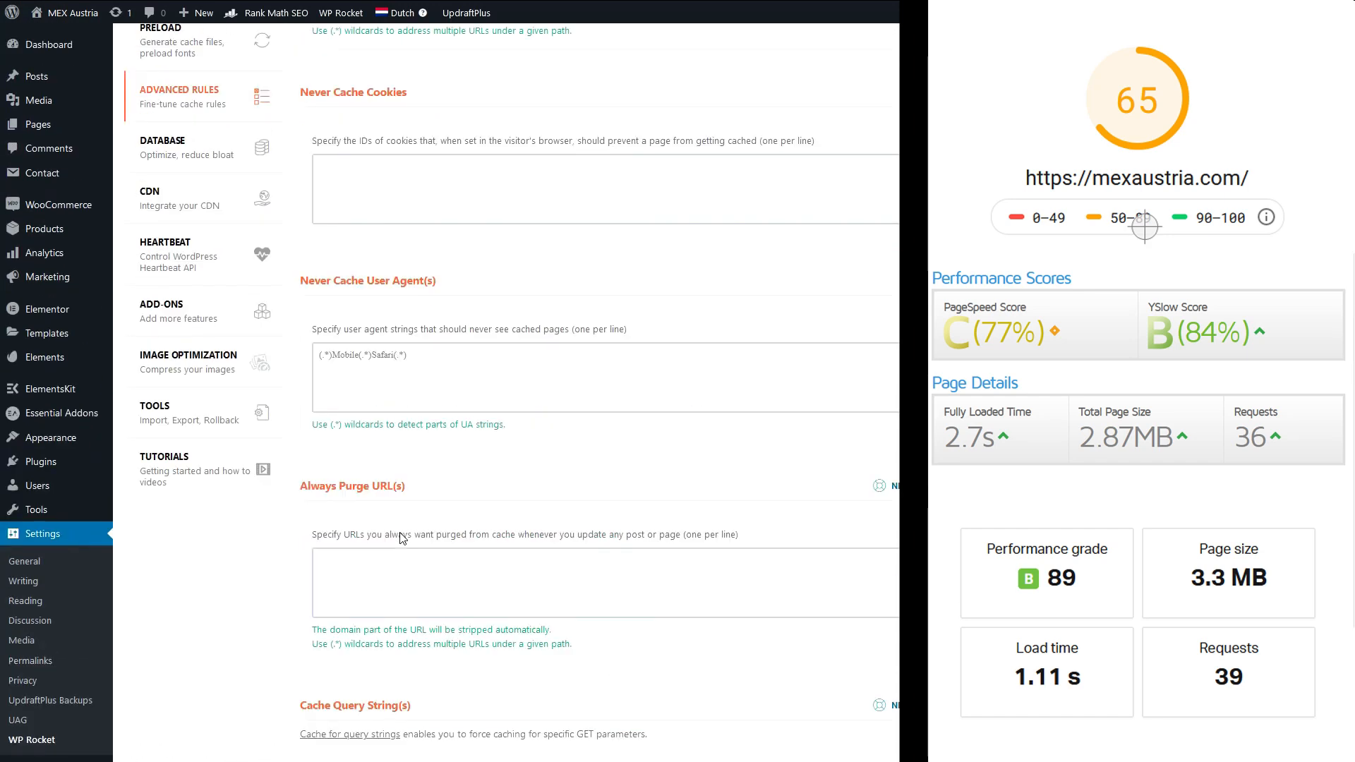
scroll(up, 3)
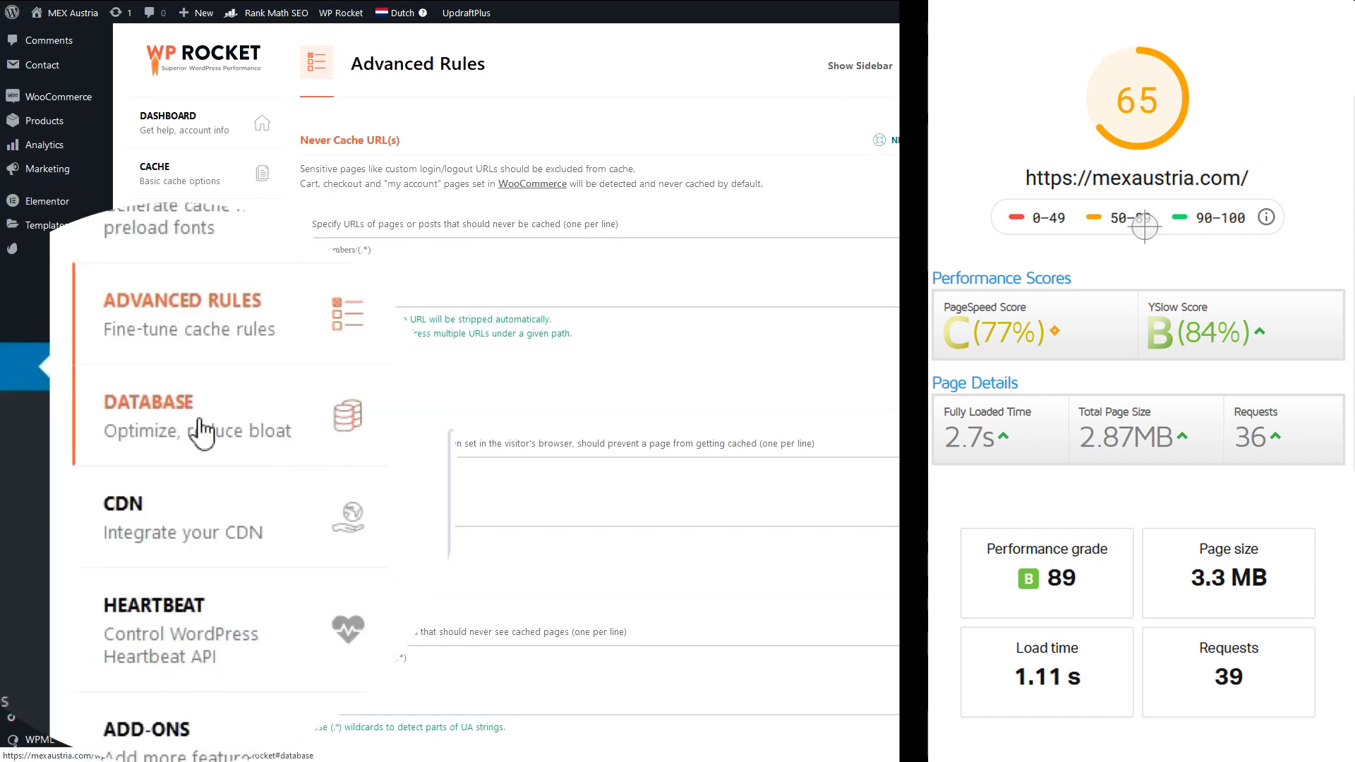
click(147, 417)
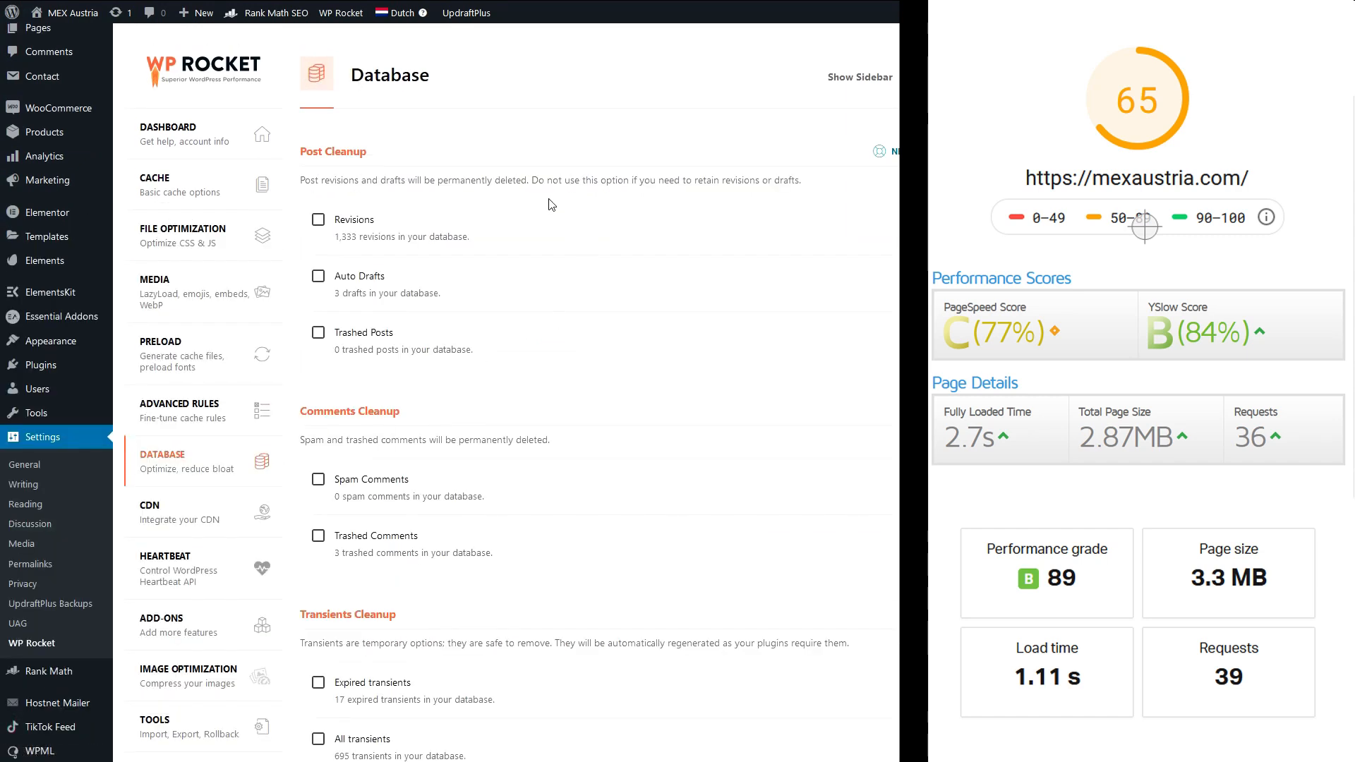
mouse_move(424, 167)
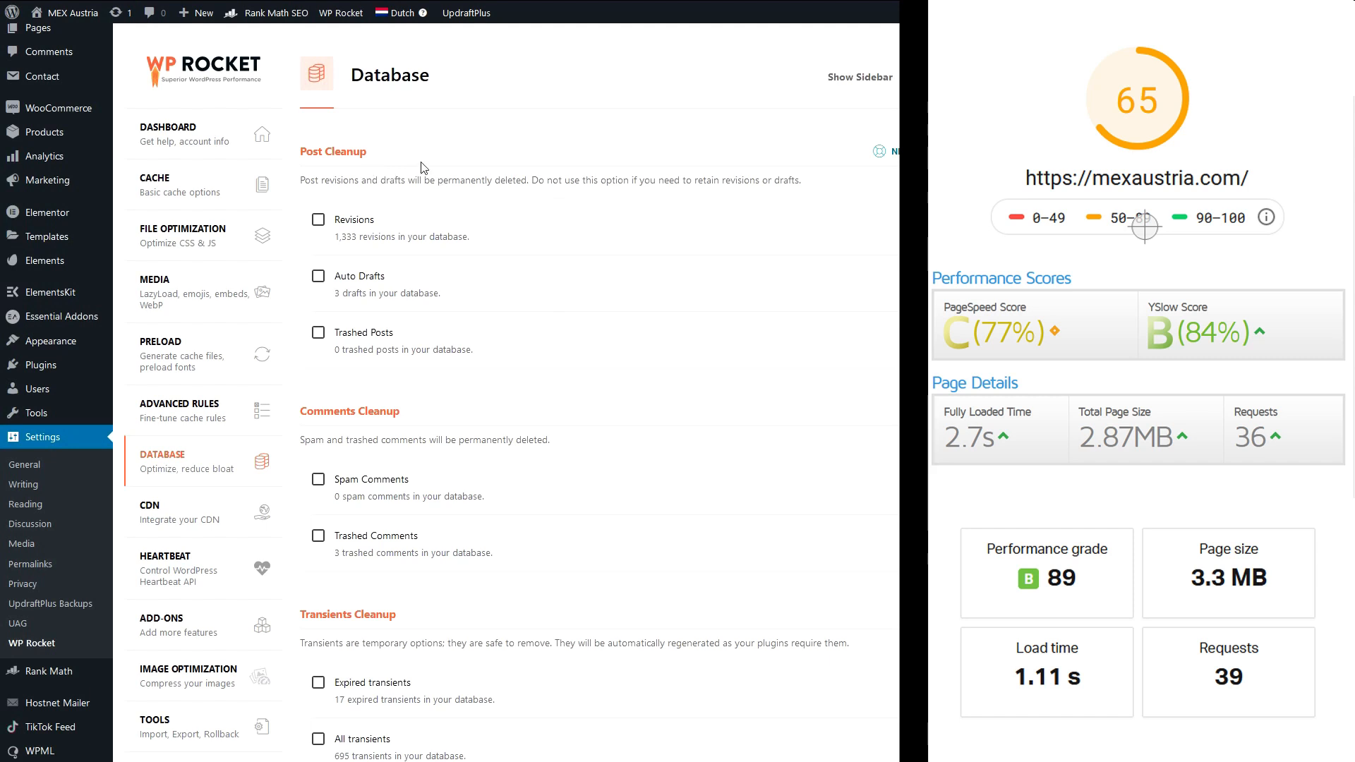
mouse_move(346, 227)
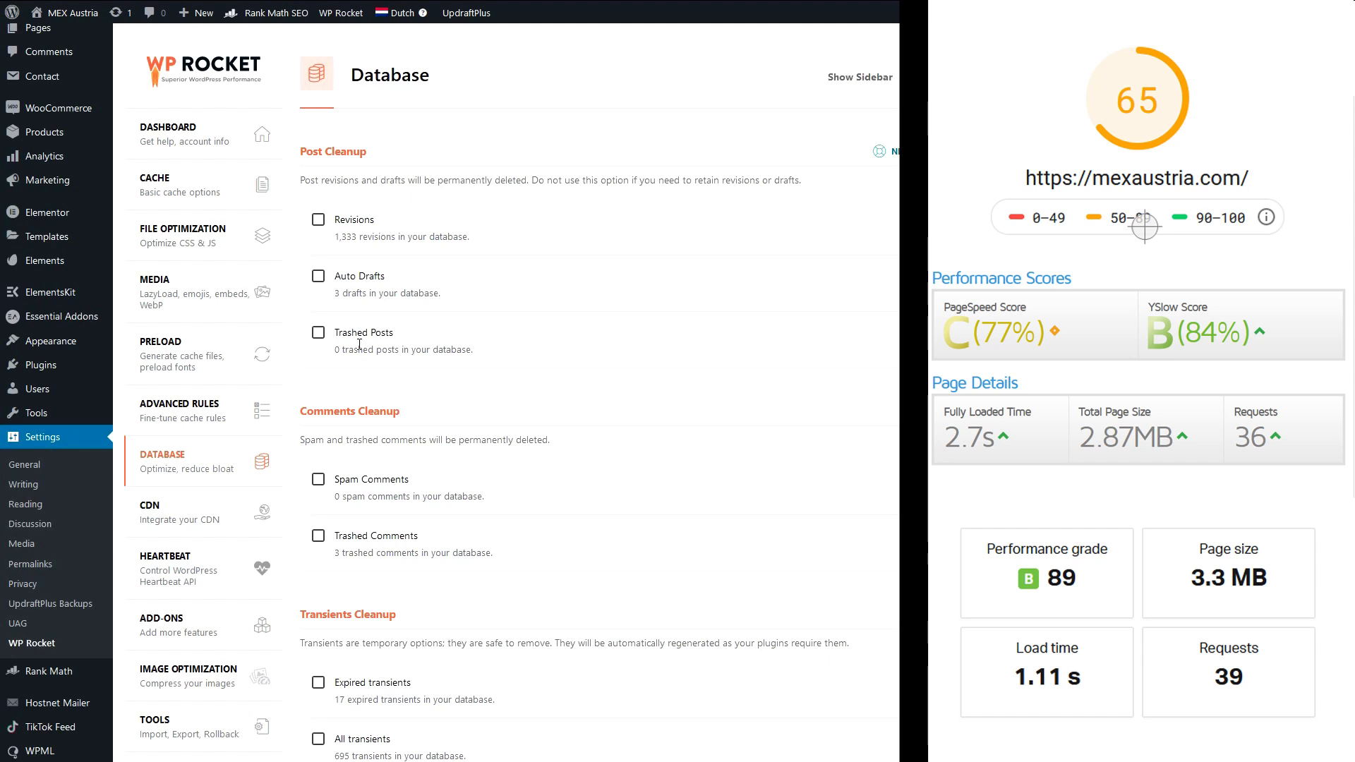
scroll(down, 3)
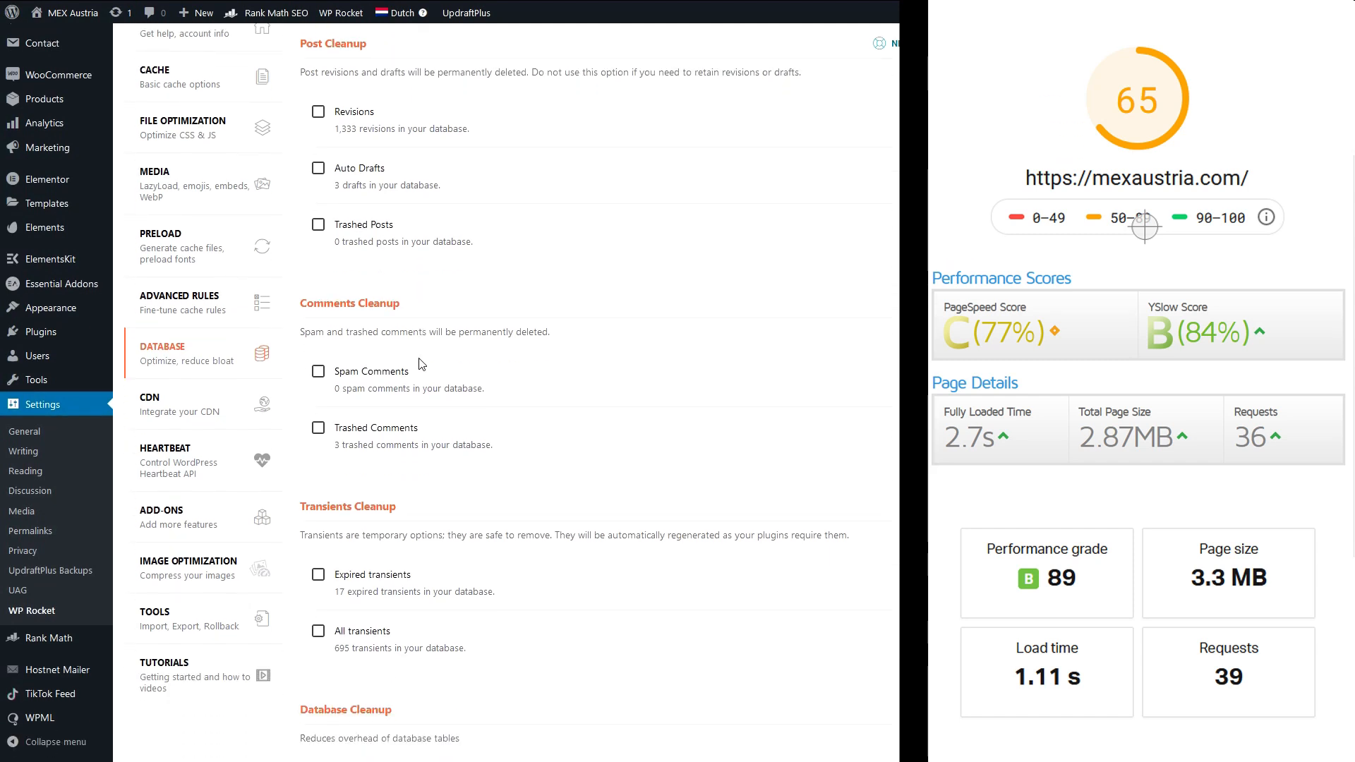
mouse_move(436, 143)
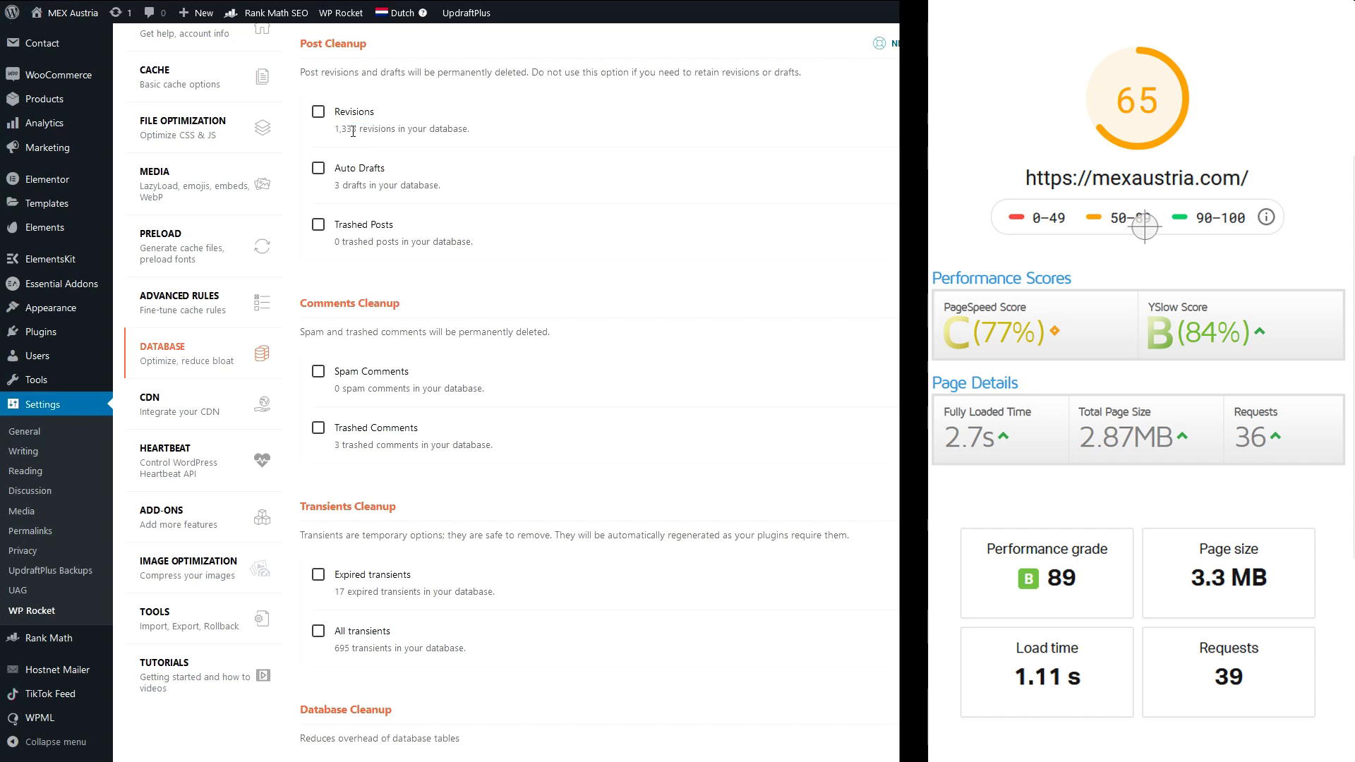
scroll(down, 3)
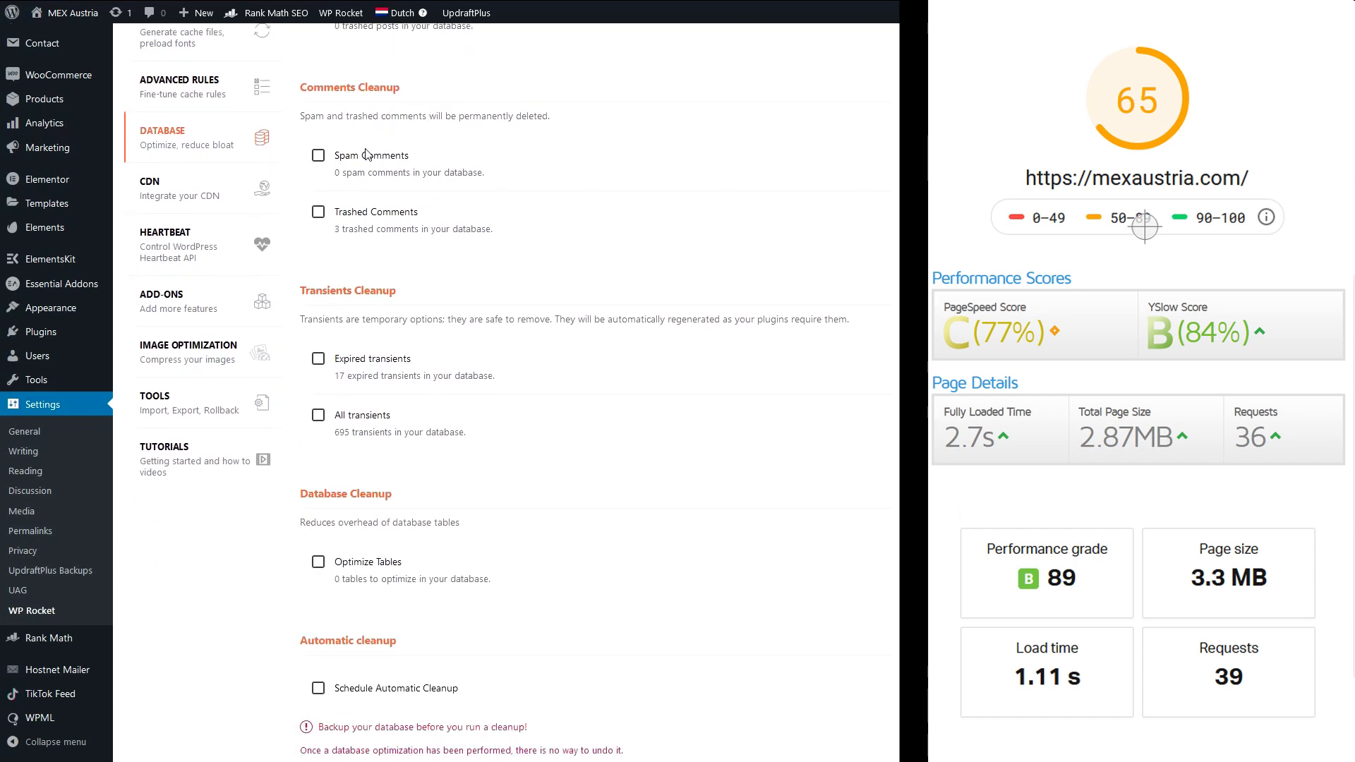
scroll(down, 3)
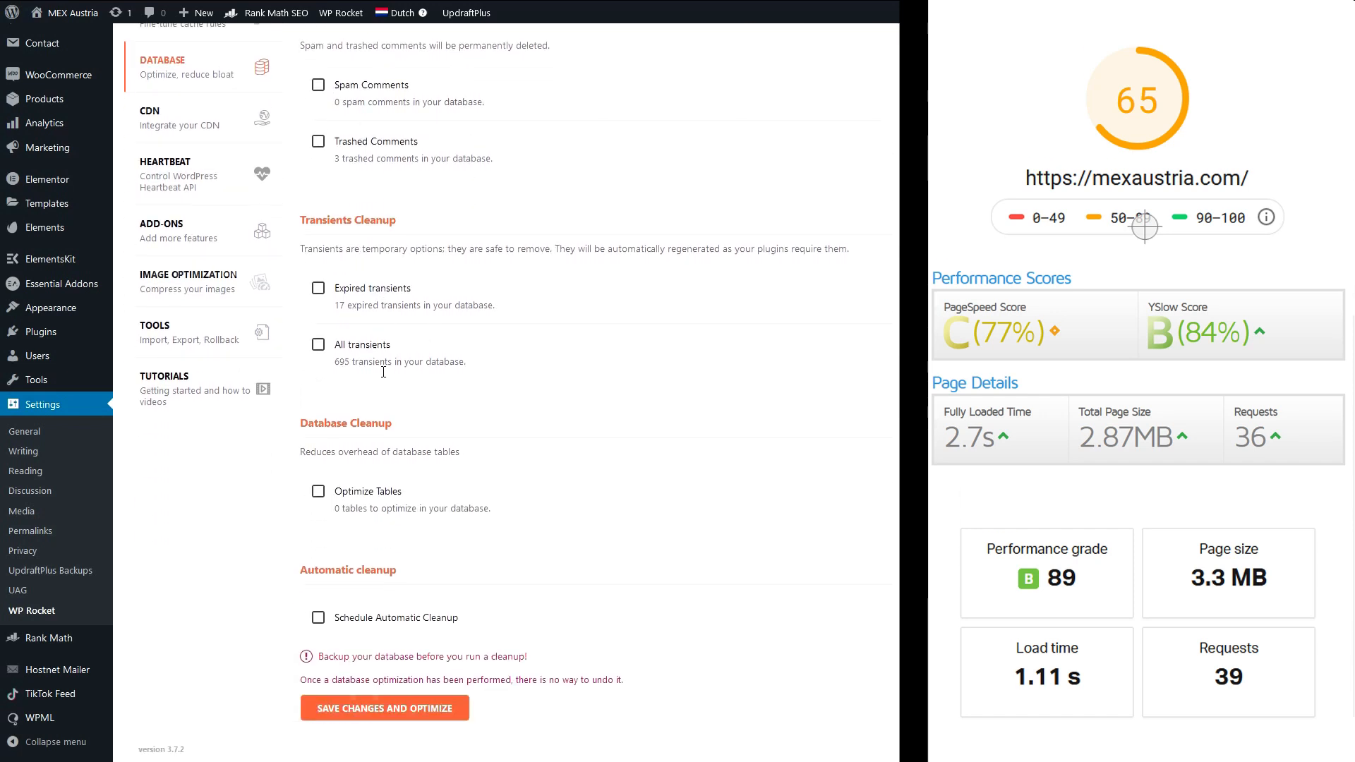
scroll(down, 3)
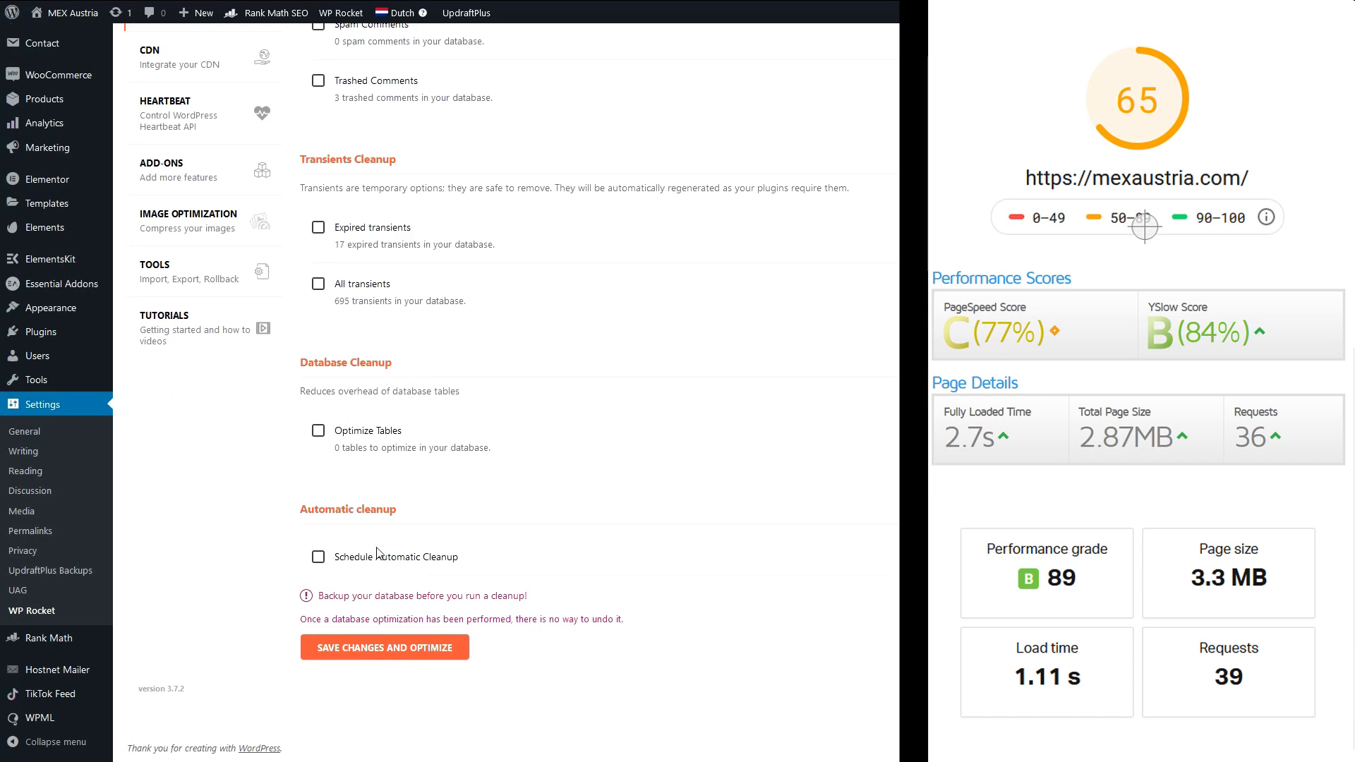
scroll(up, 3)
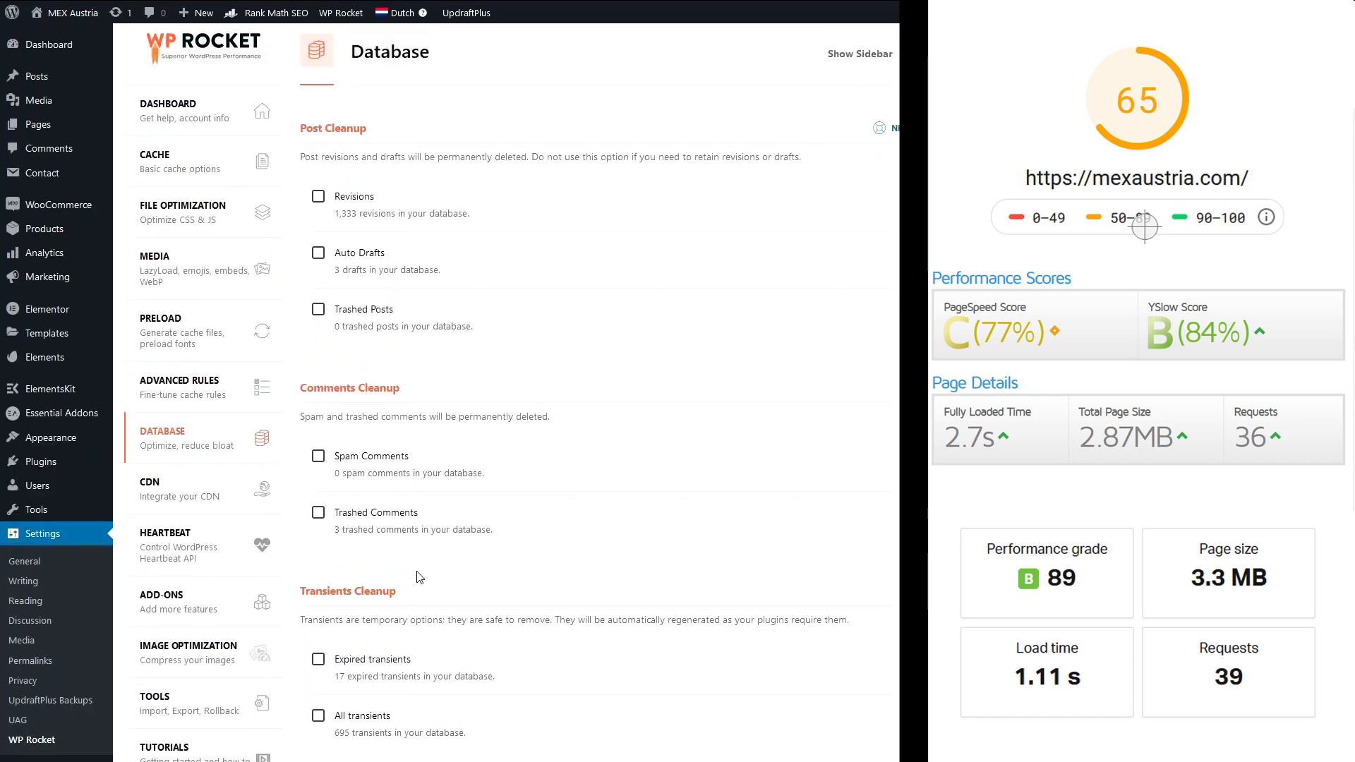
mouse_move(492, 226)
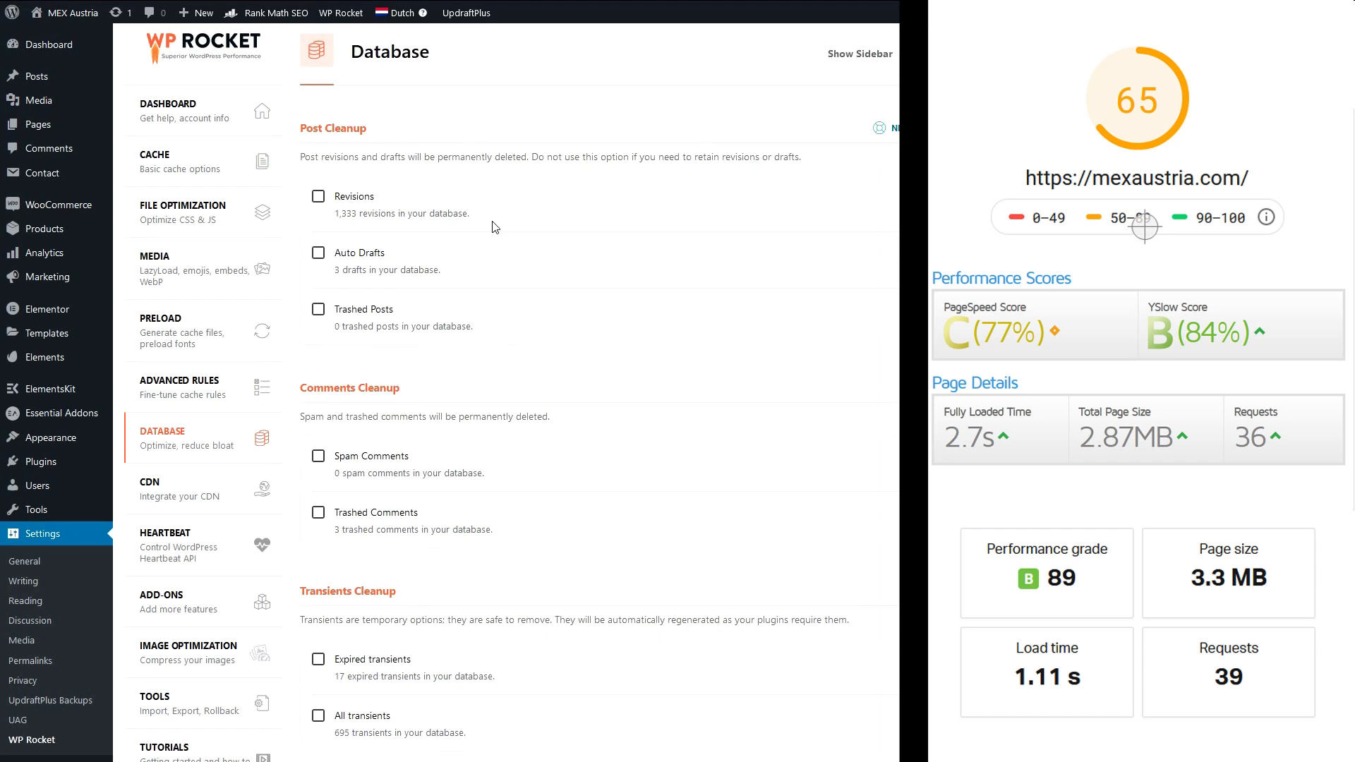
mouse_move(370, 213)
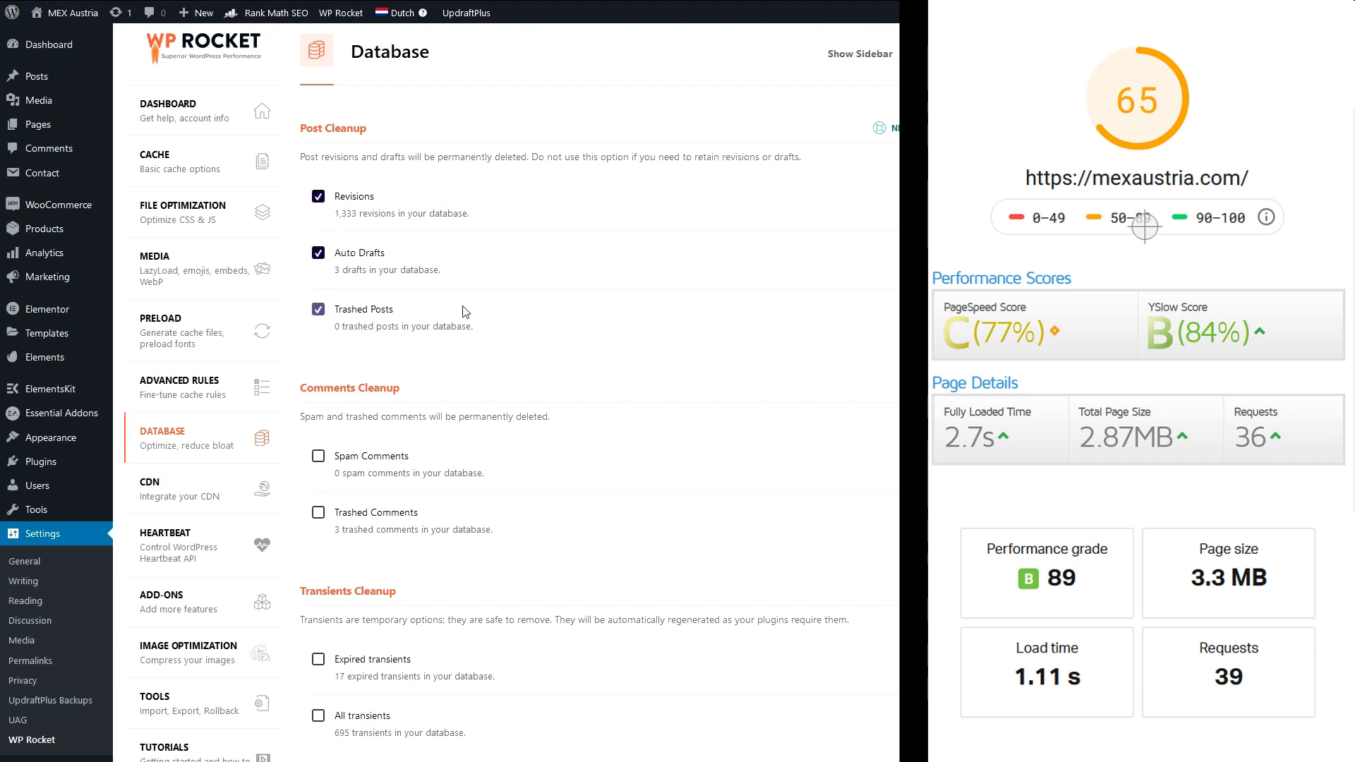
mouse_move(422, 273)
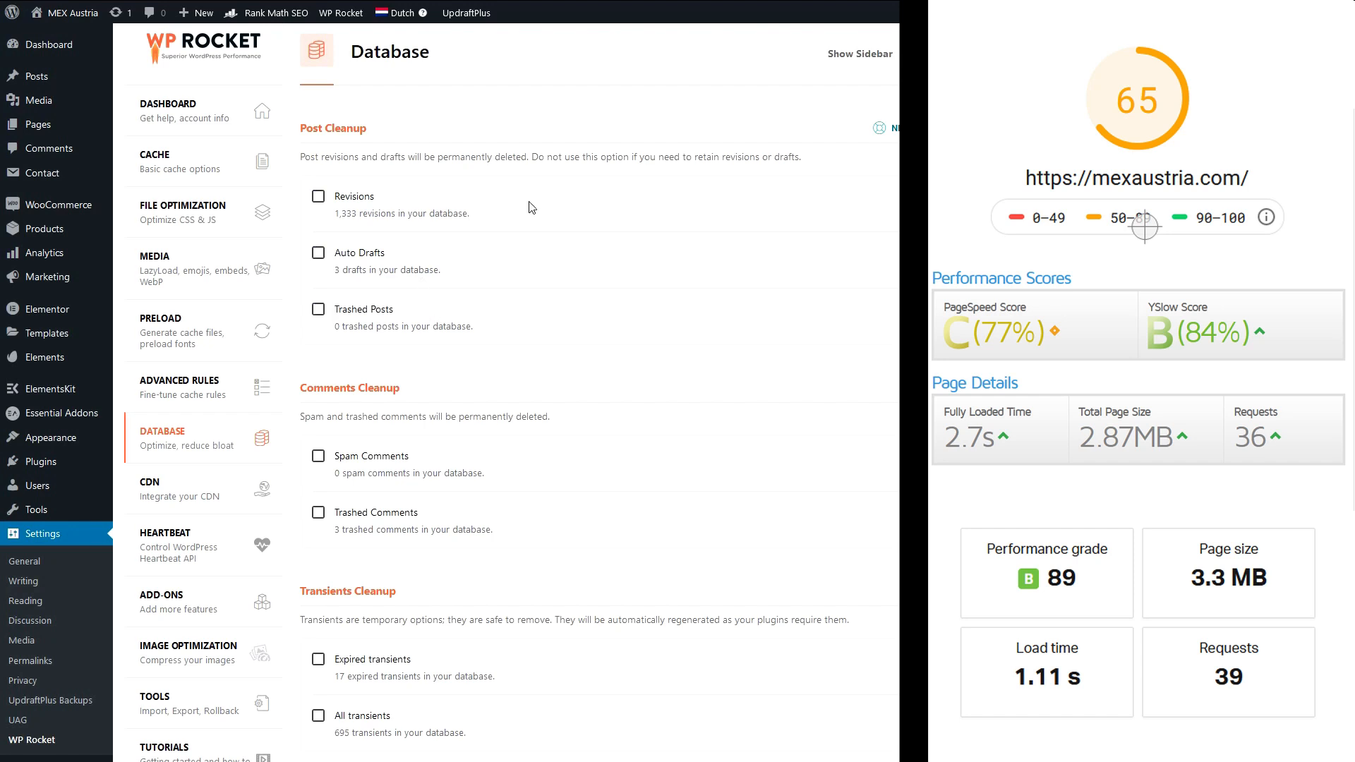
mouse_move(419, 300)
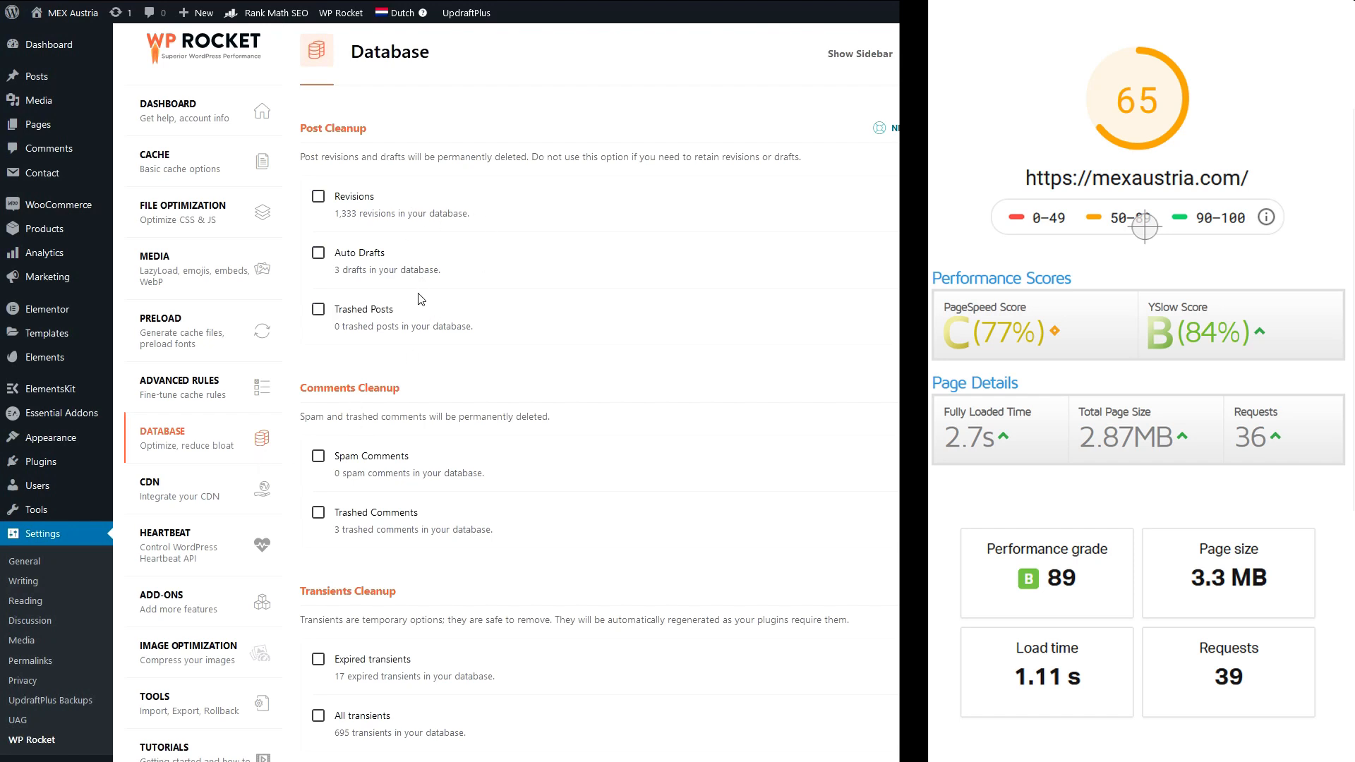
click(149, 481)
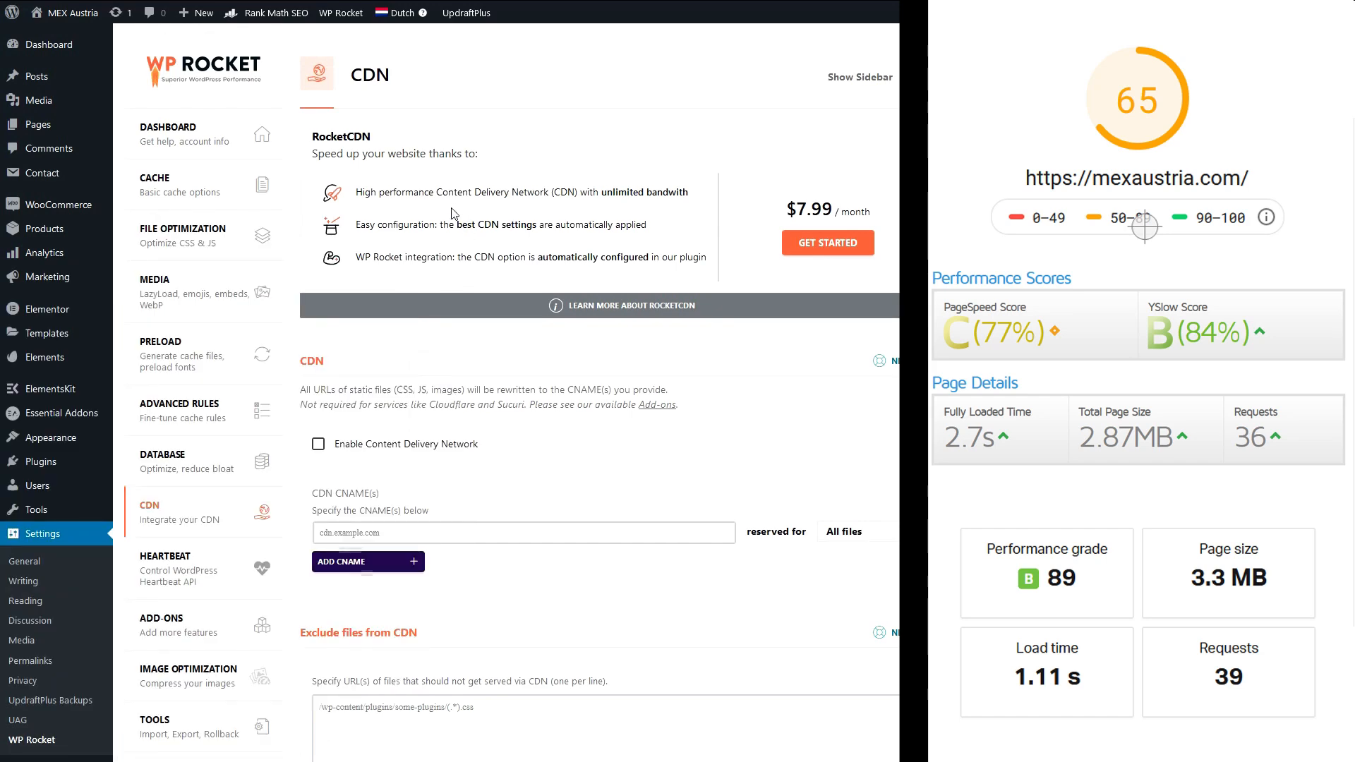
mouse_move(409, 407)
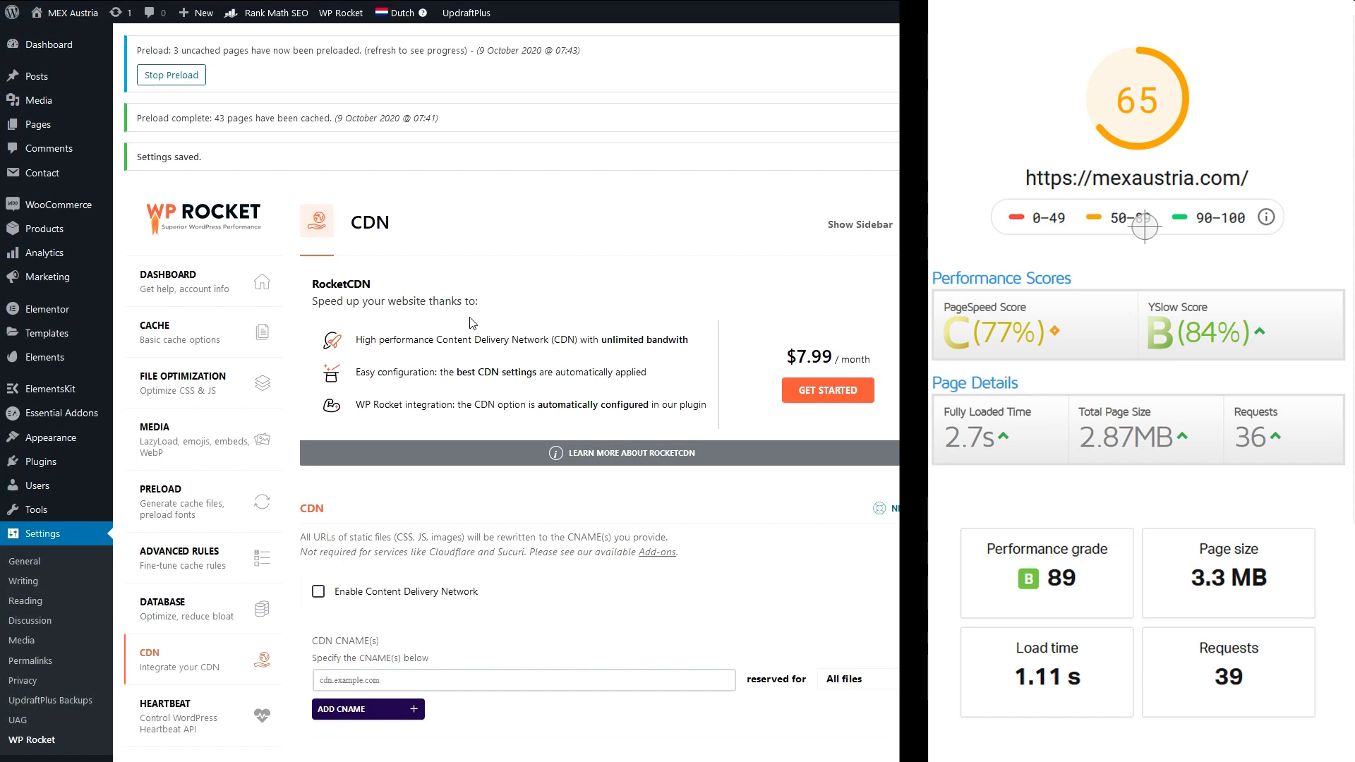
Tick Control Heartbeat in WP Rocket's Heartbeat settings.
scroll(down, 3)
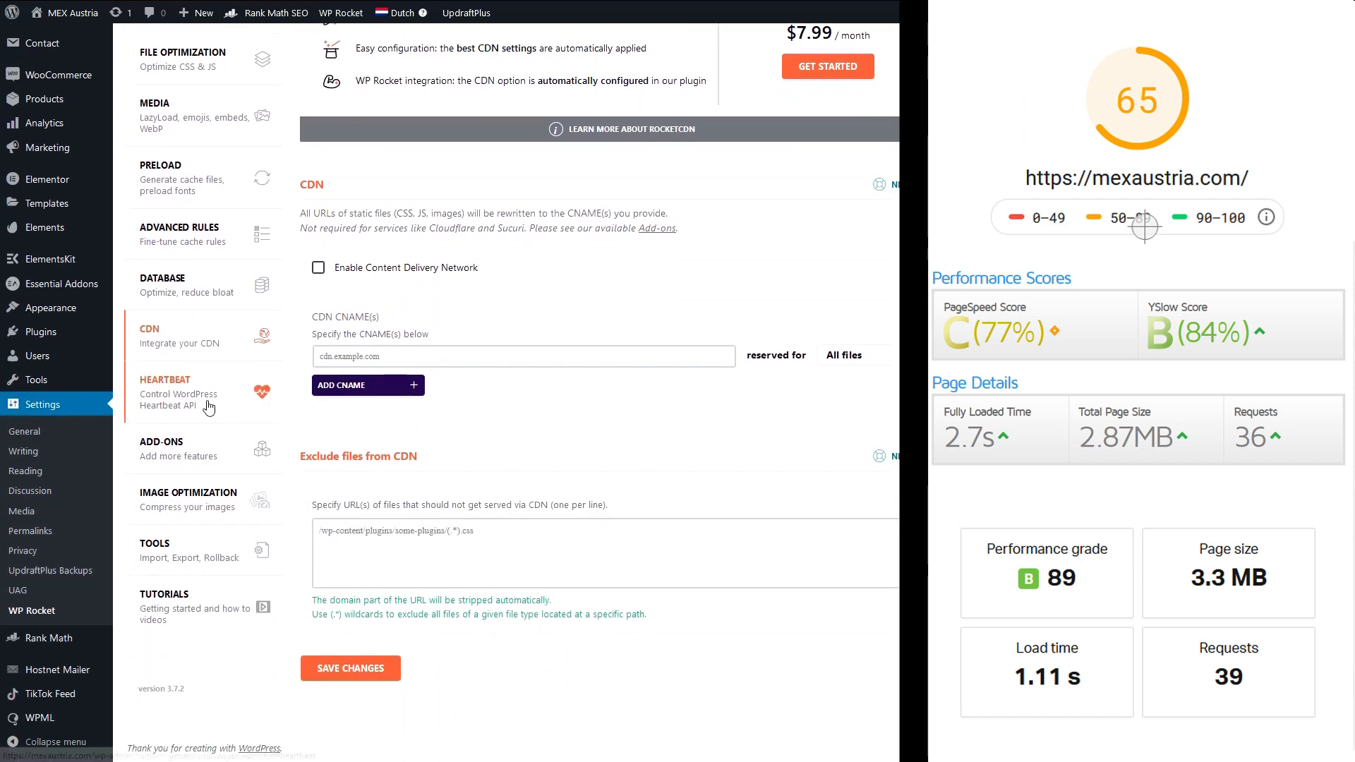
click(165, 391)
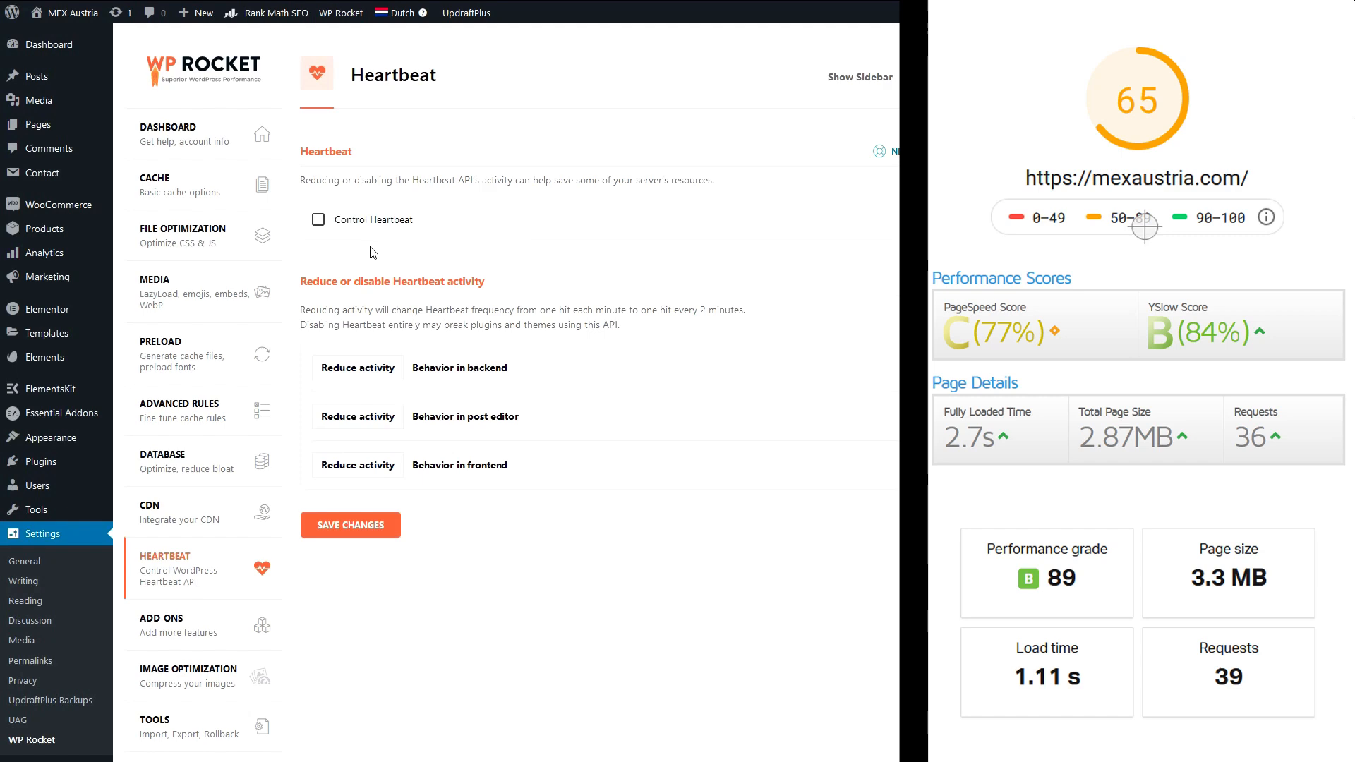
click(318, 219)
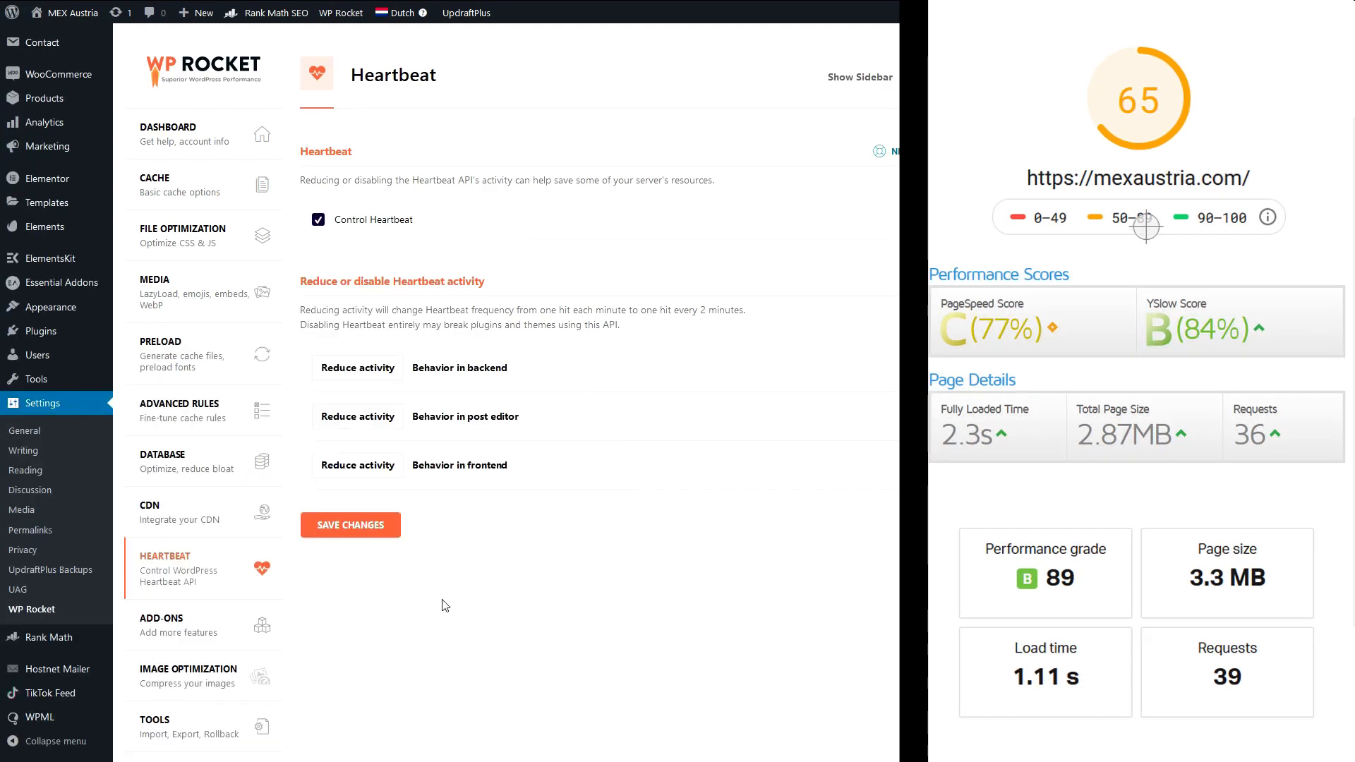
Scroll WP Rocket's Add-ons page down to the Cloudflare and Sucuri add-ons.
click(163, 624)
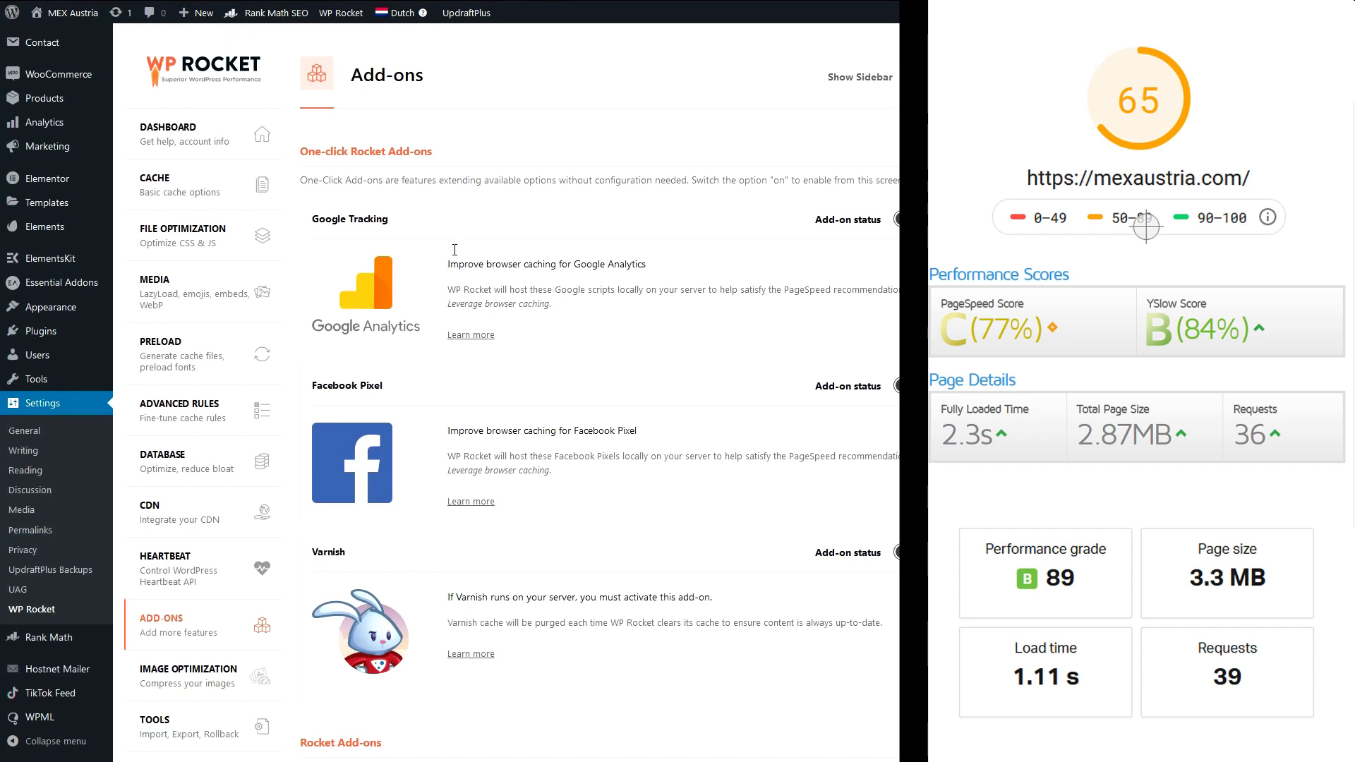
mouse_move(581, 241)
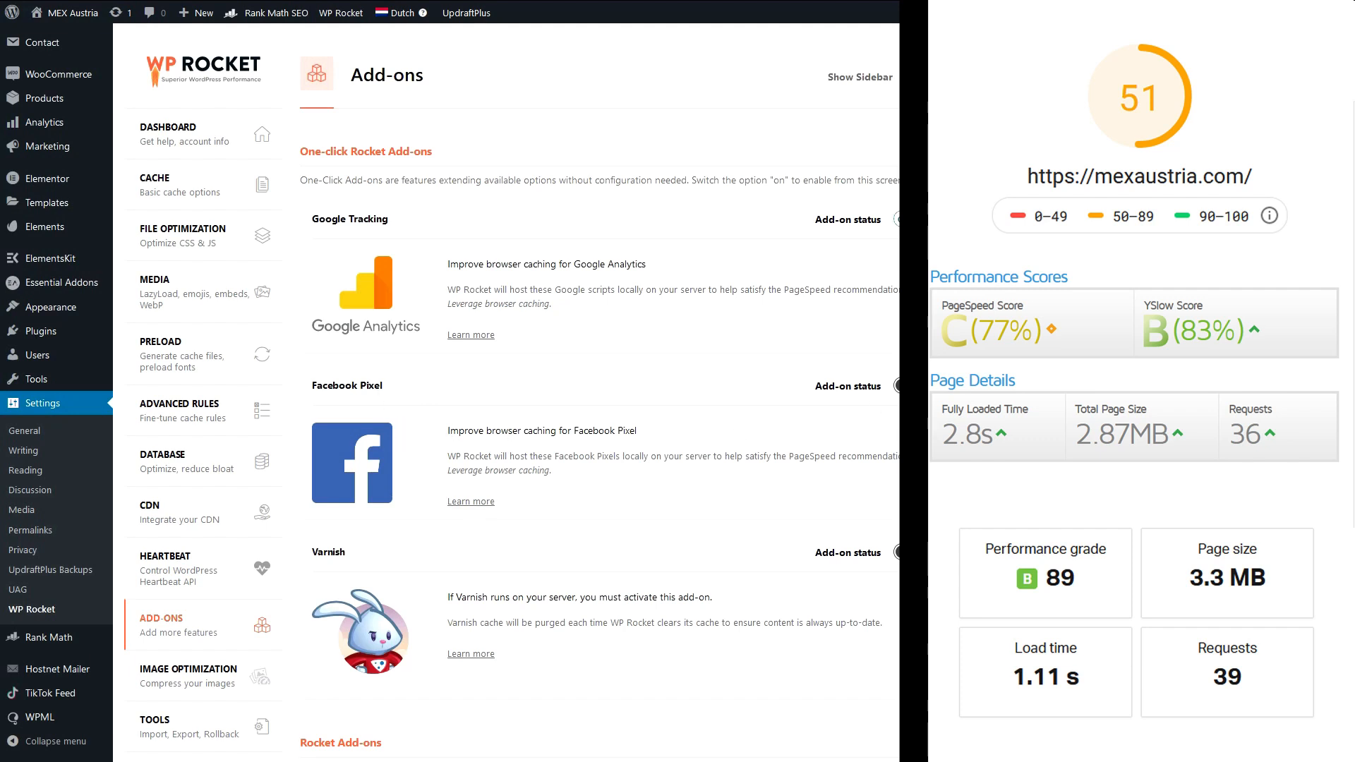
scroll(down, 3)
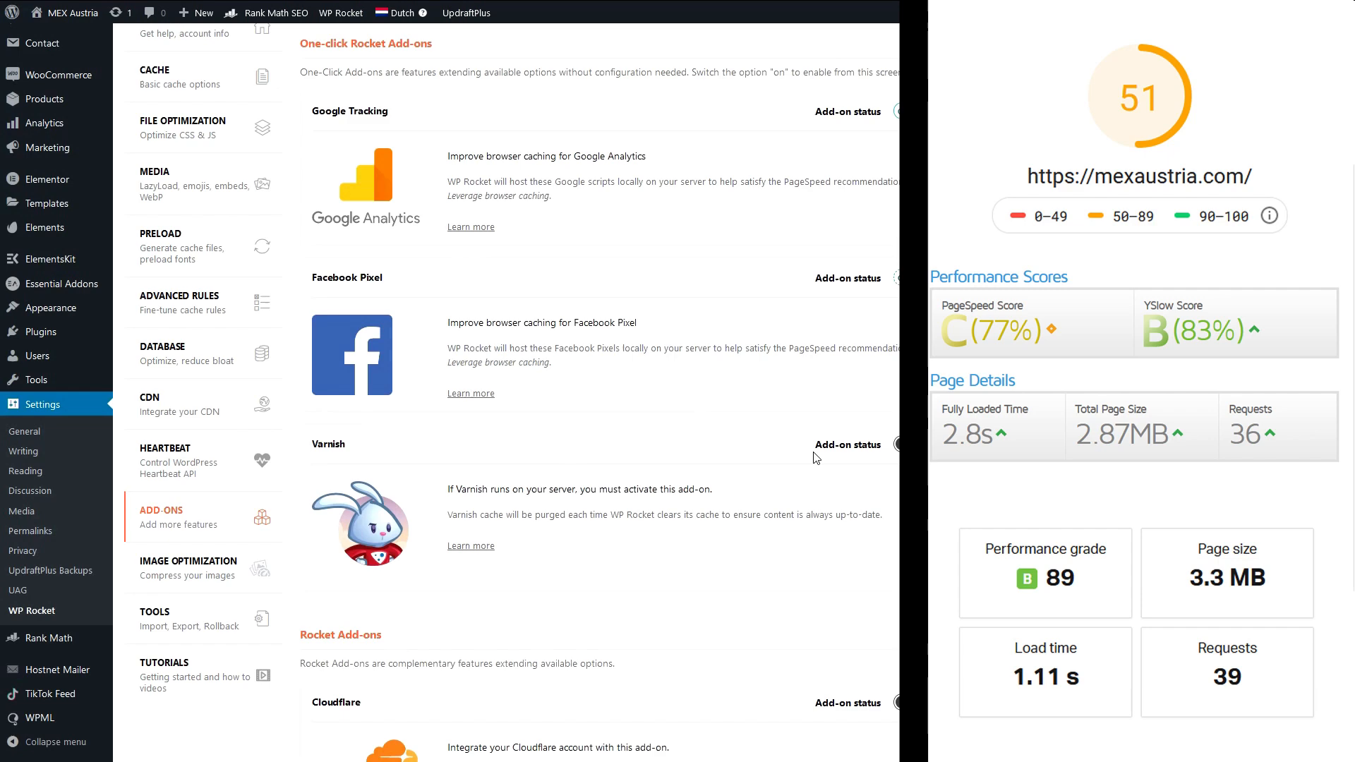
scroll(down, 3)
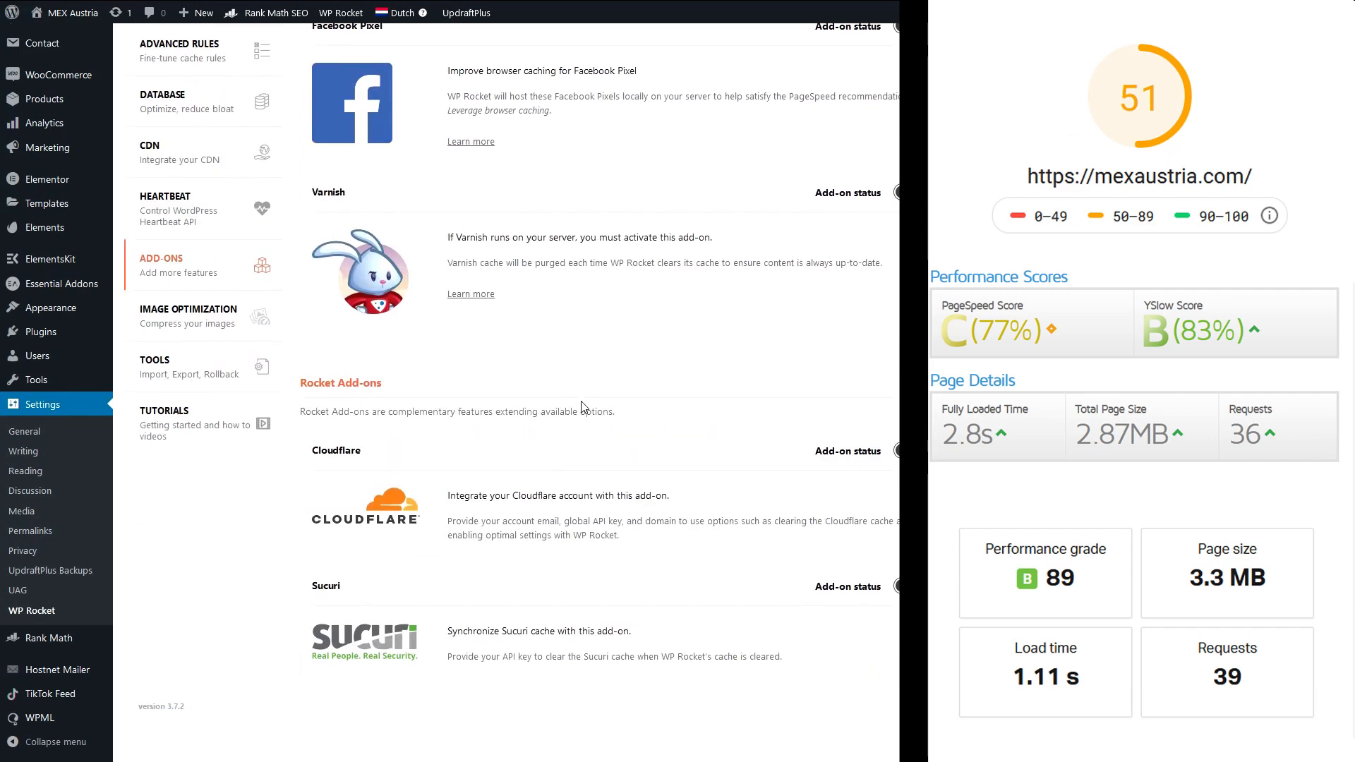
scroll(up, 3)
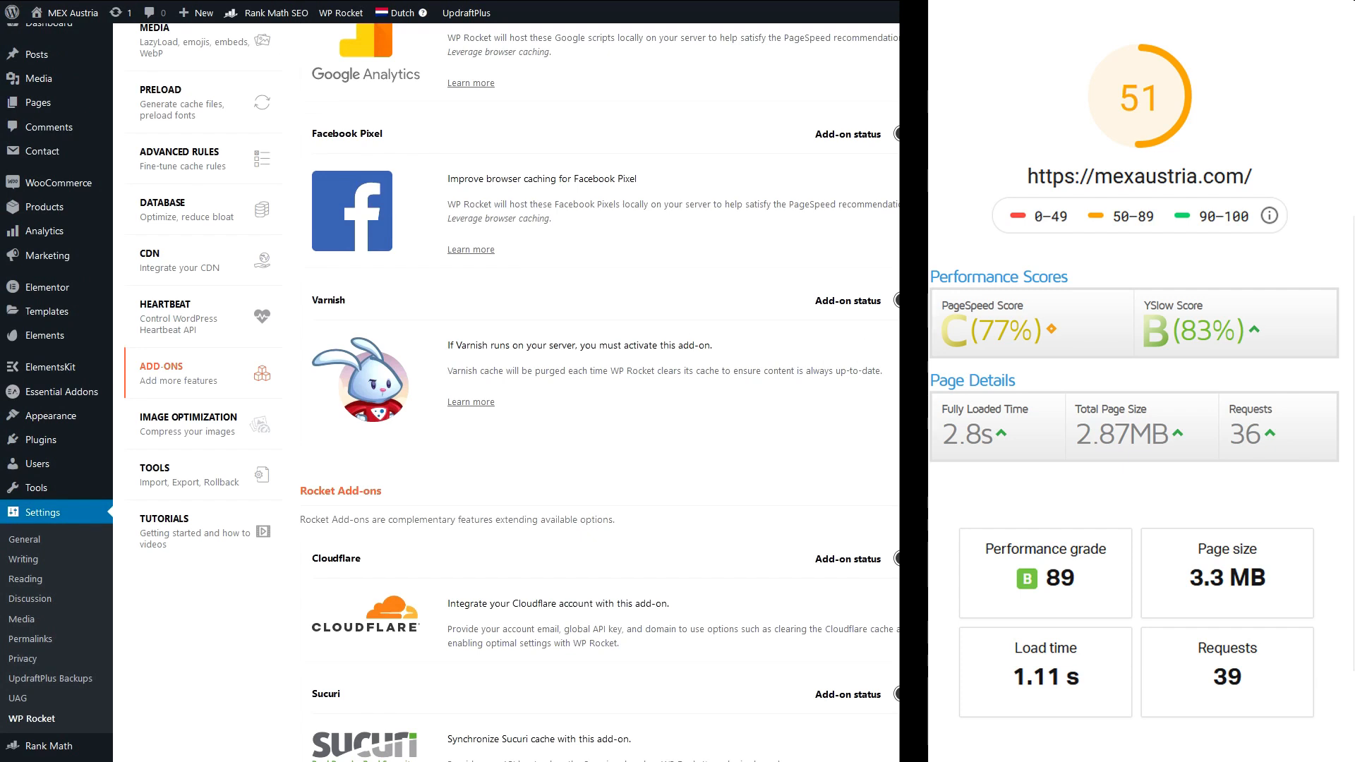
scroll(down, 3)
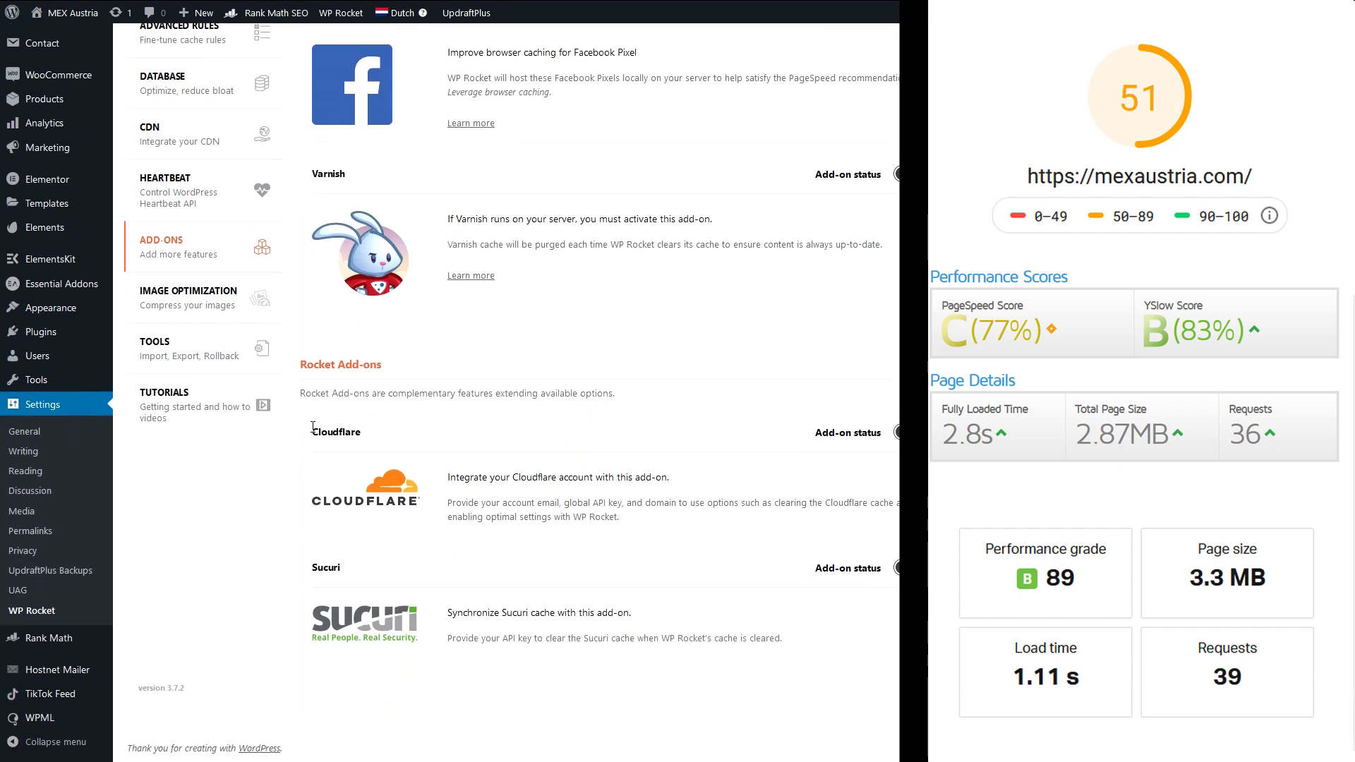
mouse_move(369, 442)
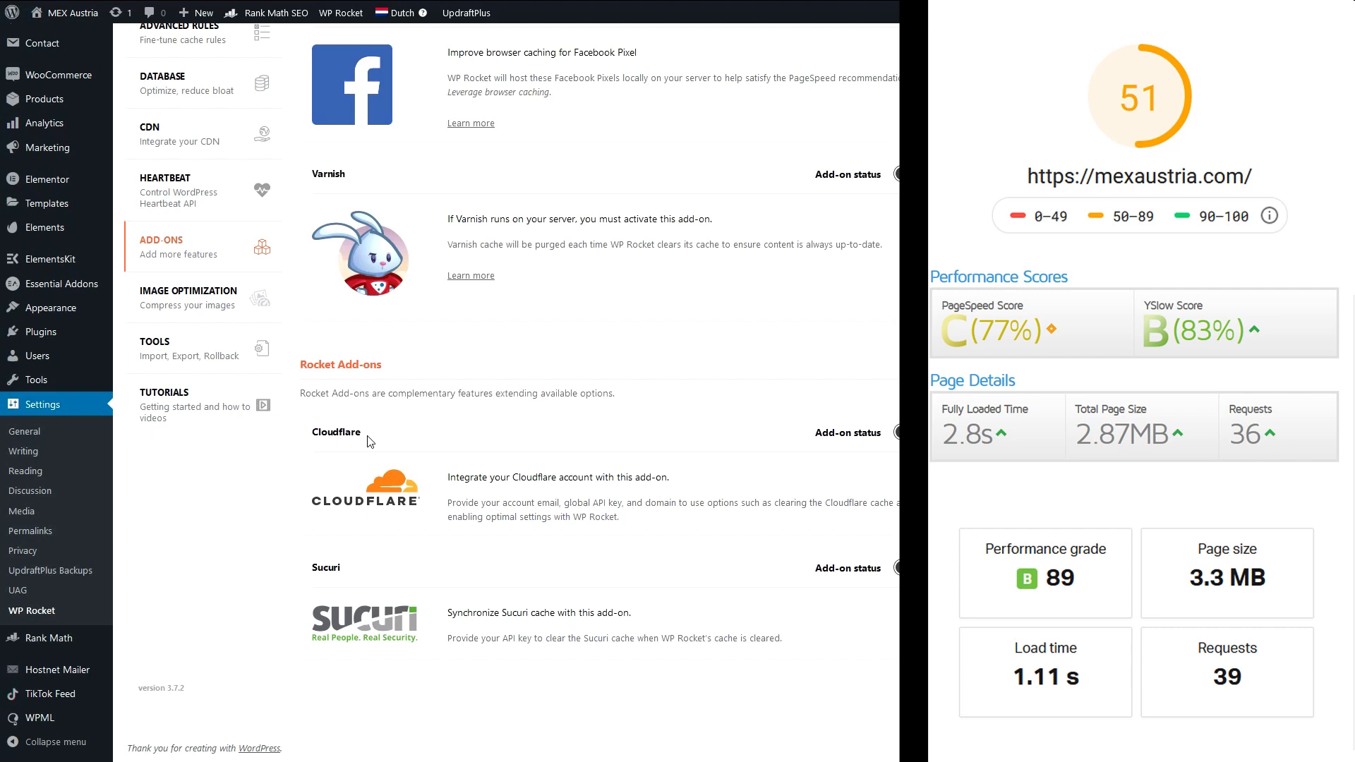
mouse_move(439, 412)
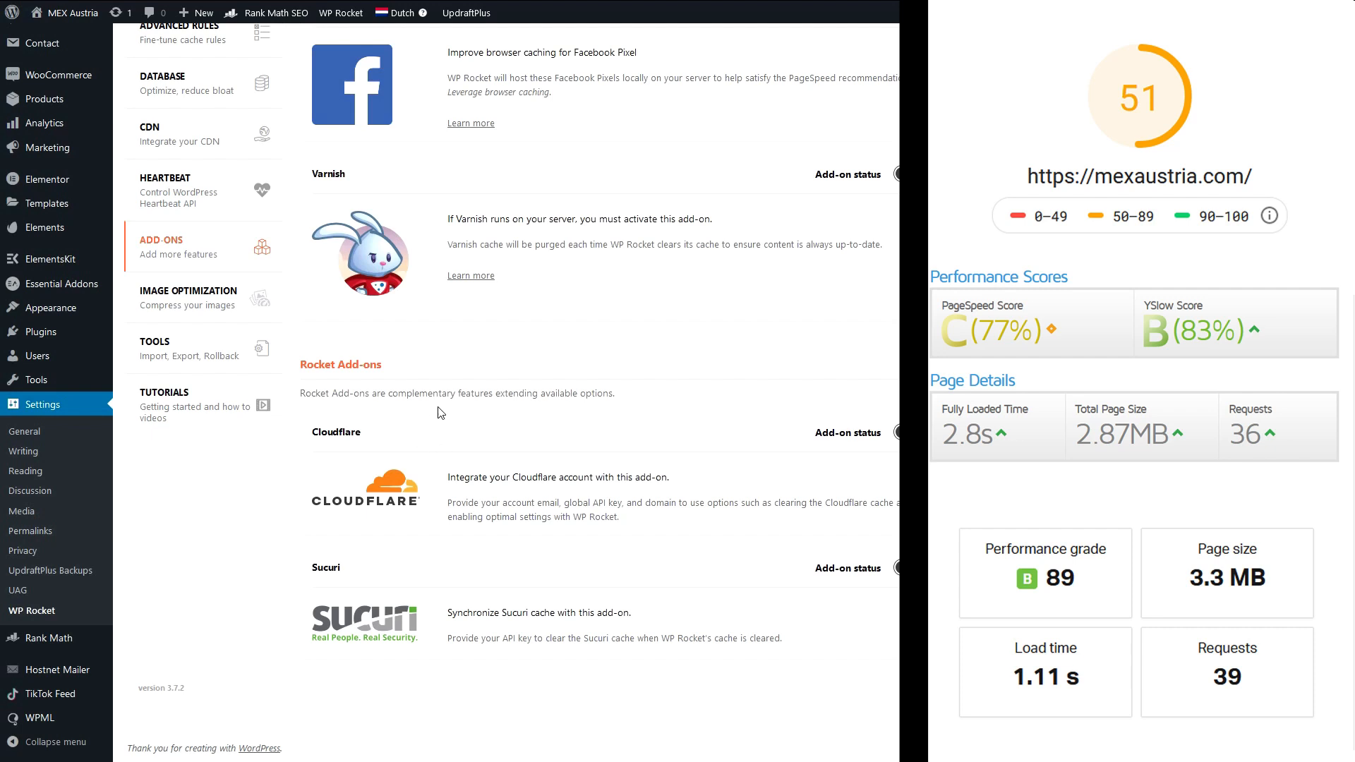
mouse_move(439, 478)
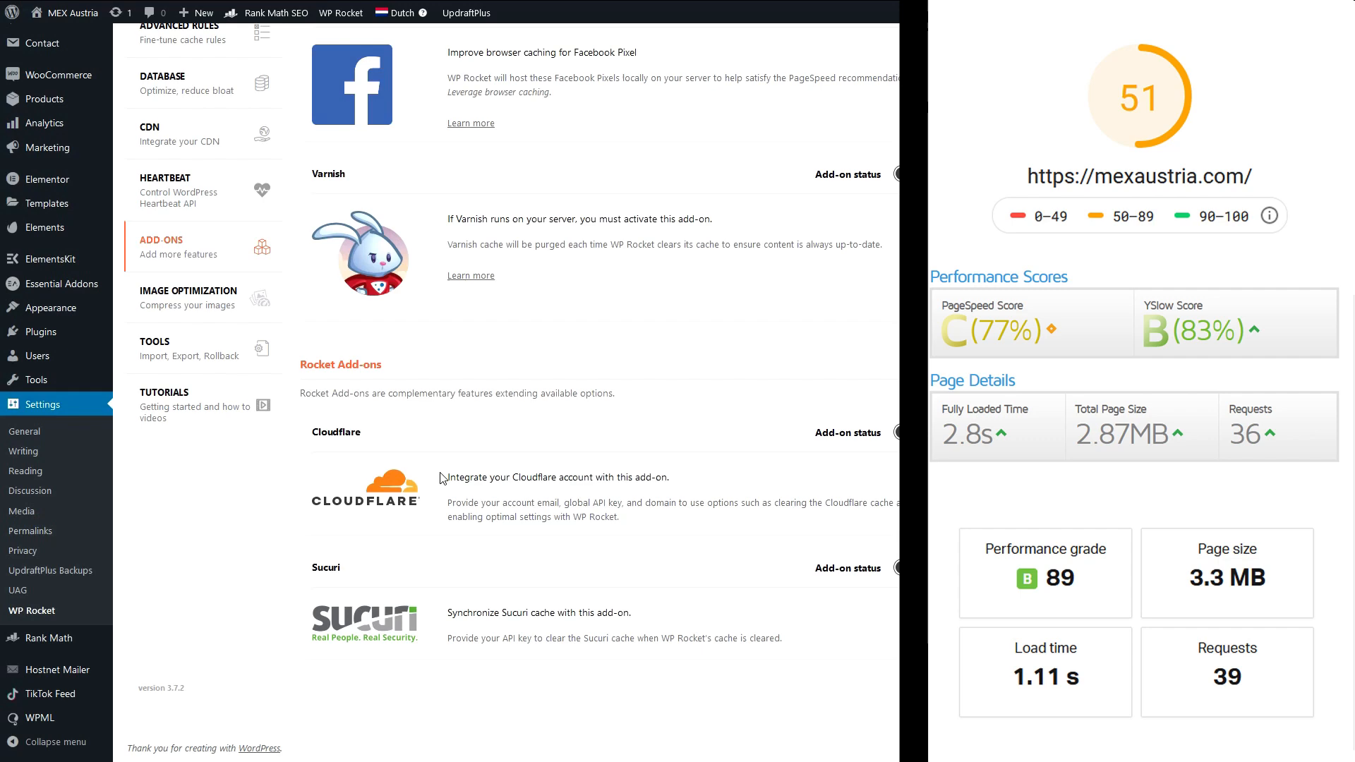
mouse_move(616, 528)
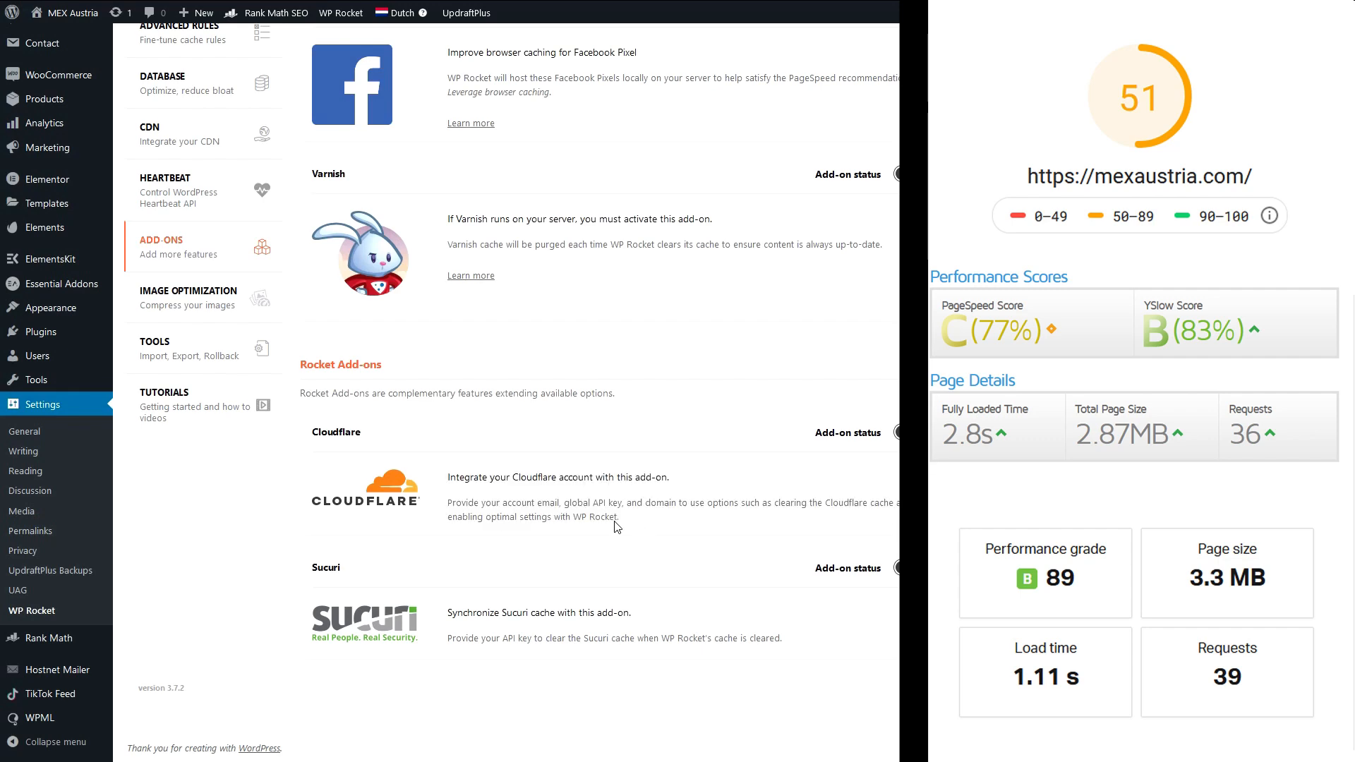
mouse_move(193, 297)
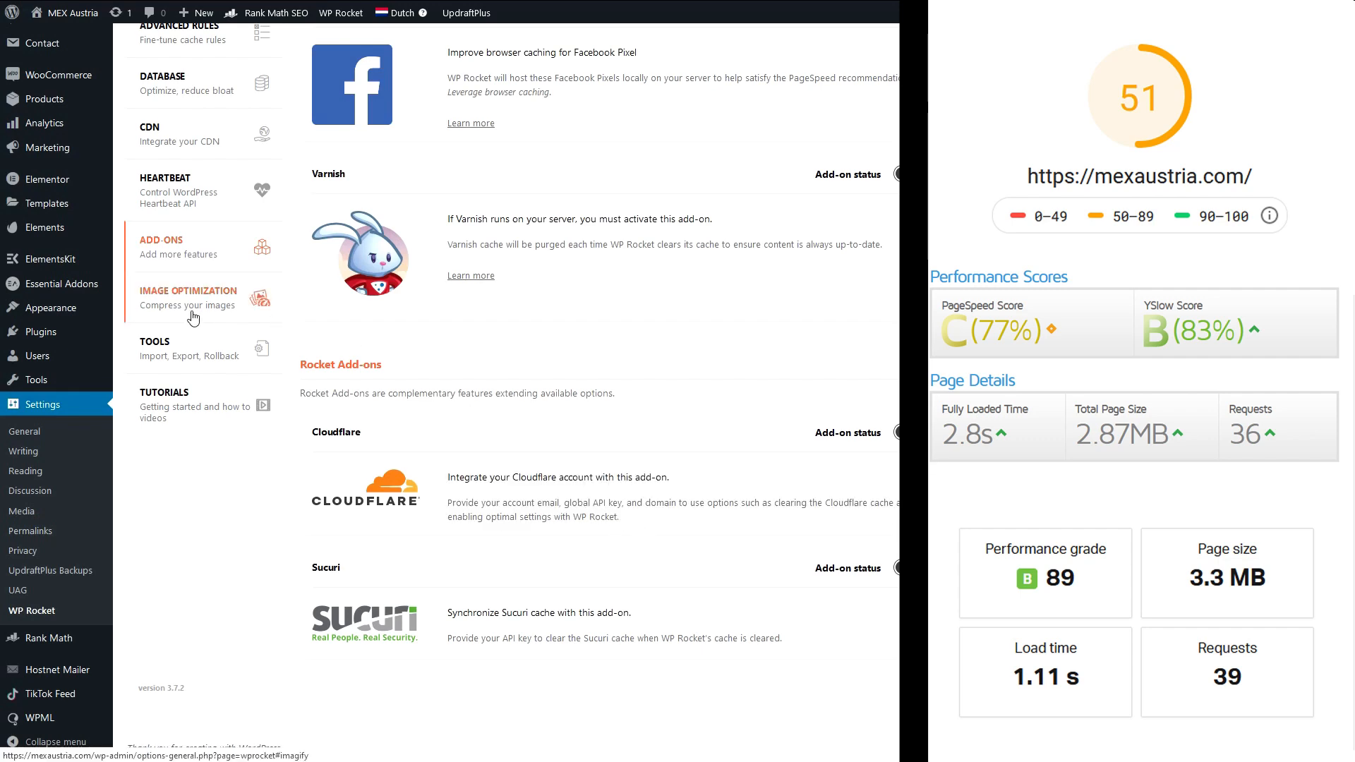
View the Imagify and Tutorials pages, then return to the Add-ons toggles.
click(189, 296)
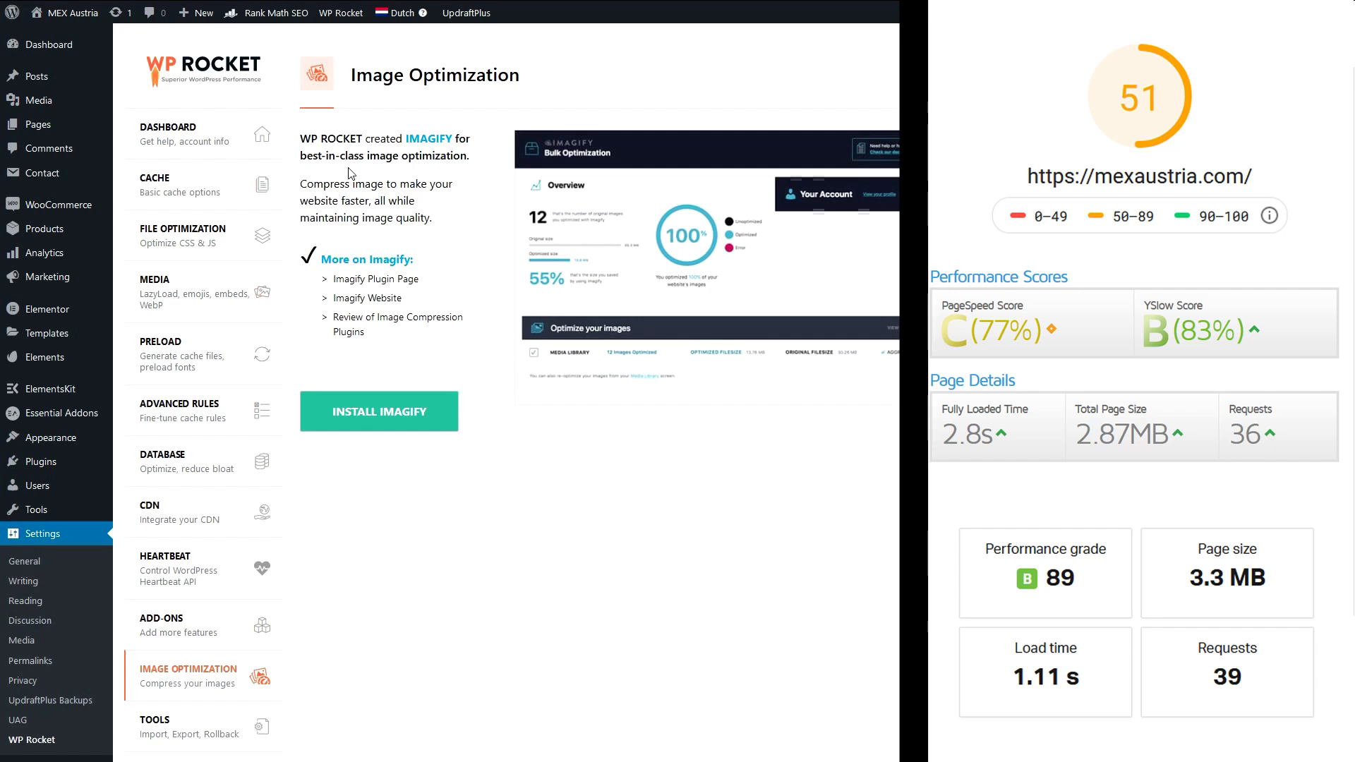
mouse_move(455, 252)
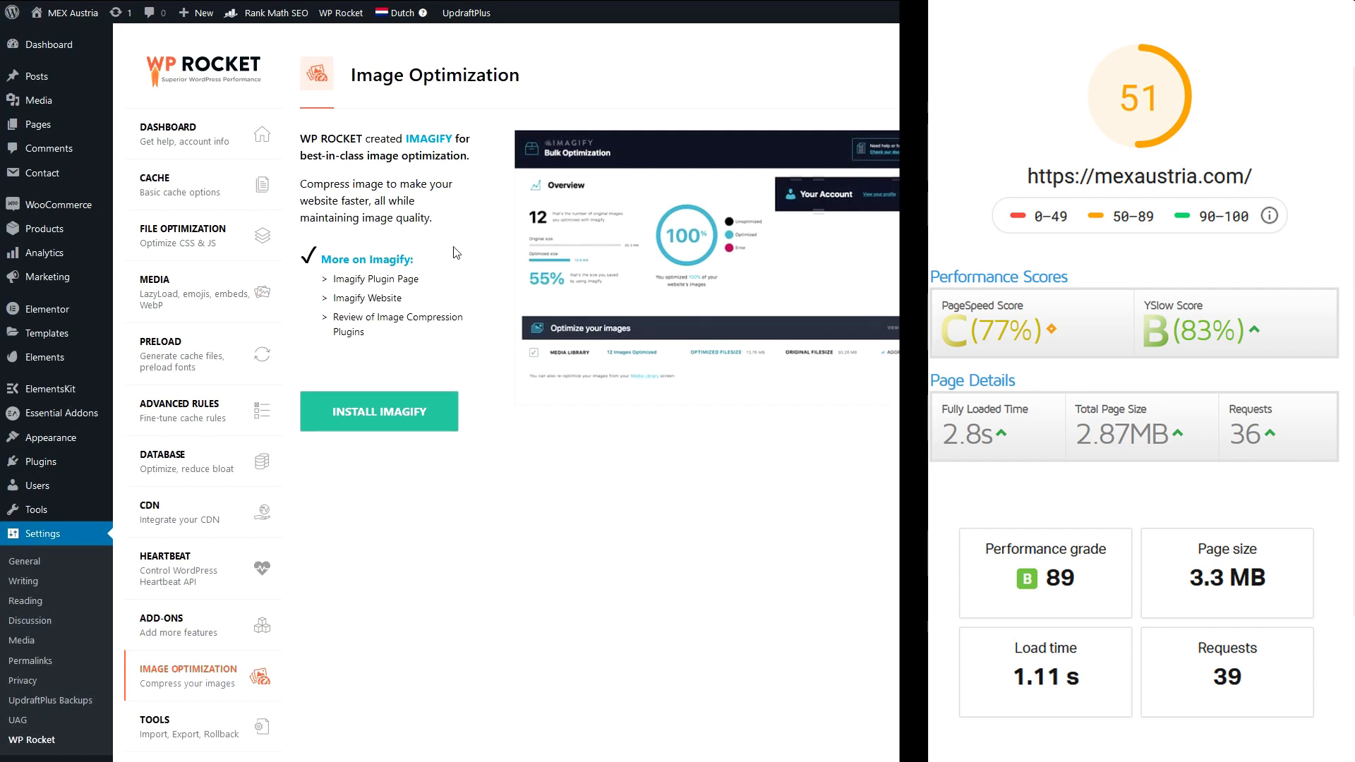
click(154, 719)
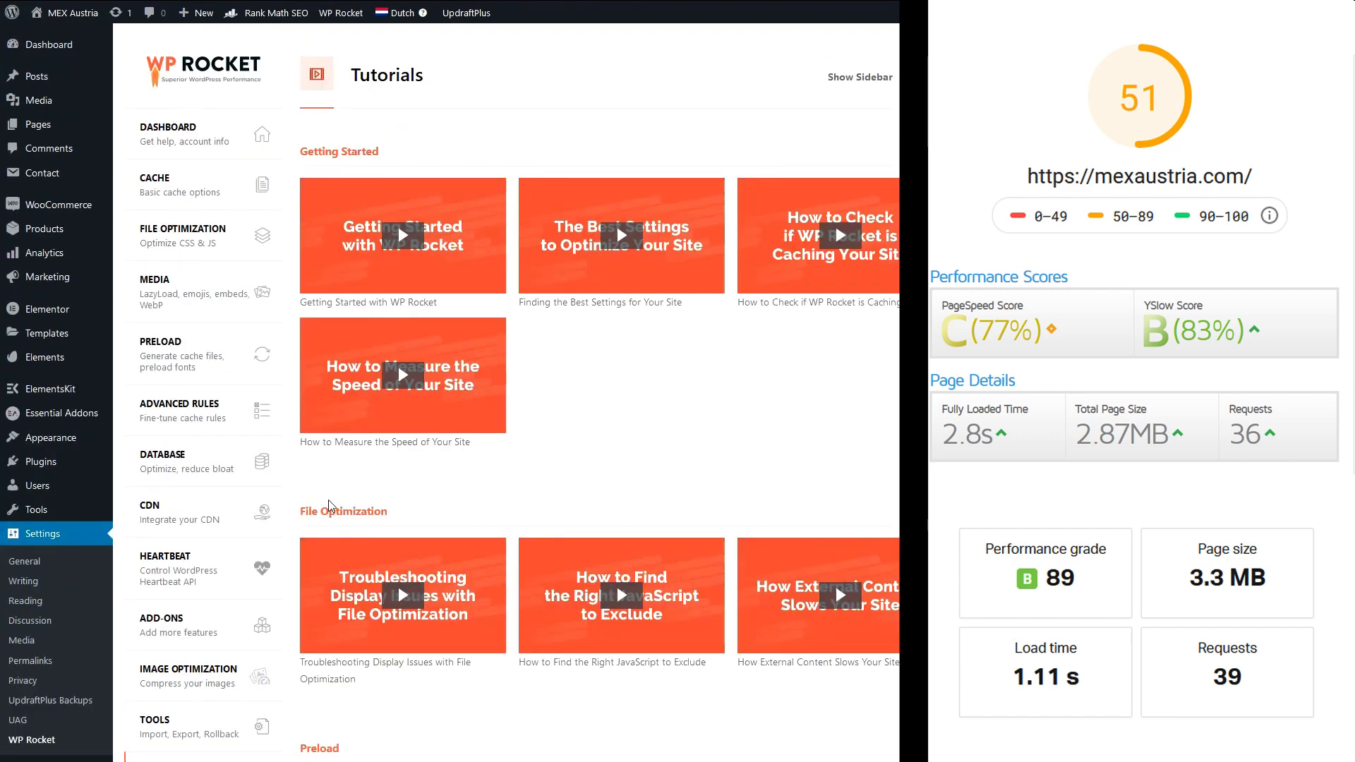
click(169, 623)
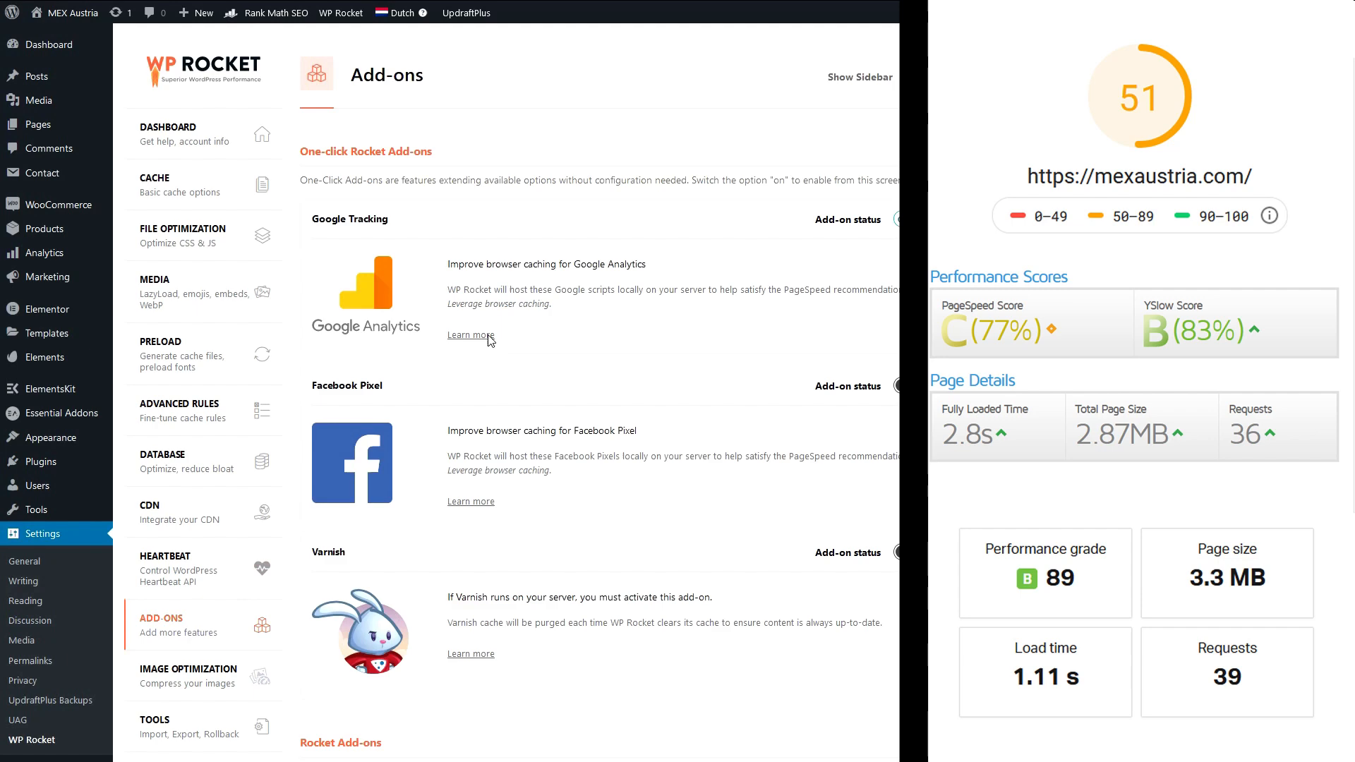
scroll(down, 3)
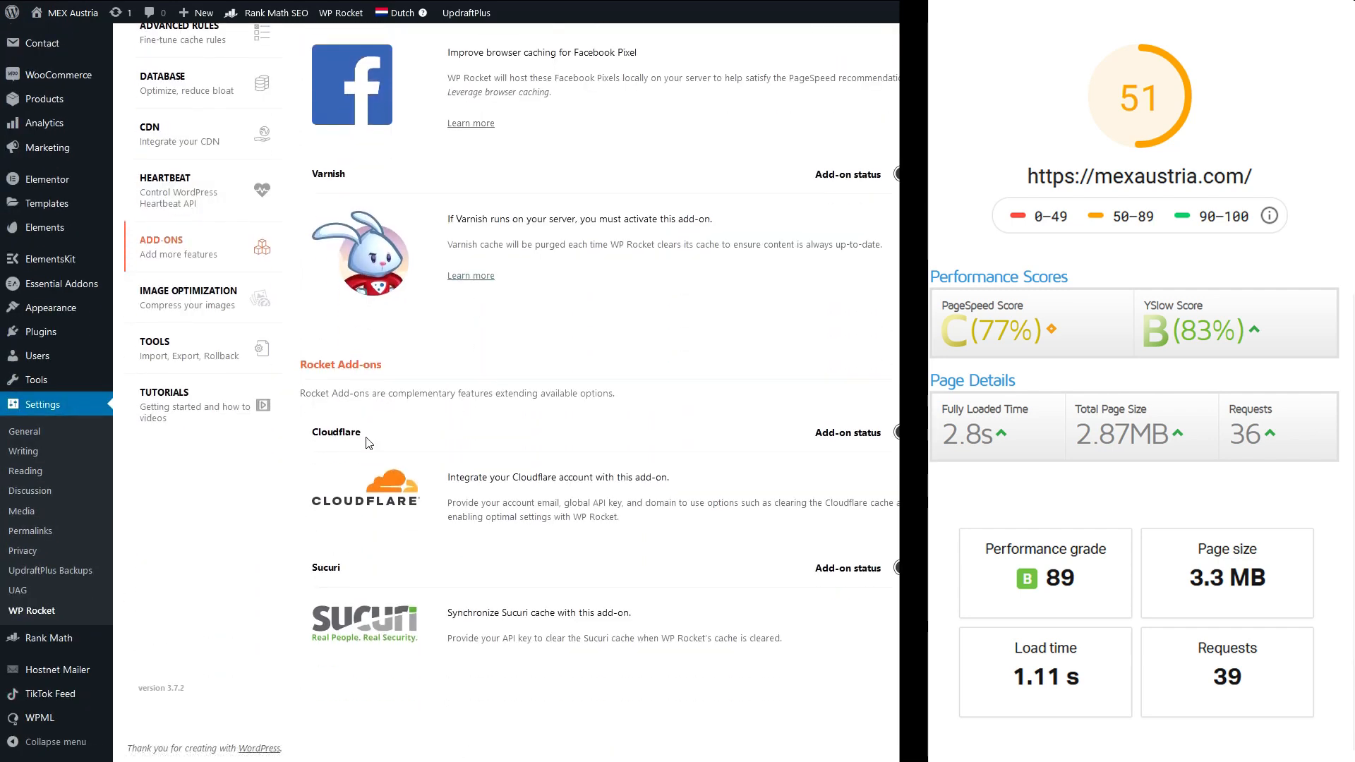
double_click(336, 431)
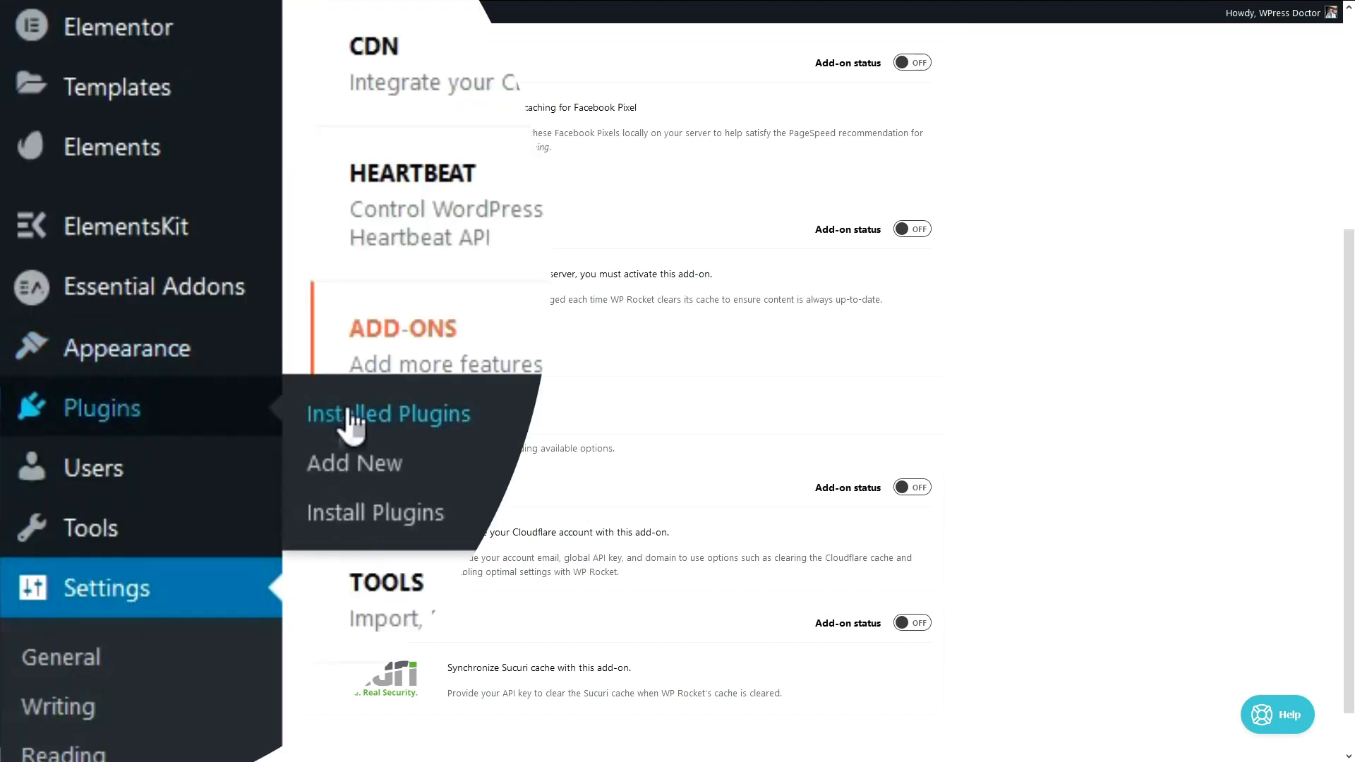
Scroll the Installed Plugins list to find the active WP Rocket plugin.
click(388, 414)
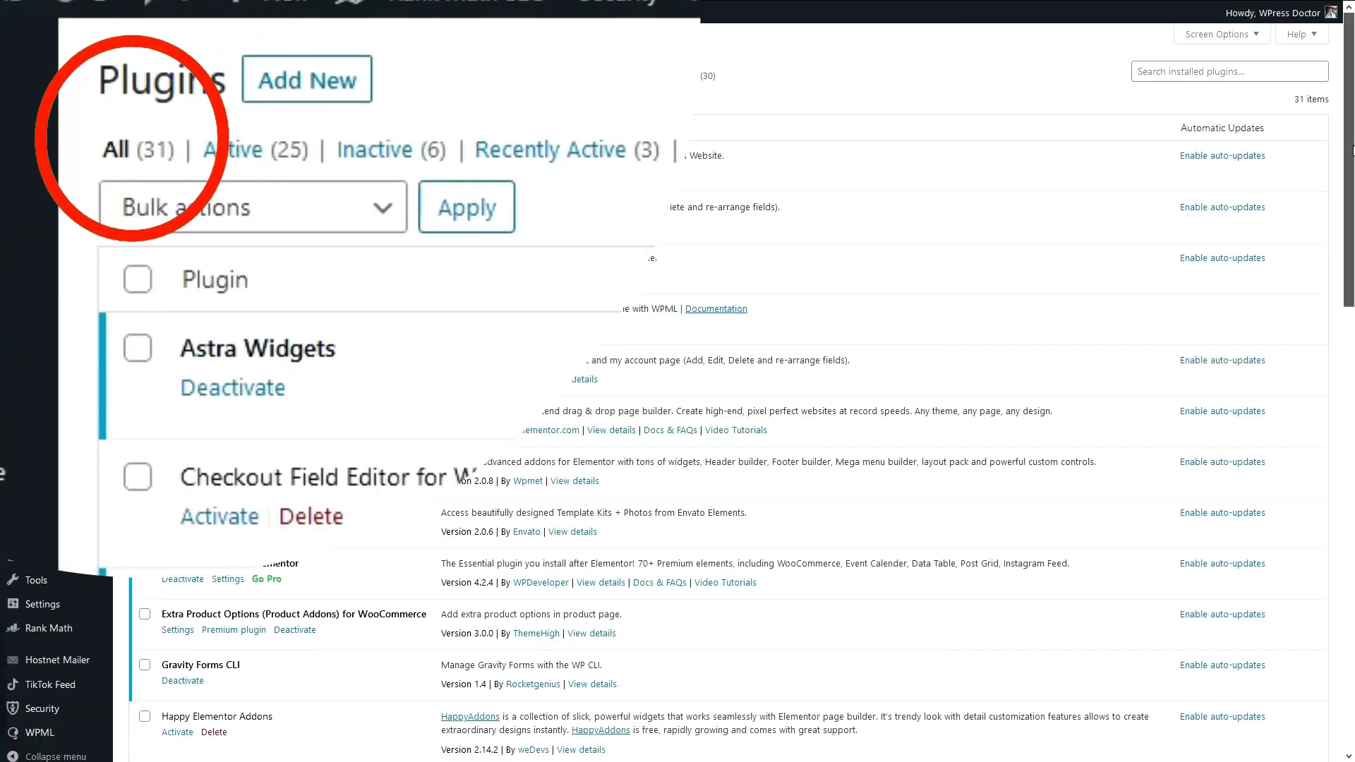
scroll(down, 3)
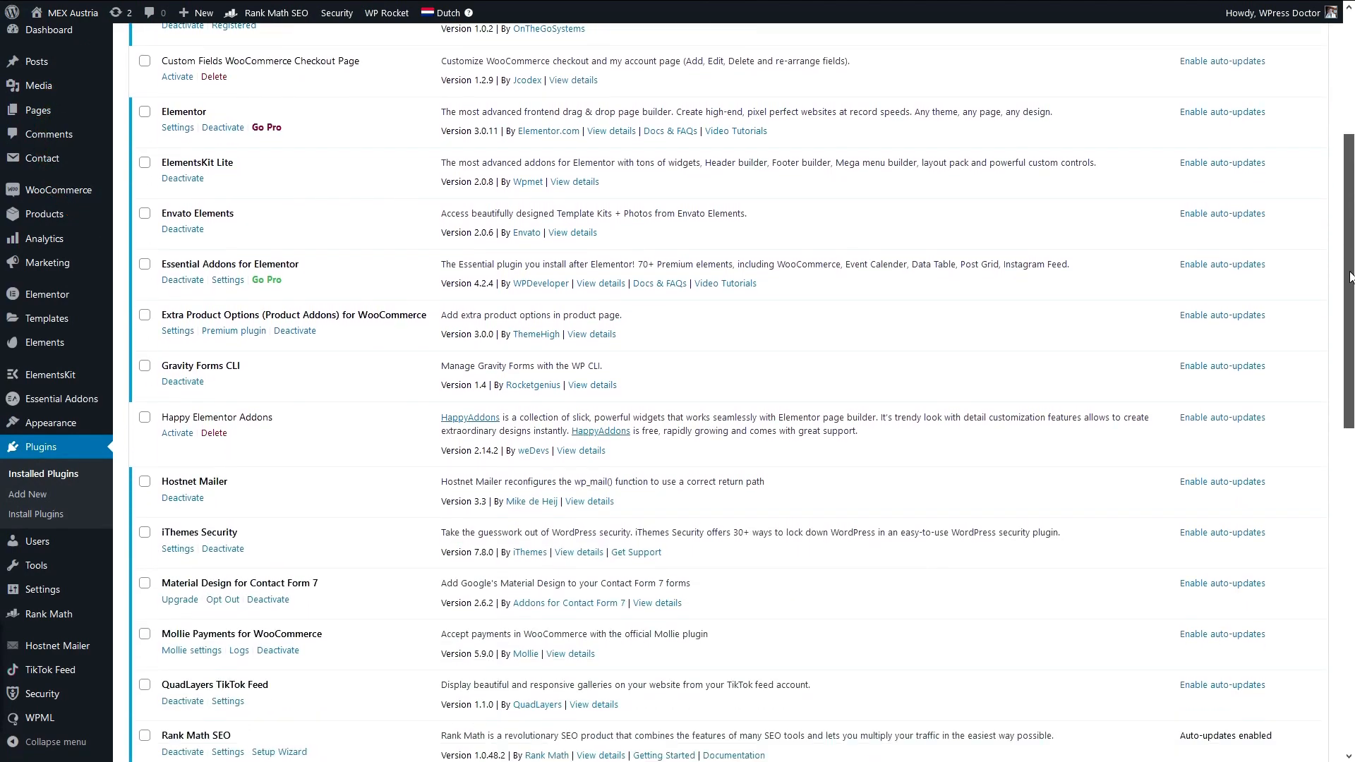
scroll(down, 3)
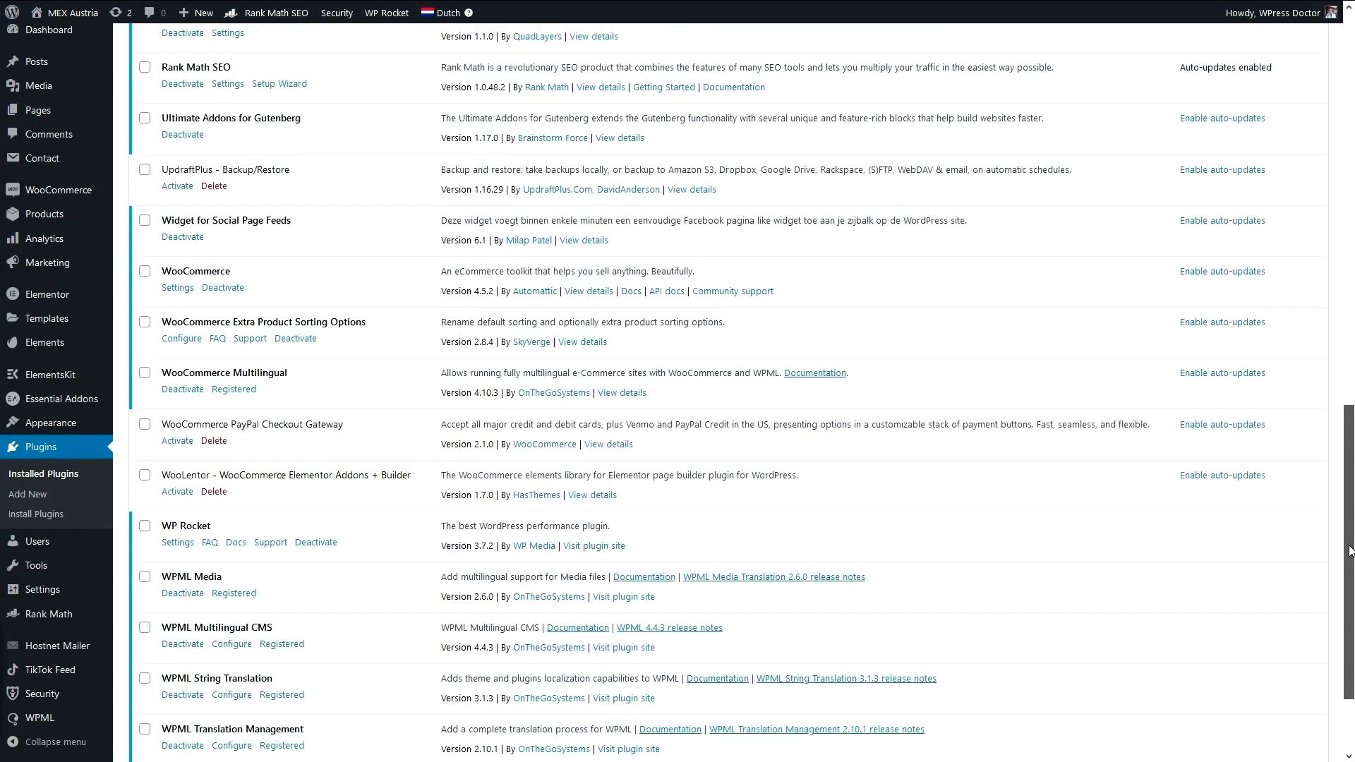
scroll(up, 3)
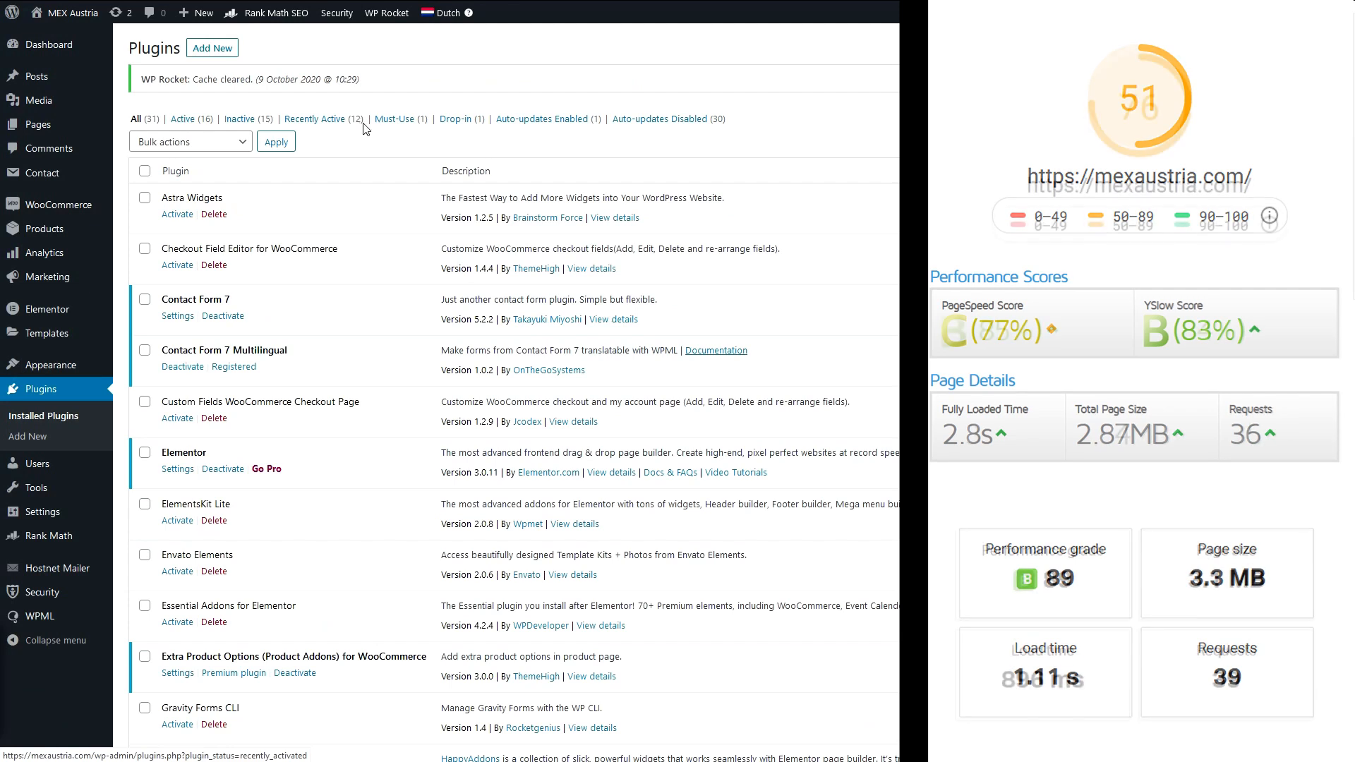
click(319, 119)
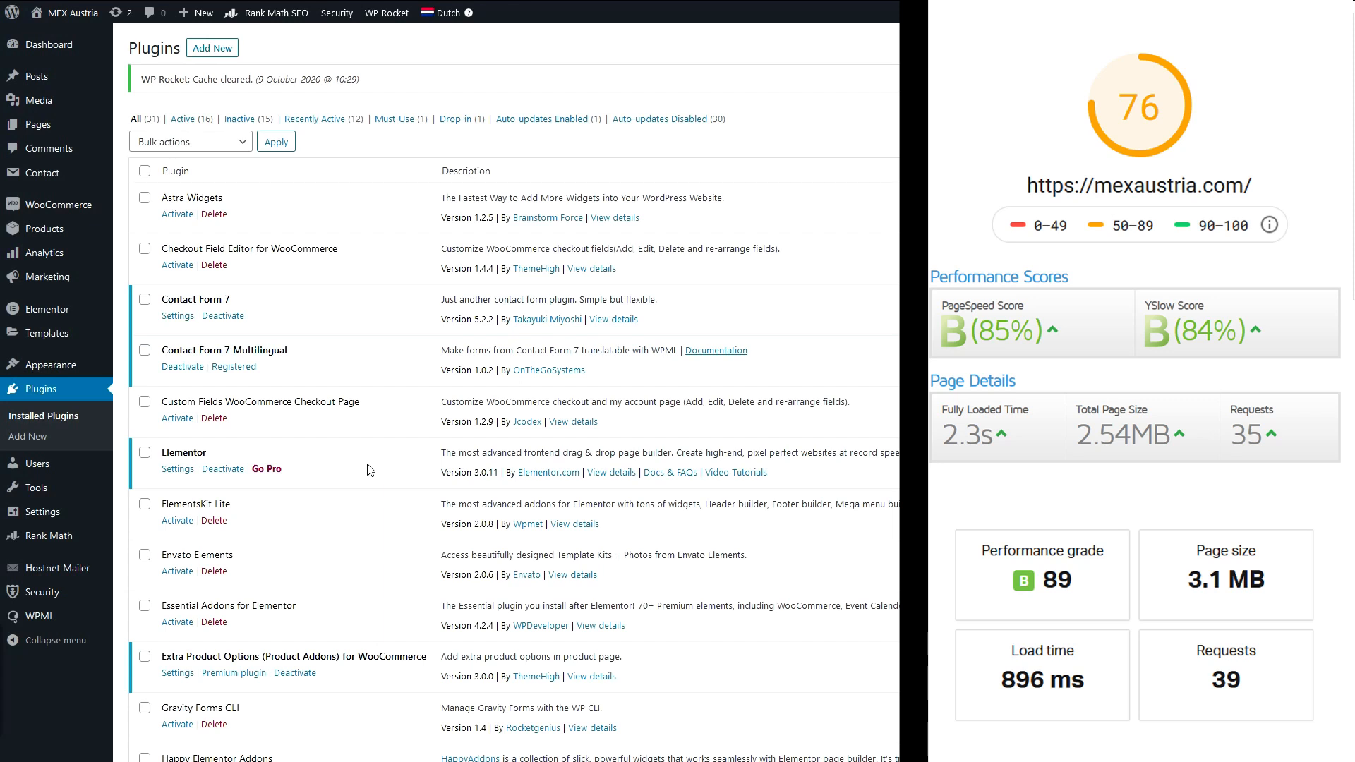
mouse_move(303, 493)
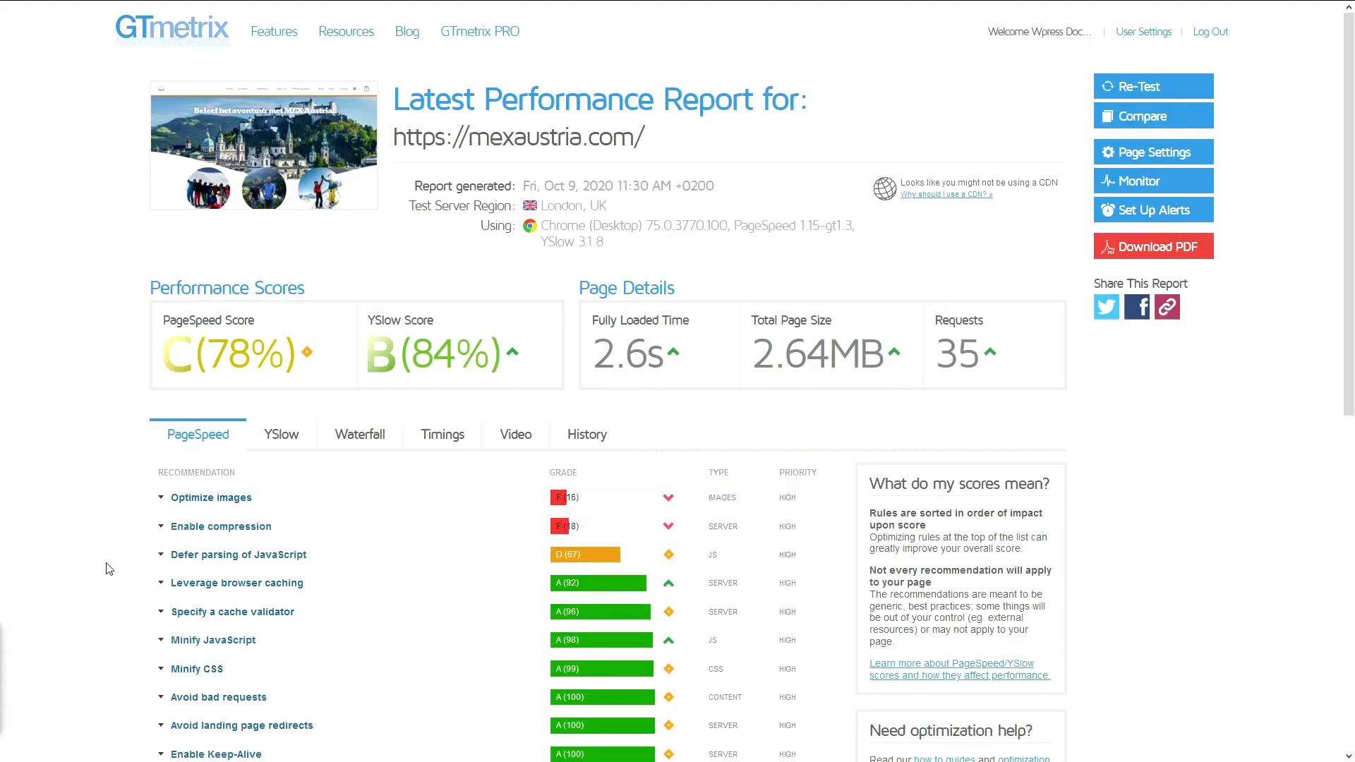
mouse_move(301, 509)
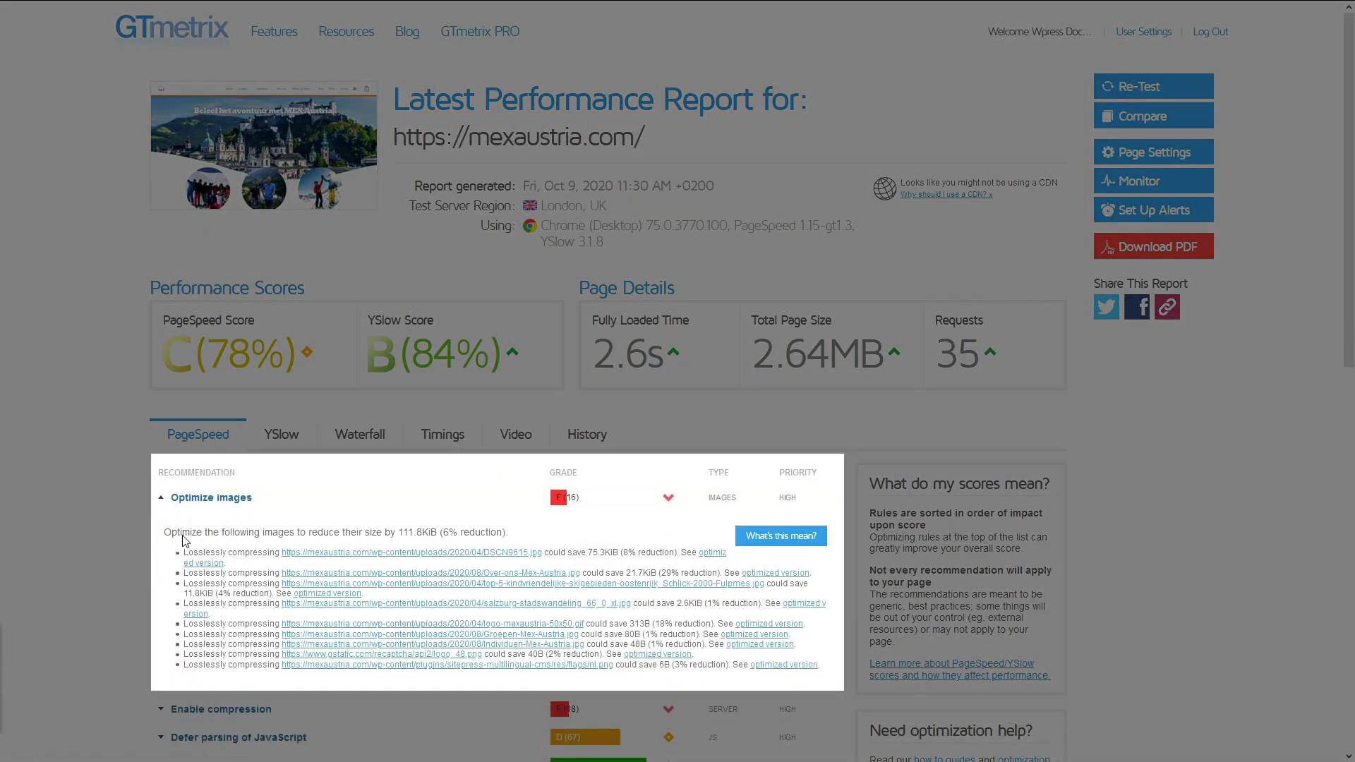
mouse_move(373, 545)
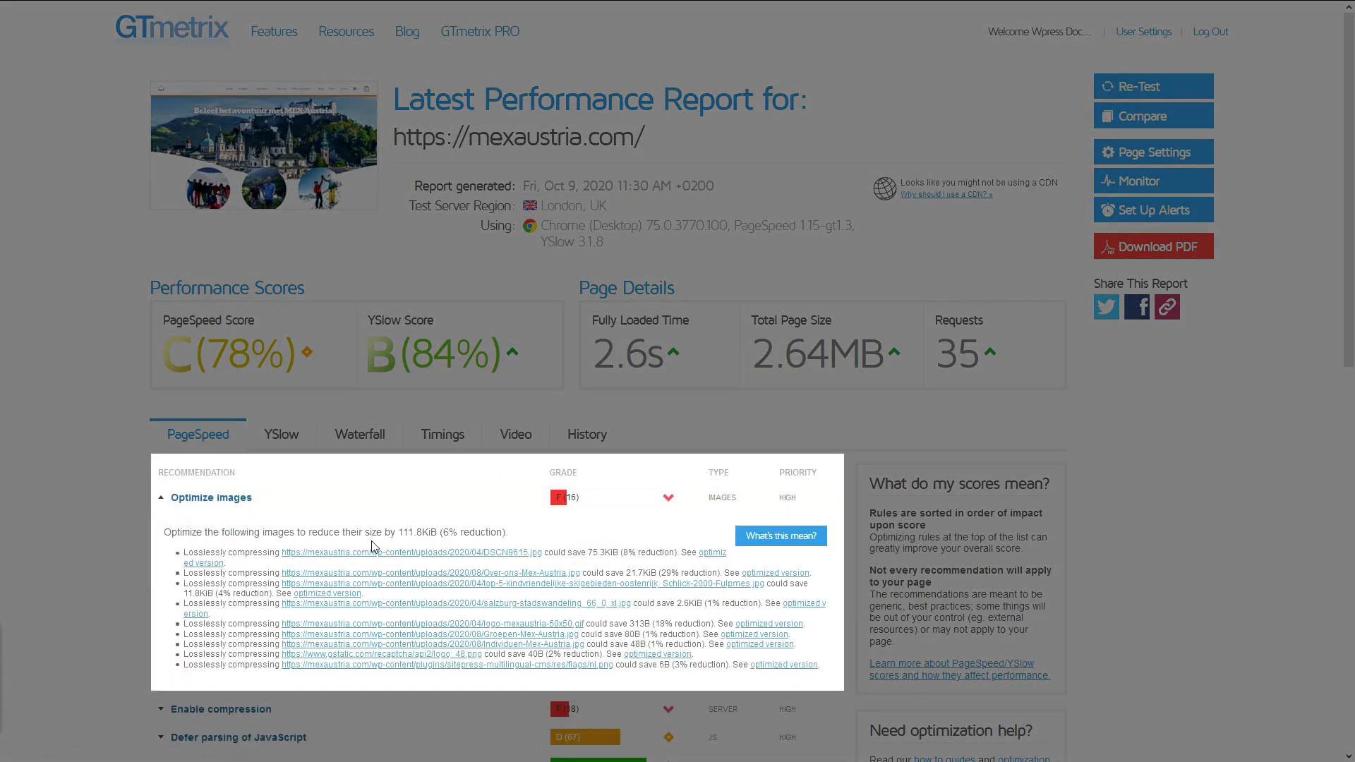
mouse_move(386, 533)
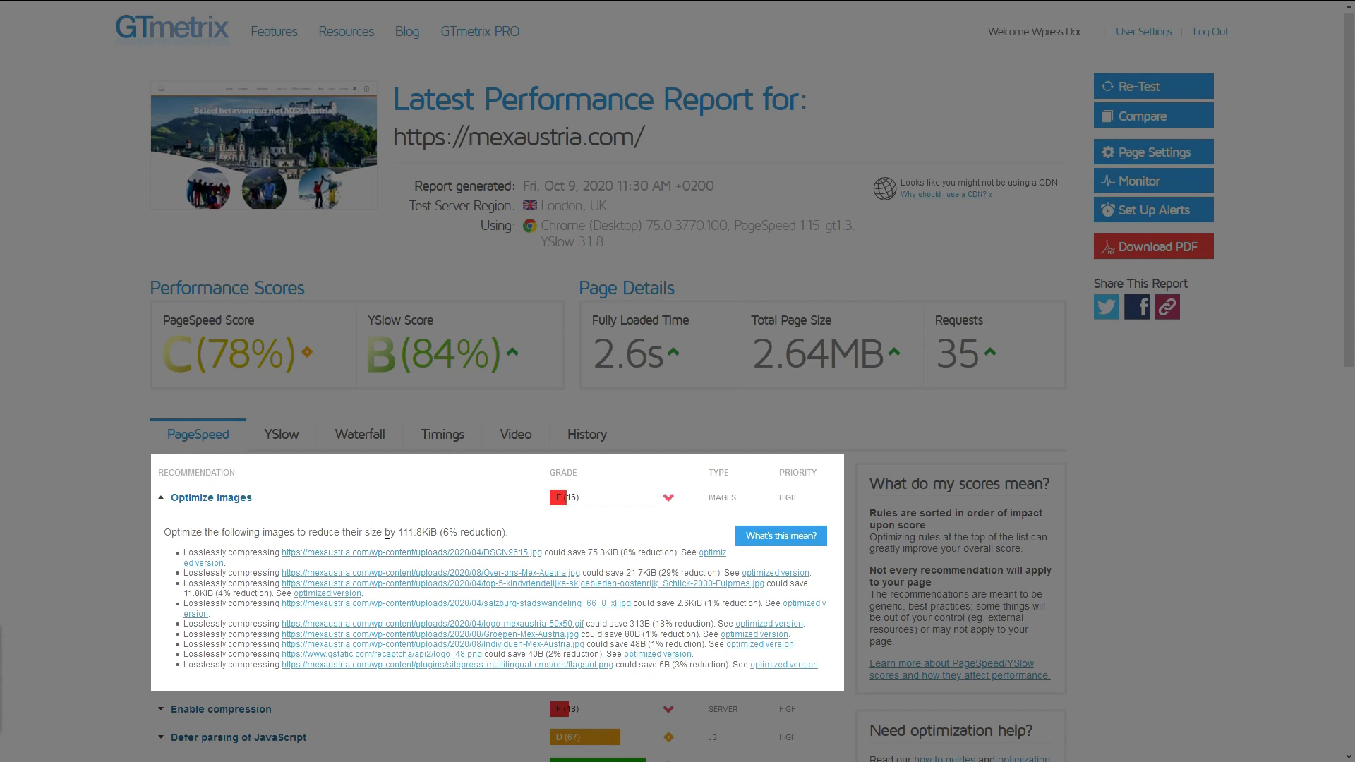
Highlight the 111.8KiB image savings and load mexaustria.com's updated GTmetrix report.
double_click(417, 531)
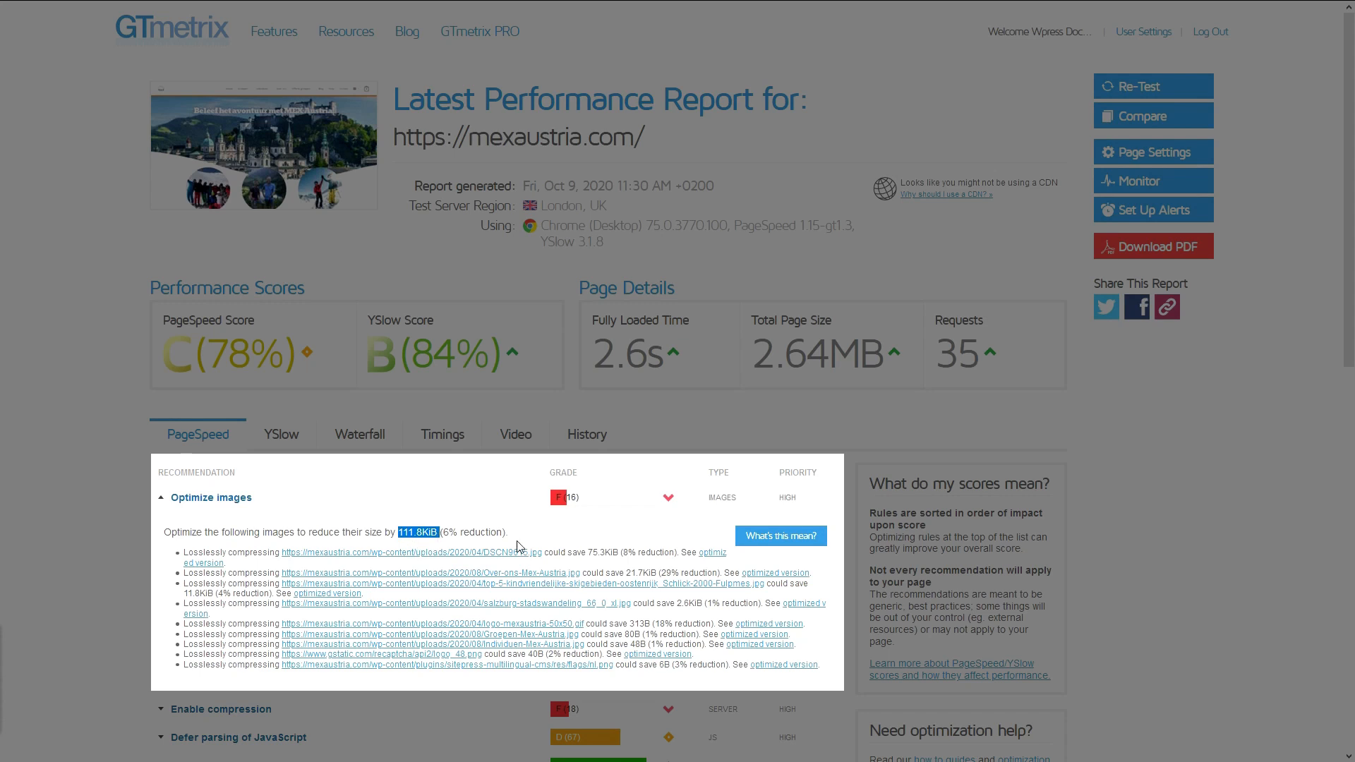
mouse_move(489, 528)
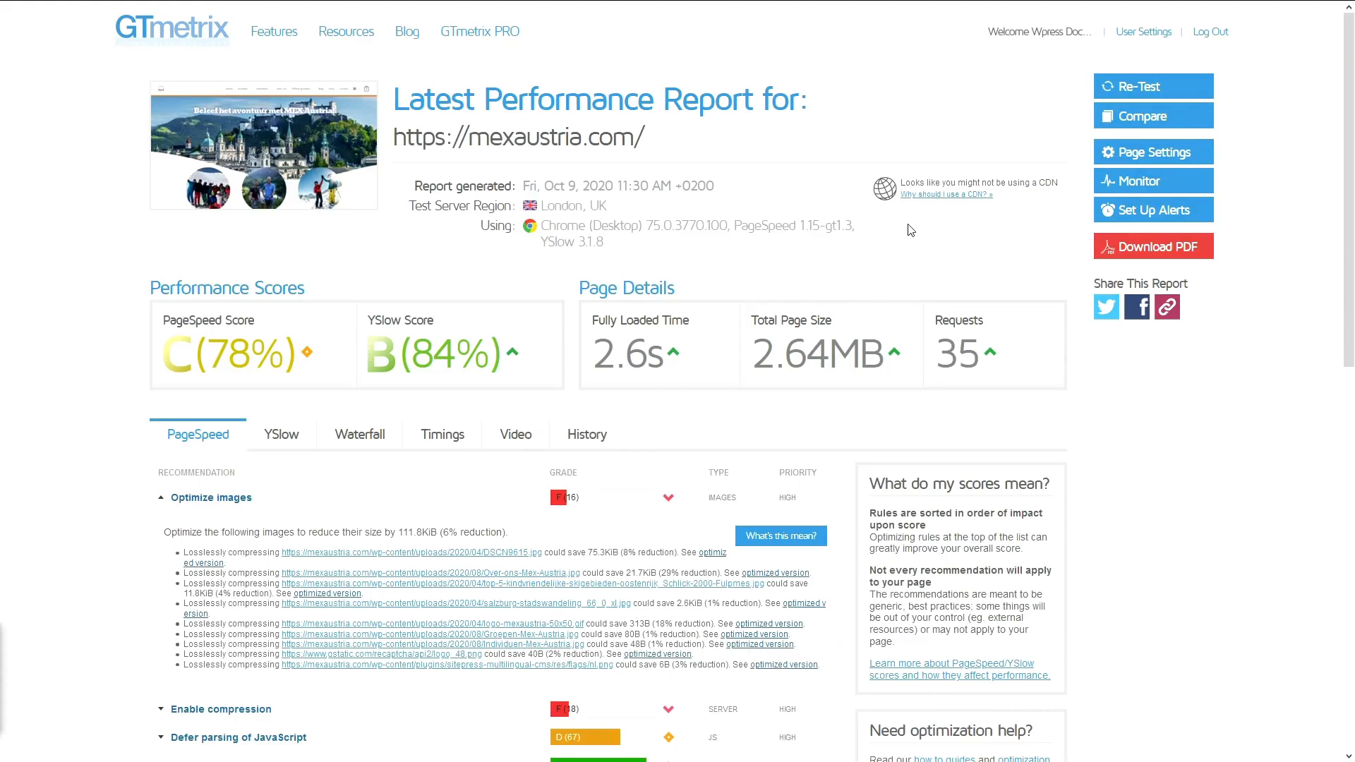
mouse_move(832, 211)
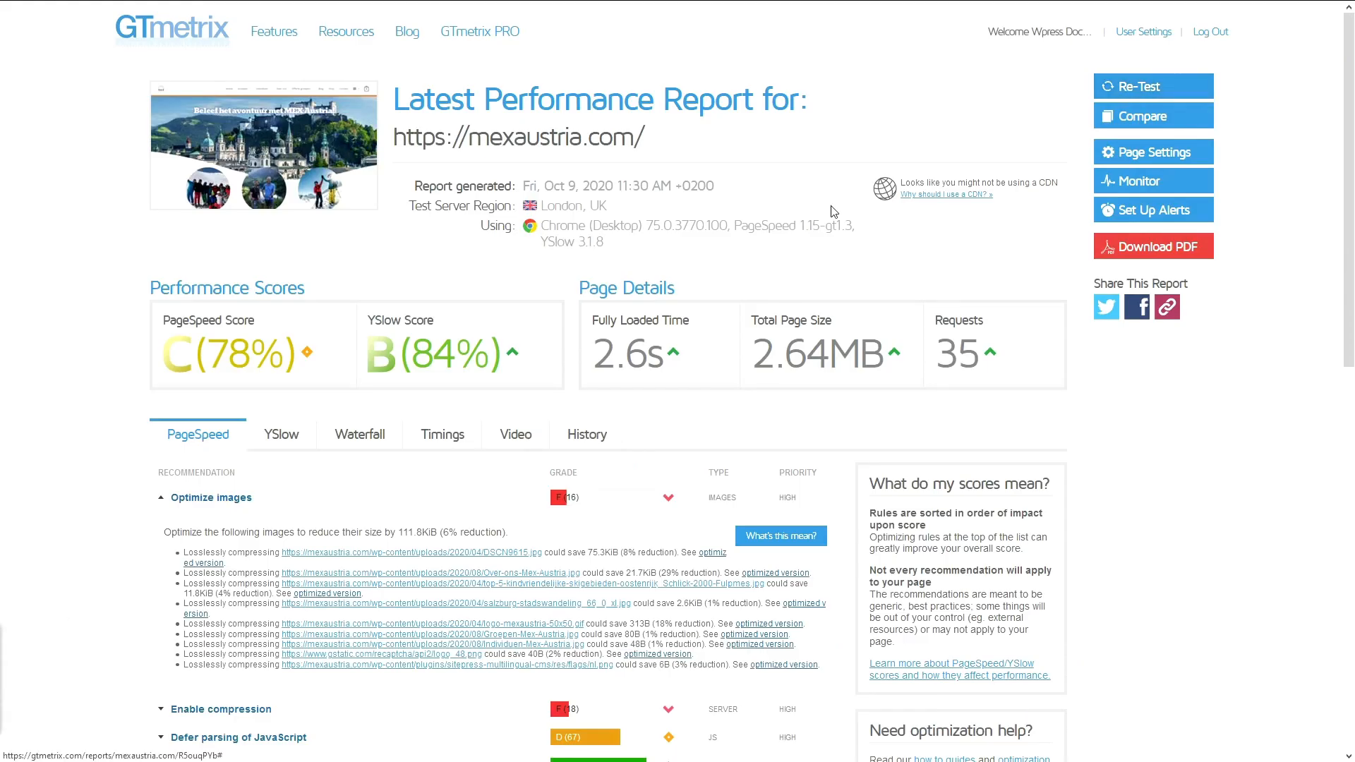
click(1152, 86)
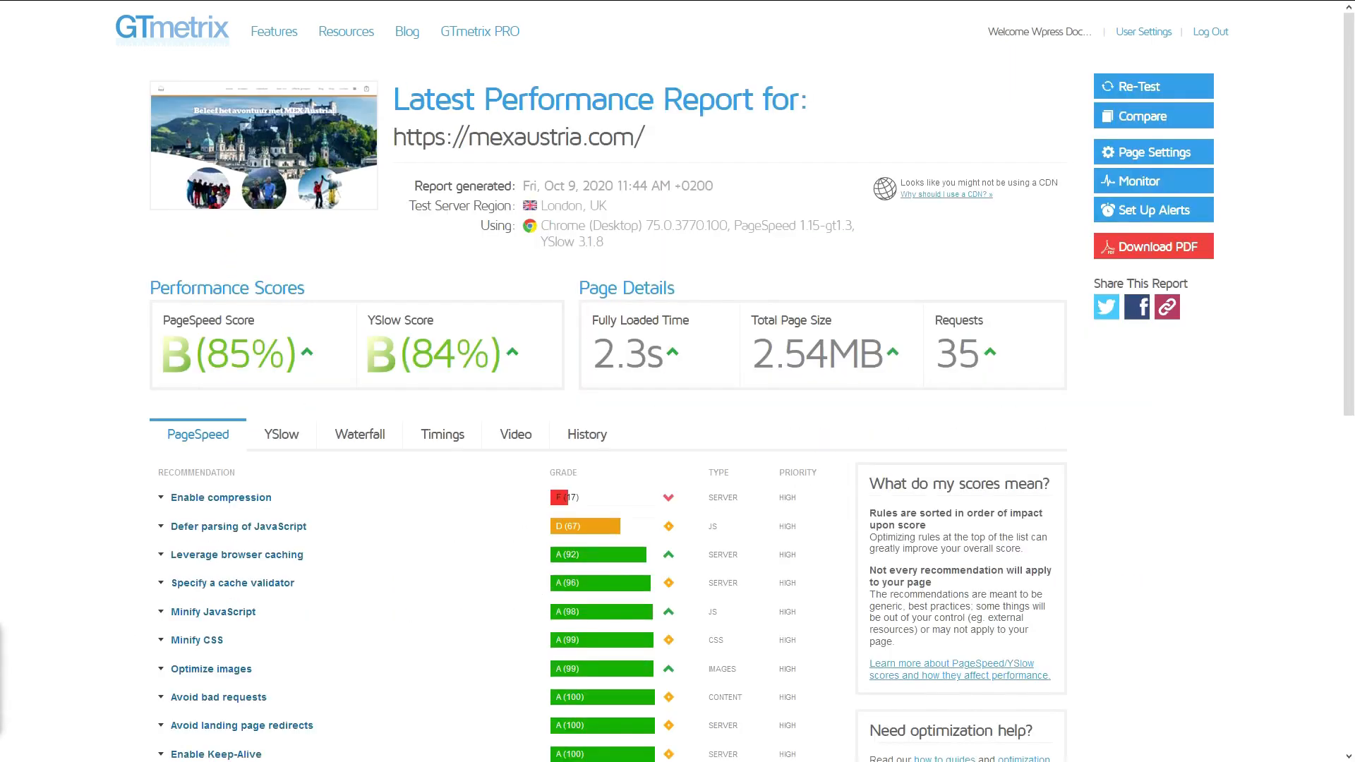
mouse_move(39, 458)
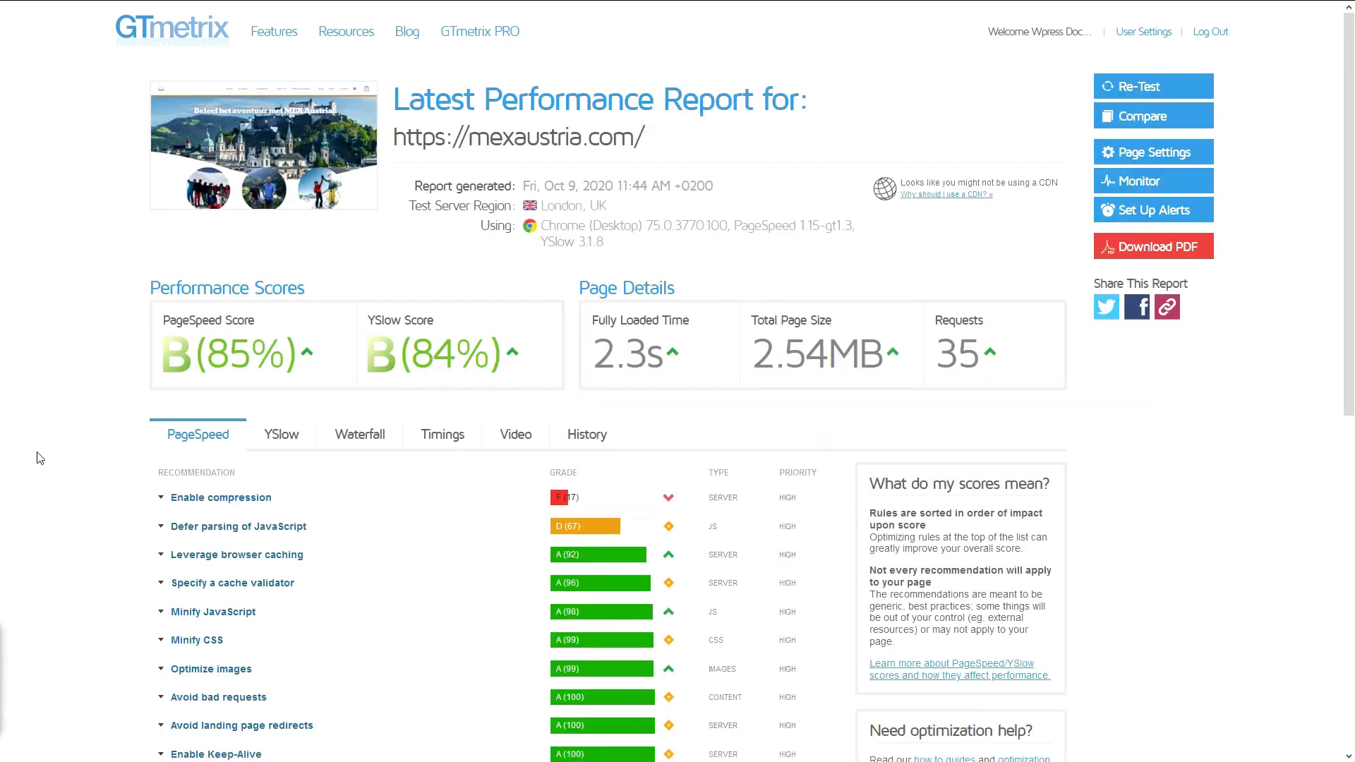
mouse_move(120, 350)
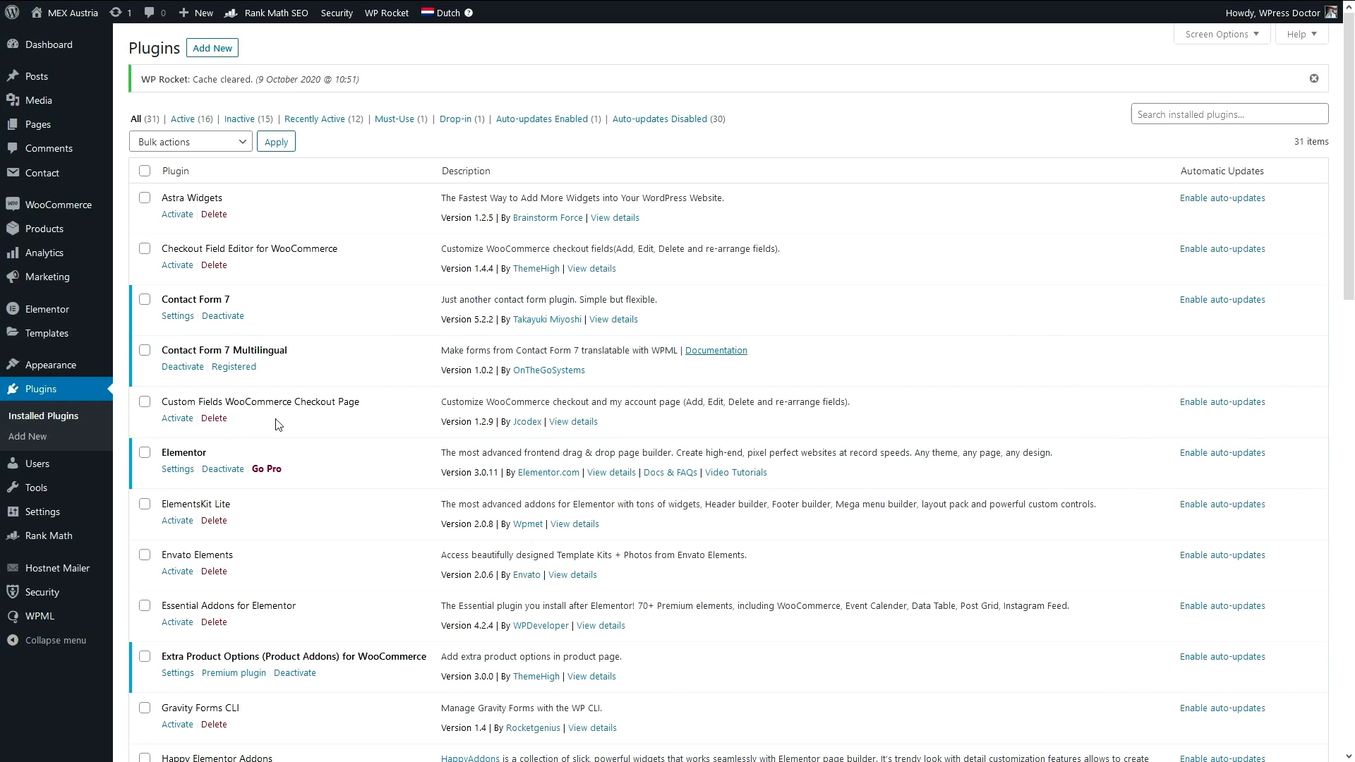
mouse_move(261, 429)
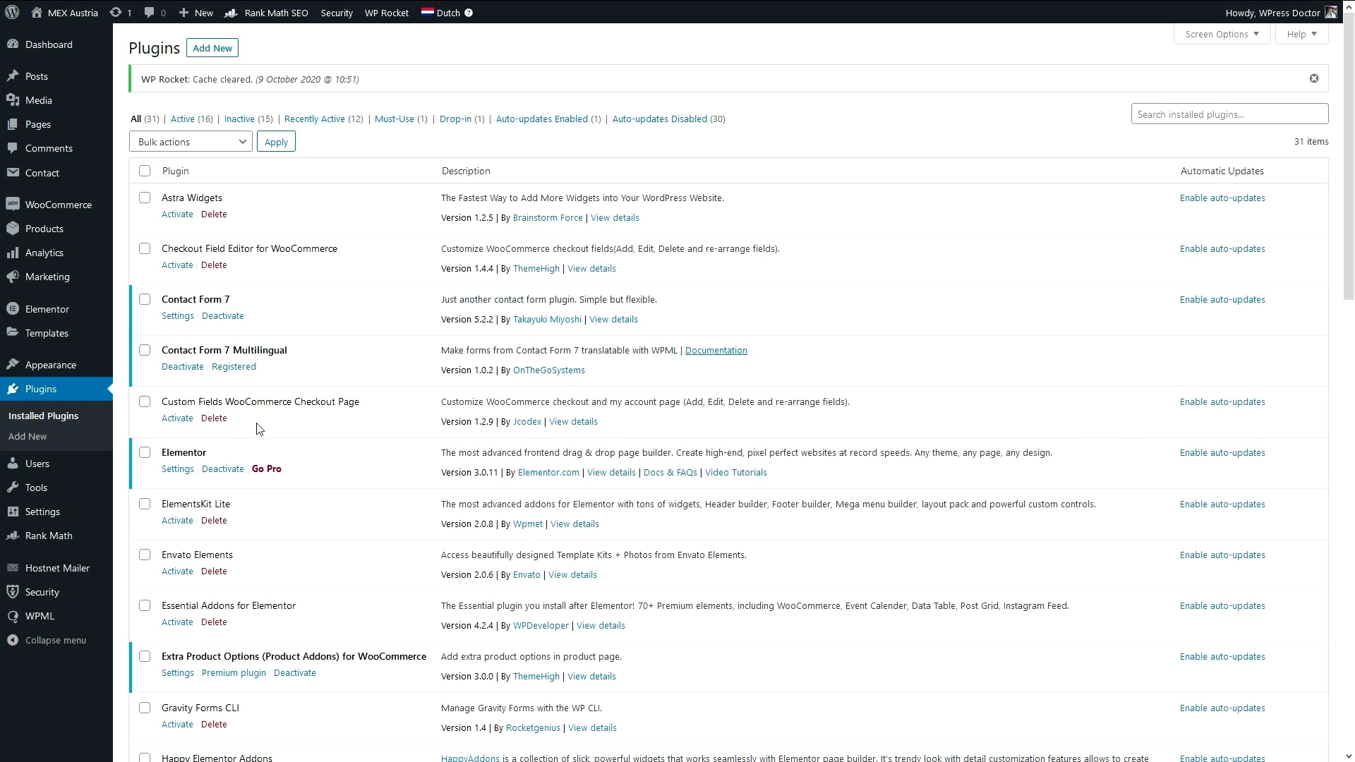
mouse_move(340, 408)
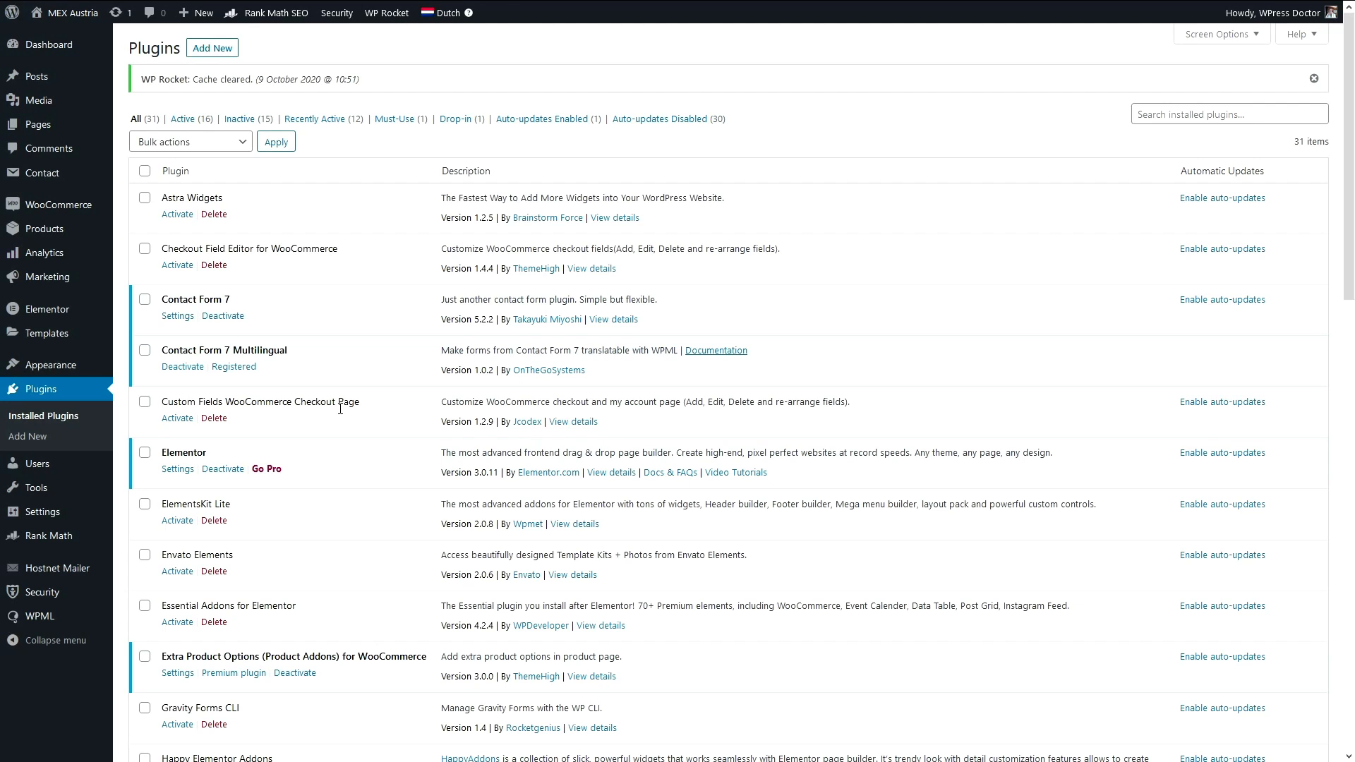
mouse_move(335, 386)
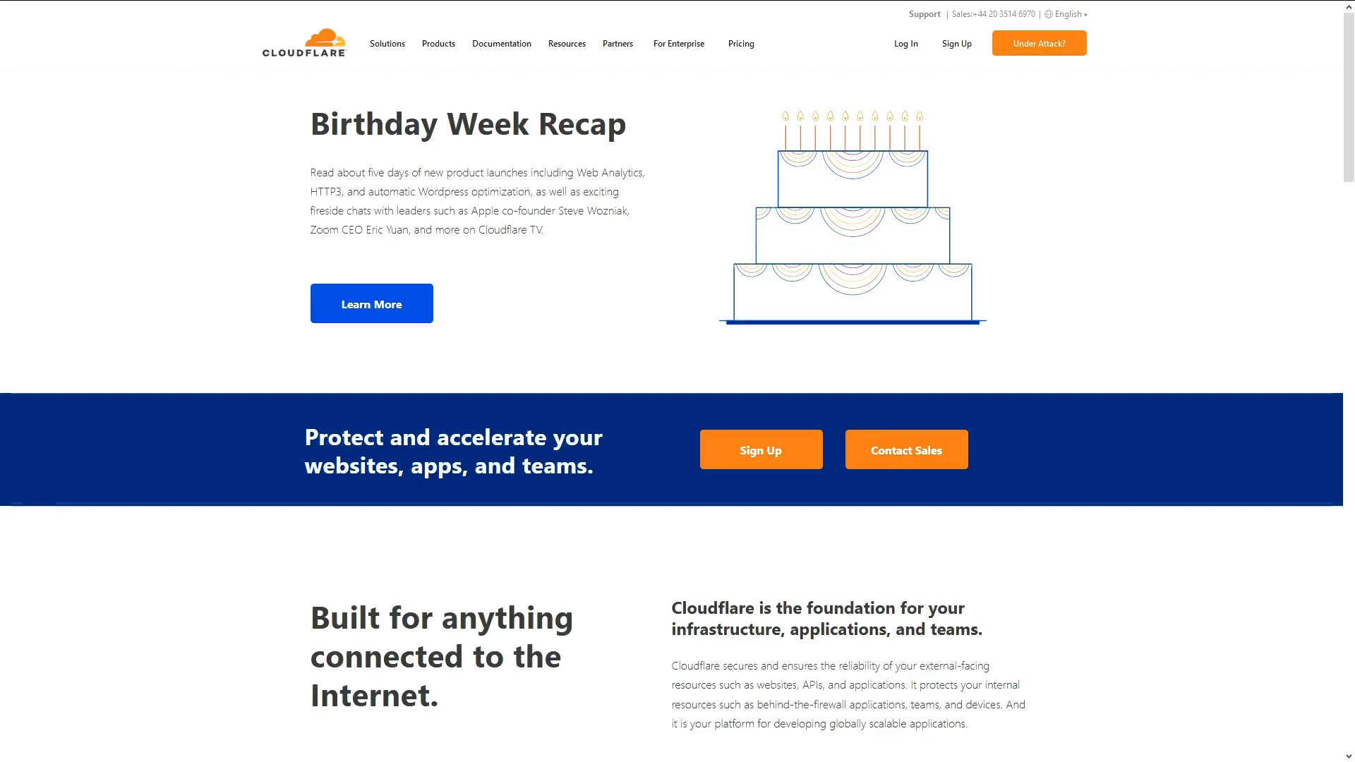
mouse_move(272, 300)
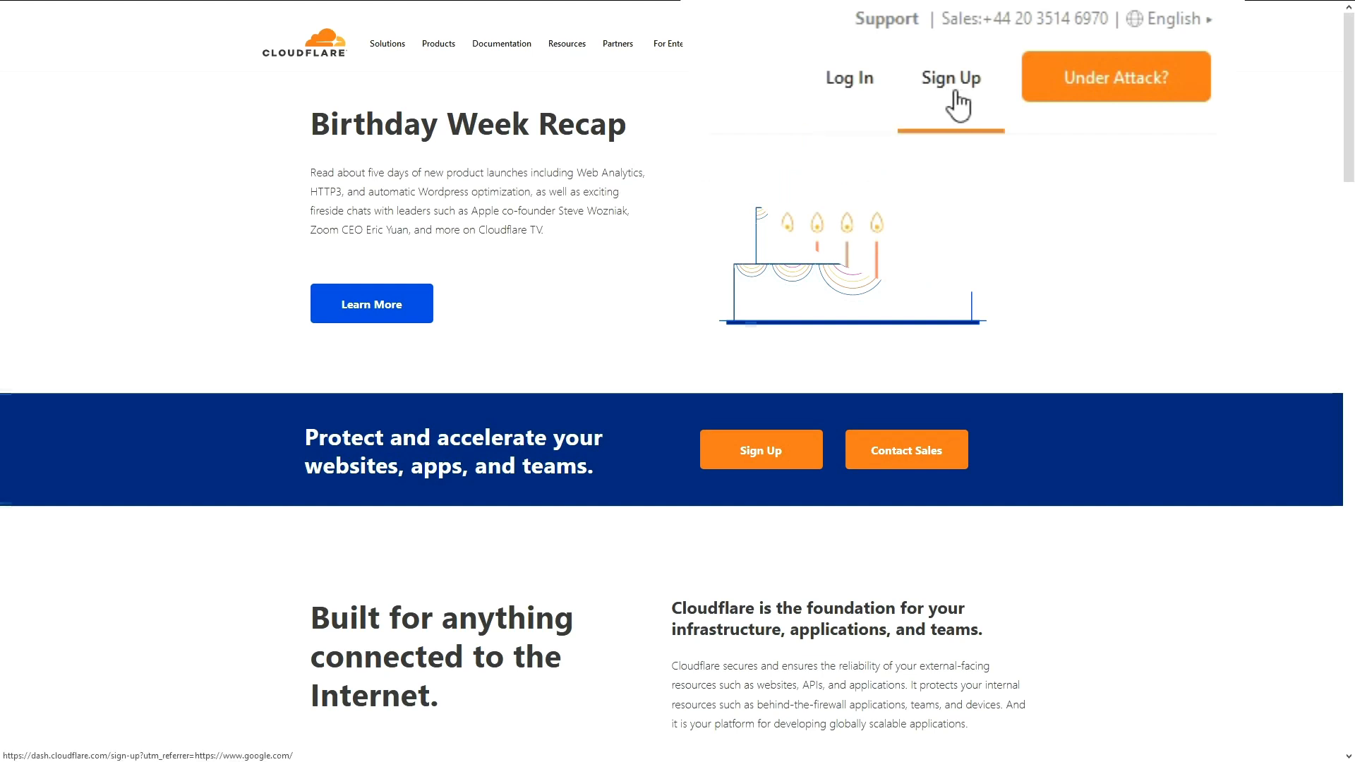
Create a Cloudflare account, add mexaustria.com, and confirm the Free plan.
click(949, 77)
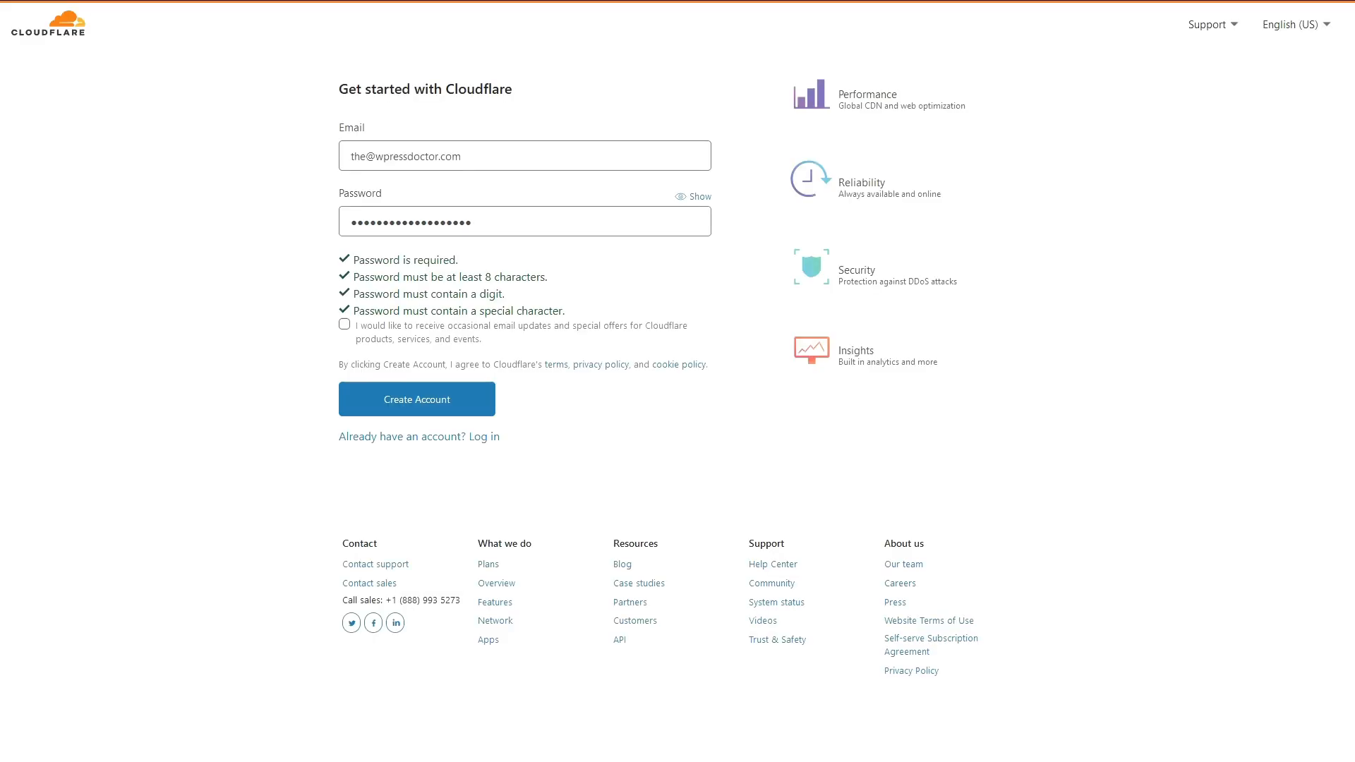
mouse_move(69, 409)
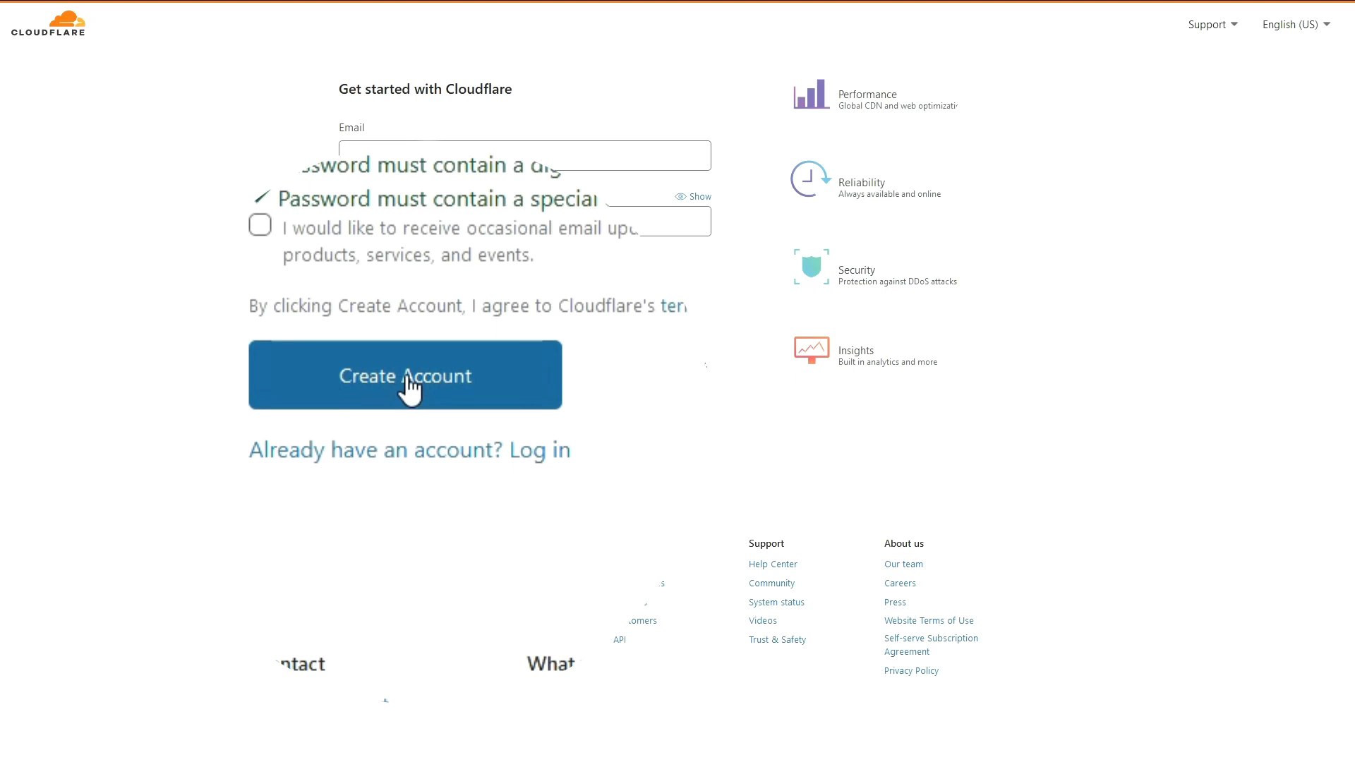
click(404, 375)
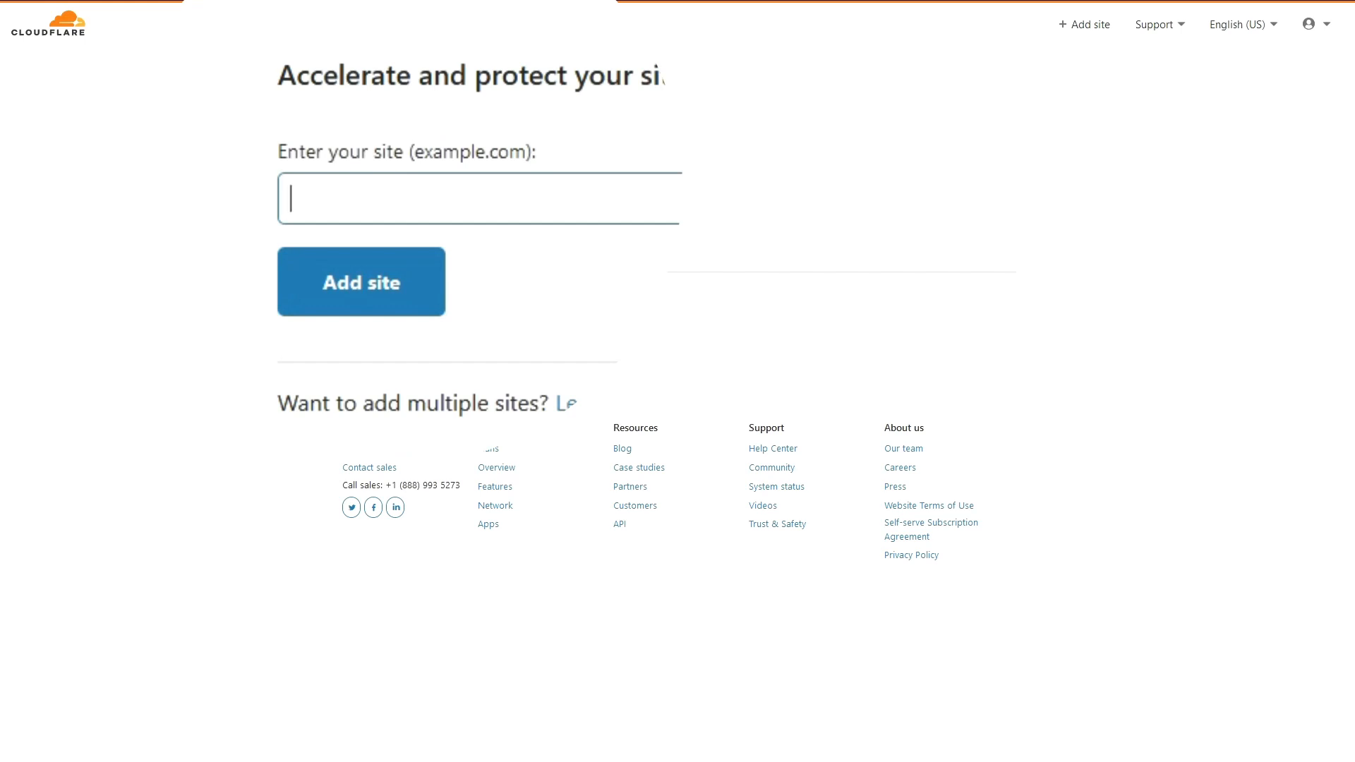
text(me)
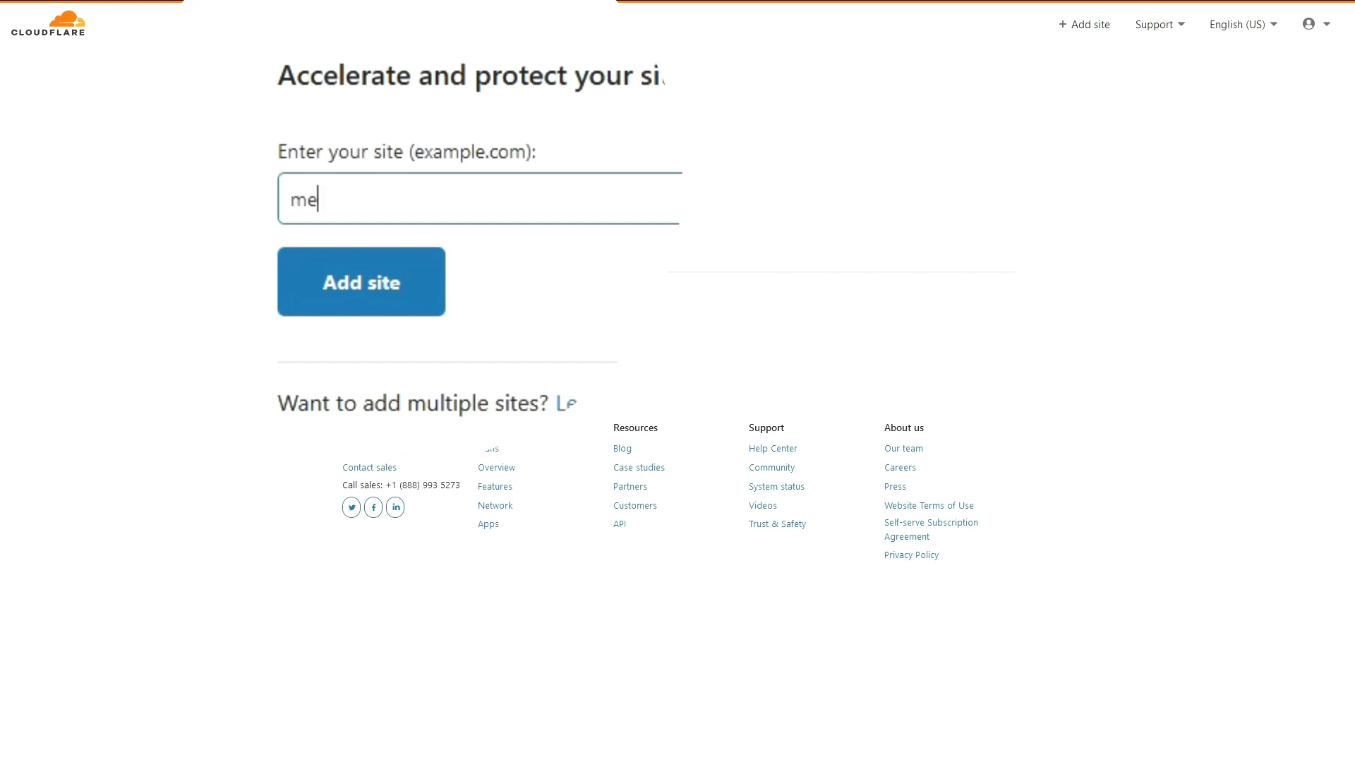
text(xaustria.com)
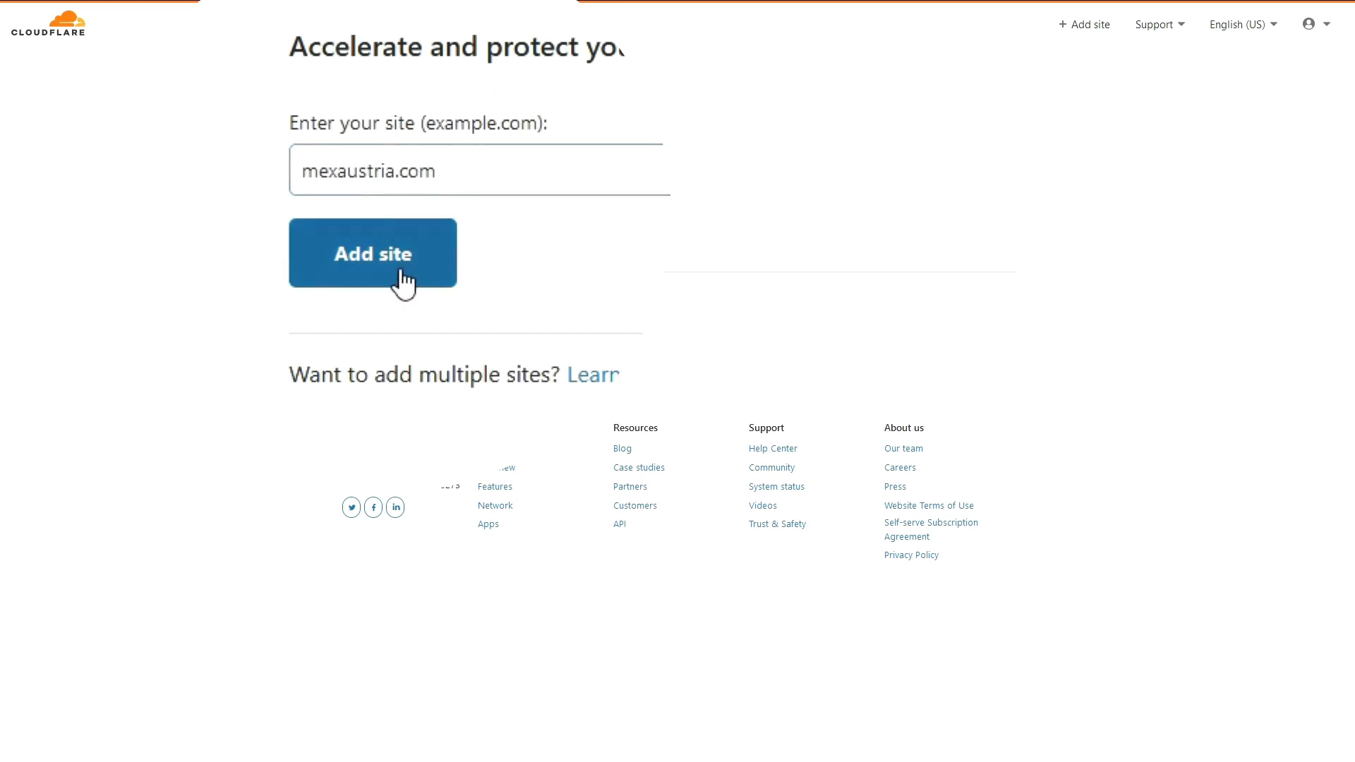
click(373, 254)
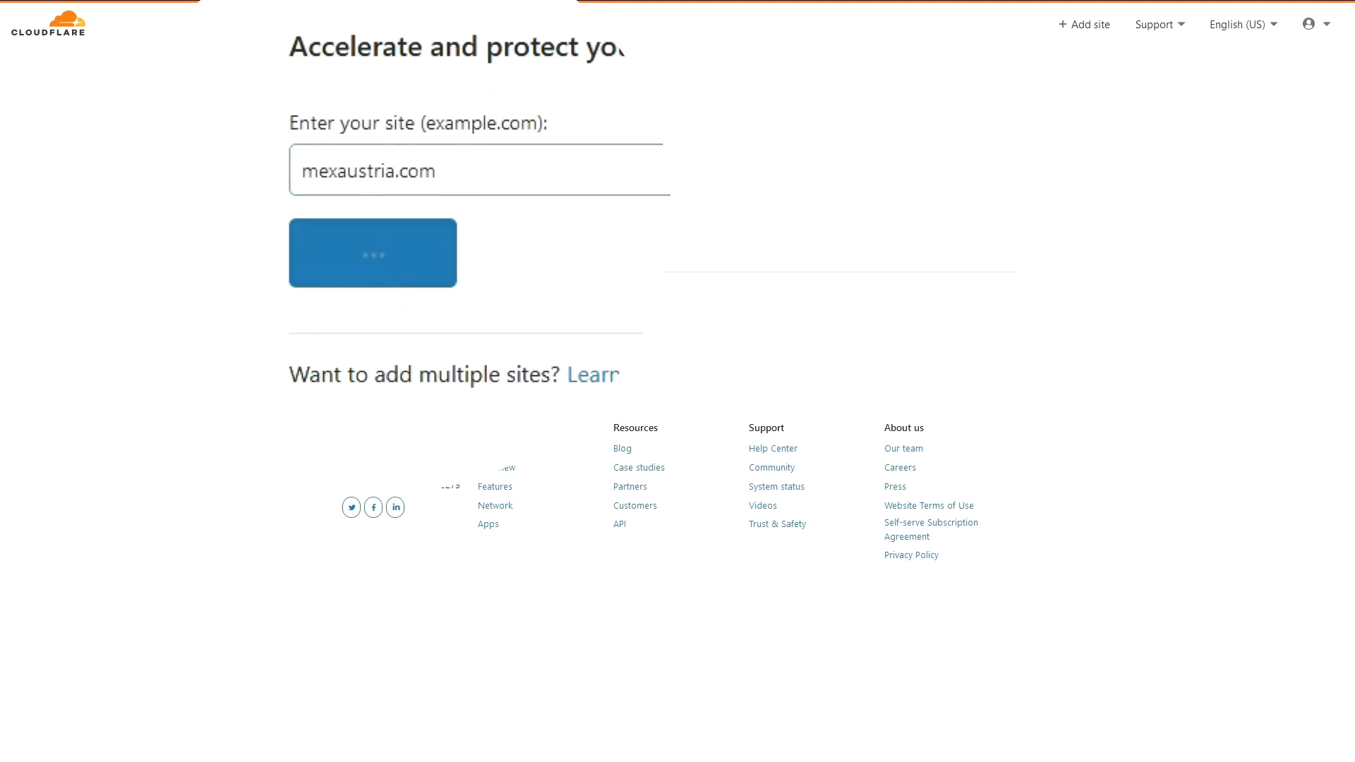
click(372, 253)
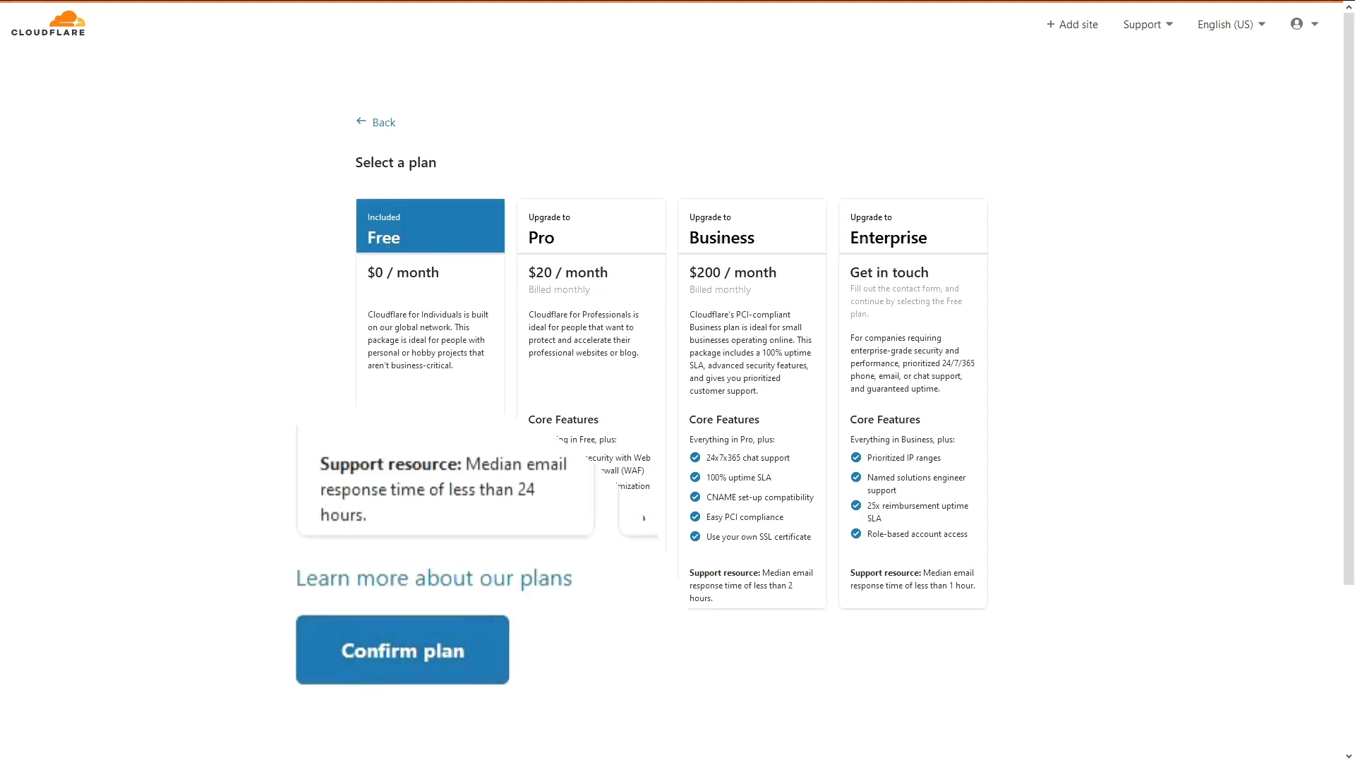
click(400, 650)
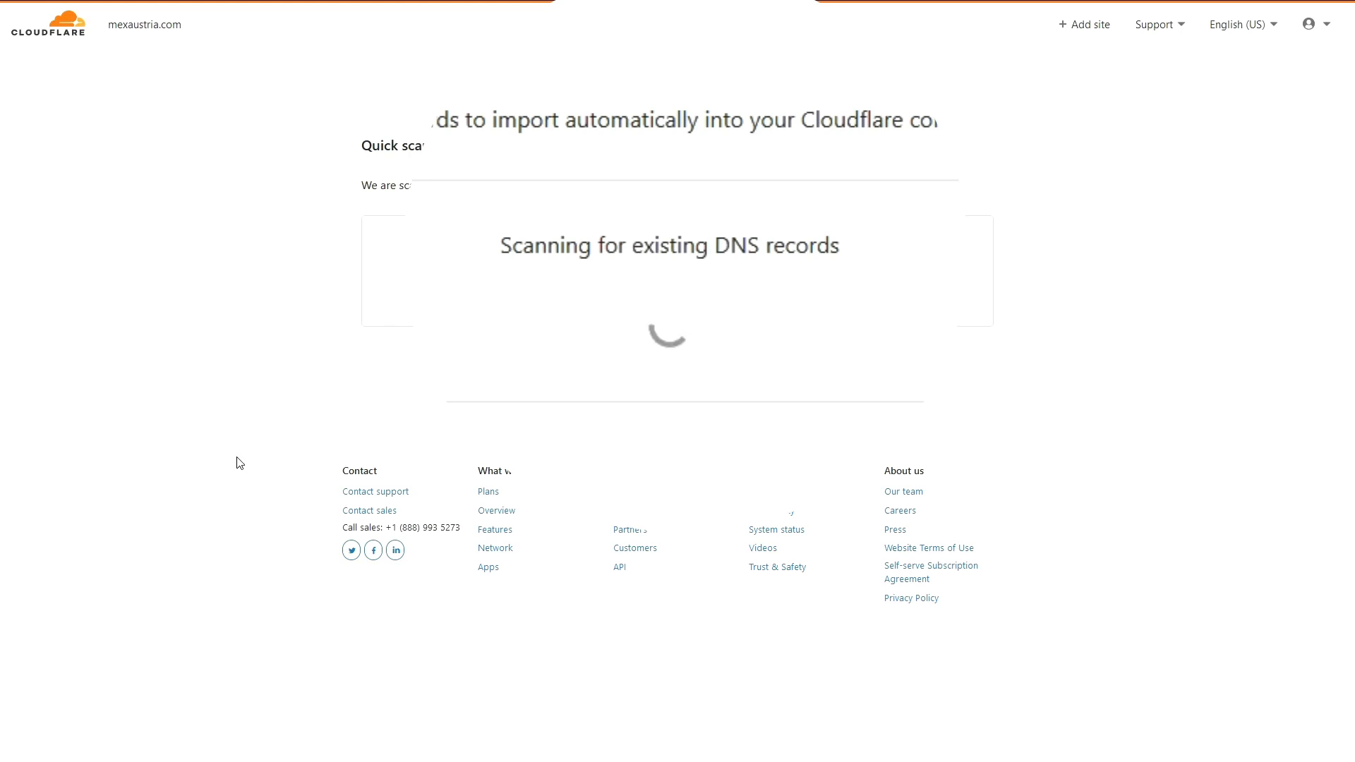
mouse_move(190, 320)
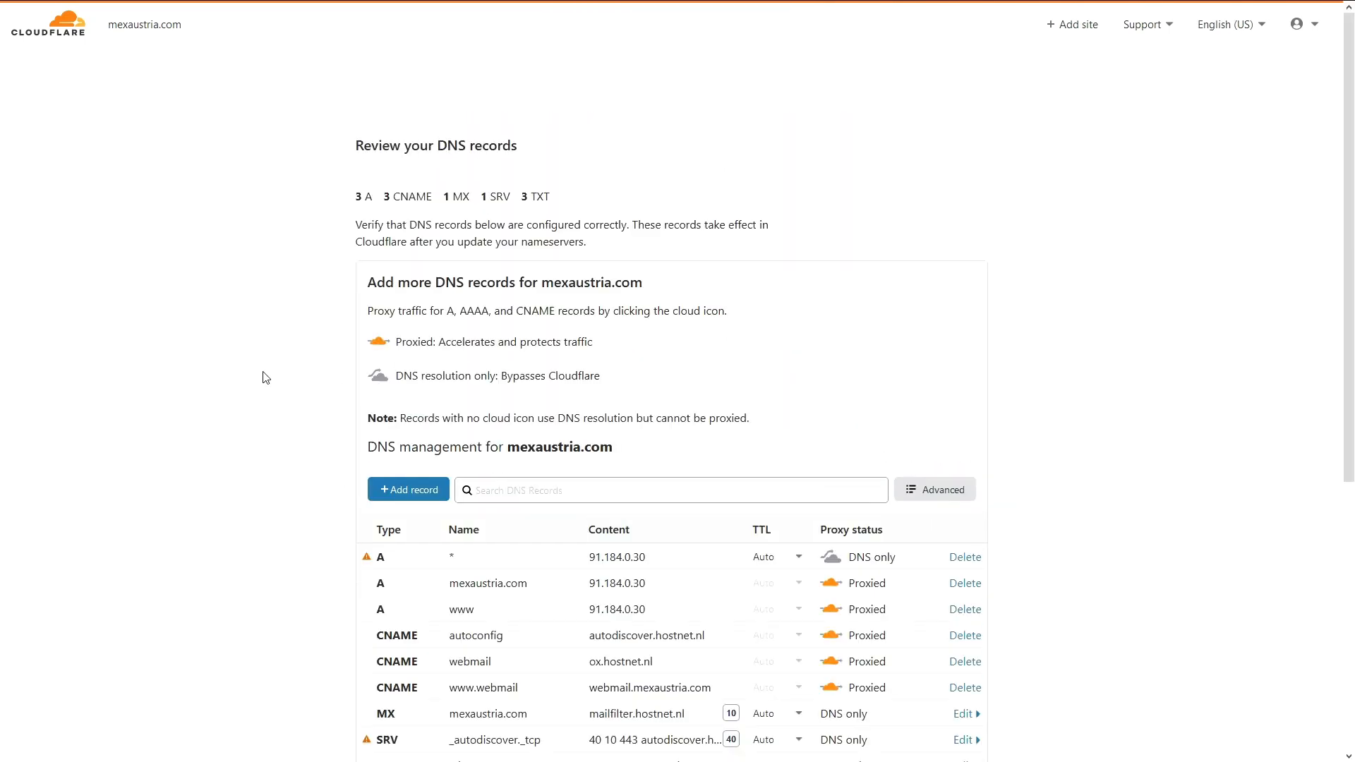
mouse_move(223, 362)
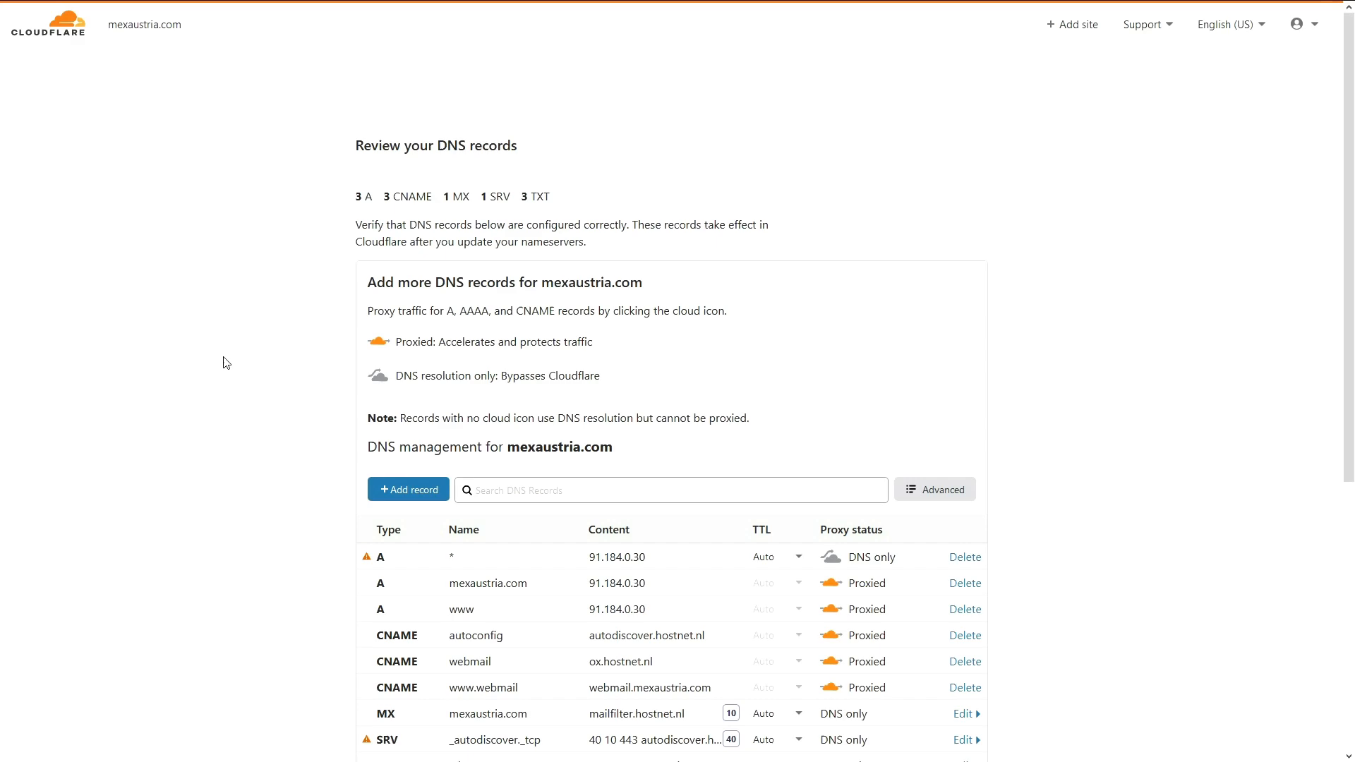
scroll(down, 3)
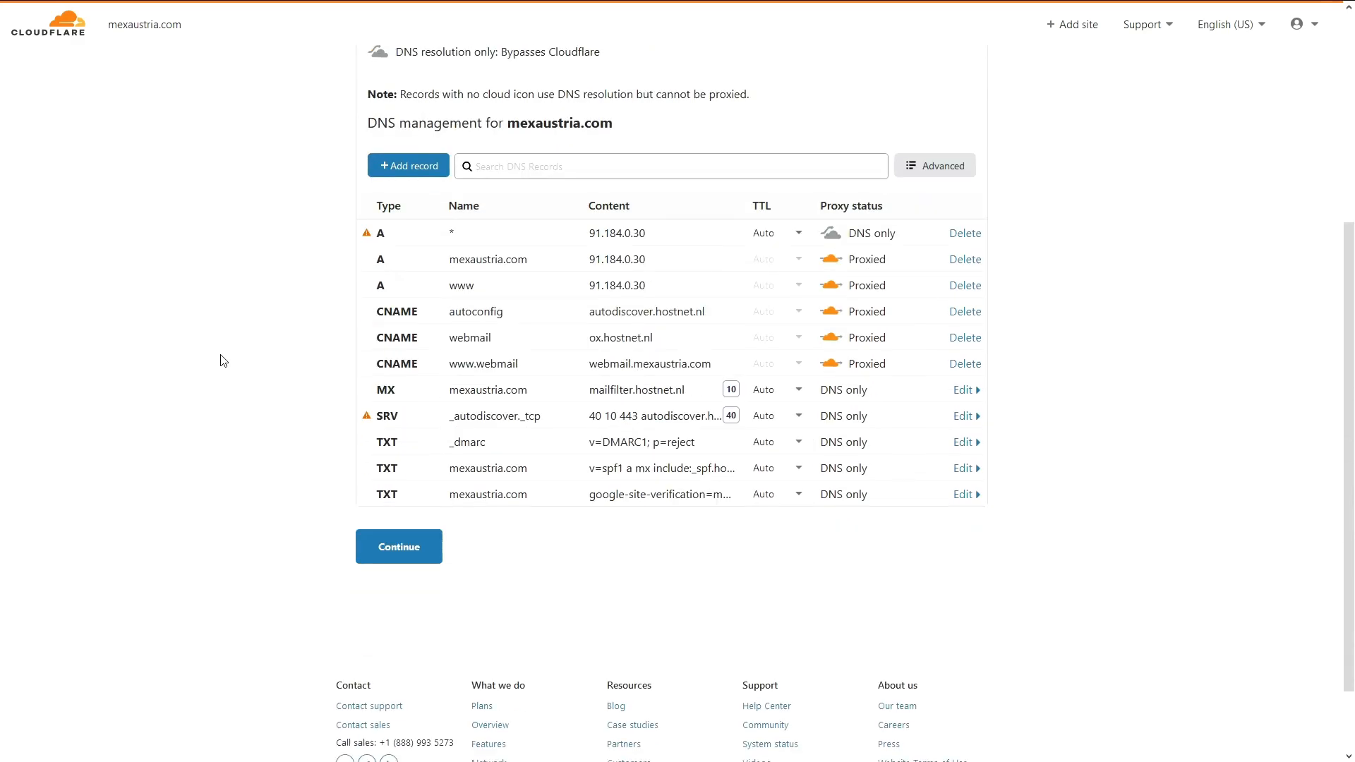
mouse_move(188, 345)
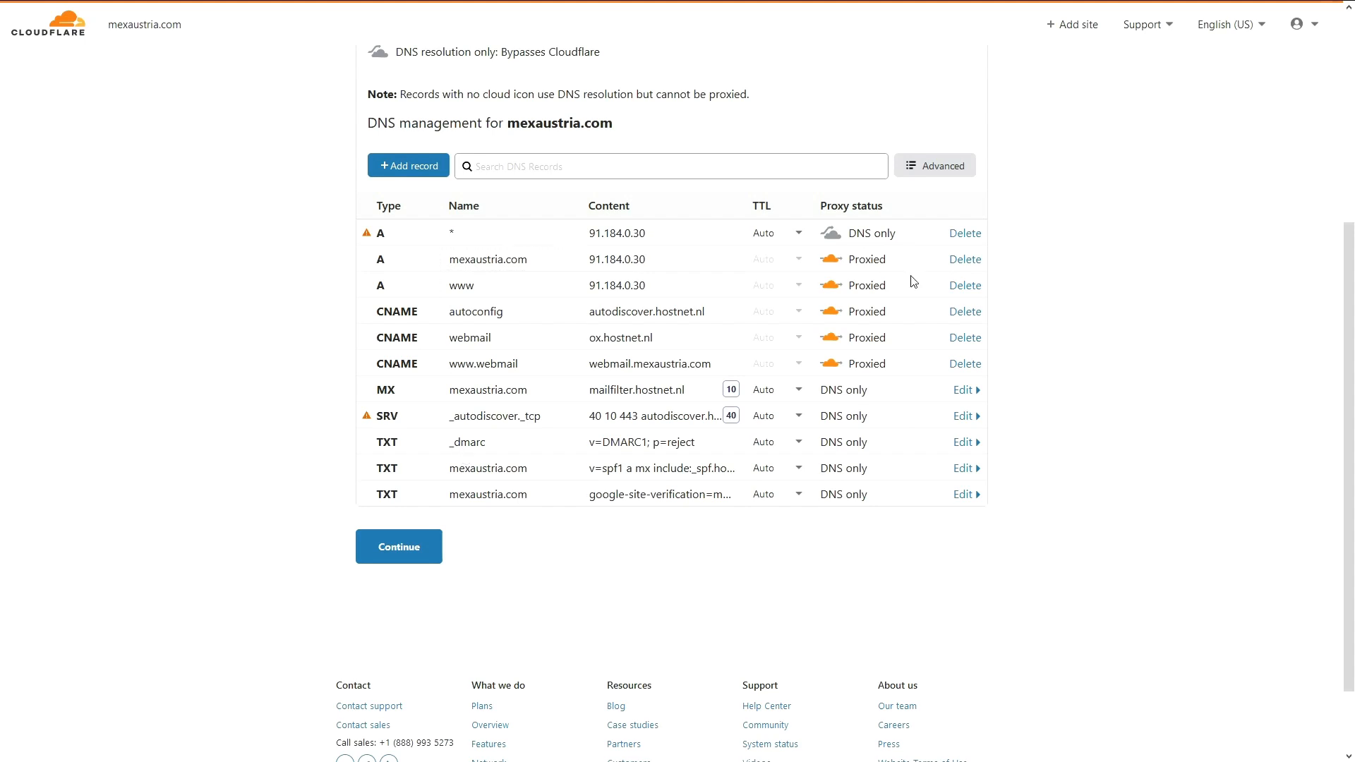
mouse_move(668, 661)
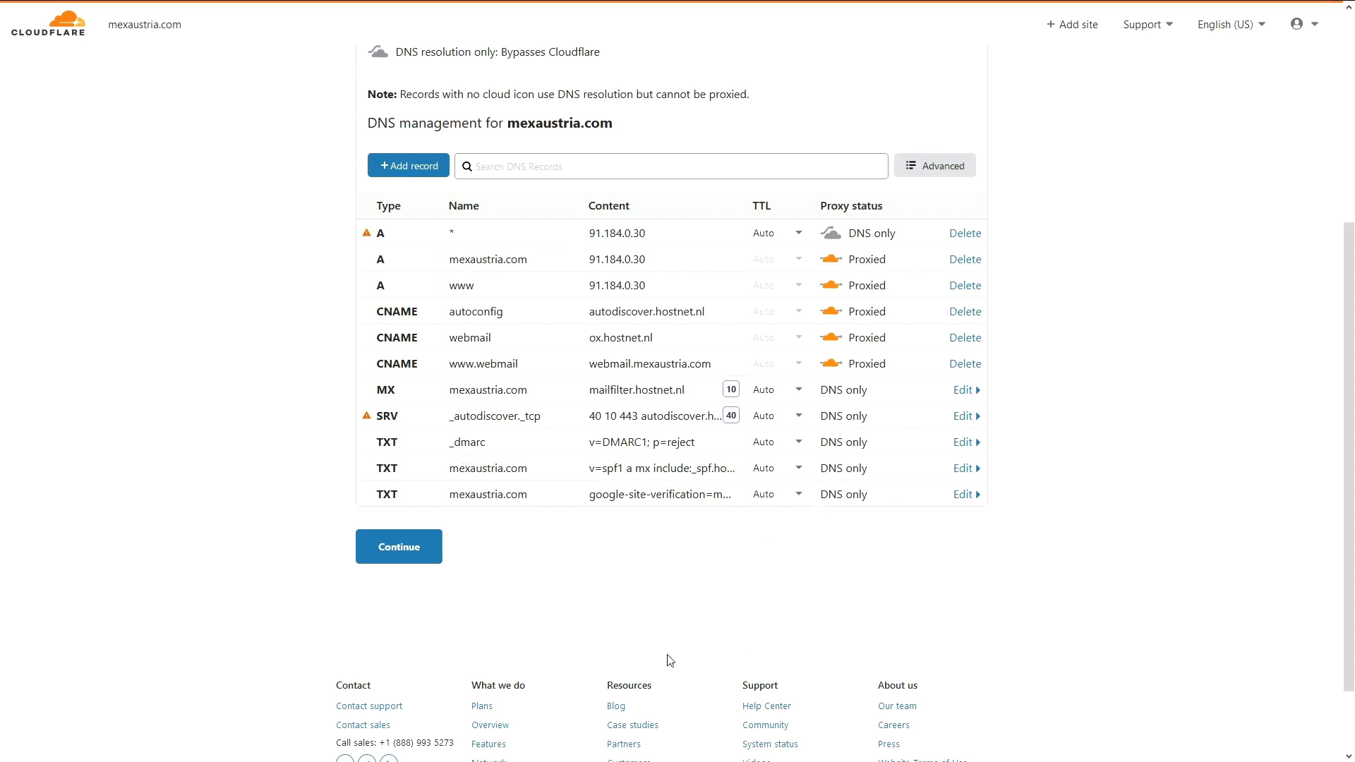
mouse_move(648, 681)
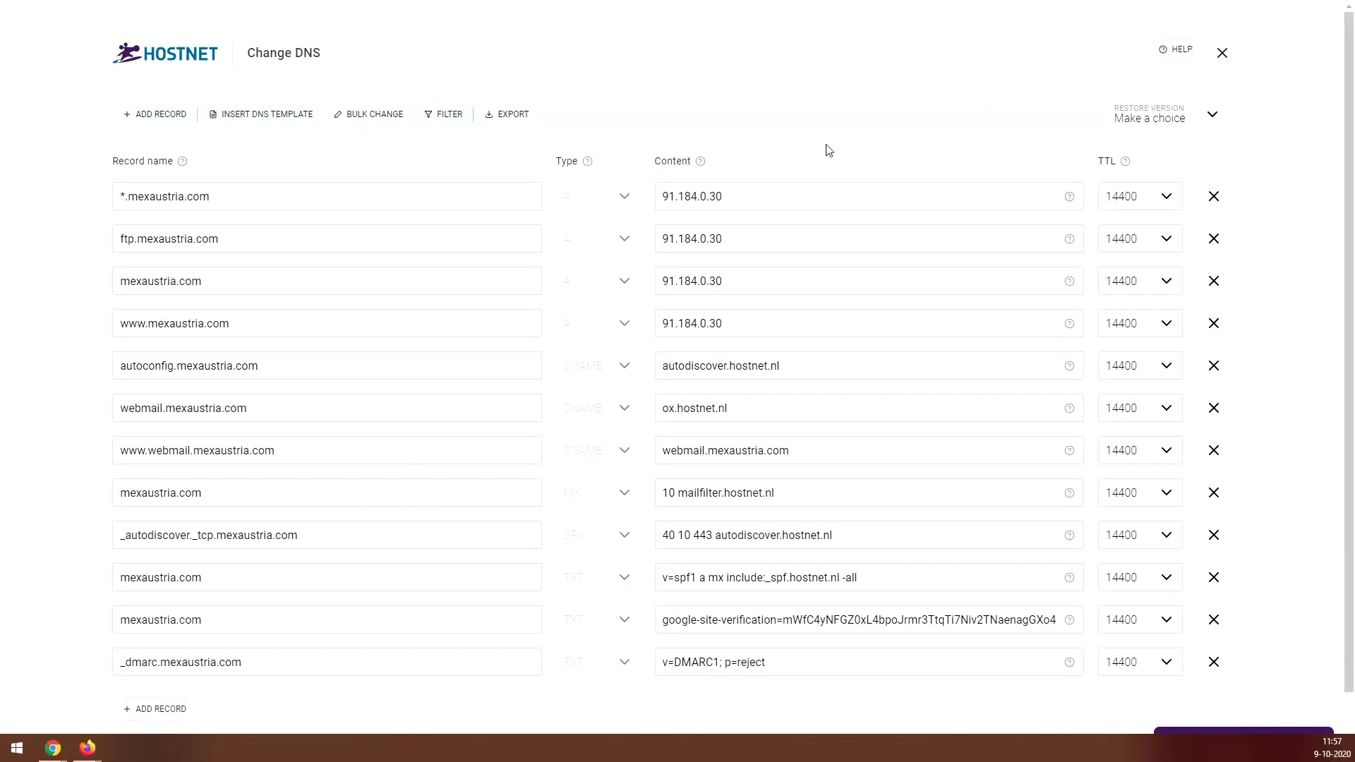
scroll(down, 3)
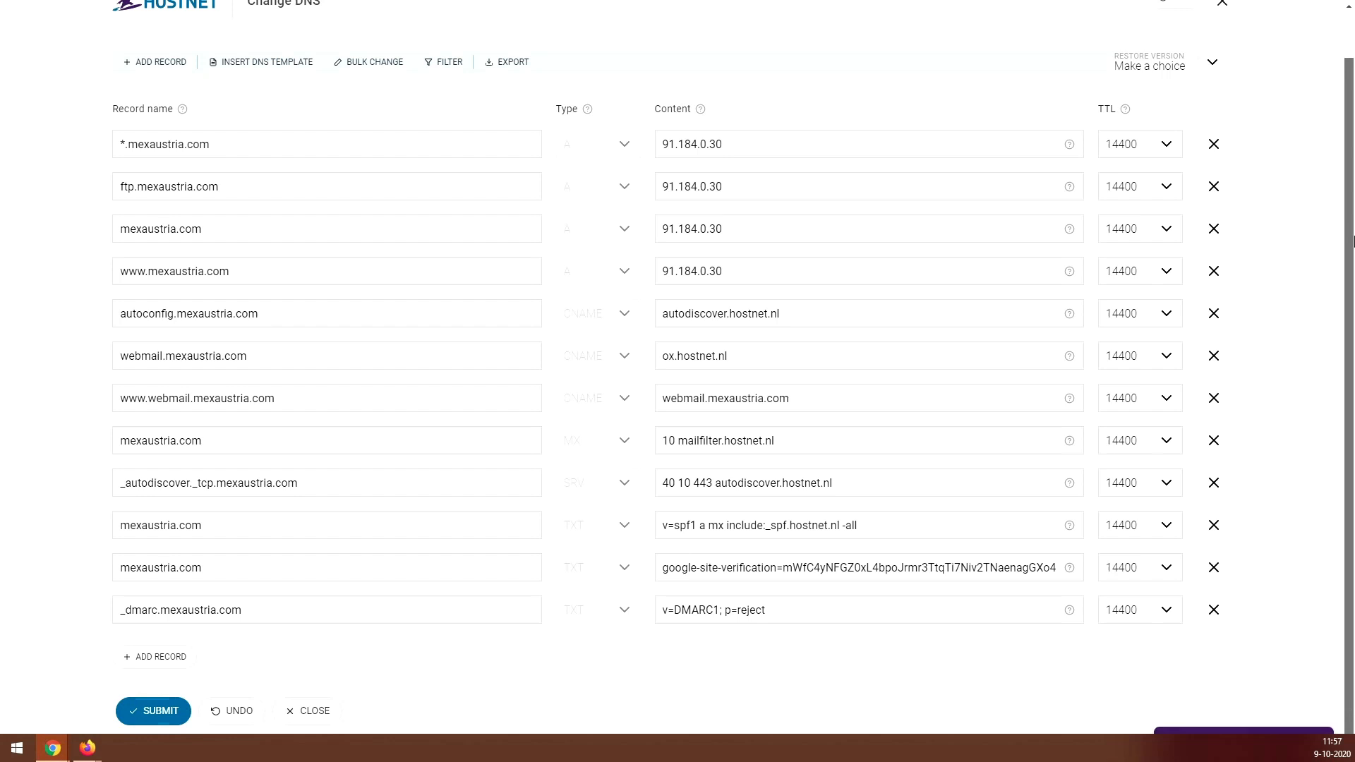
scroll(up, 3)
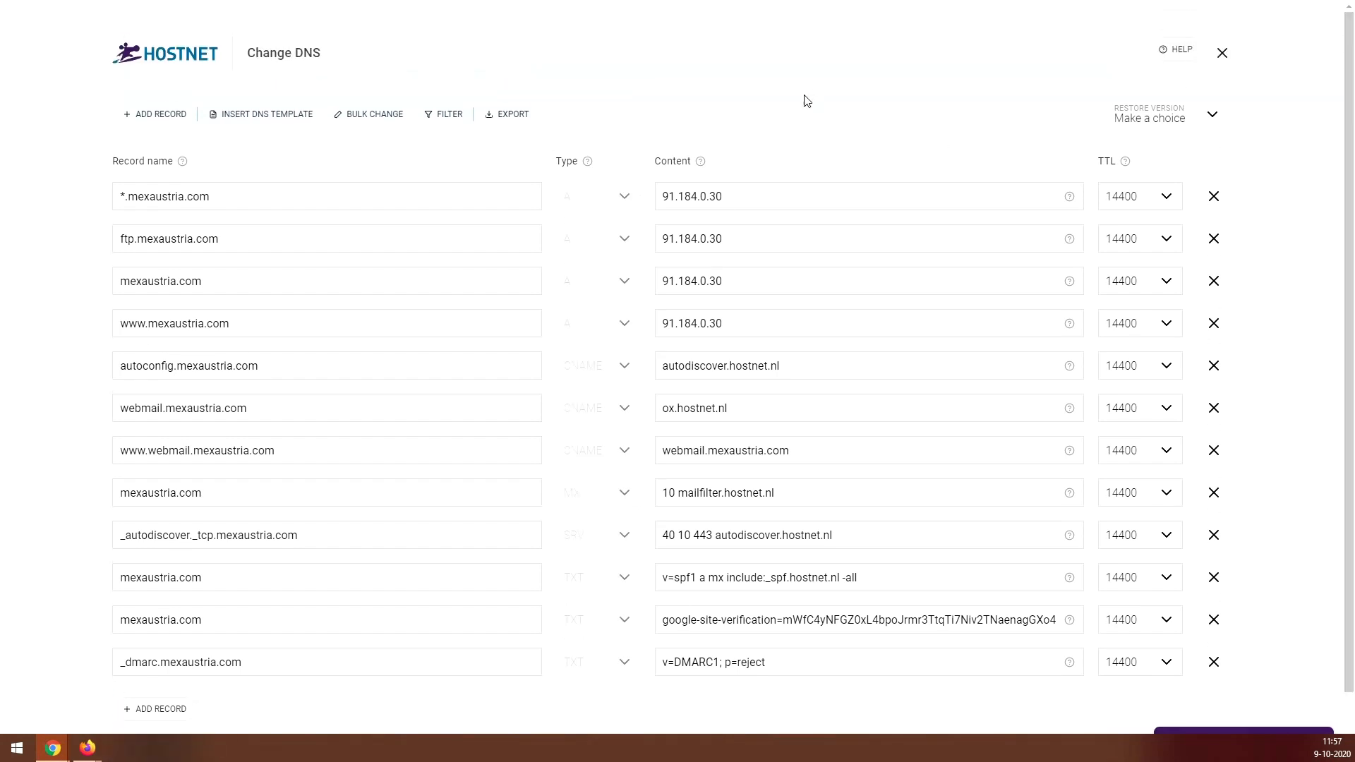
mouse_move(798, 115)
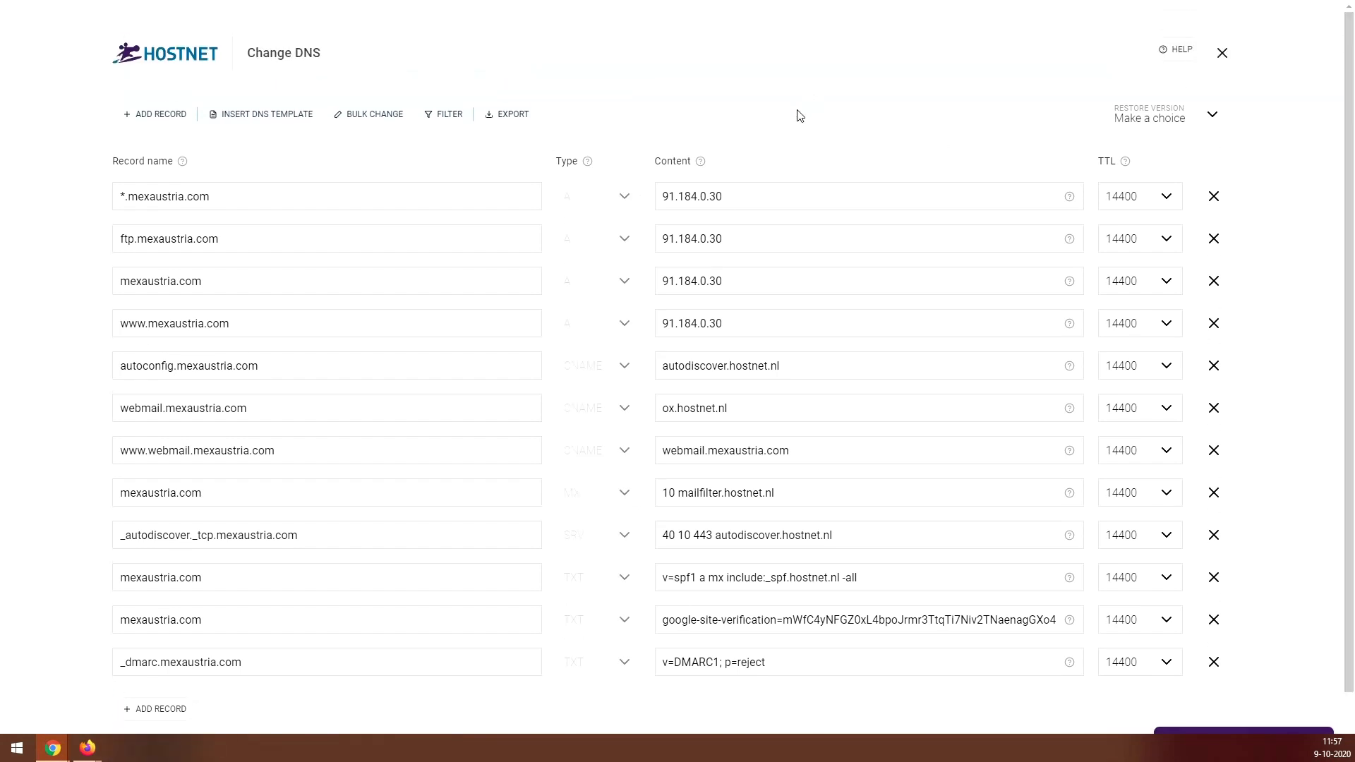
mouse_move(963, 210)
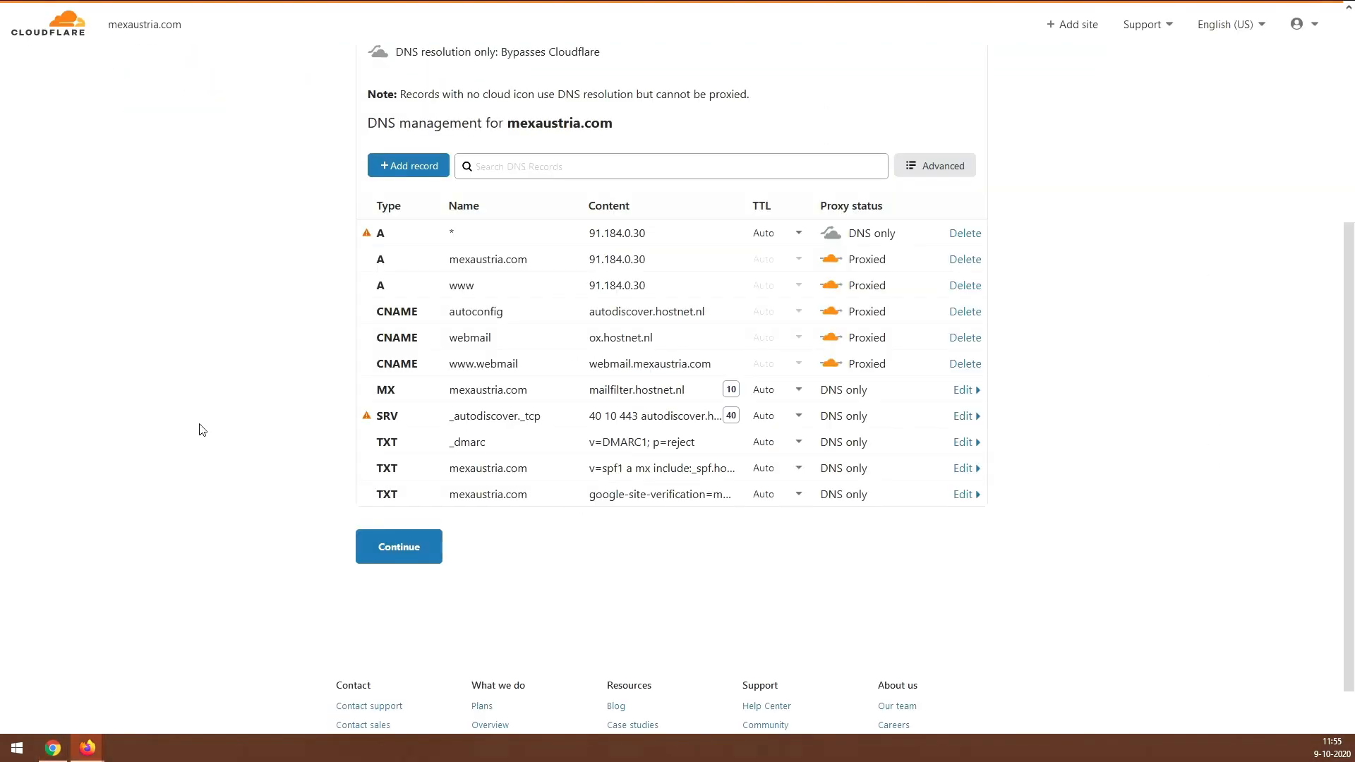
mouse_move(602, 615)
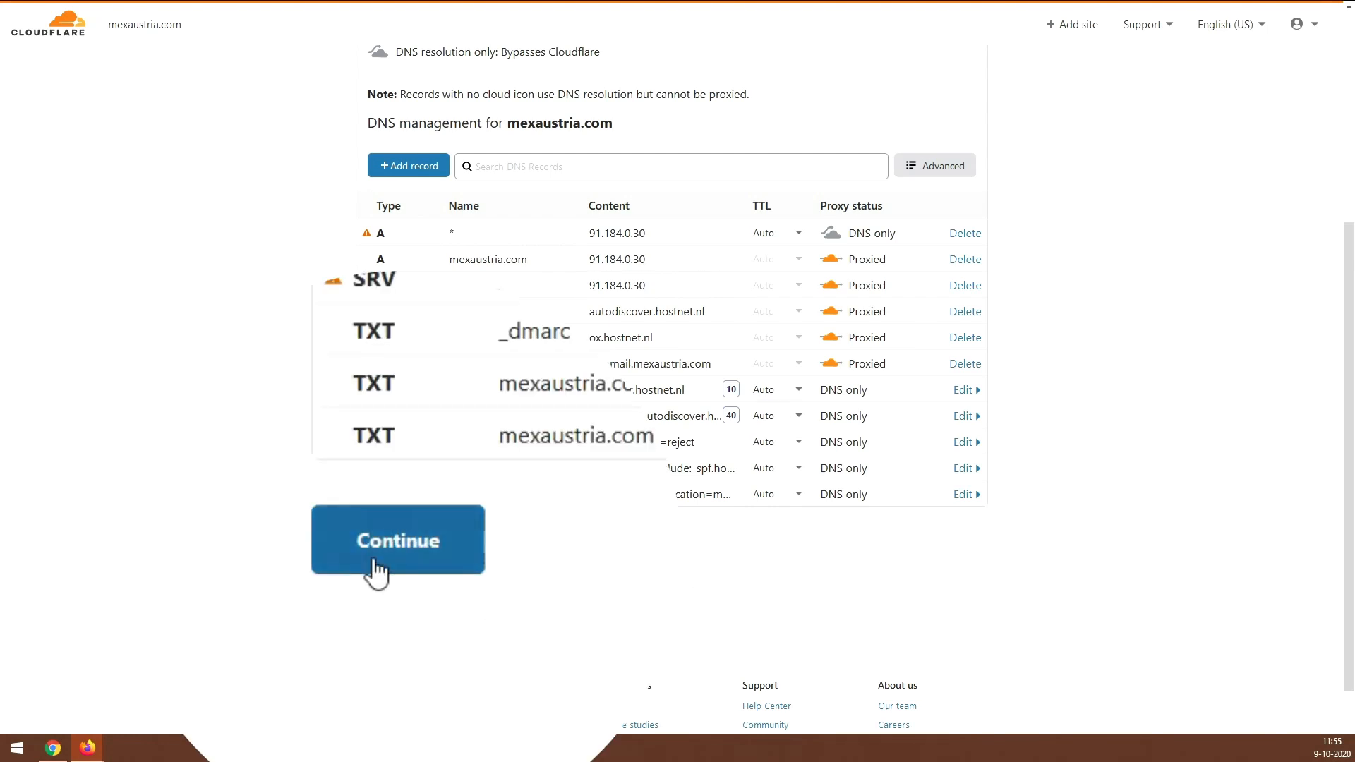
Continue past the imported DNS records and choose 'Continue with default' for nameservers.
click(397, 540)
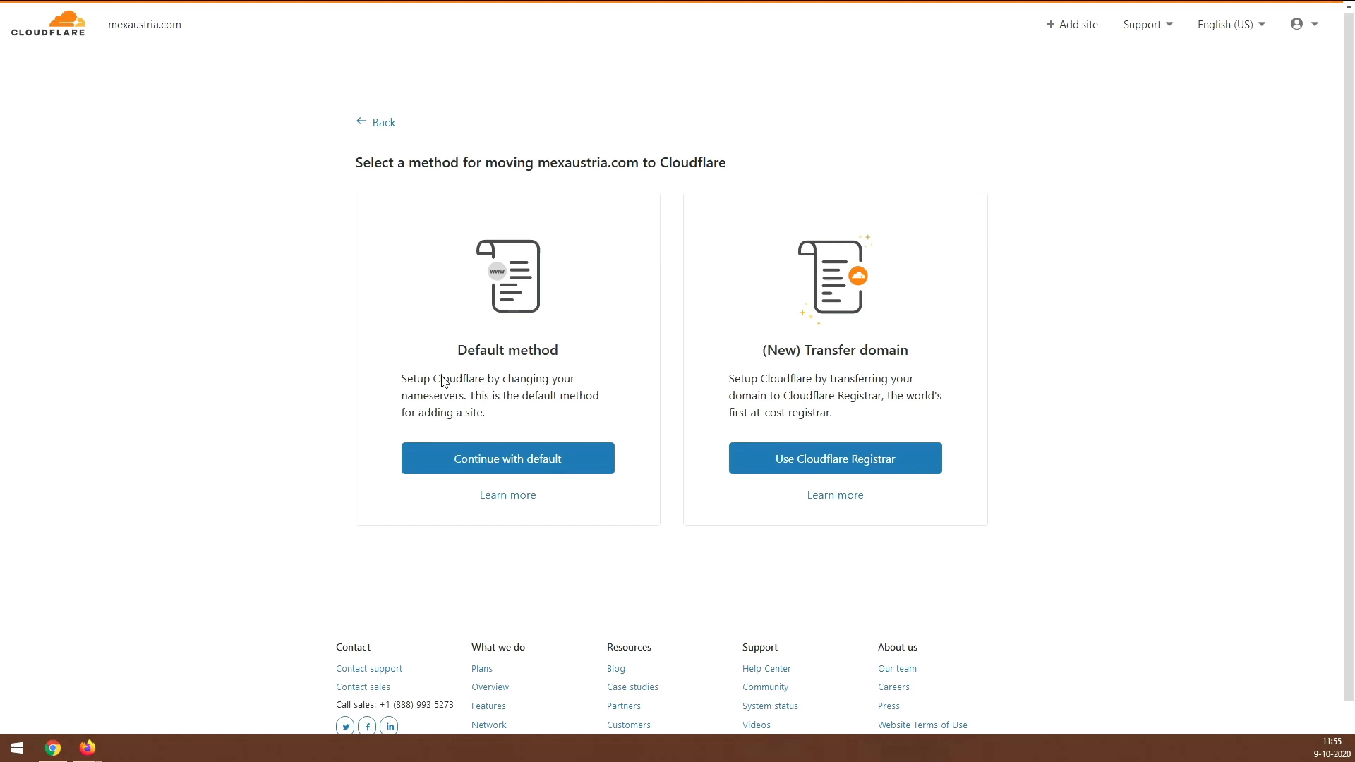
double_click(434, 396)
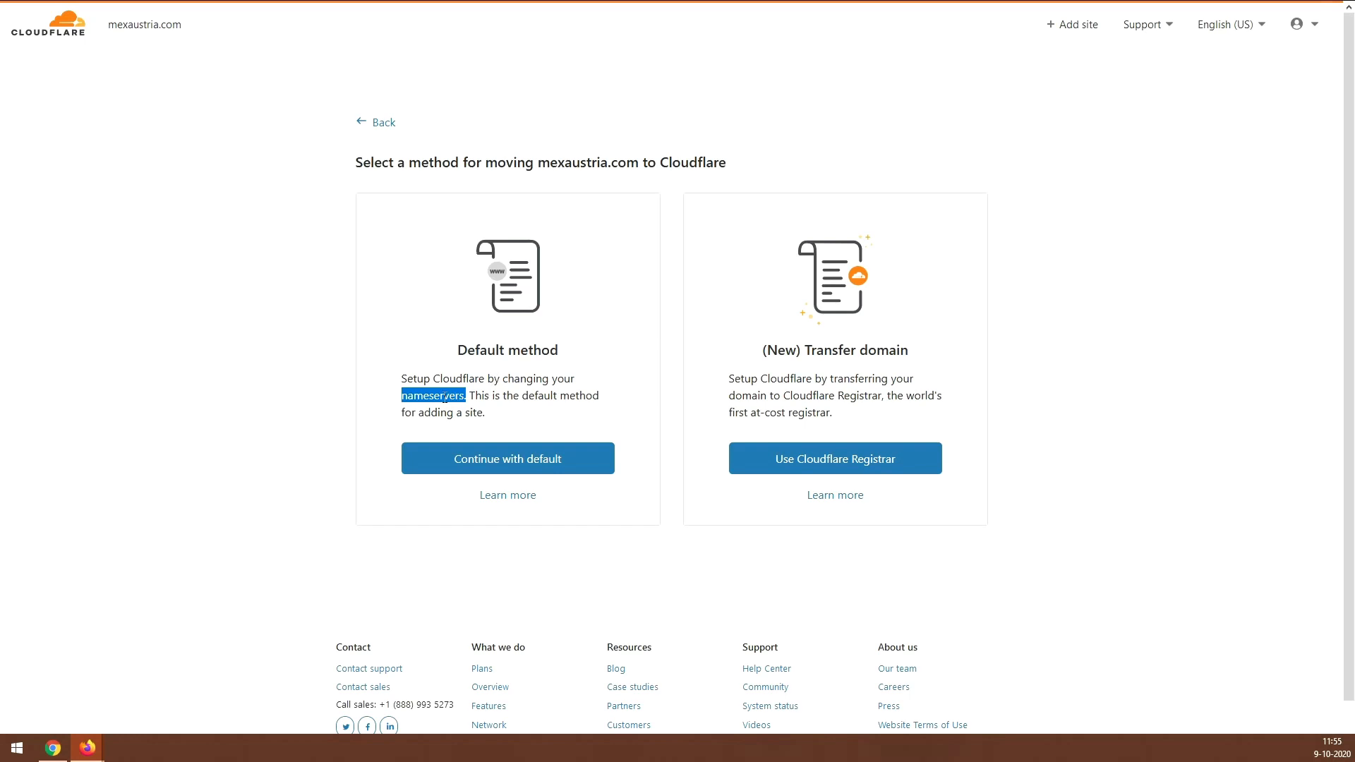
click(507, 458)
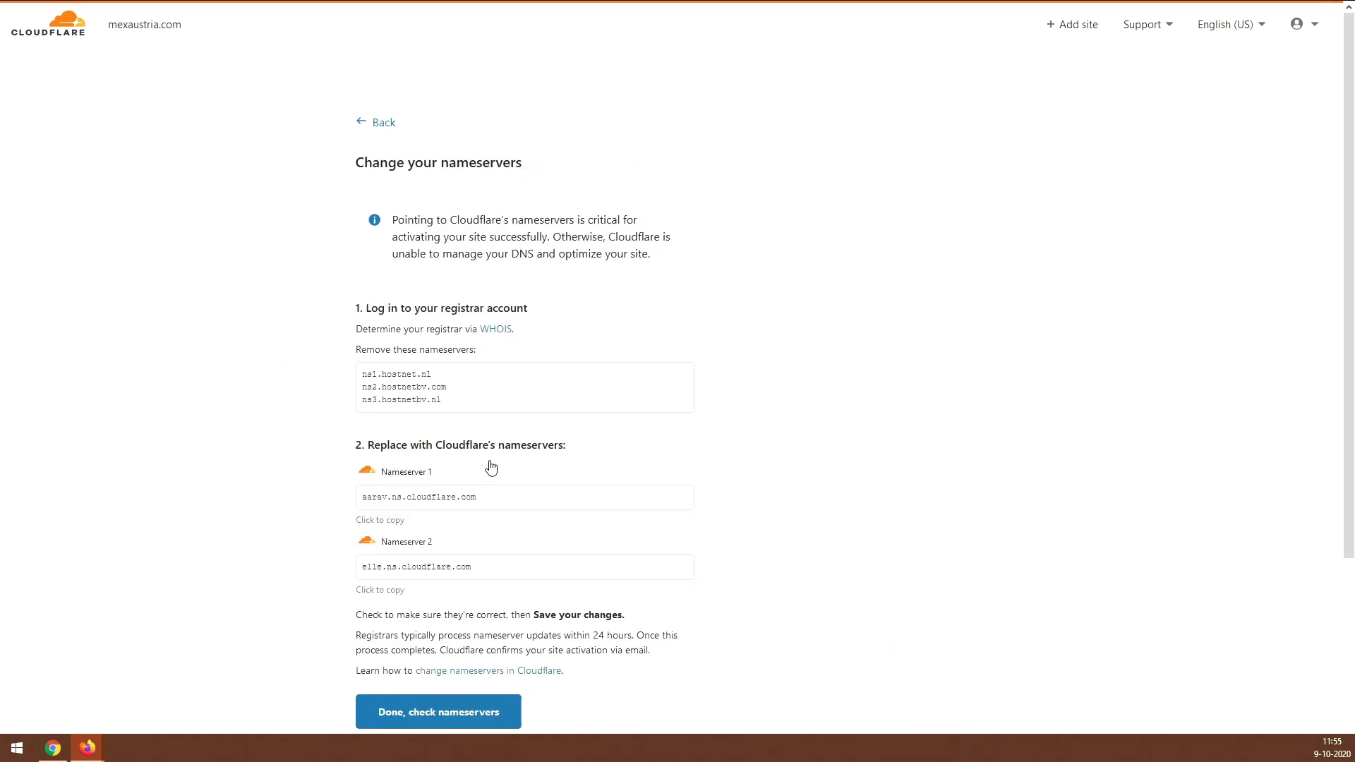
mouse_move(288, 442)
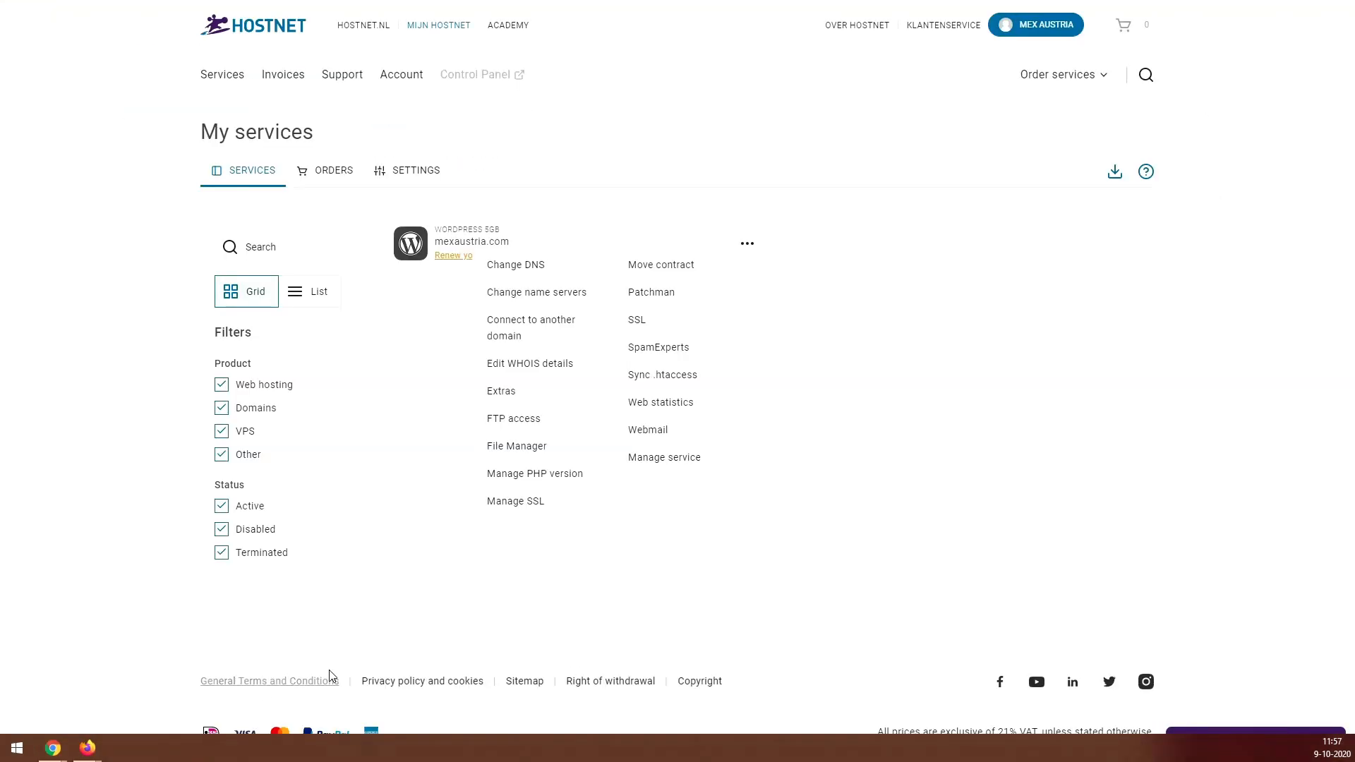
mouse_move(551, 295)
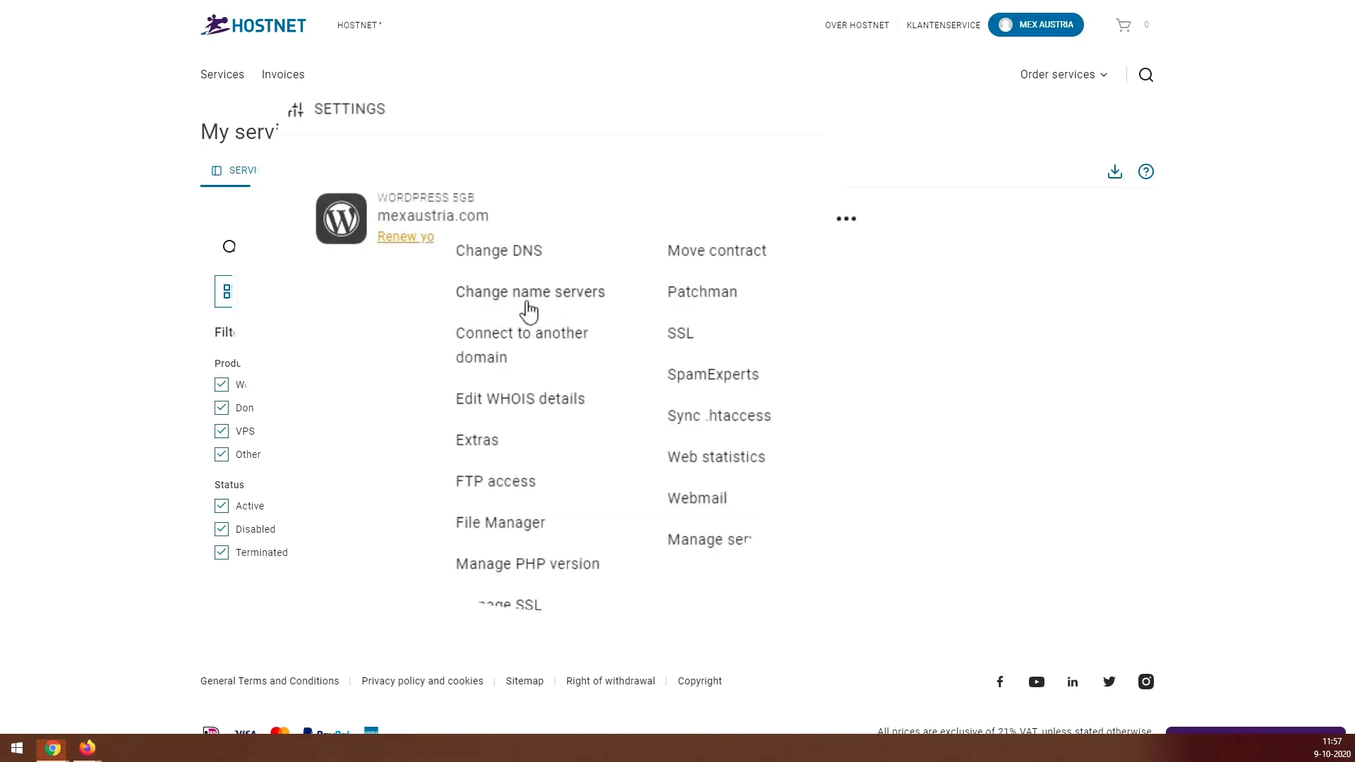
Submit aarav.ns.cloudflare.com and elle.ns.cloudflare.com as mexaustria.com's Hostnet name servers.
click(530, 292)
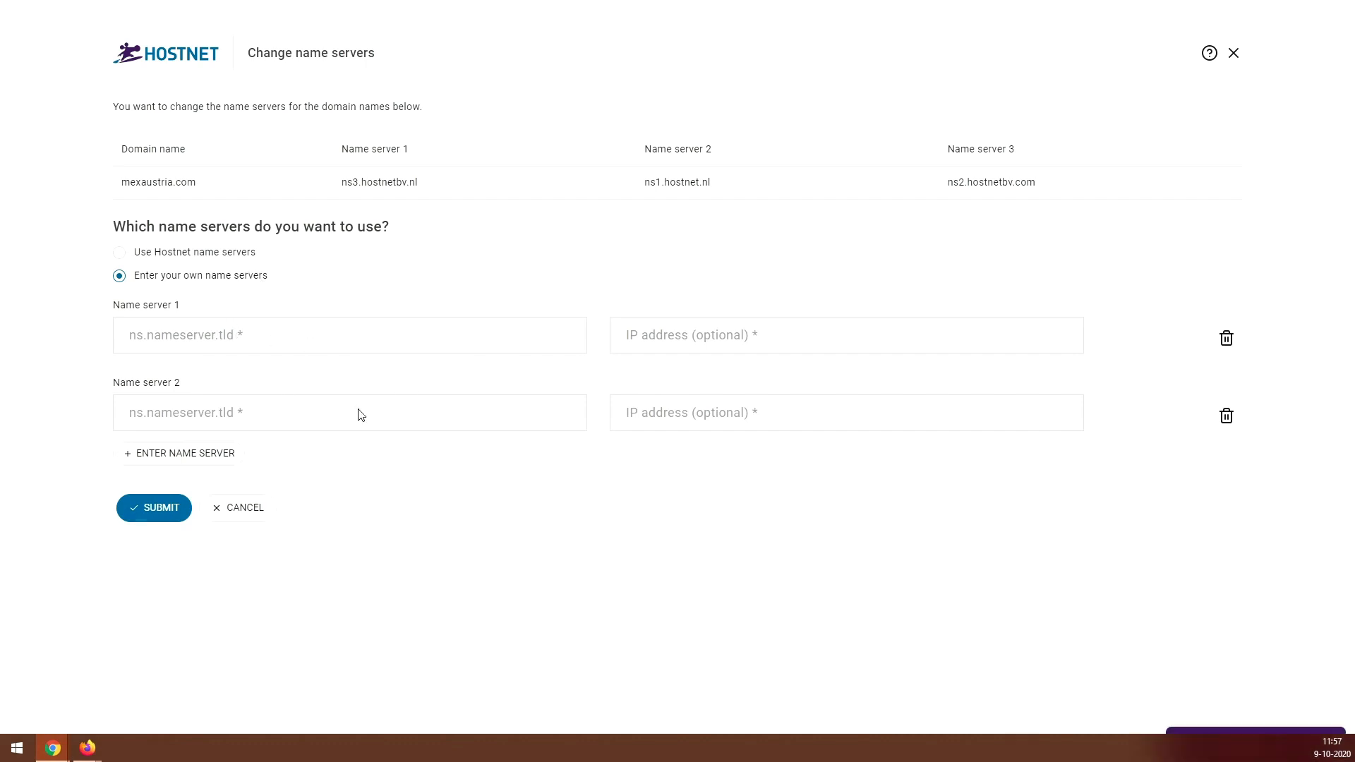
mouse_move(256, 627)
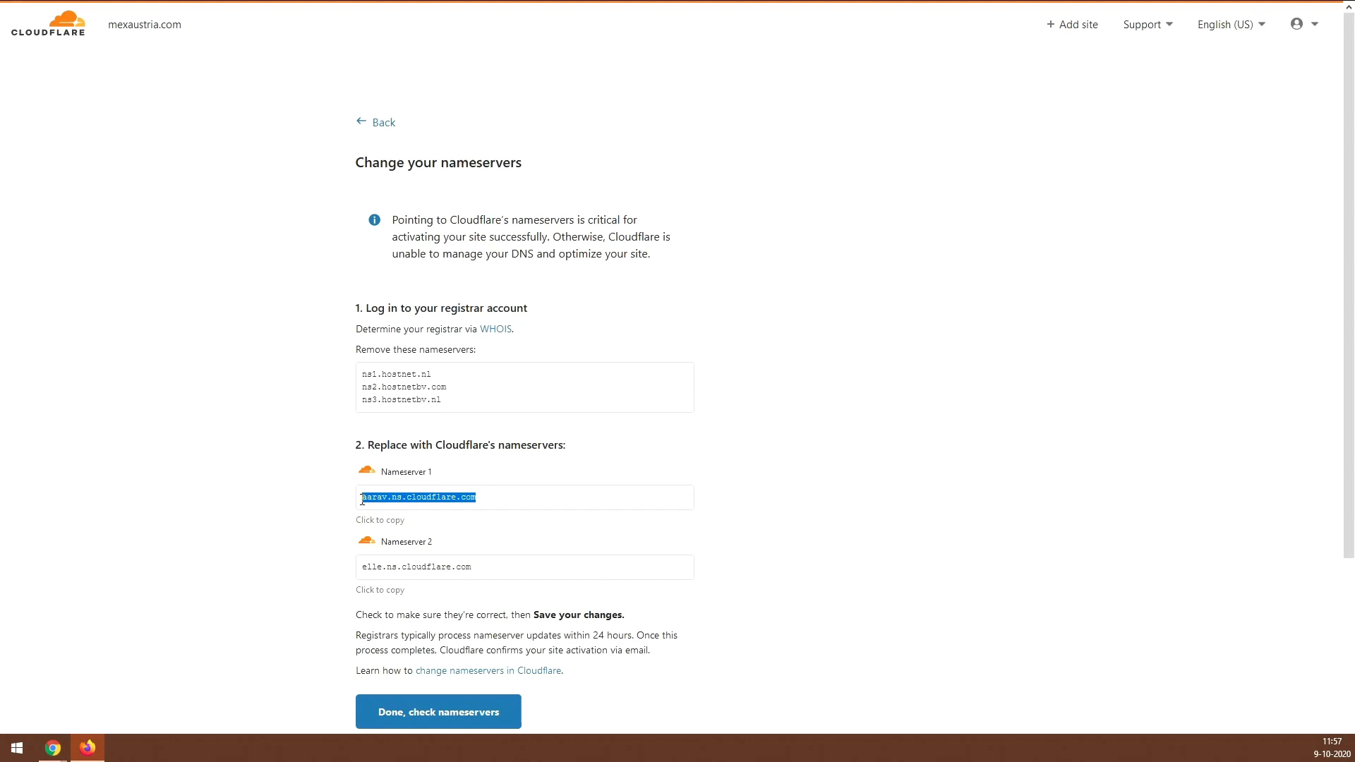
mouse_move(316, 530)
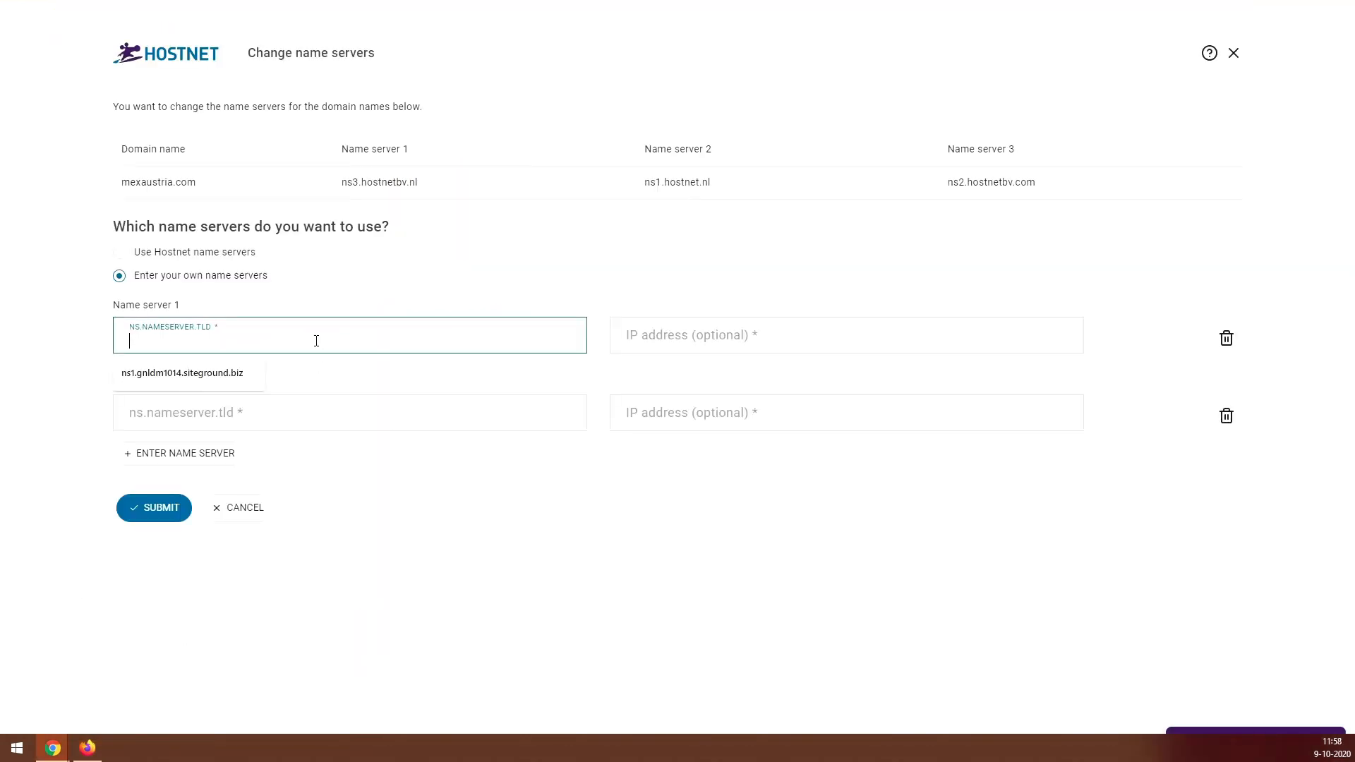
text(aarav.ns.cloudflare.com)
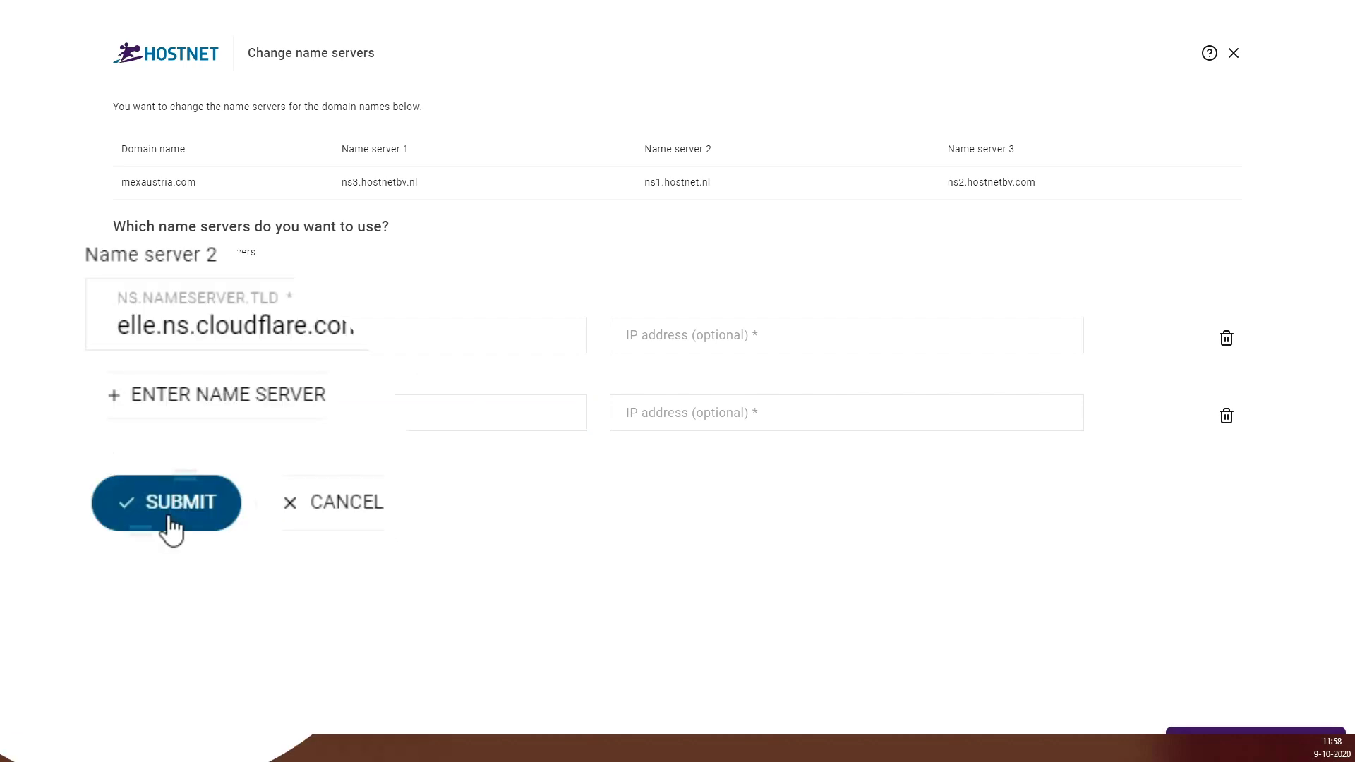
click(165, 501)
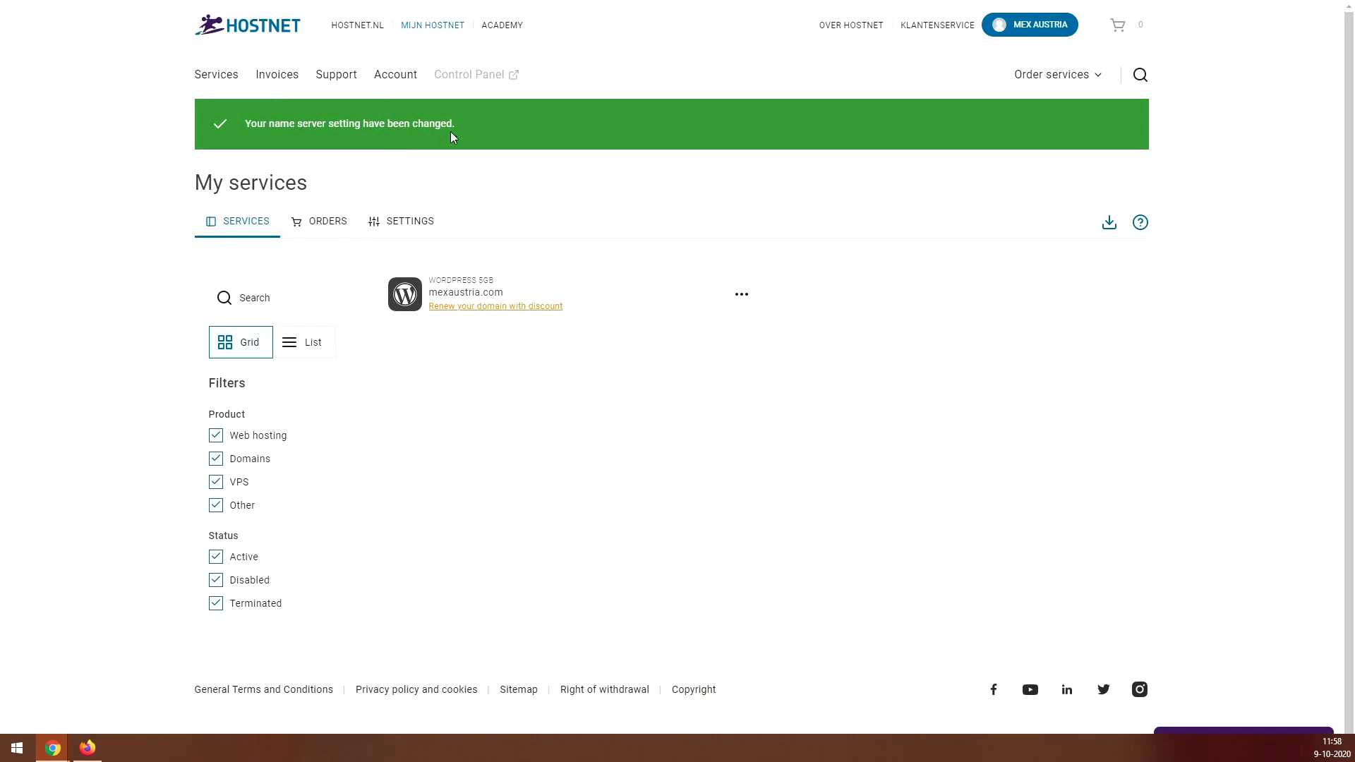
mouse_move(110, 518)
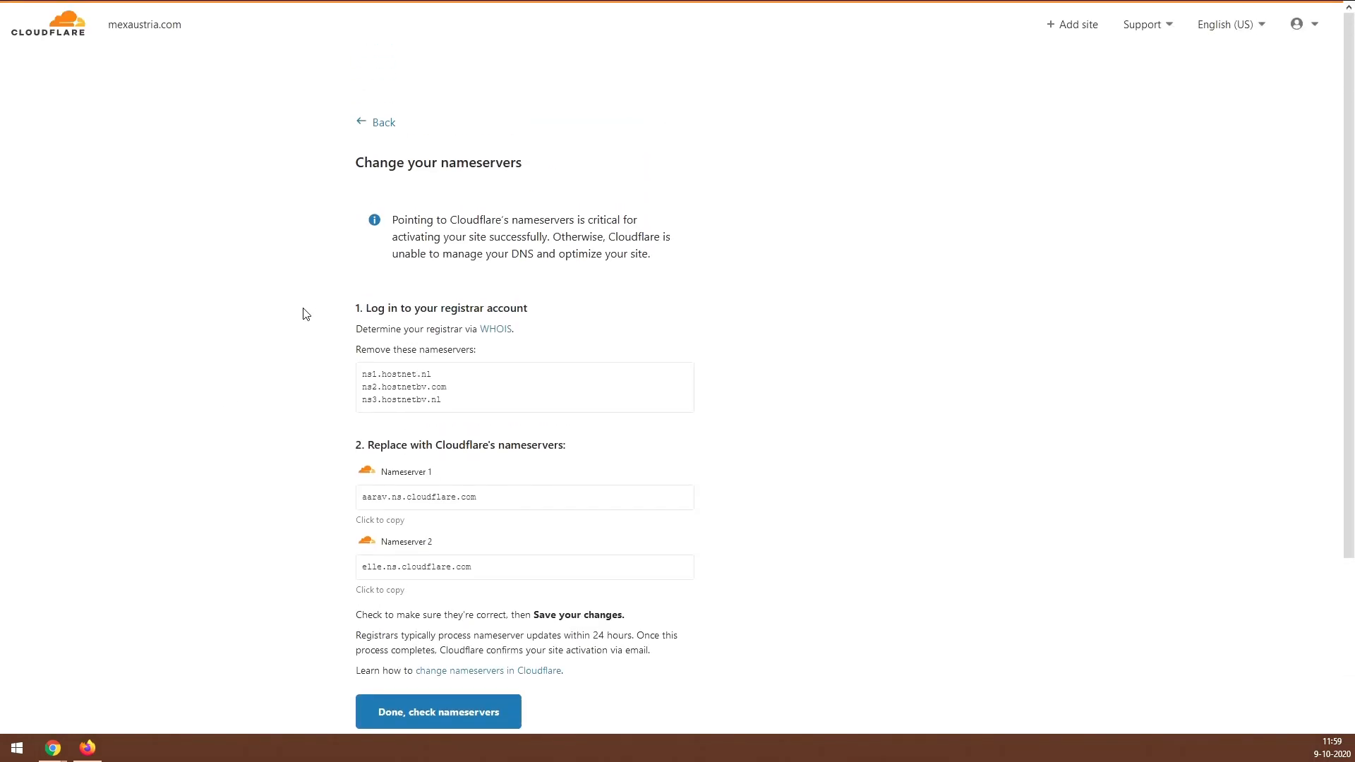
Confirm the nameserver change, enable Always Use HTTPS, finish setup and dismiss the Cache Analytics and Health Checks cards.
click(438, 712)
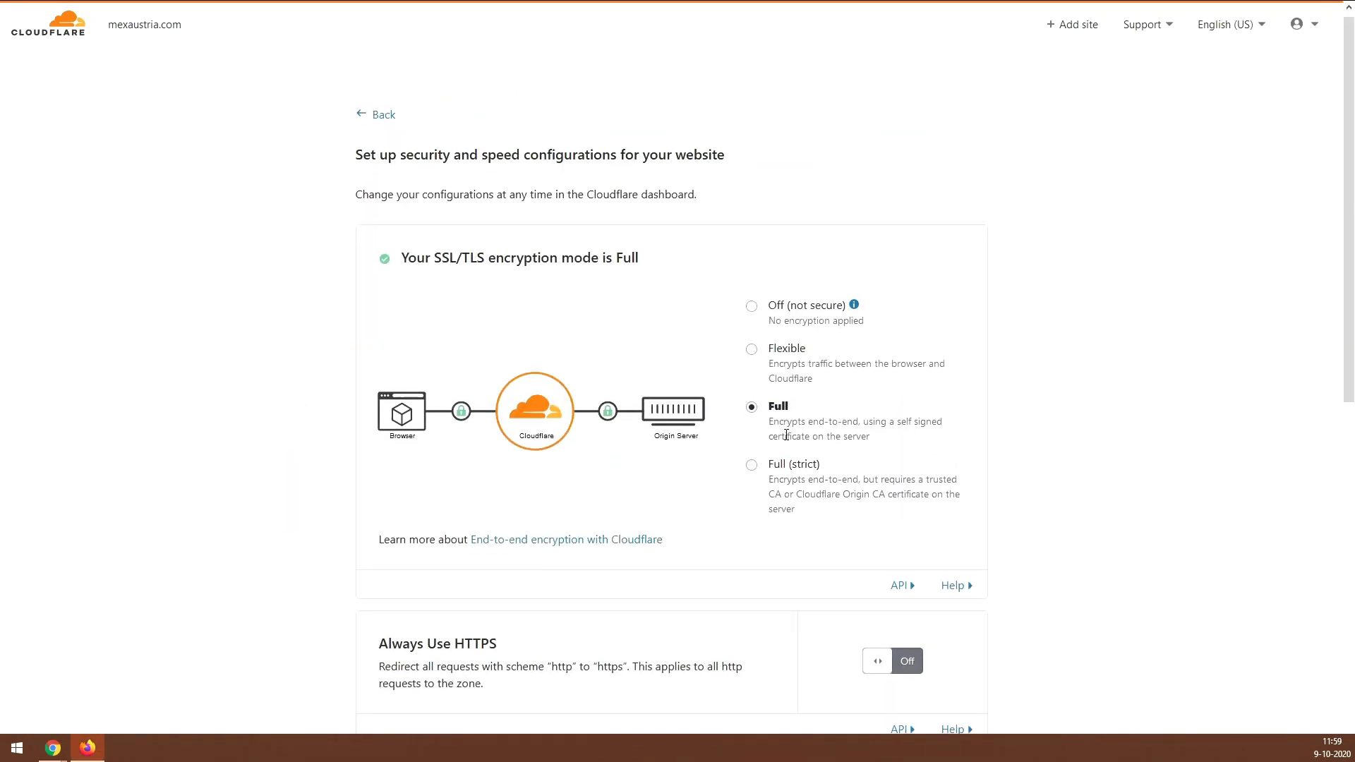
click(905, 661)
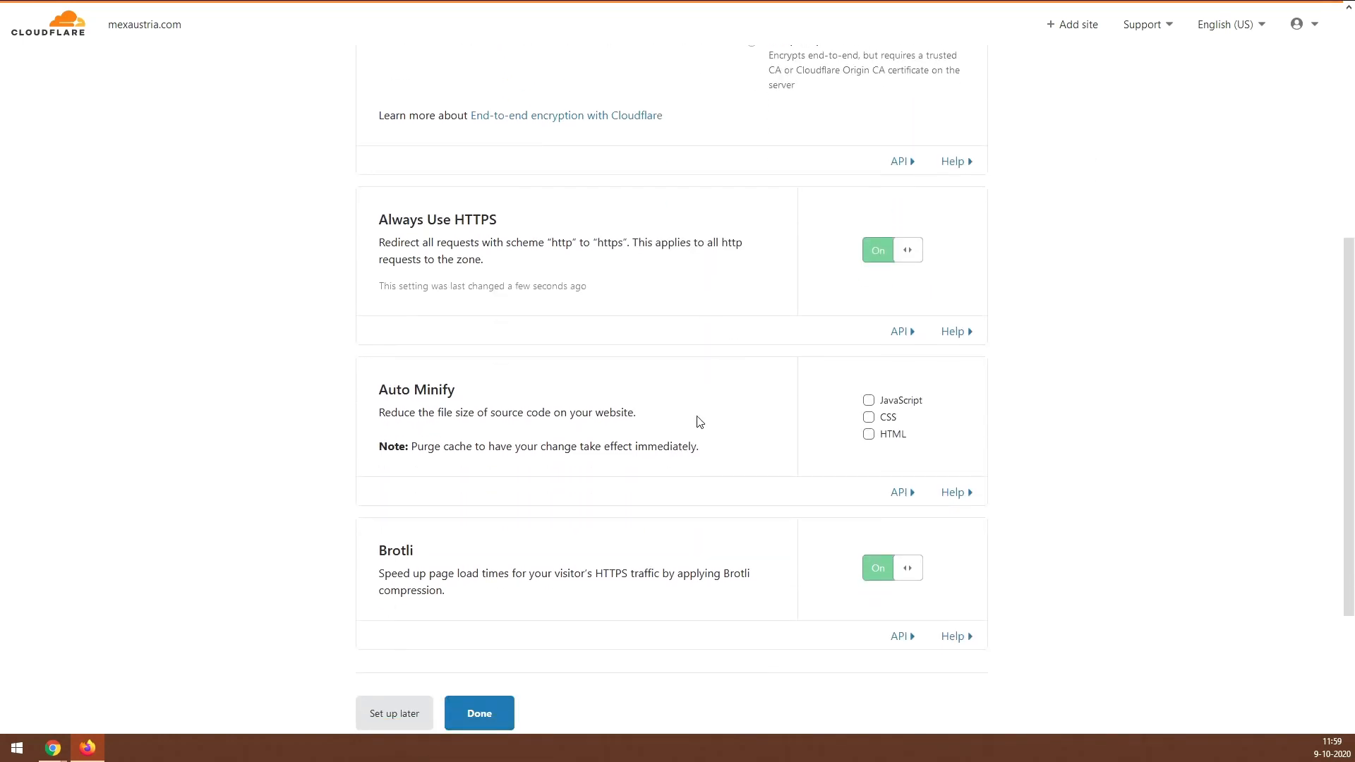
scroll(down, 3)
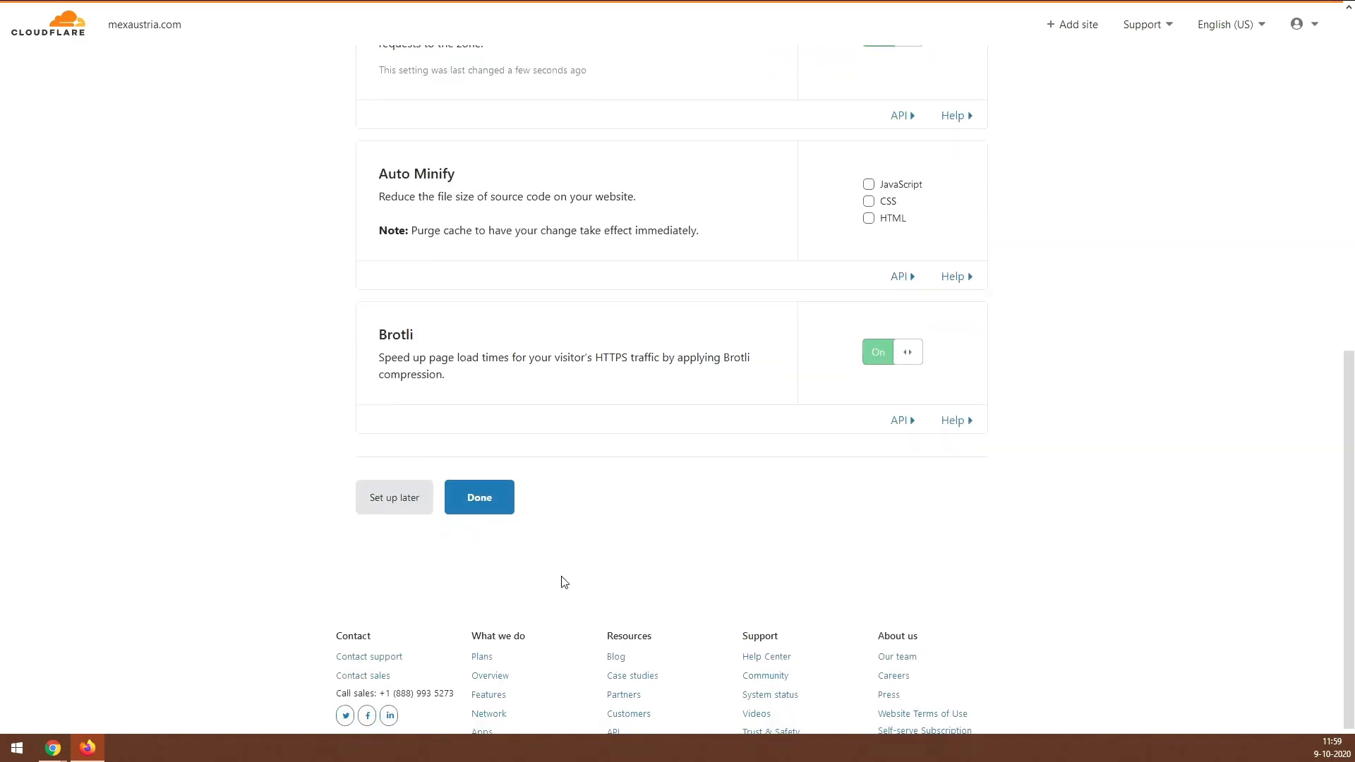
click(479, 497)
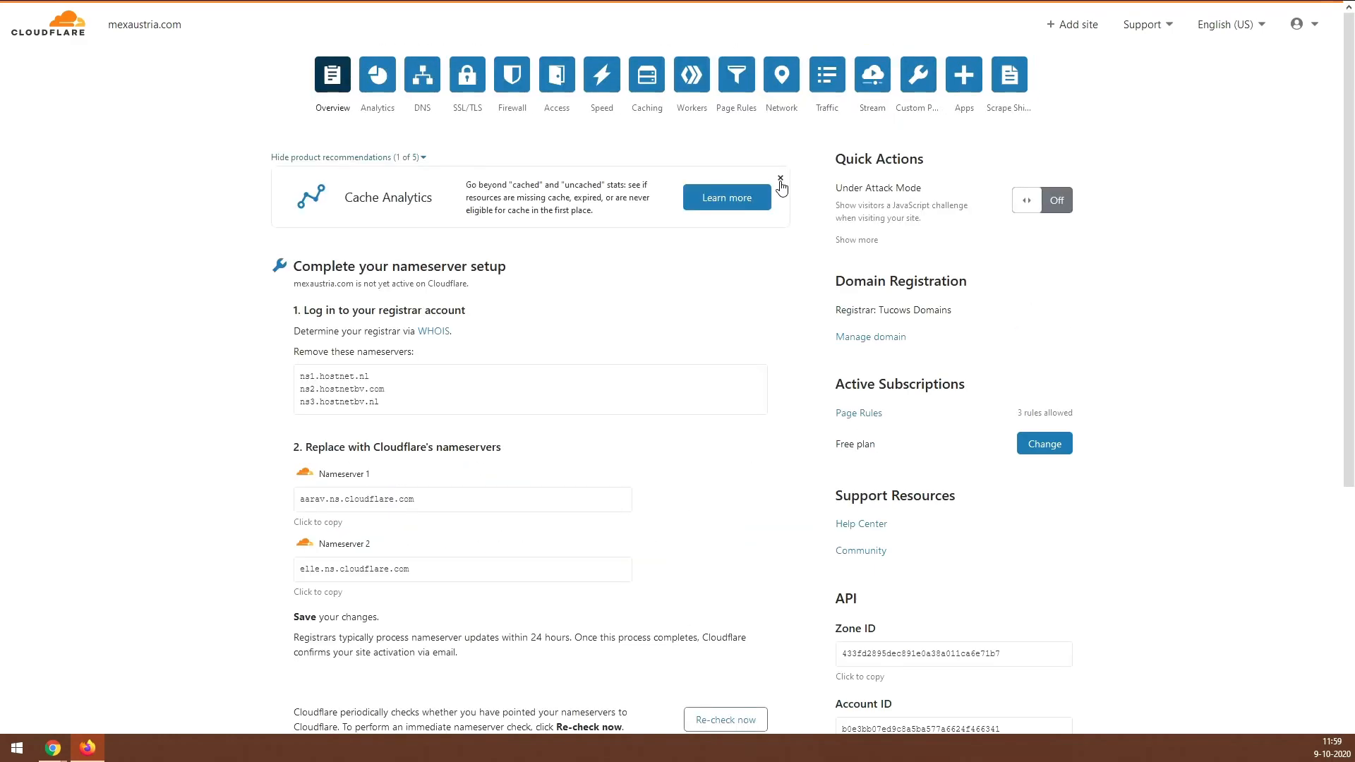
click(779, 178)
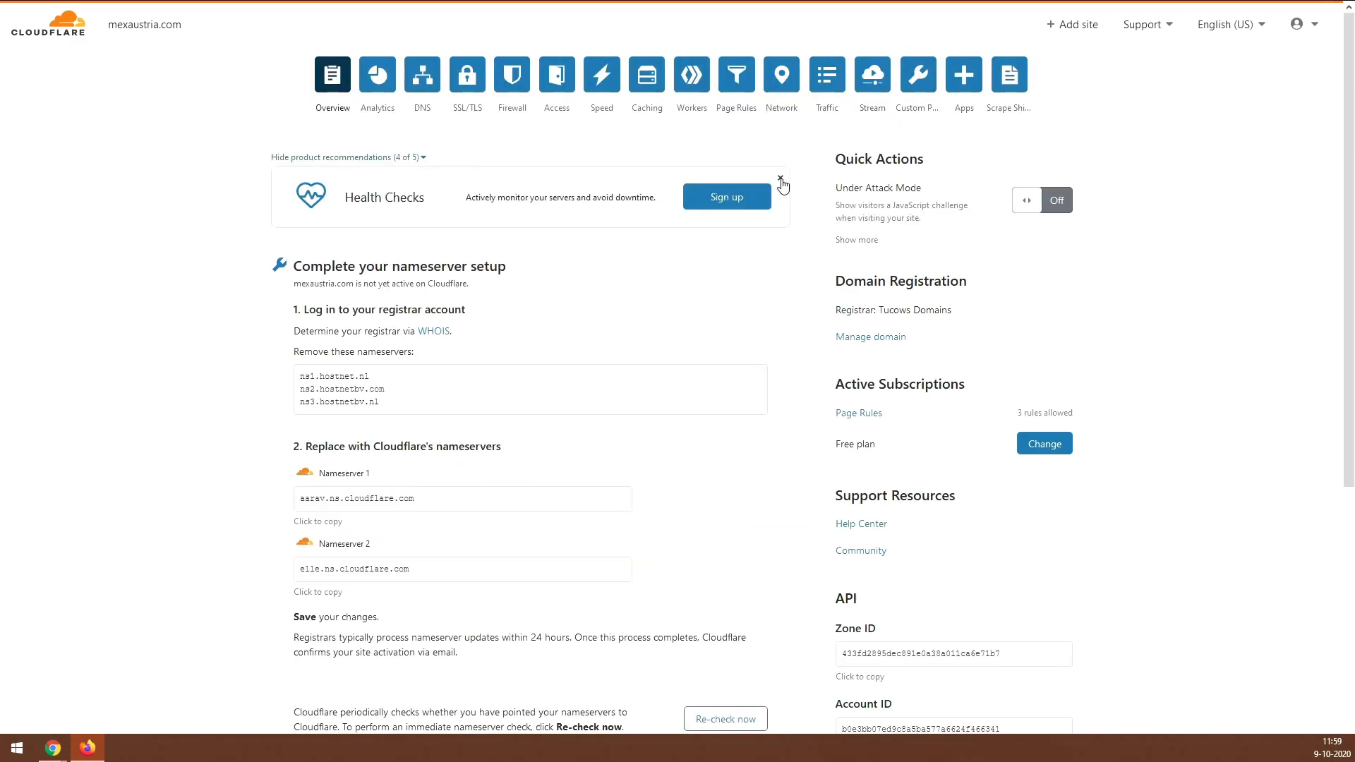
click(781, 182)
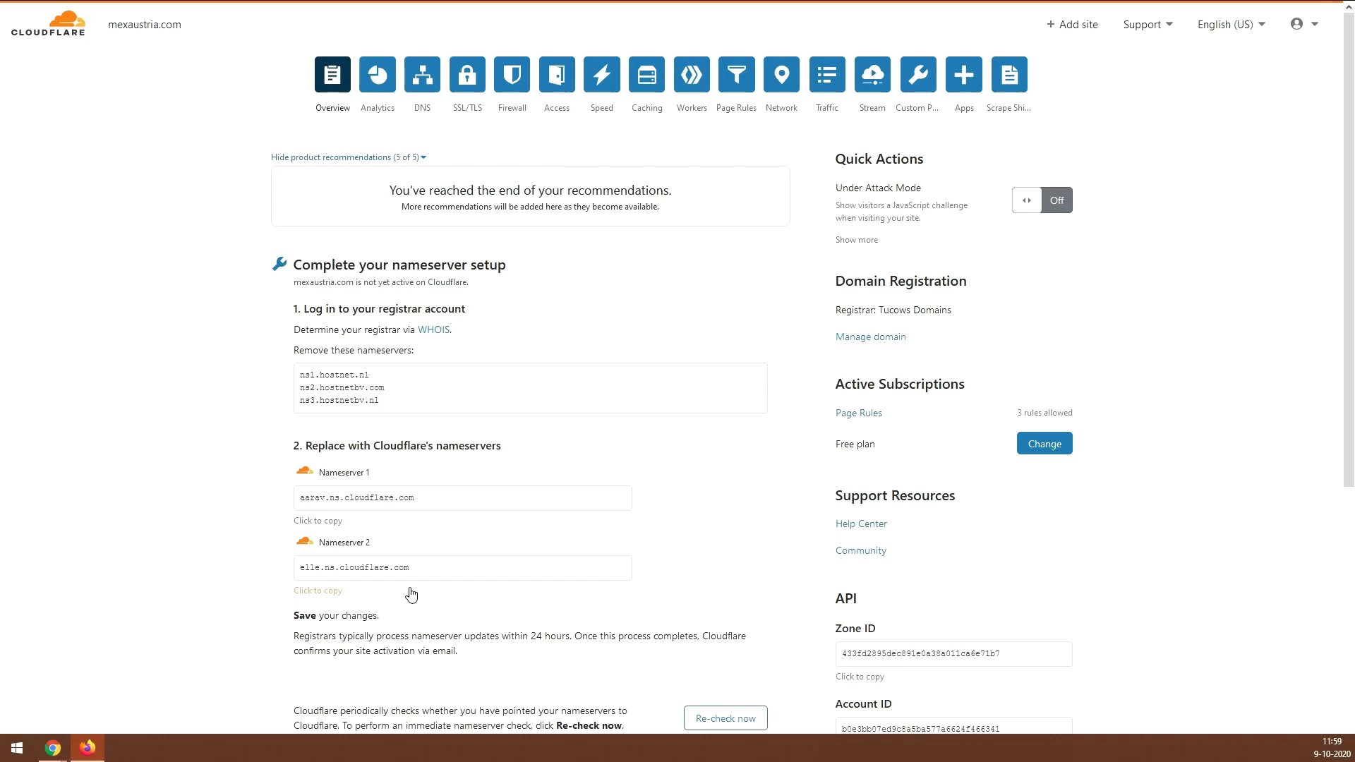
mouse_move(355, 542)
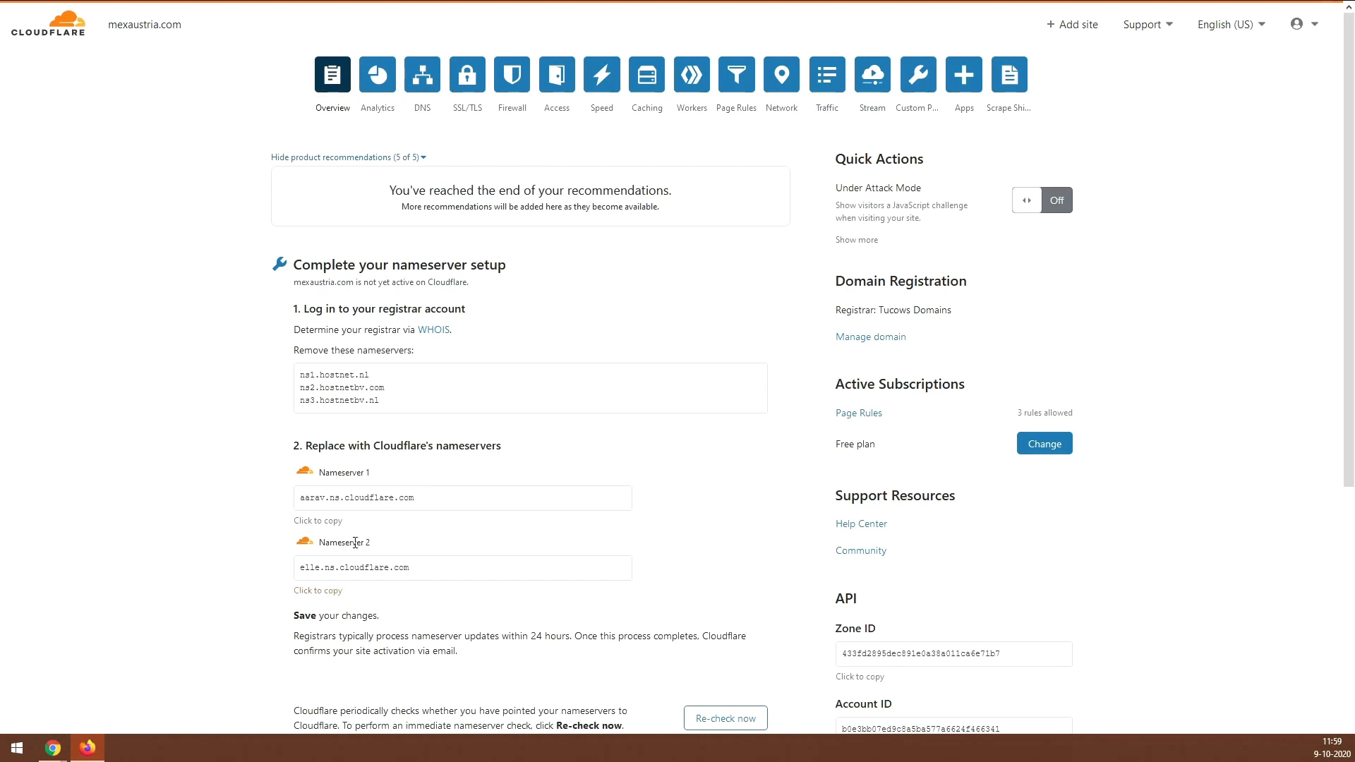
mouse_move(302, 415)
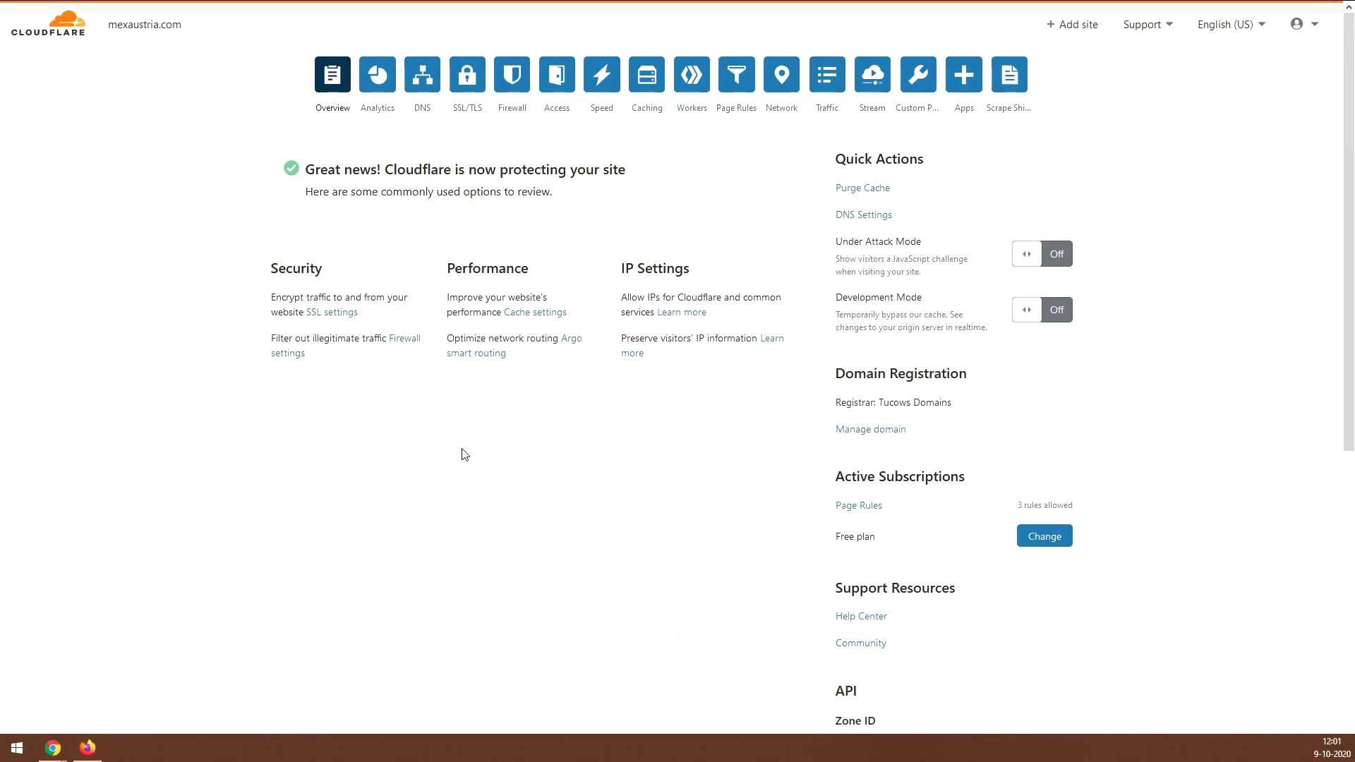
mouse_move(531, 413)
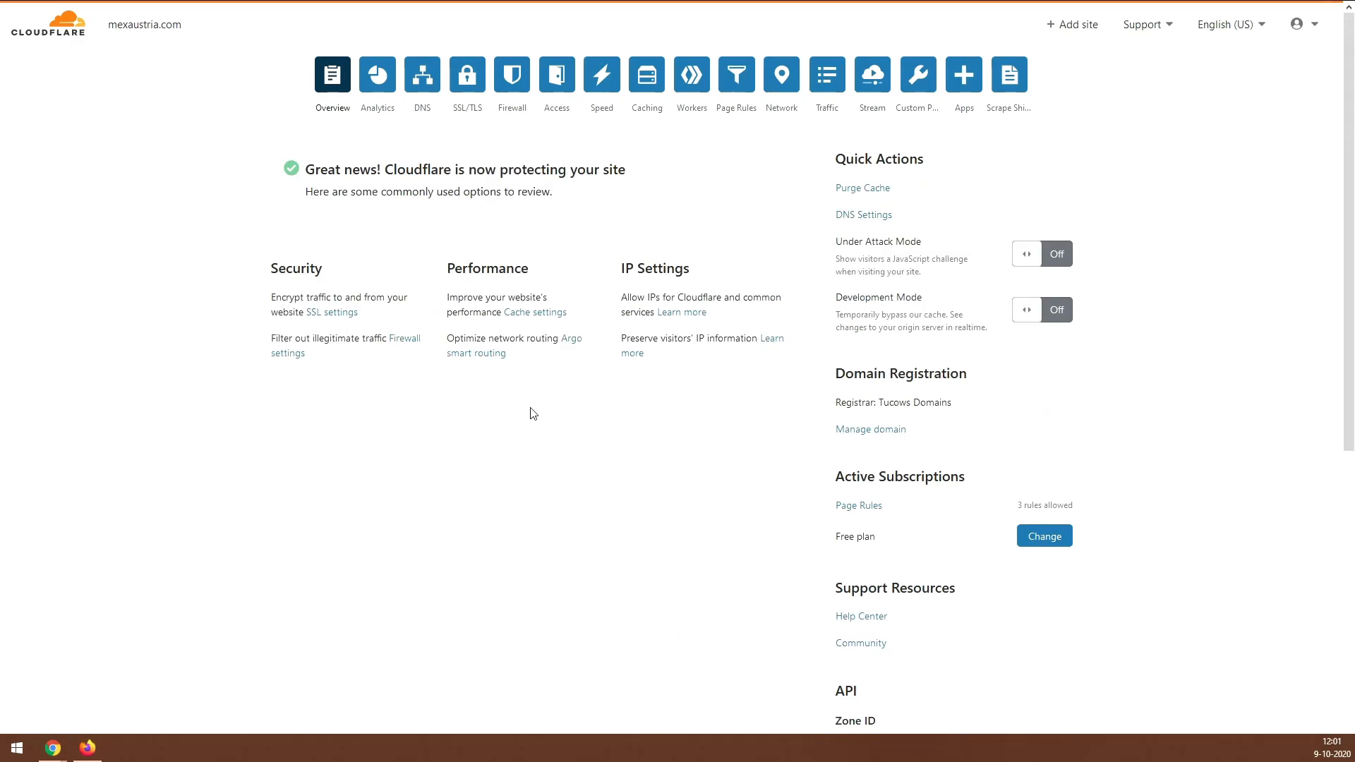
mouse_move(311, 170)
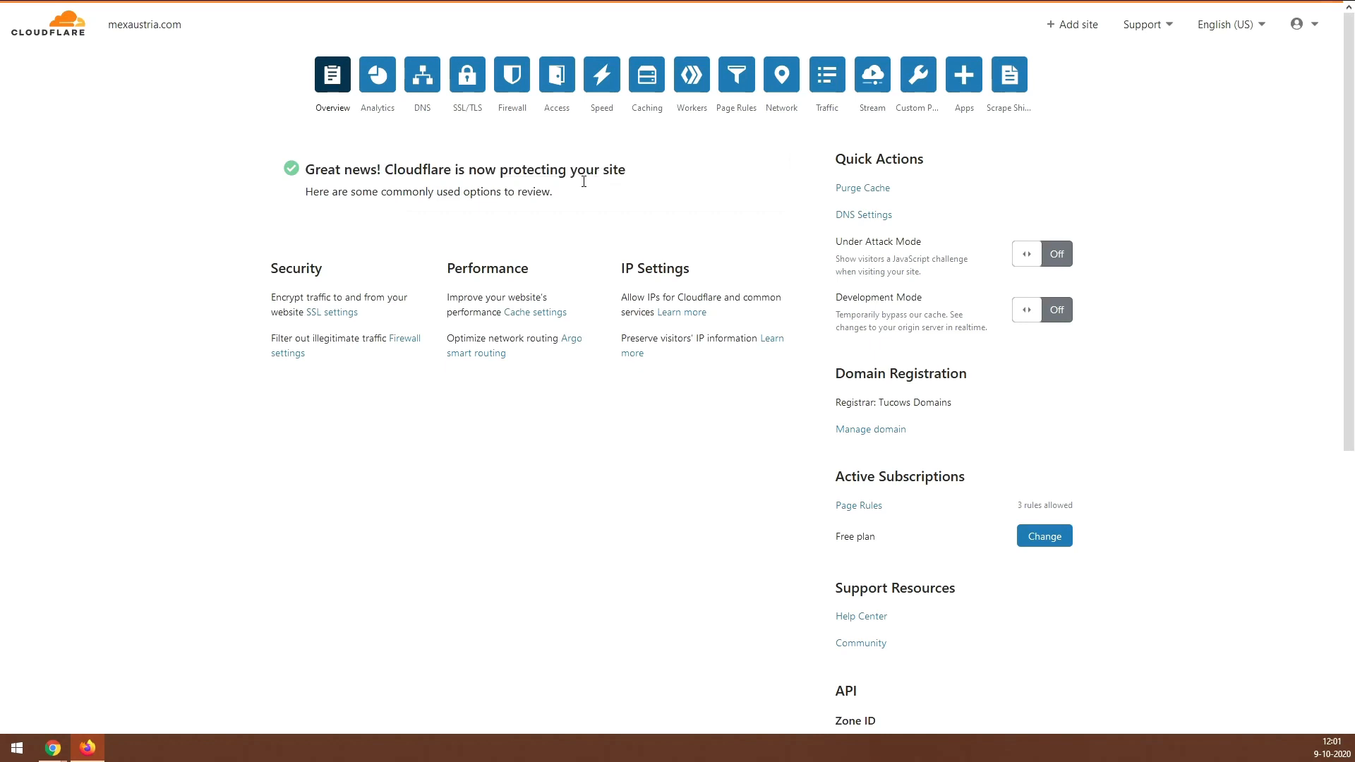
Copy mexaustria.com's Zone ID from the API section of the Overview page.
scroll(down, 3)
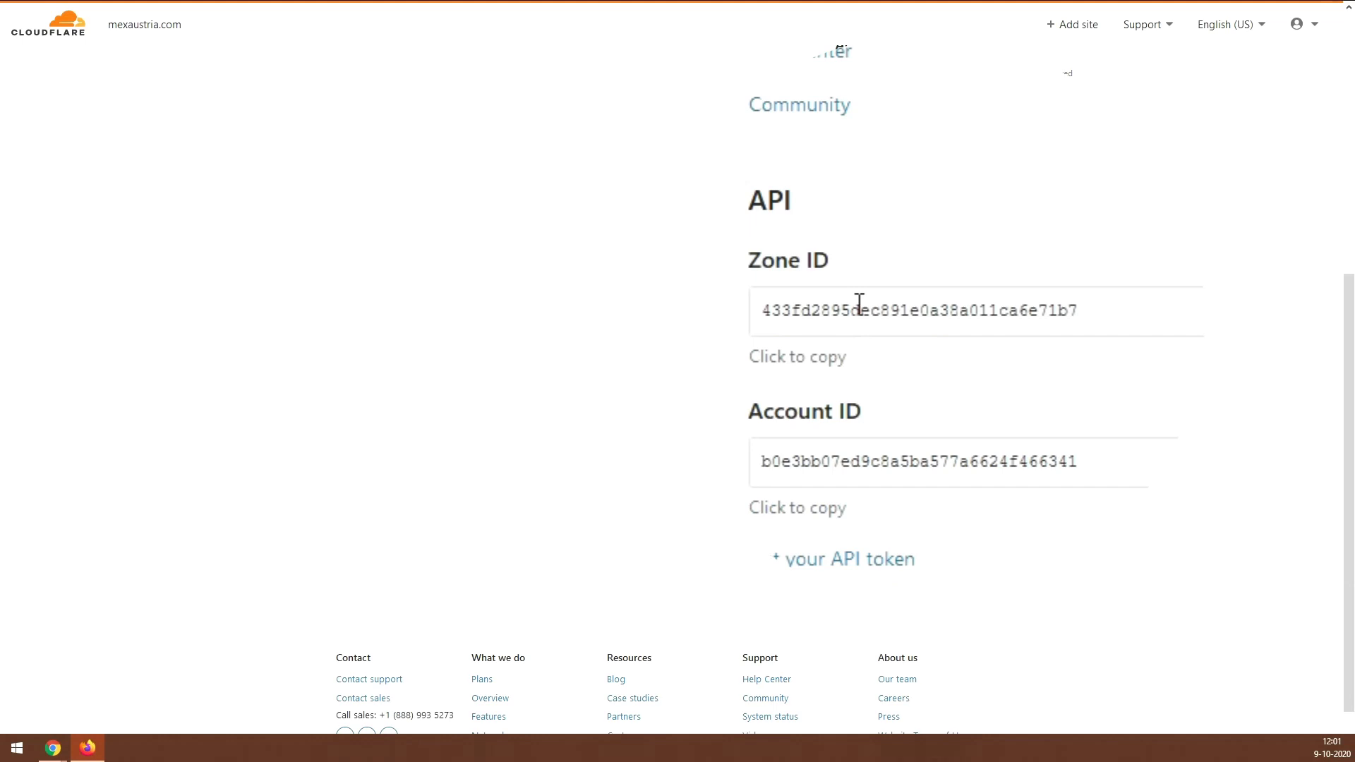
click(797, 356)
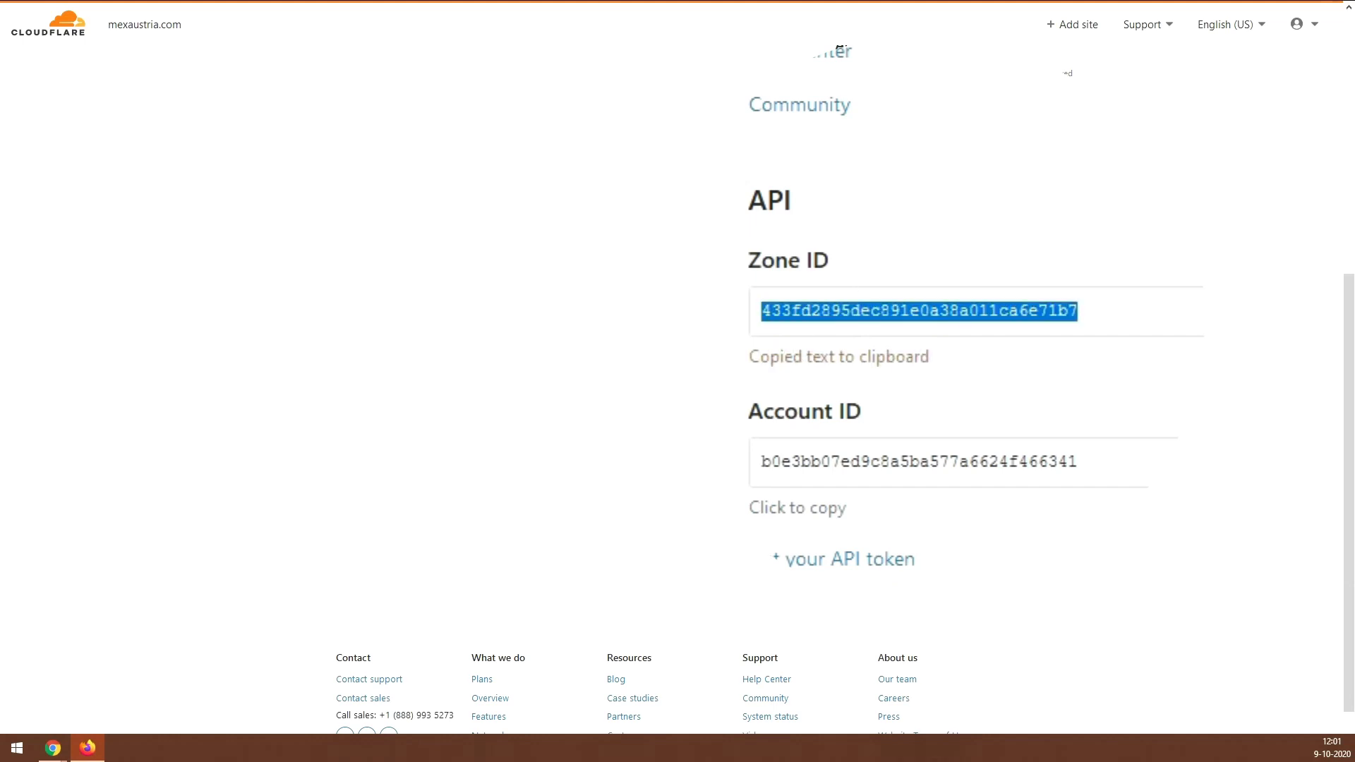
scroll(up, 3)
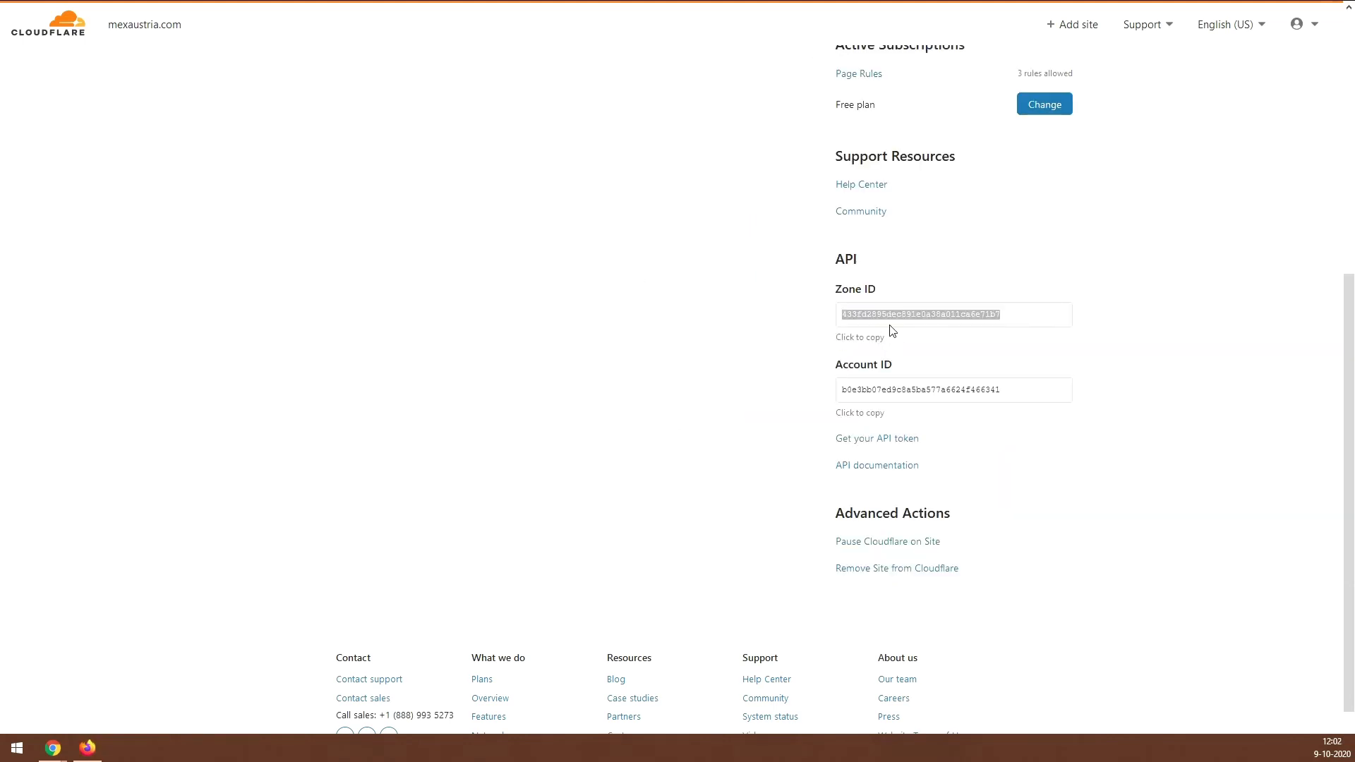
mouse_move(434, 470)
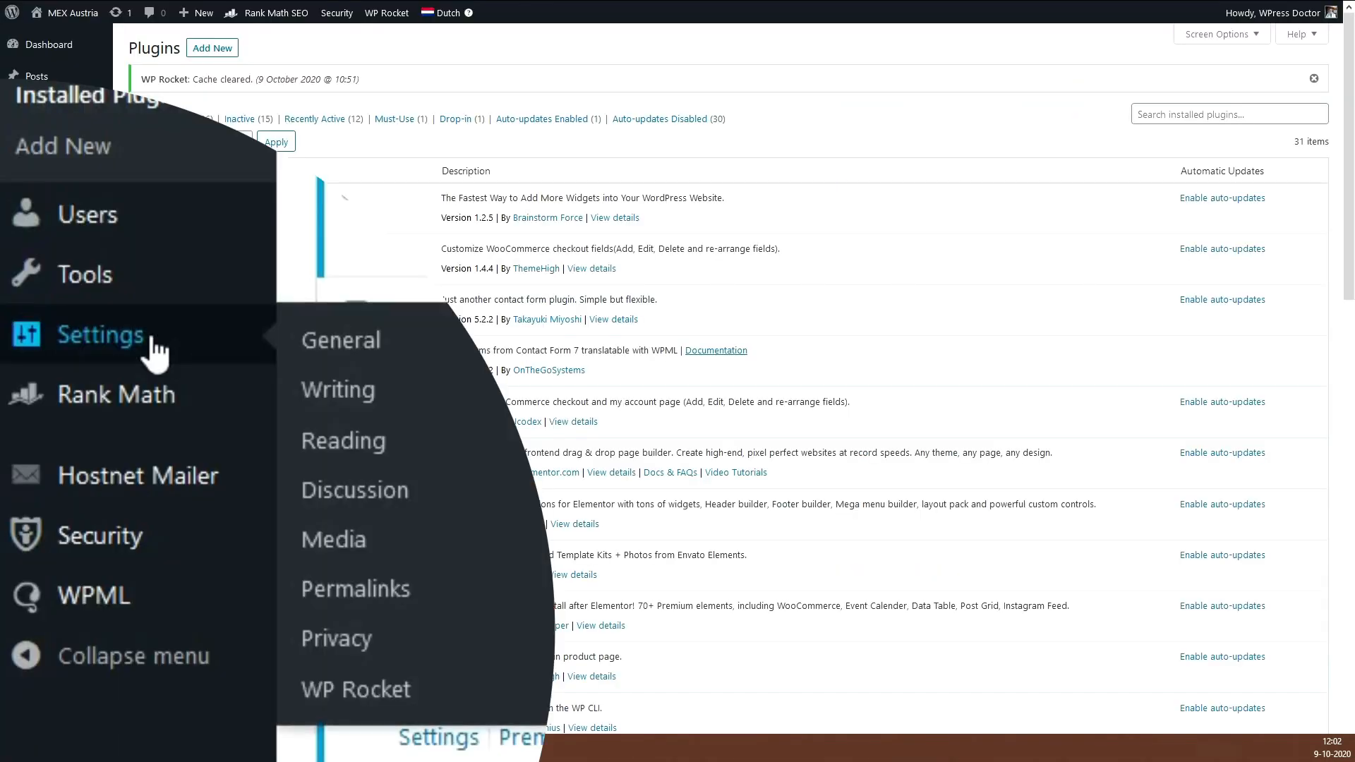
mouse_move(372, 689)
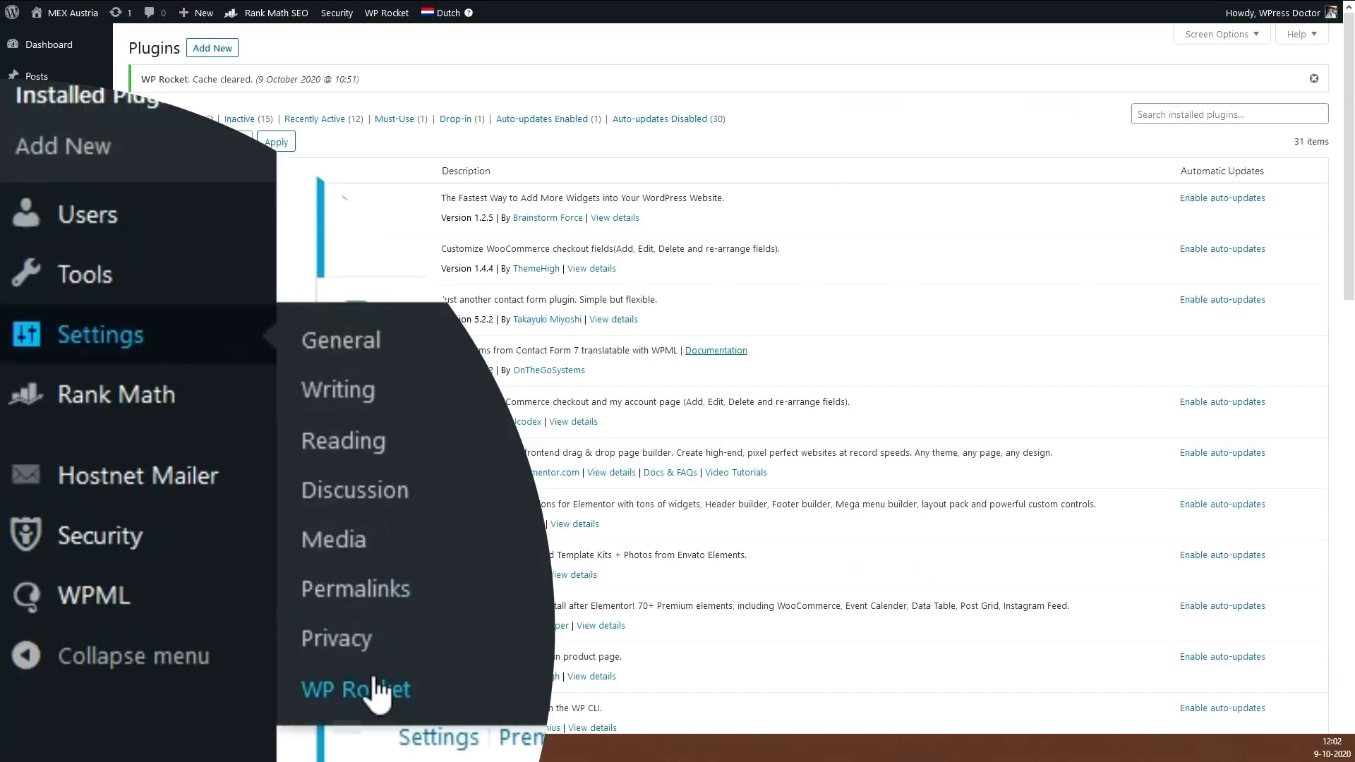
click(354, 688)
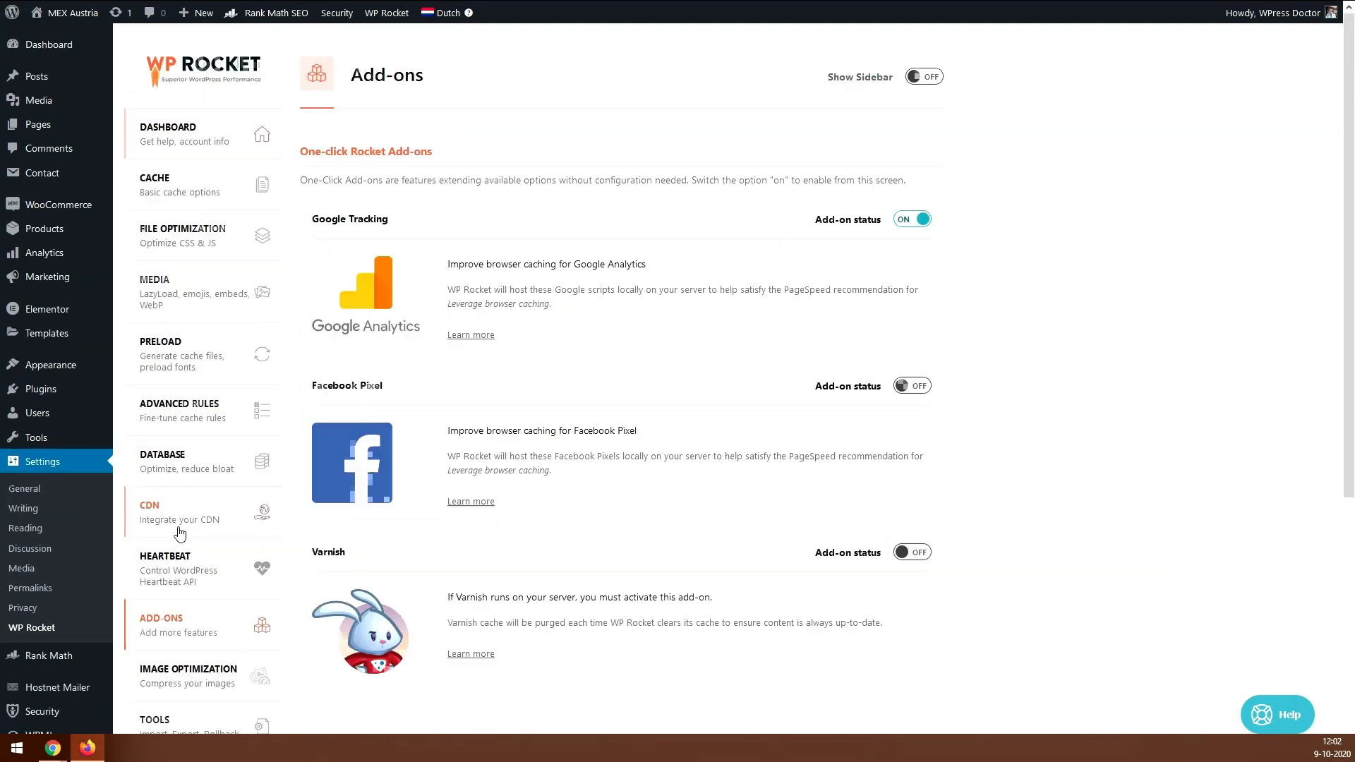
scroll(down, 3)
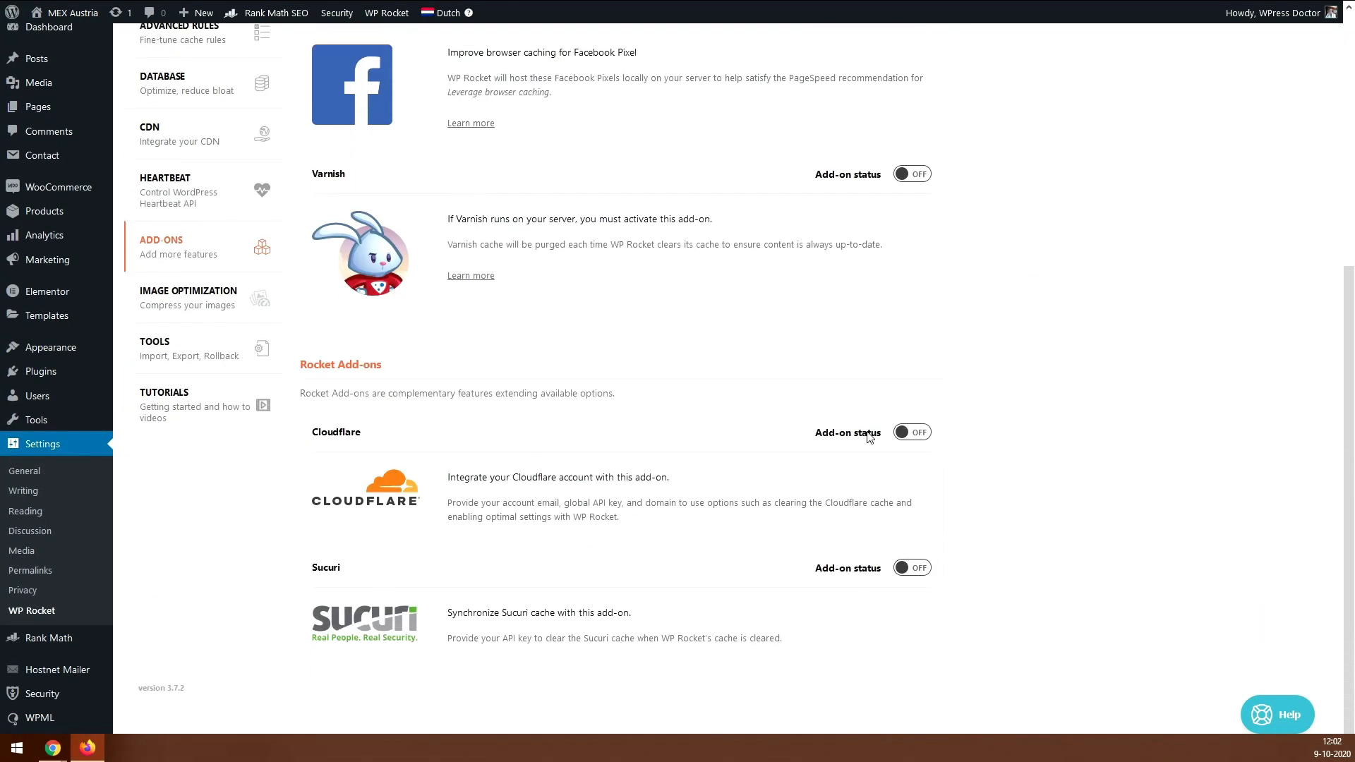
click(911, 432)
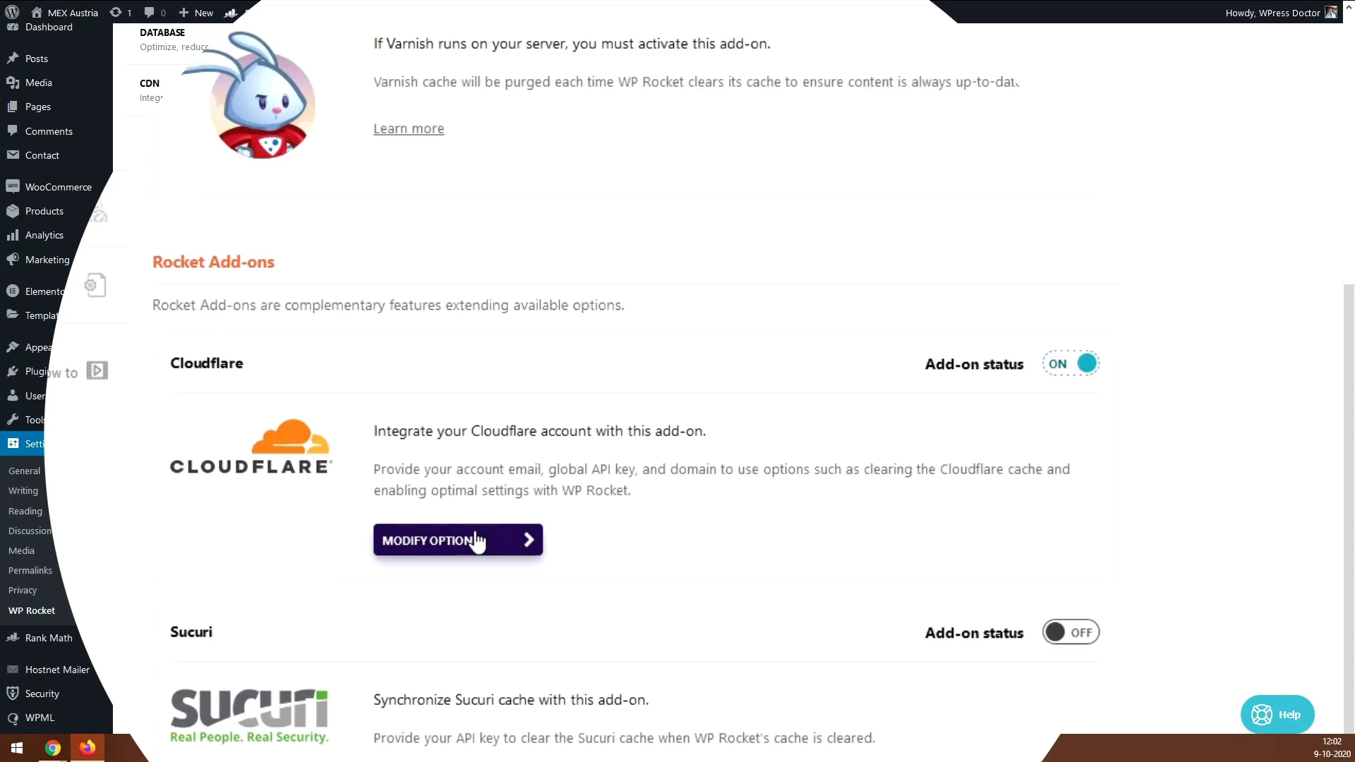
click(457, 540)
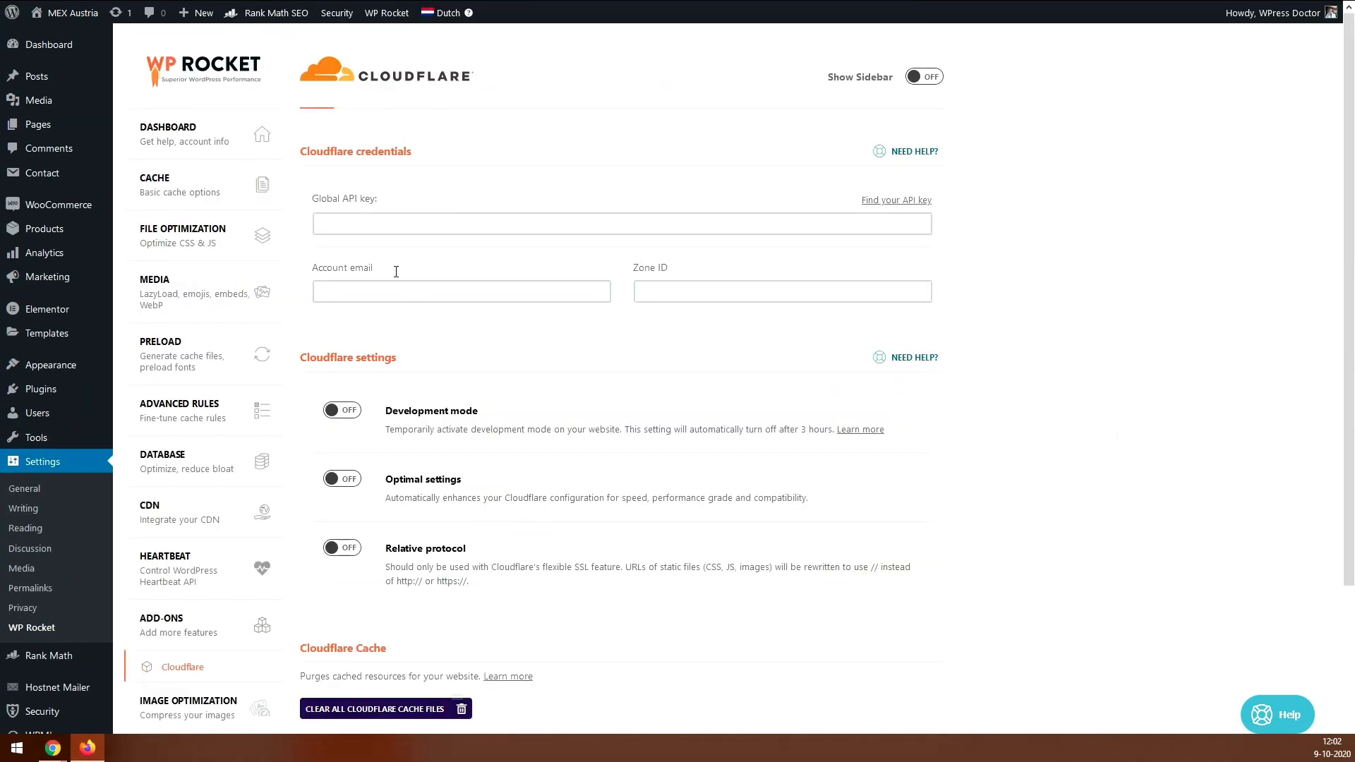
mouse_move(671, 283)
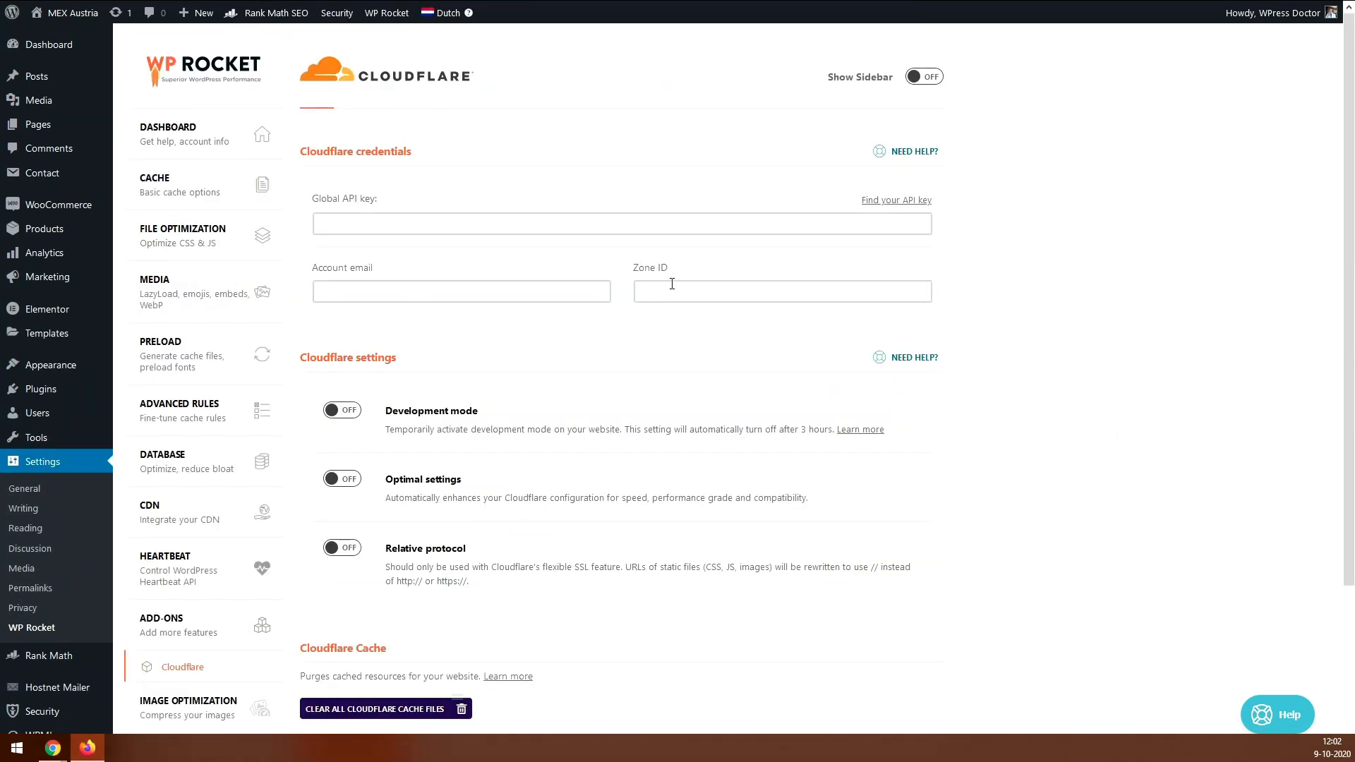
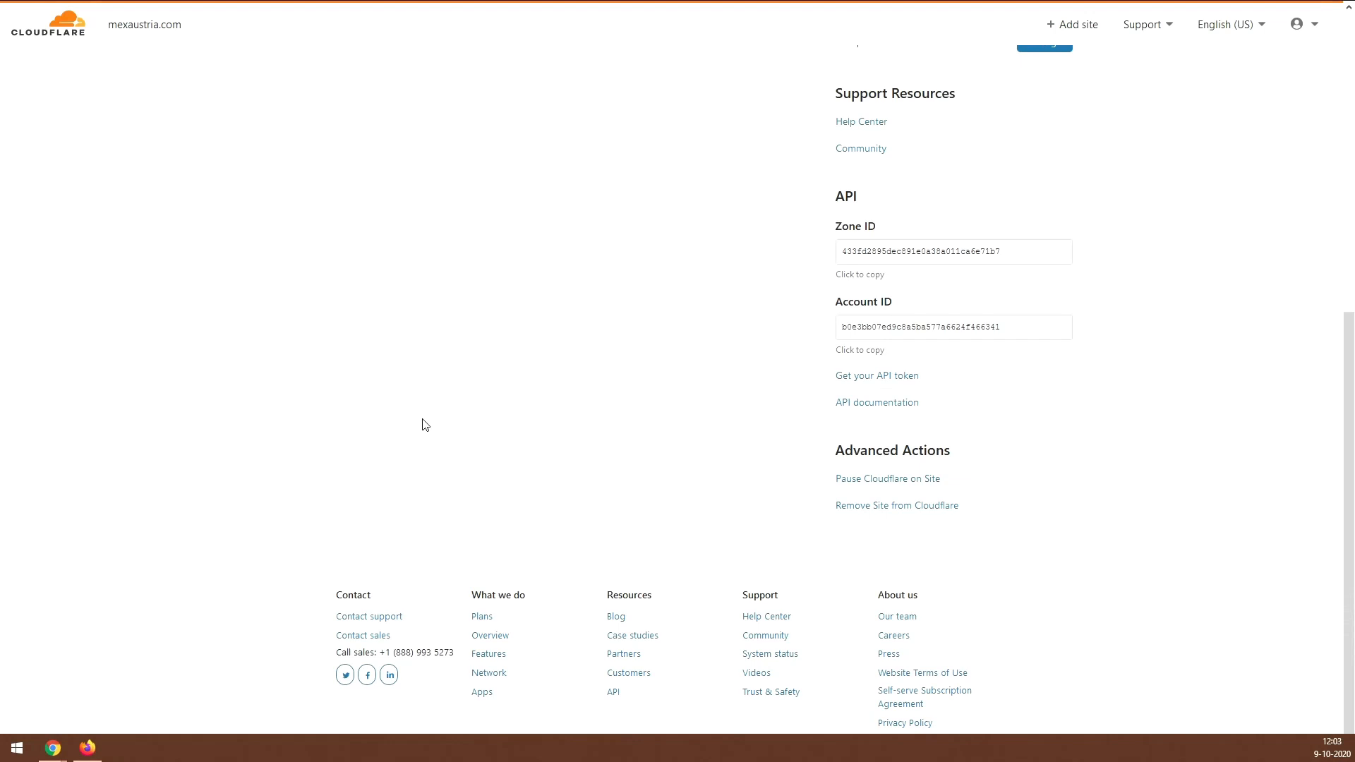
mouse_move(877, 375)
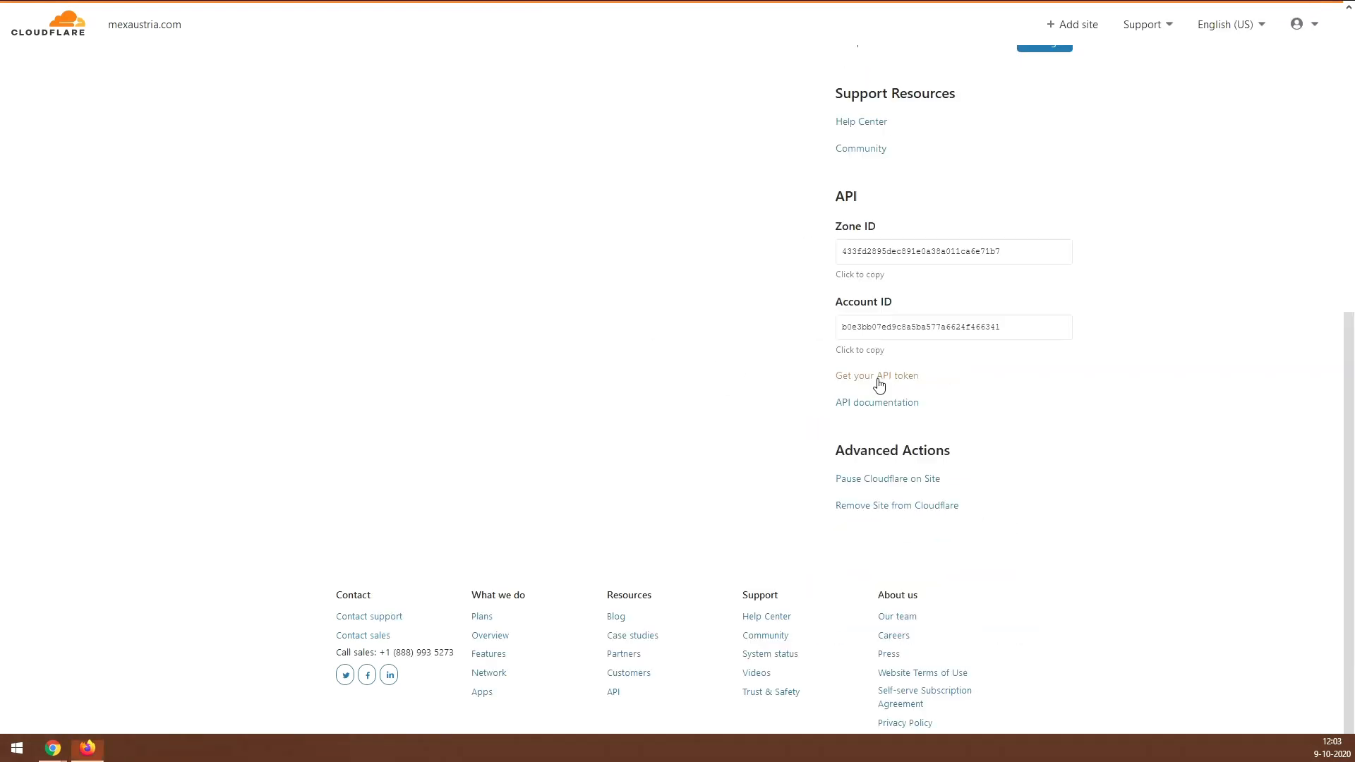
Reveal the Global API Key under API Tokens after verifying with the account password.
click(876, 375)
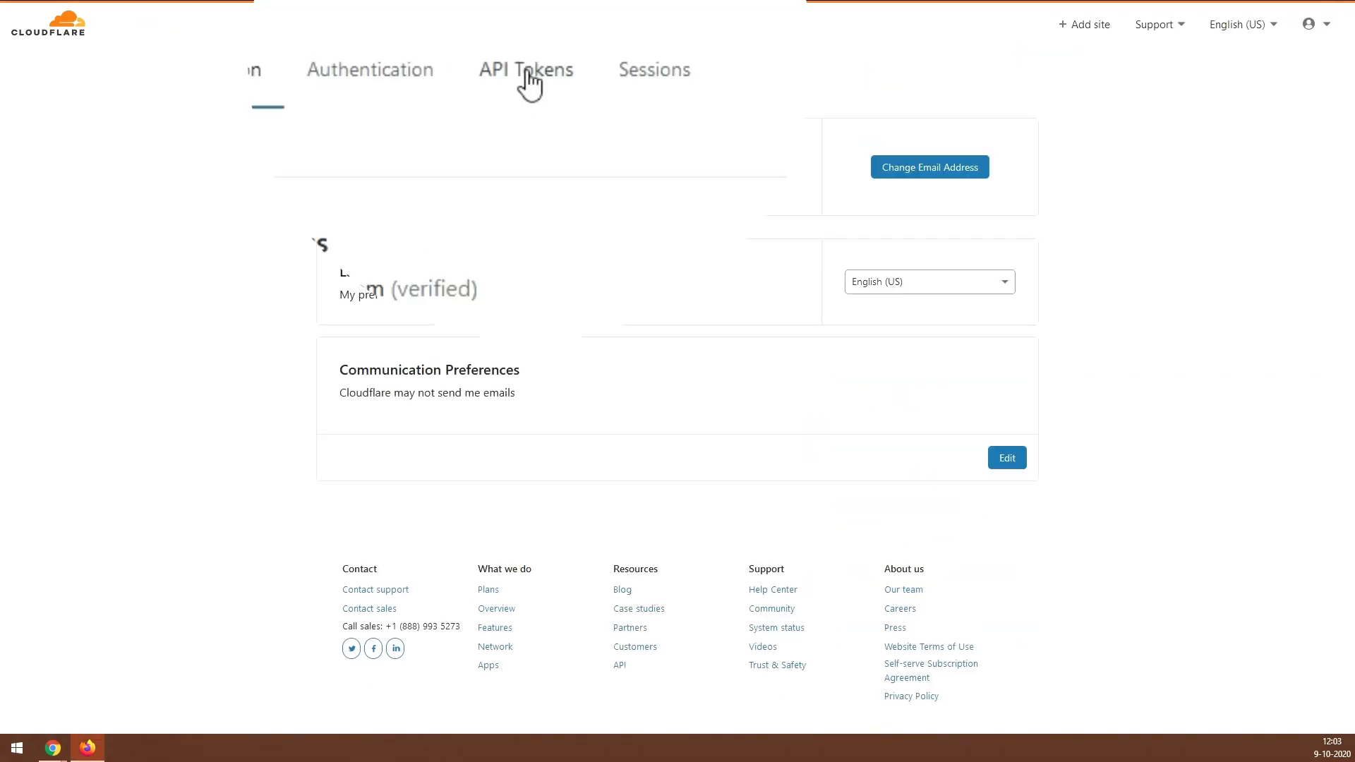
click(524, 70)
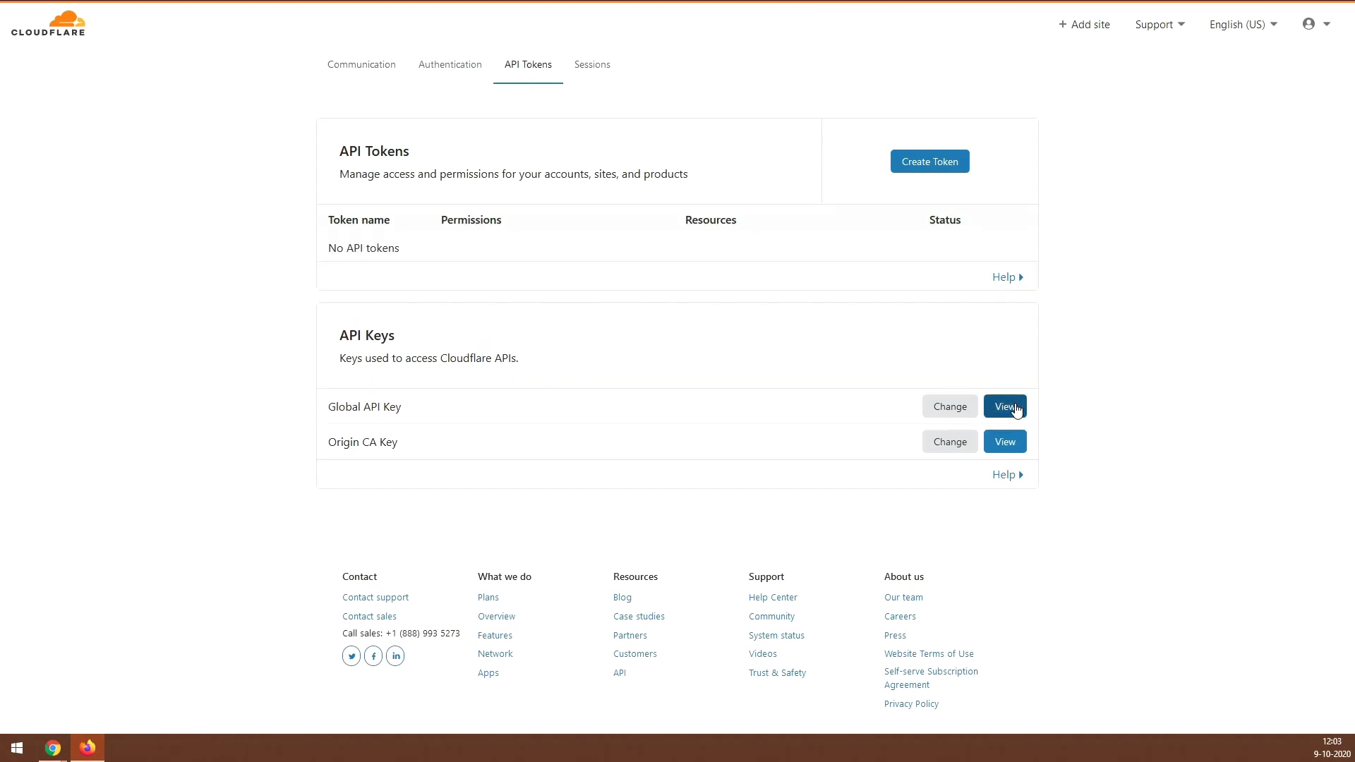
click(1004, 407)
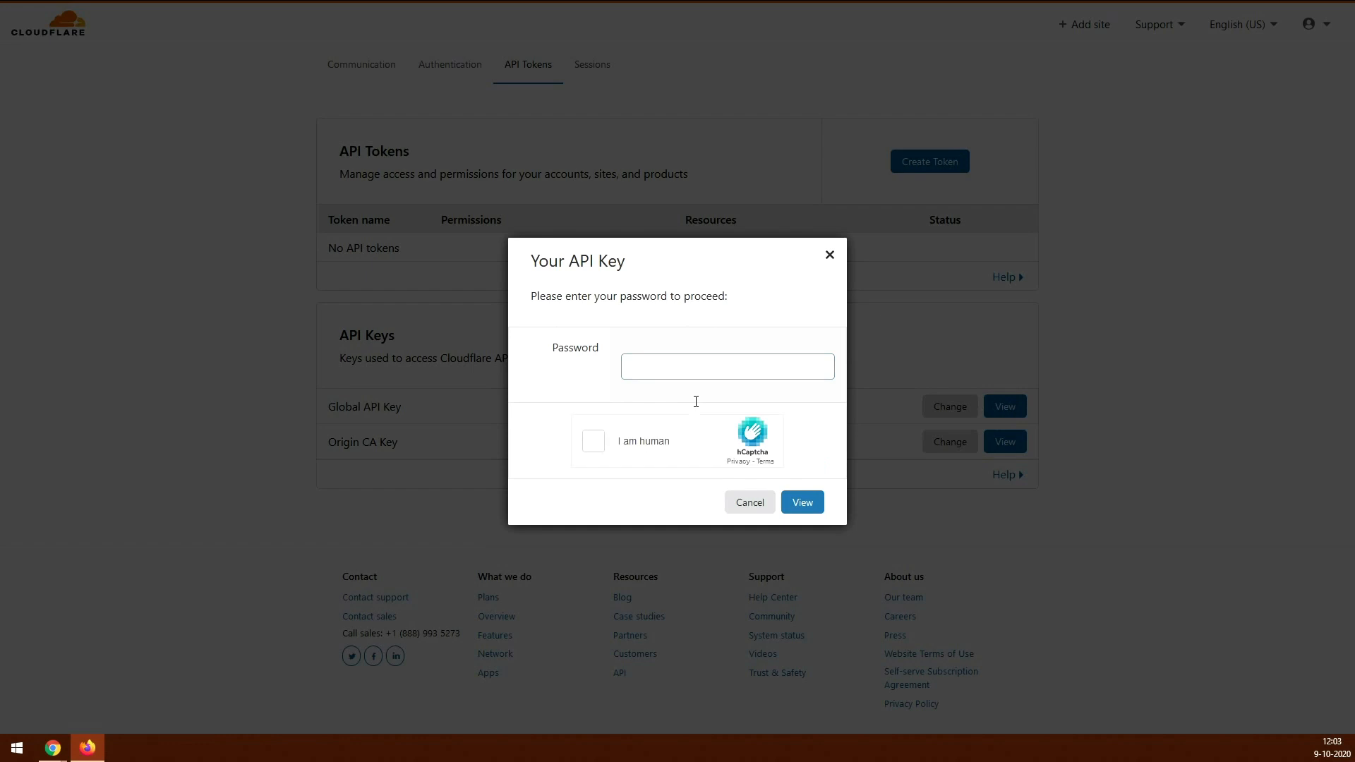
click(593, 441)
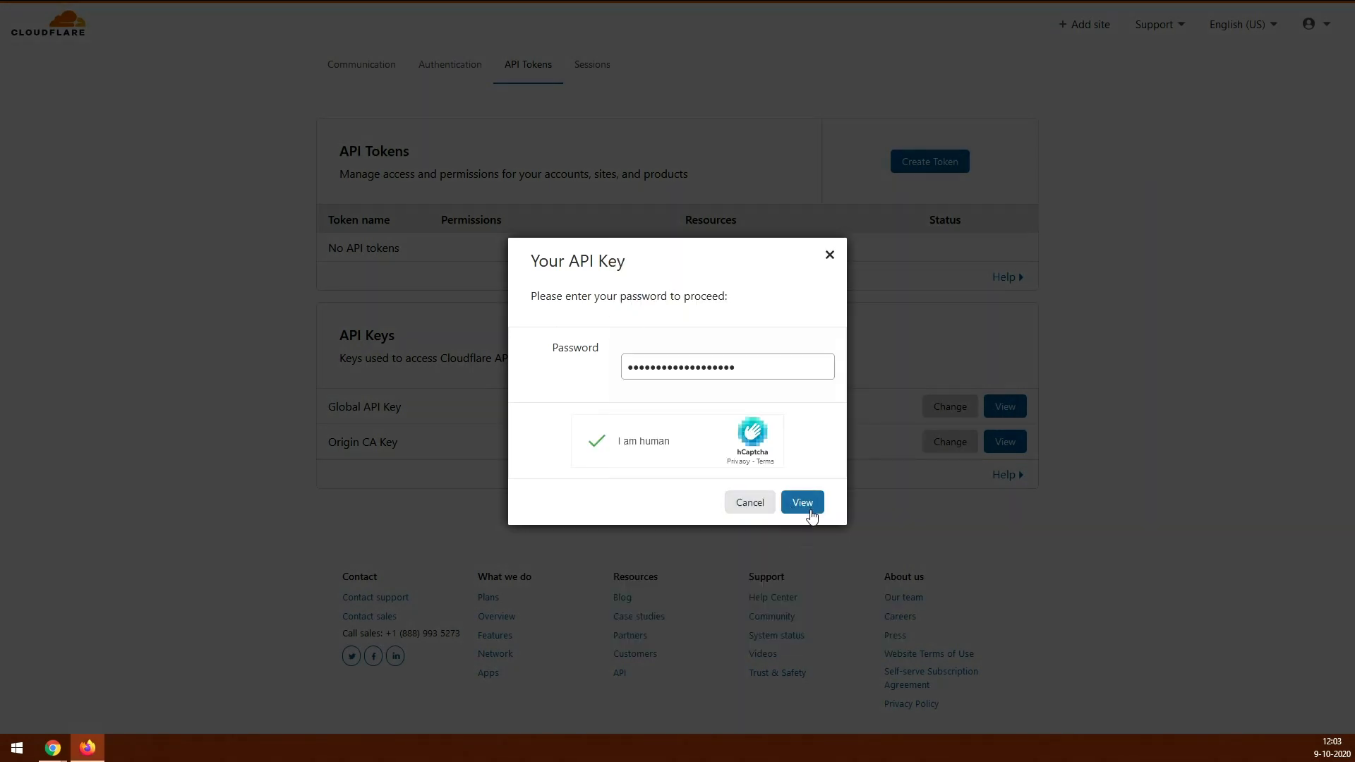
click(800, 502)
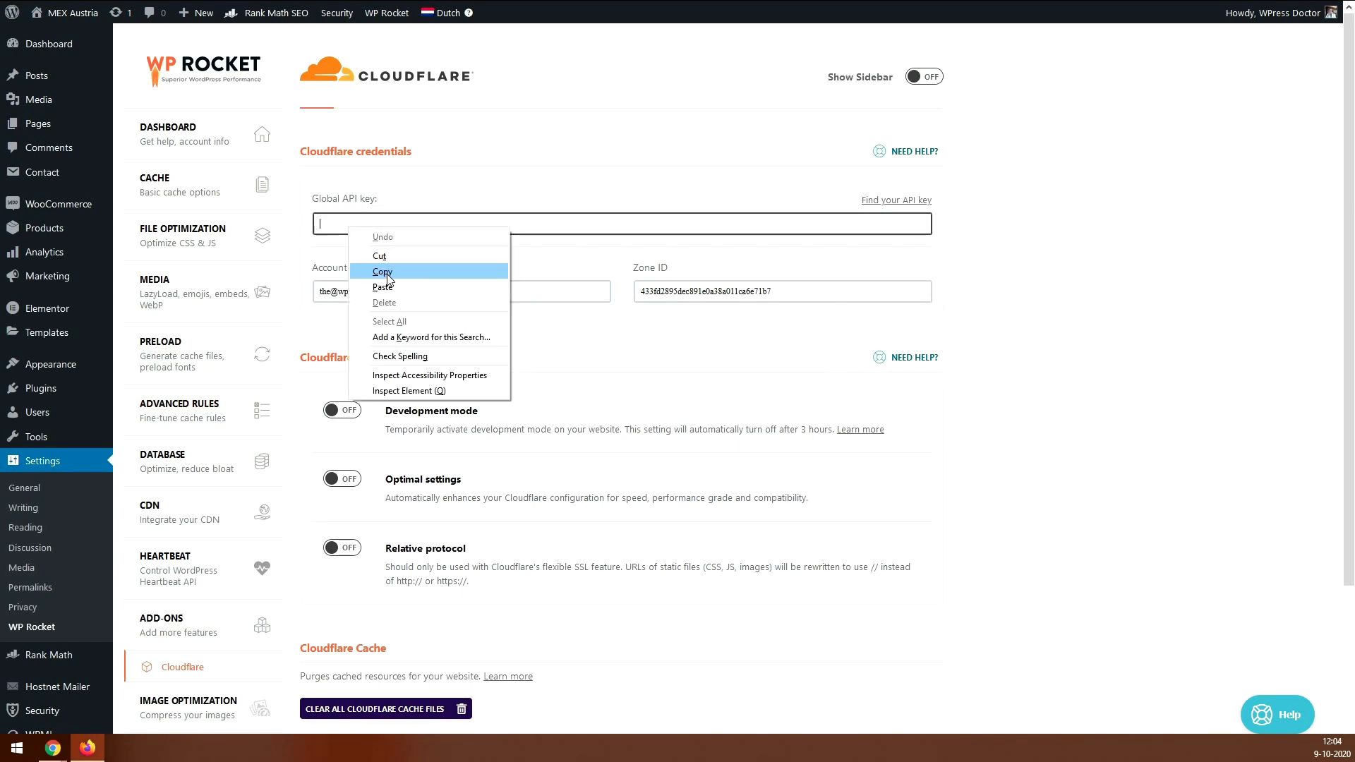
Paste the Global API Key, enable Optimal settings and save the Cloudflare add-on.
click(383, 286)
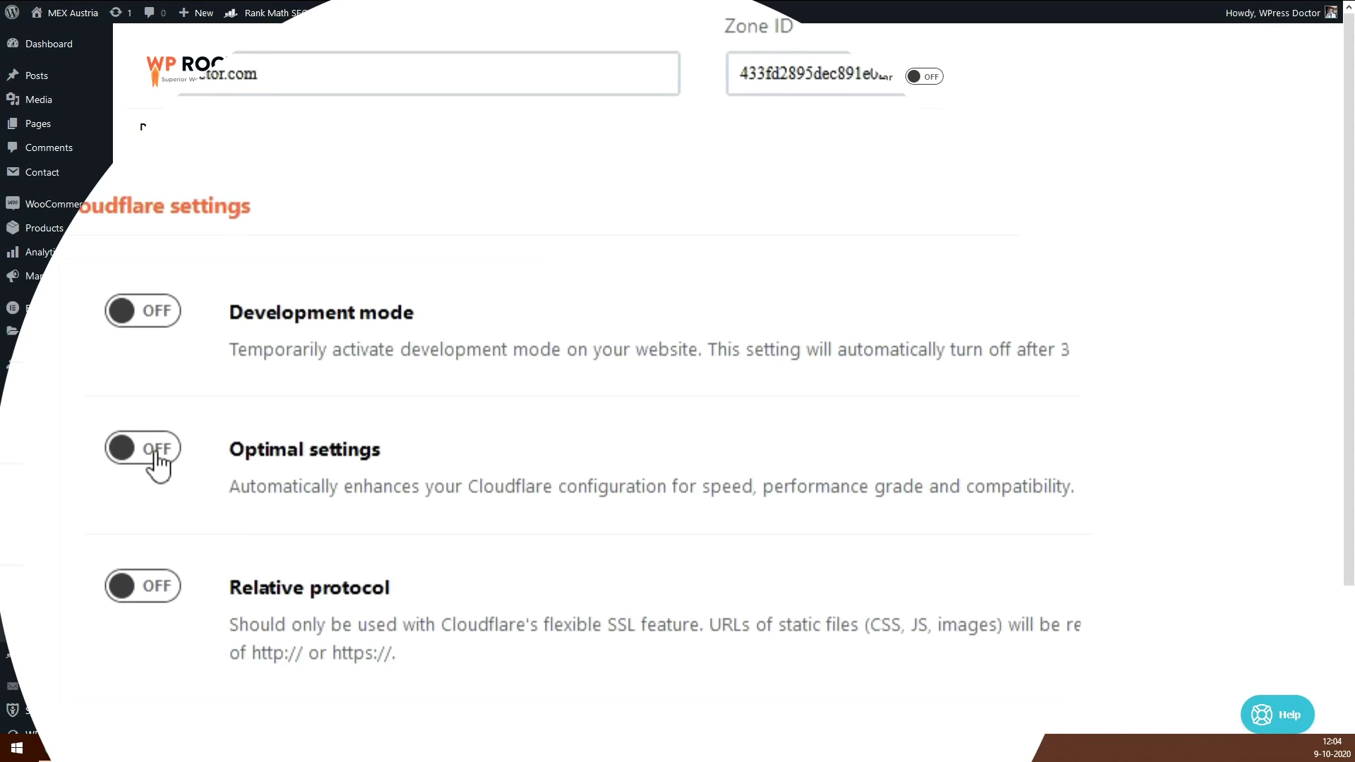
click(142, 448)
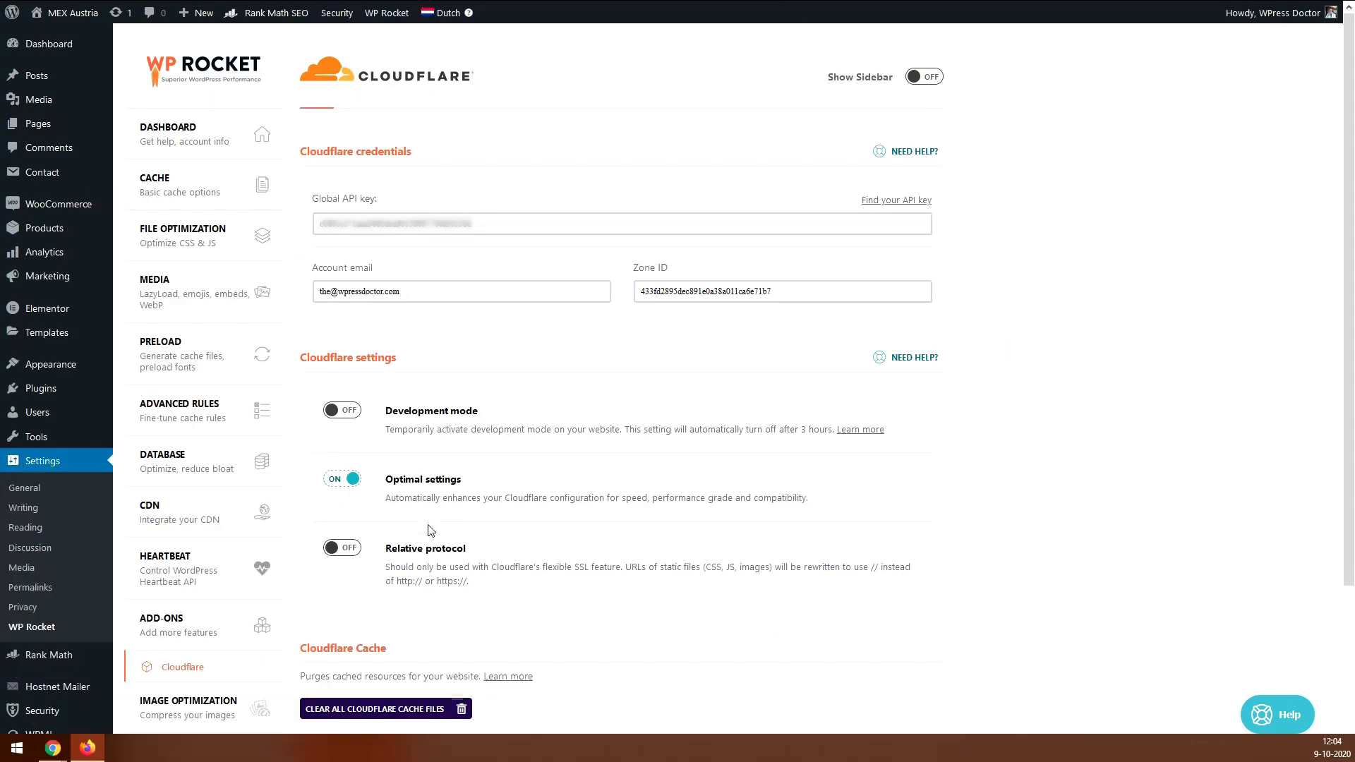
scroll(down, 3)
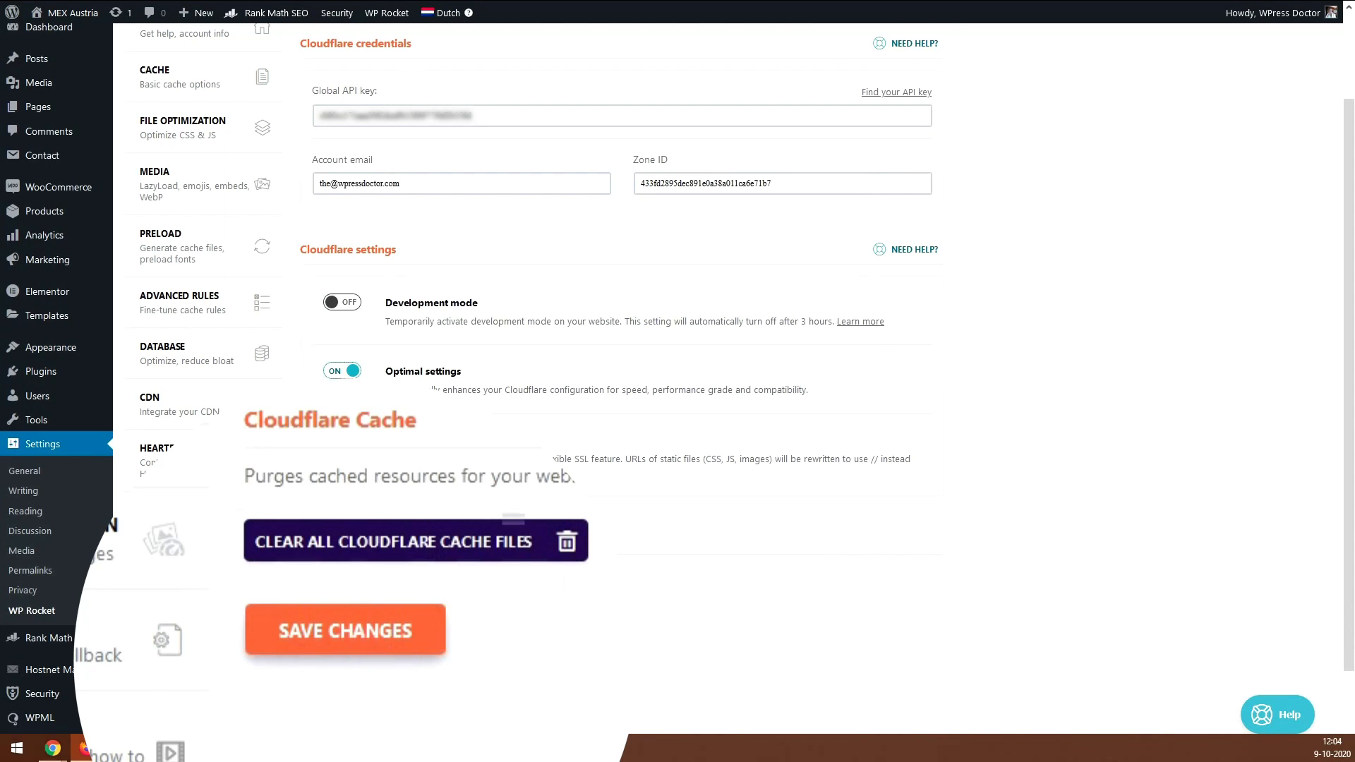
click(343, 629)
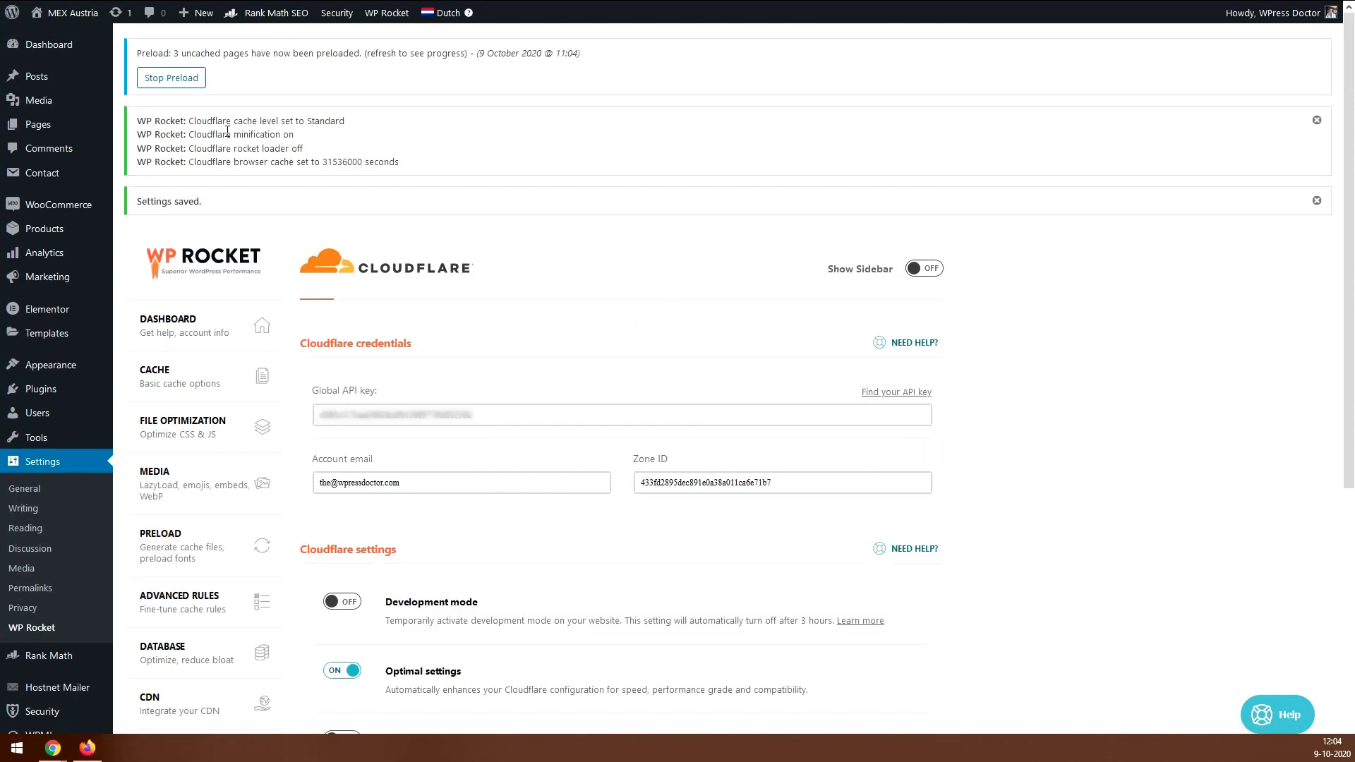
drag(240, 134, 301, 147)
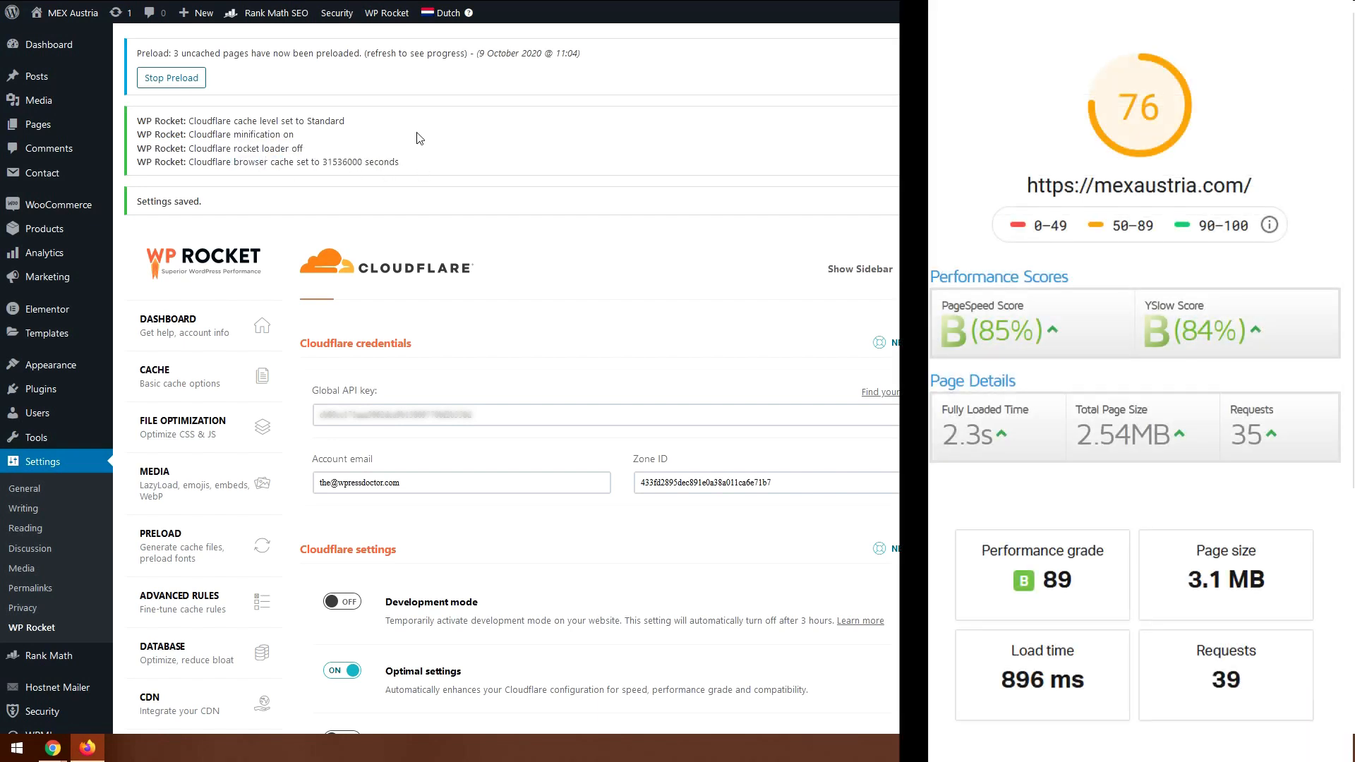
mouse_move(439, 131)
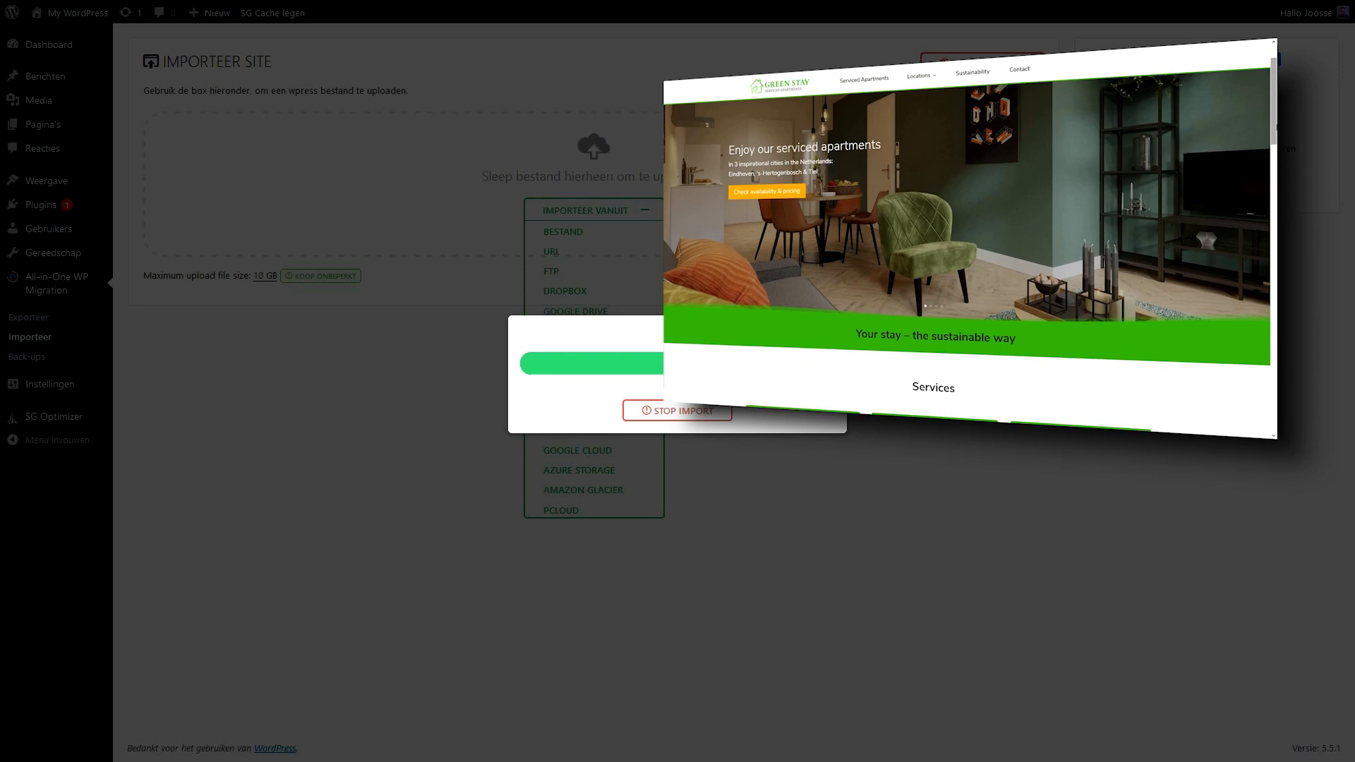
Scroll down the page while the All-in-One WP Migration import runs.
scroll(down, 3)
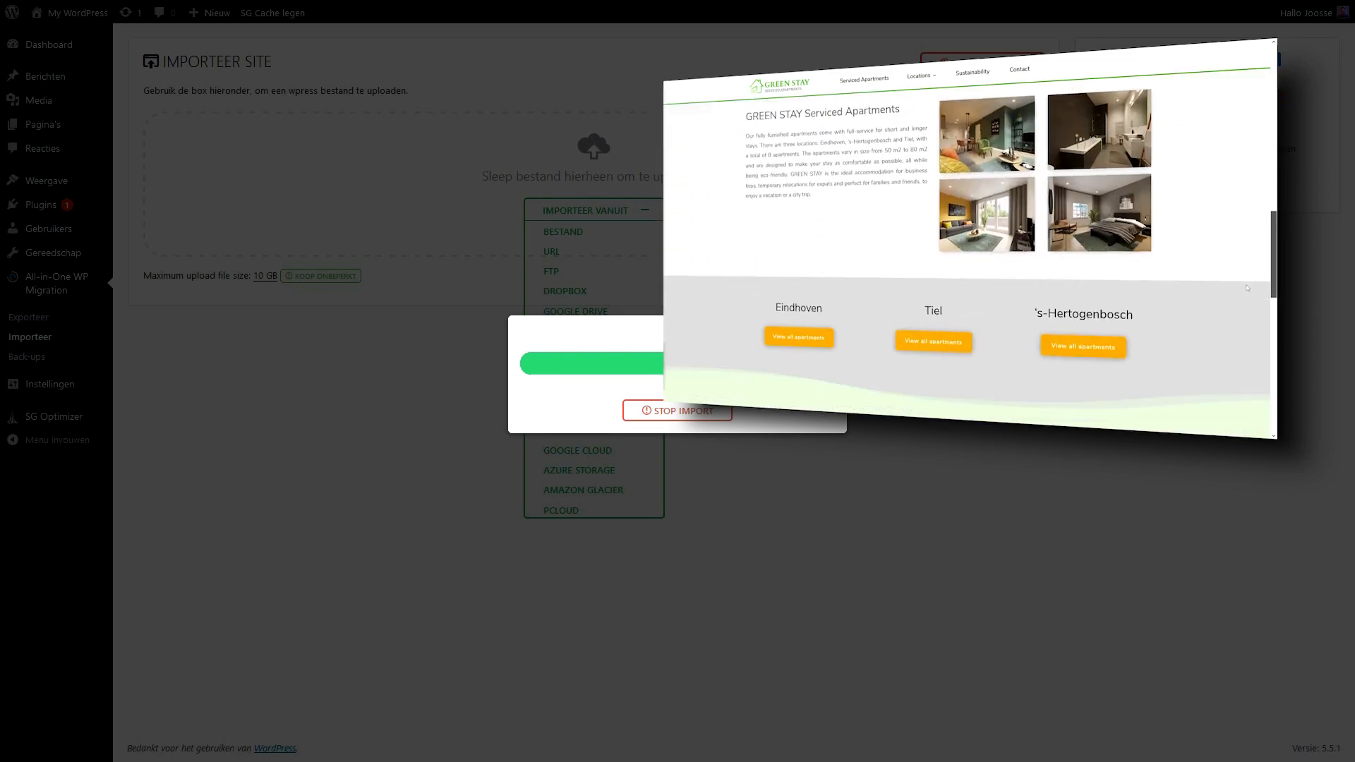
scroll(down, 3)
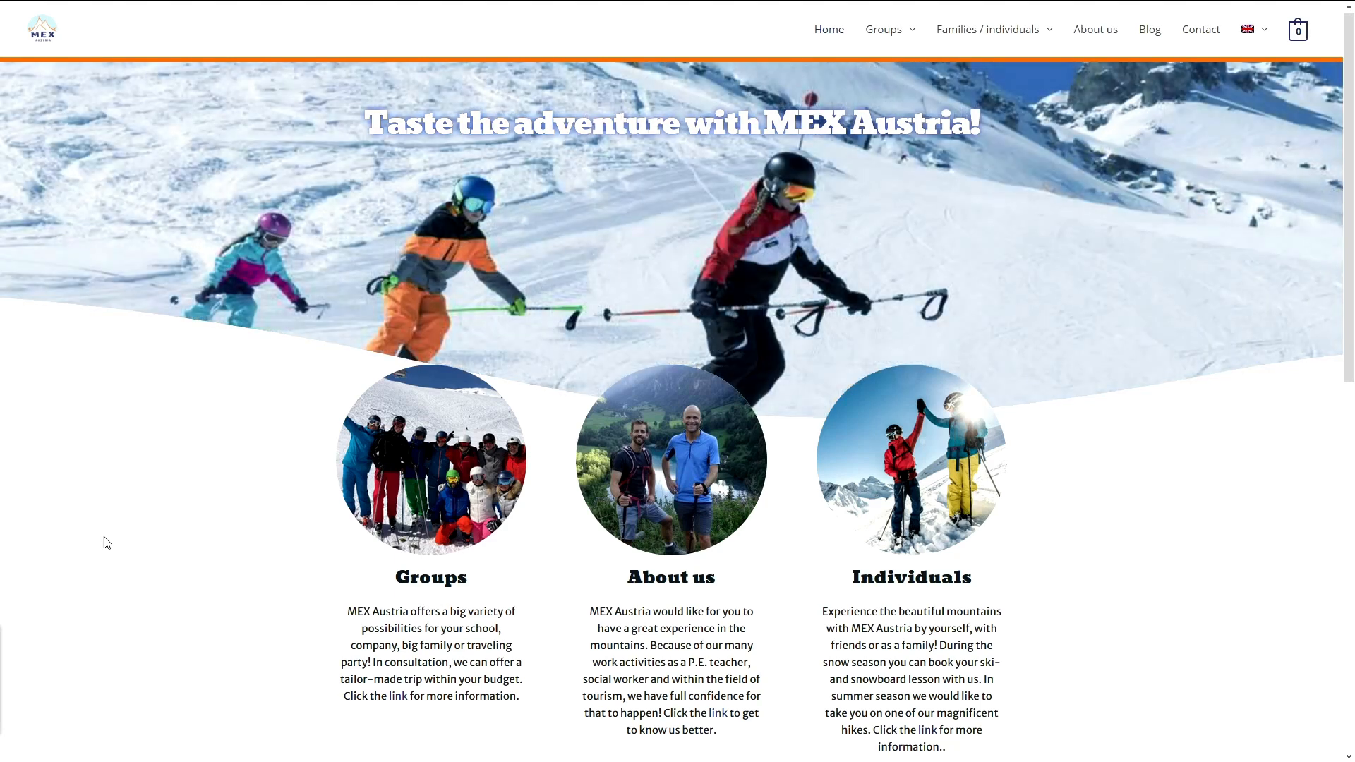
mouse_move(28, 637)
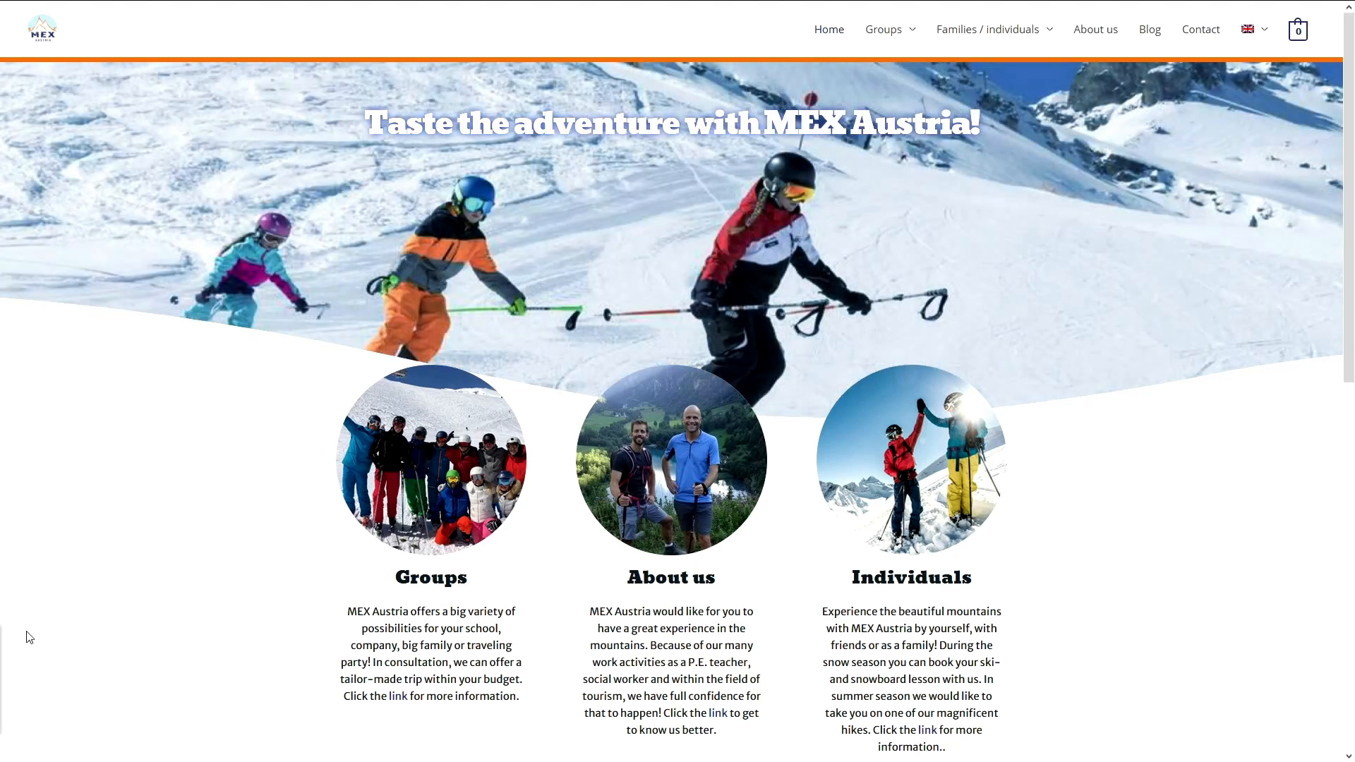